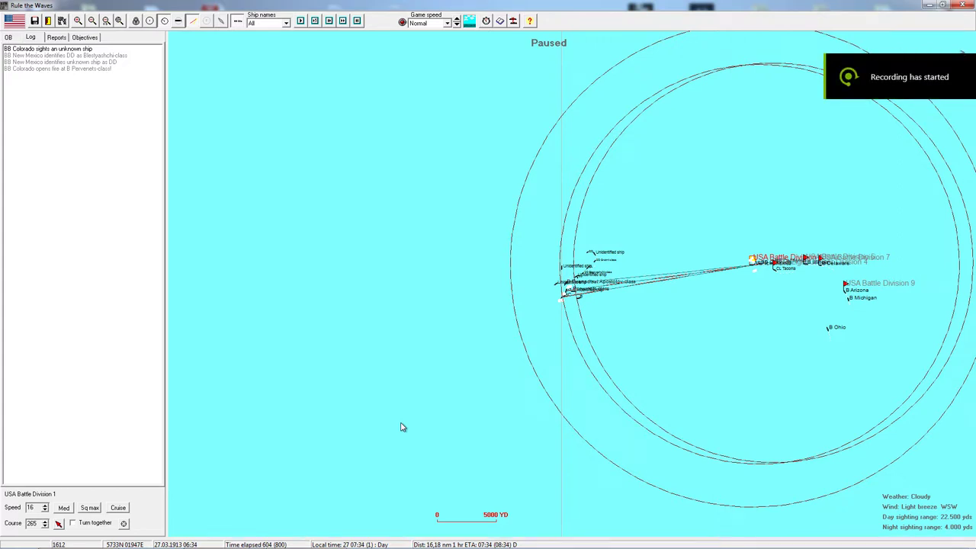
{"action": "mouse_move", "coordinate": [608, 311]}
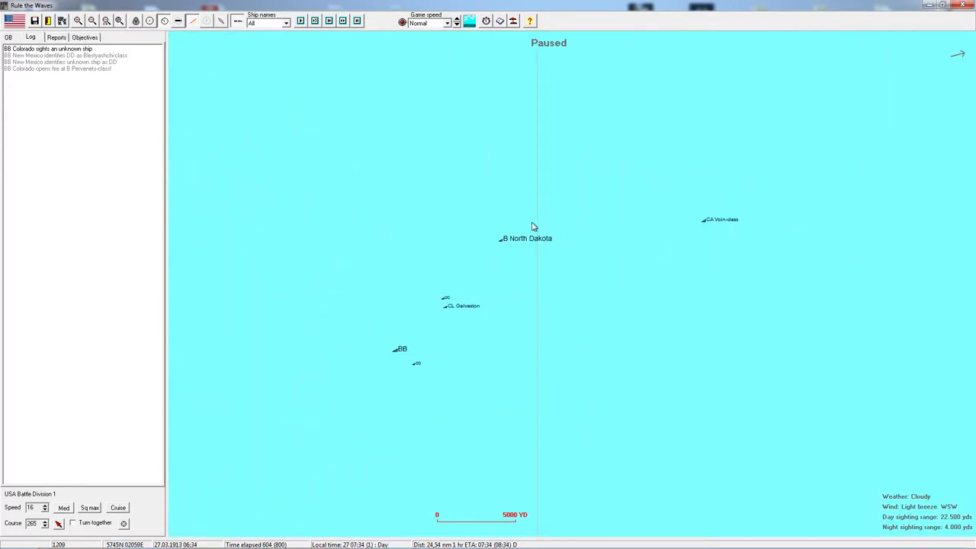
{"action": "mouse_move", "coordinate": [631, 253]}
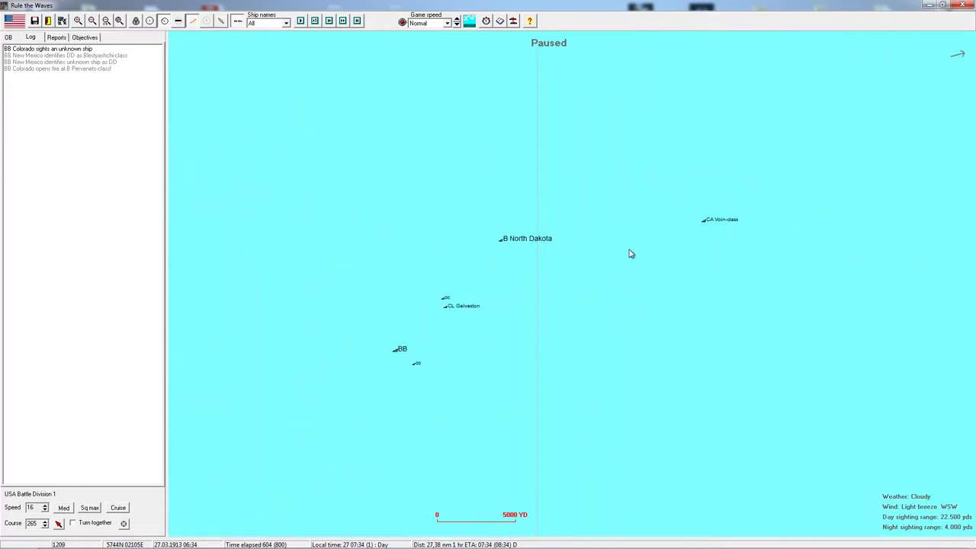
{"action": "mouse_move", "coordinate": [452, 290]}
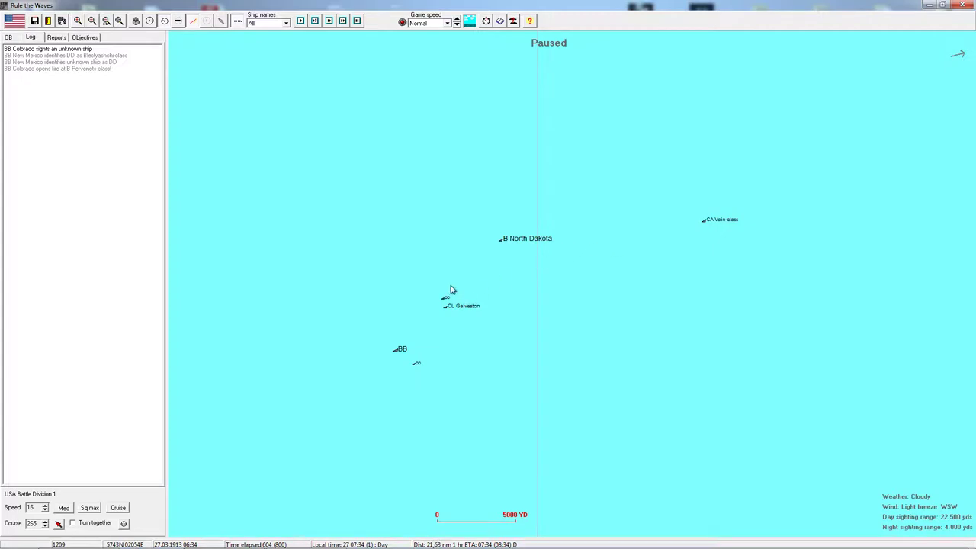
{"action": "mouse_move", "coordinate": [396, 357]}
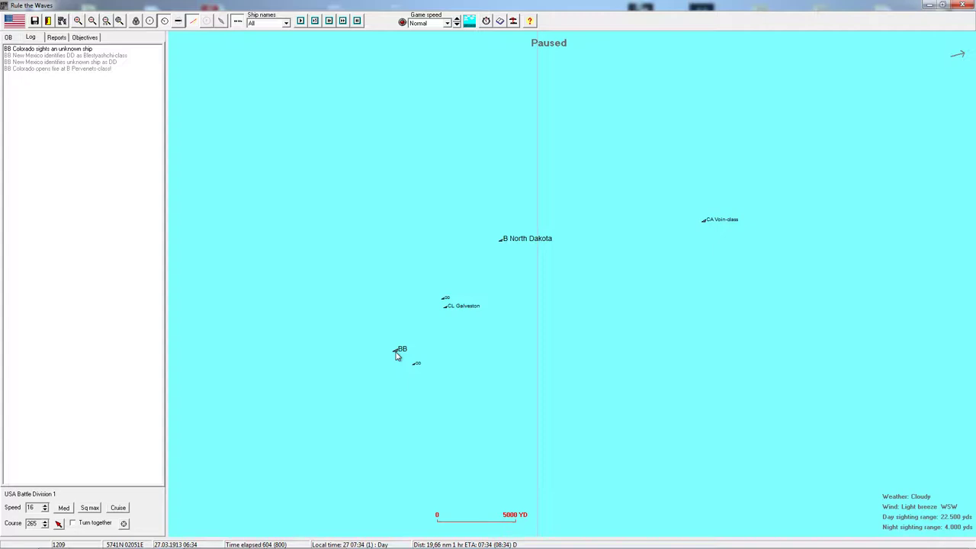
{"action": "mouse_move", "coordinate": [510, 256]}
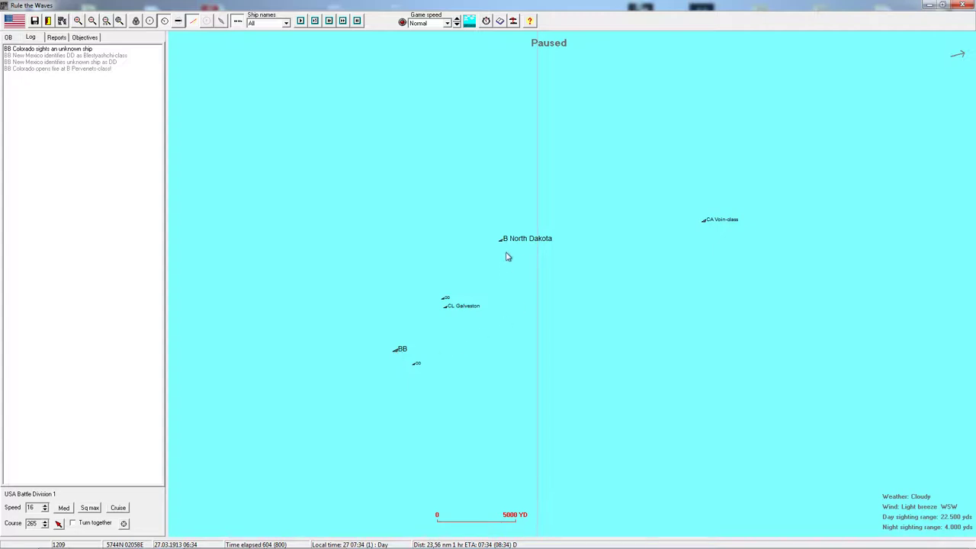
{"action": "mouse_move", "coordinate": [506, 251]}
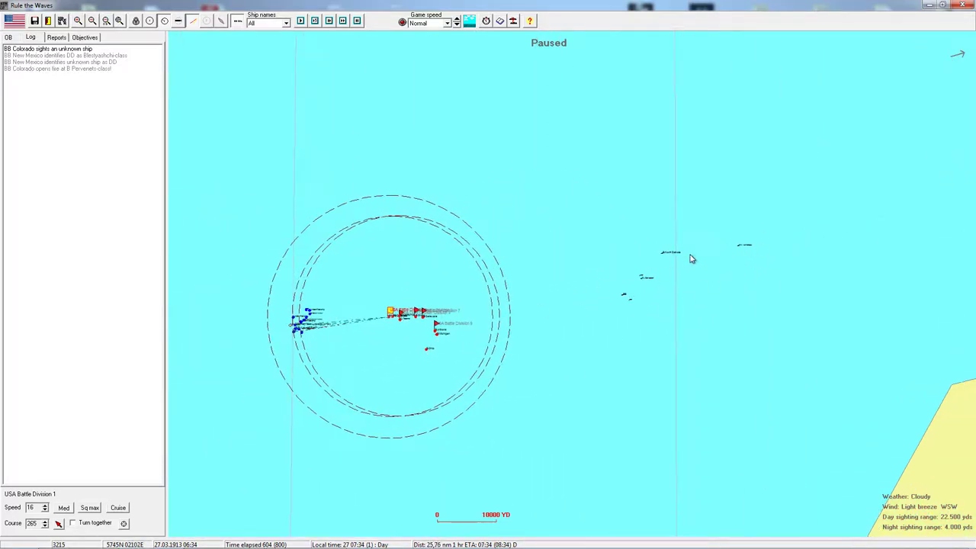
{"action": "mouse_move", "coordinate": [633, 254]}
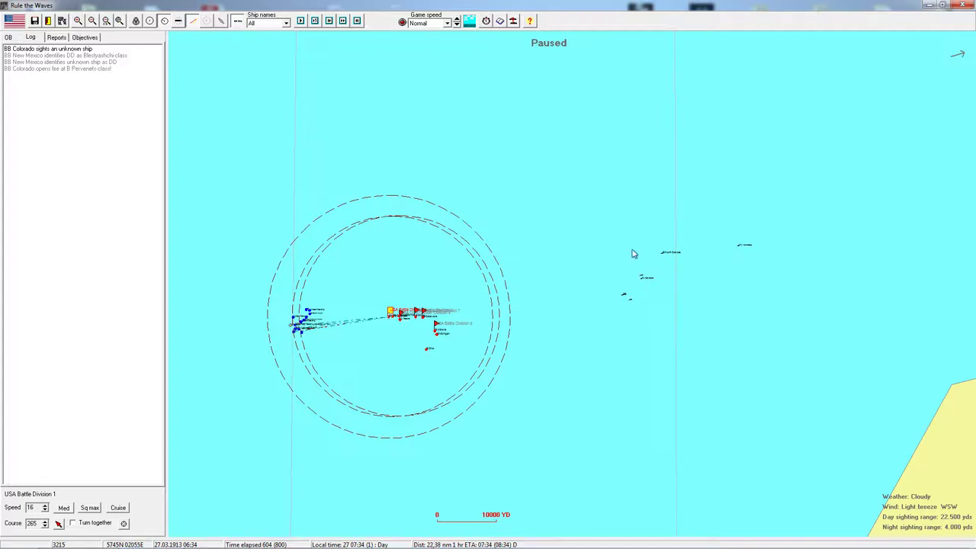
{"action": "mouse_move", "coordinate": [769, 241]}
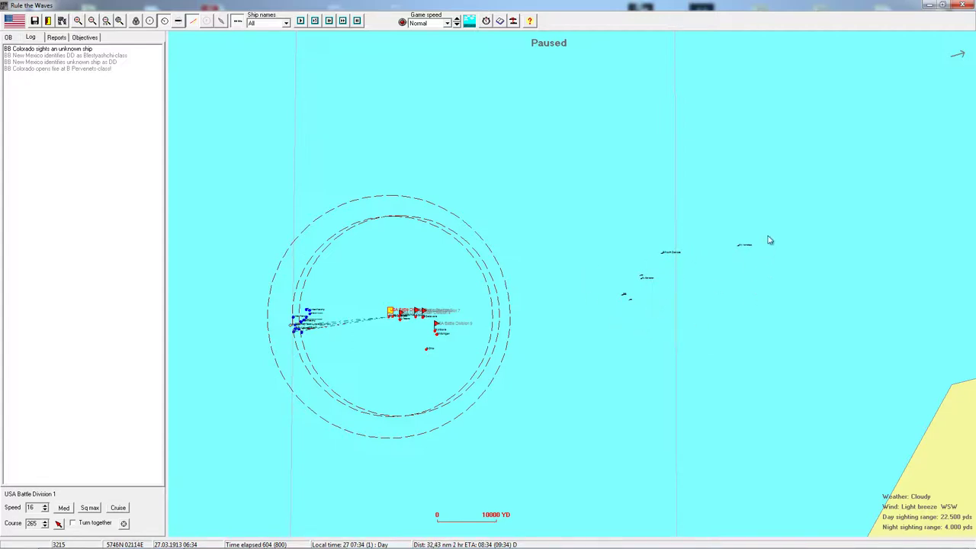
{"action": "mouse_move", "coordinate": [662, 266]}
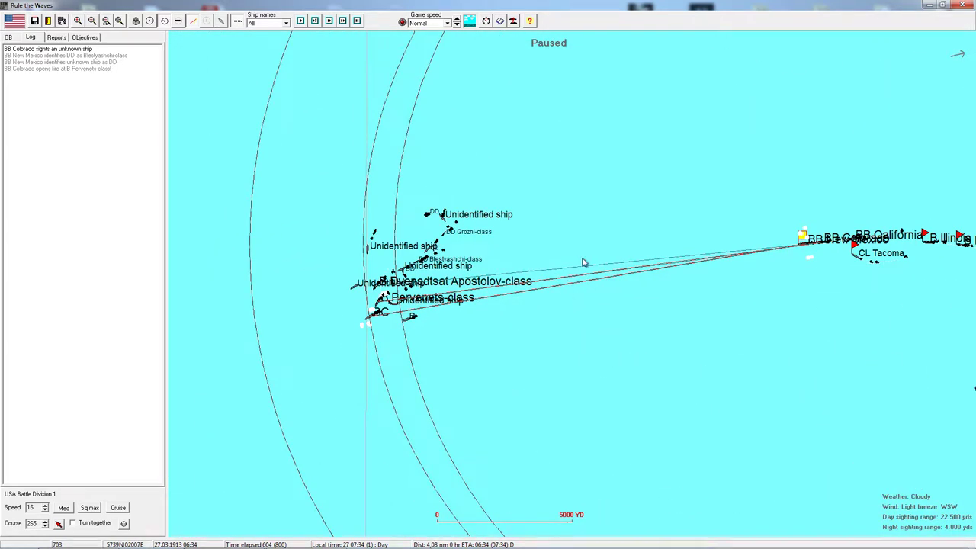
{"action": "mouse_move", "coordinate": [738, 319]}
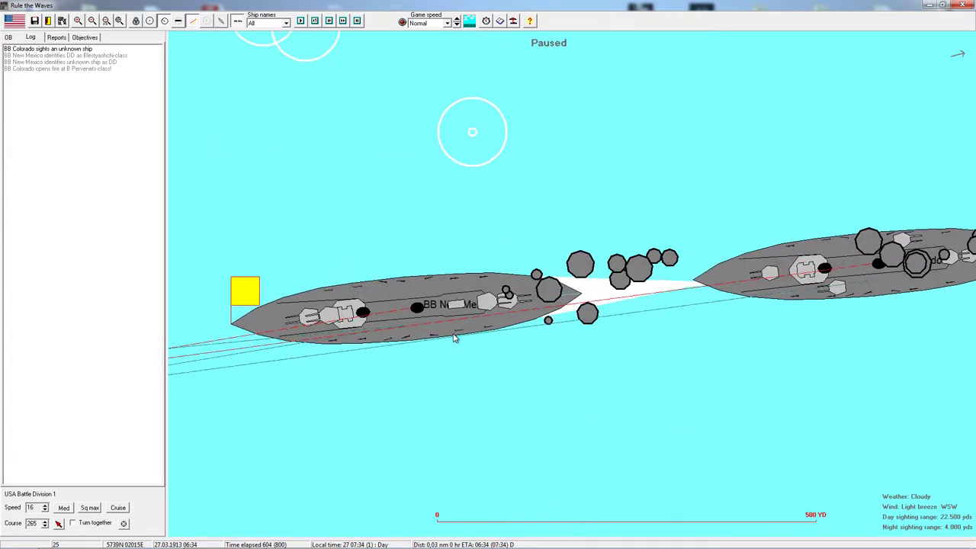
{"action": "mouse_move", "coordinate": [410, 328]}
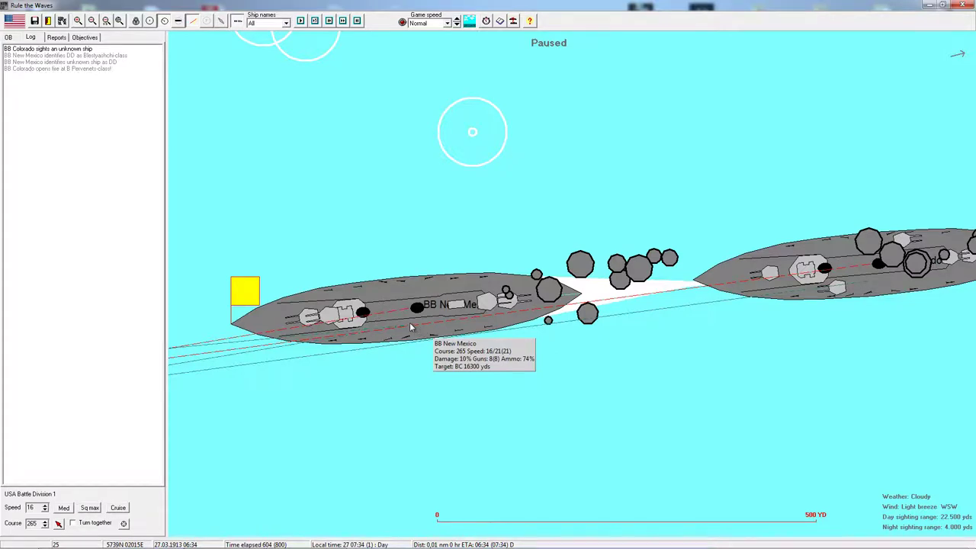
Step: Review and close the status sheets of New Mexico, Colorado and Ohio
{"action": "double_click", "coordinate": [434, 305]}
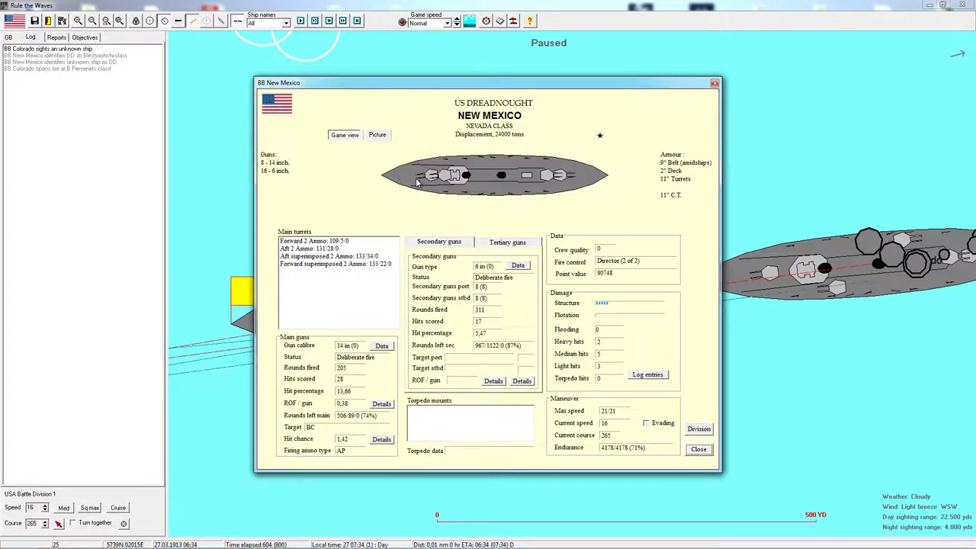
{"action": "left_click", "coordinate": [698, 448]}
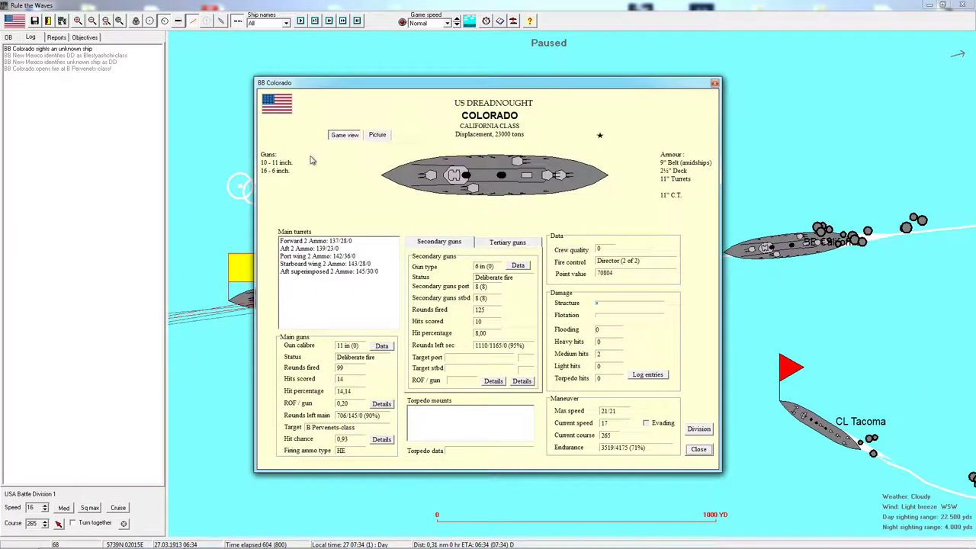
{"action": "mouse_move", "coordinate": [448, 210]}
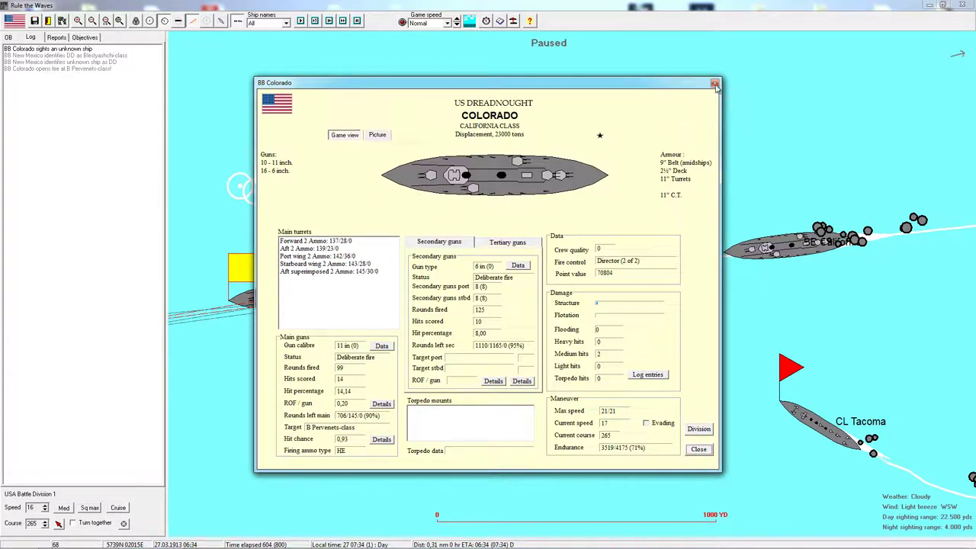
{"action": "left_click", "coordinate": [714, 82]}
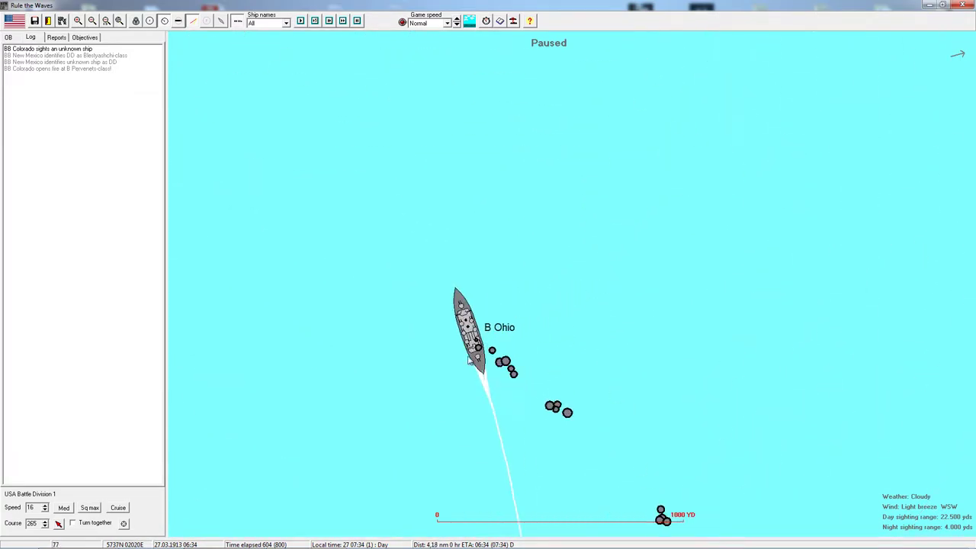
{"action": "double_click", "coordinate": [469, 328]}
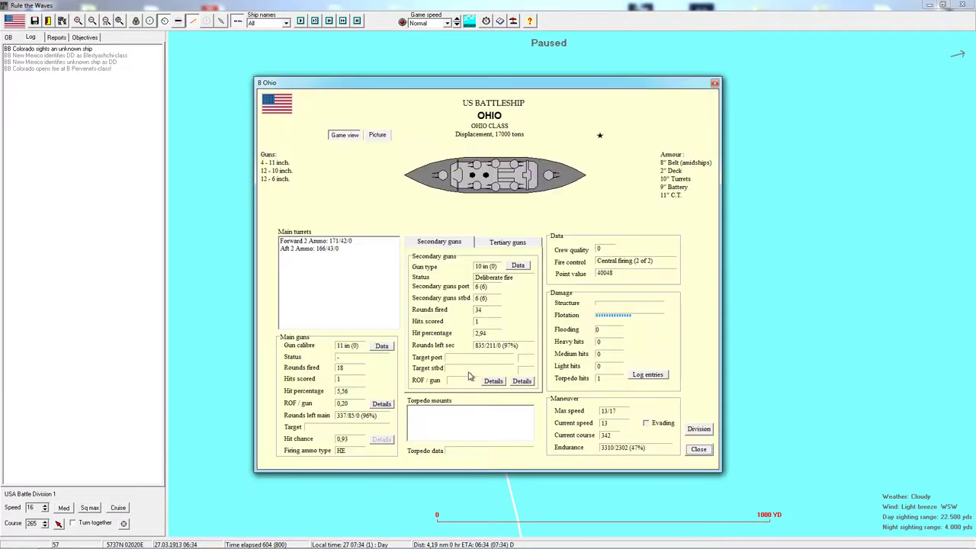
{"action": "mouse_move", "coordinate": [511, 214]}
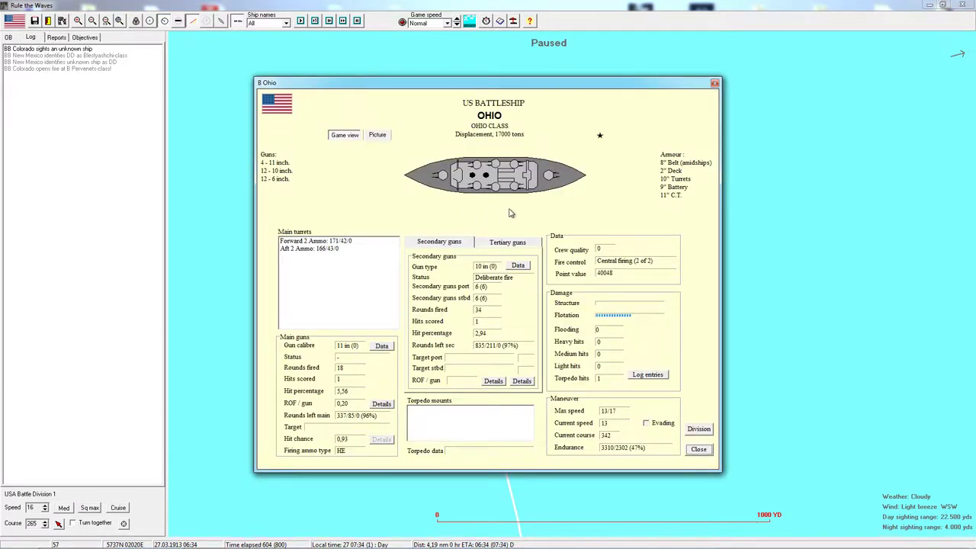
{"action": "mouse_move", "coordinate": [436, 167]}
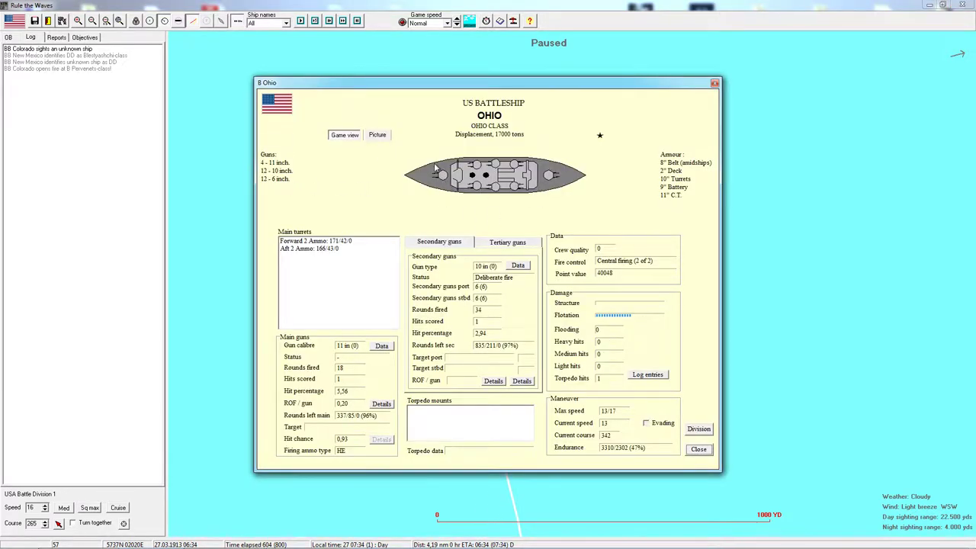
{"action": "mouse_move", "coordinate": [549, 186]}
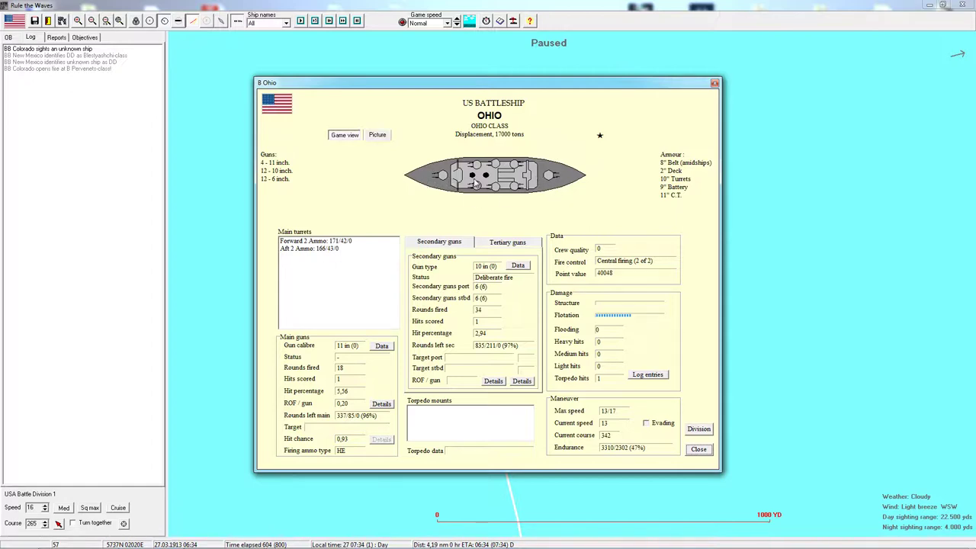
{"action": "left_click", "coordinate": [699, 448]}
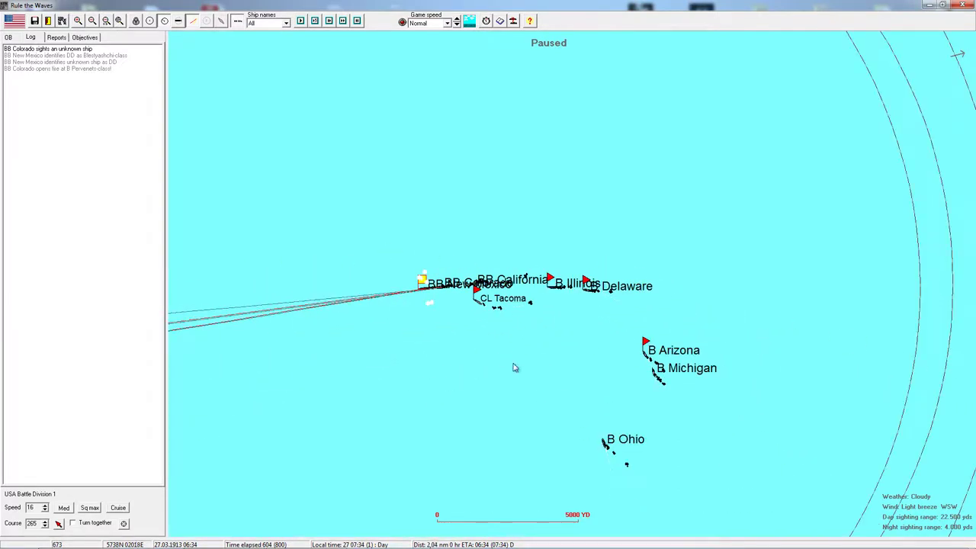
{"action": "mouse_move", "coordinate": [487, 357]}
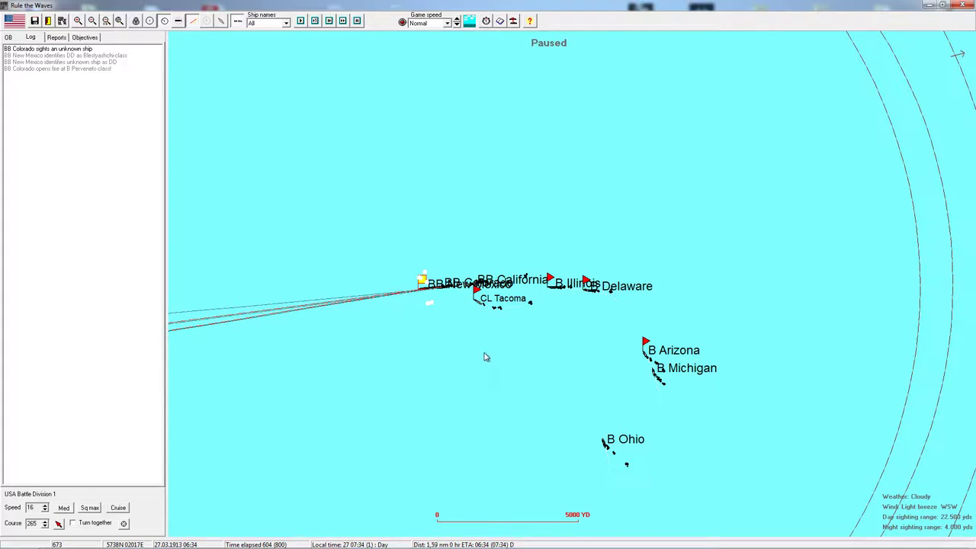
{"action": "mouse_move", "coordinate": [582, 409]}
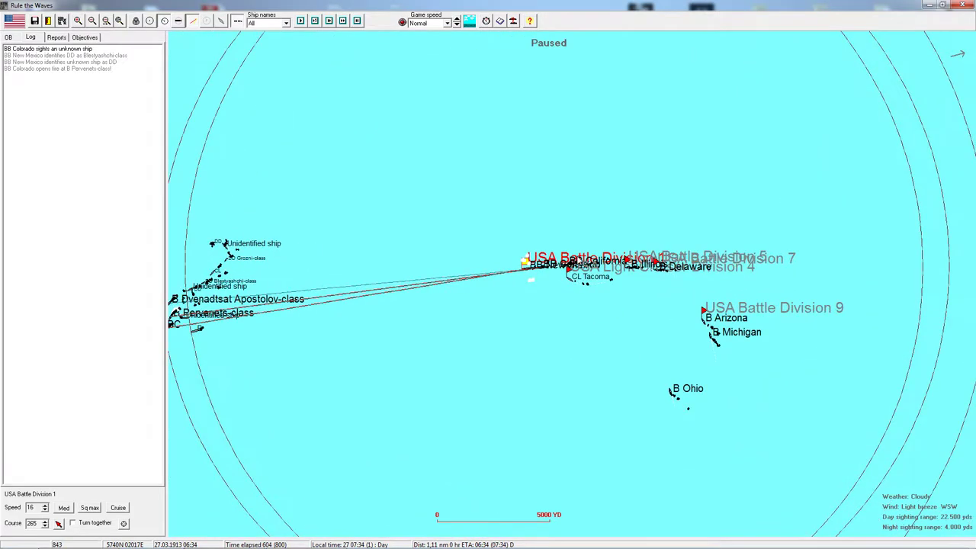
Step: Review Light Cruiser Division 4 and Battle Division 5 orders and Ohio's sheet, leaving all unchanged
{"action": "double_click", "coordinate": [592, 276]}
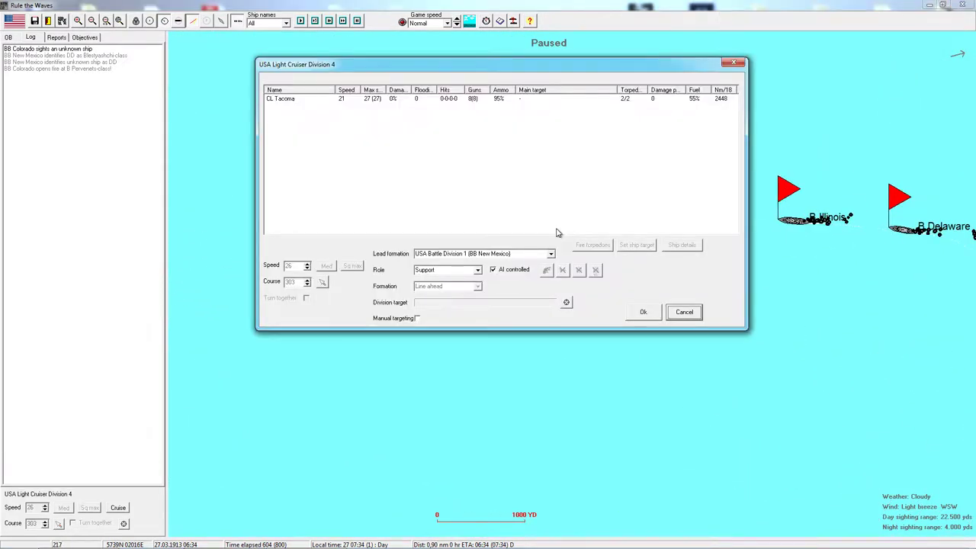
{"action": "left_click", "coordinate": [684, 311]}
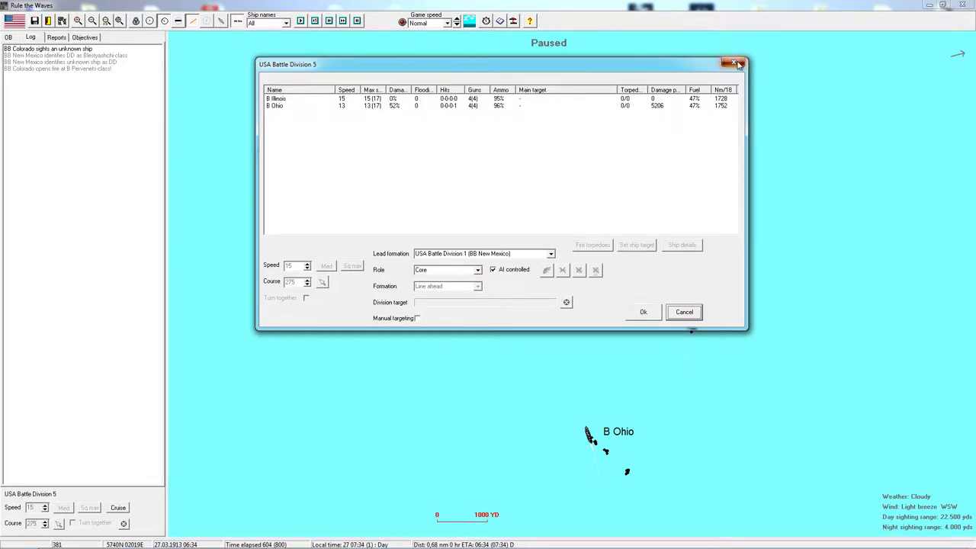
{"action": "left_click", "coordinate": [680, 244]}
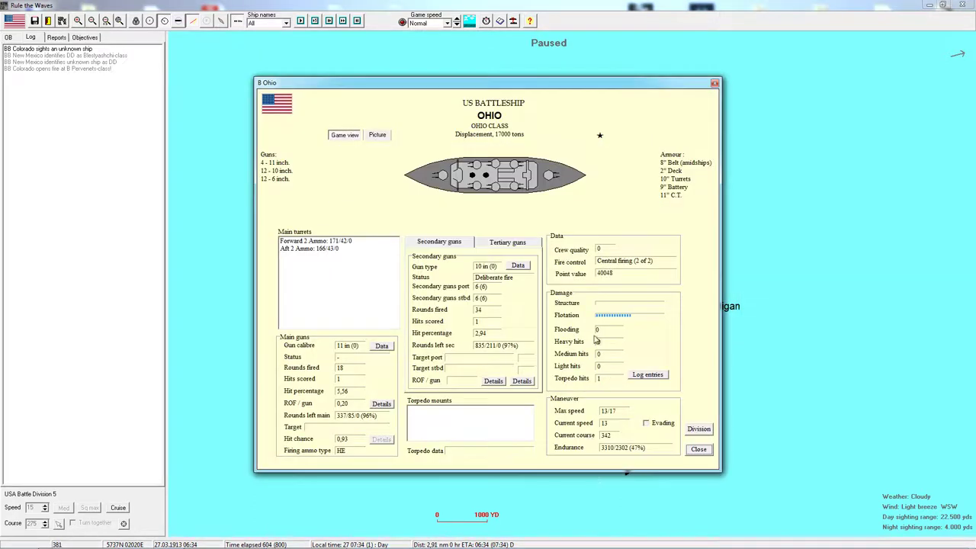
{"action": "mouse_move", "coordinate": [598, 324]}
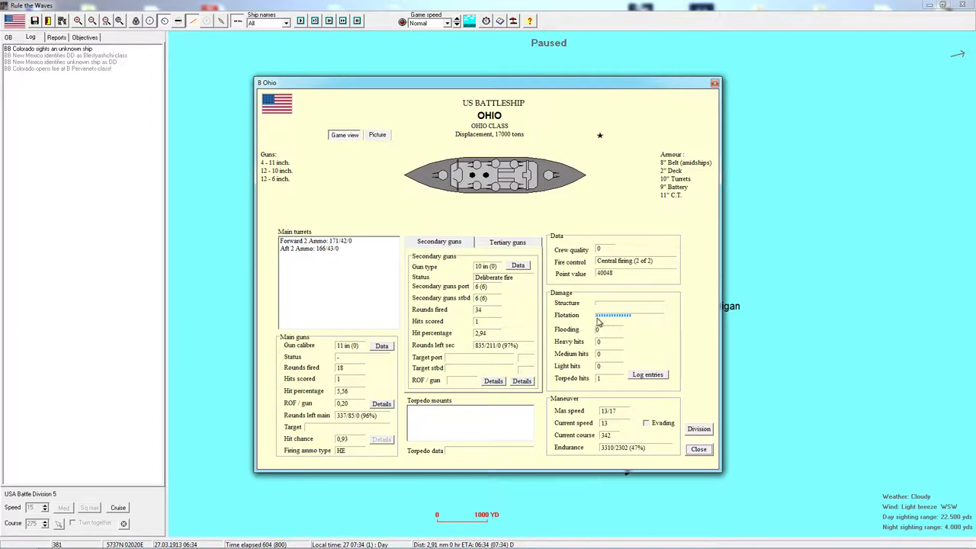
{"action": "mouse_move", "coordinate": [601, 384]}
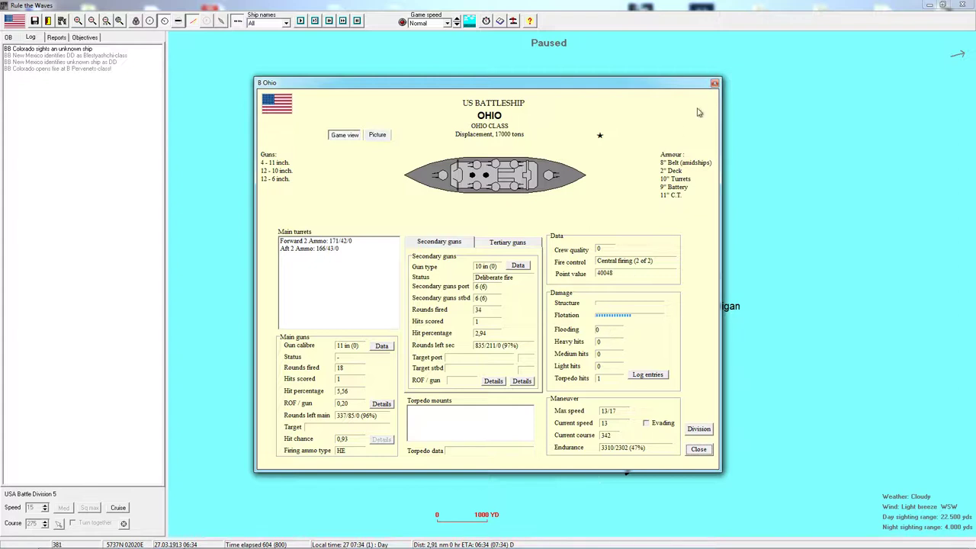
{"action": "left_click", "coordinate": [699, 448]}
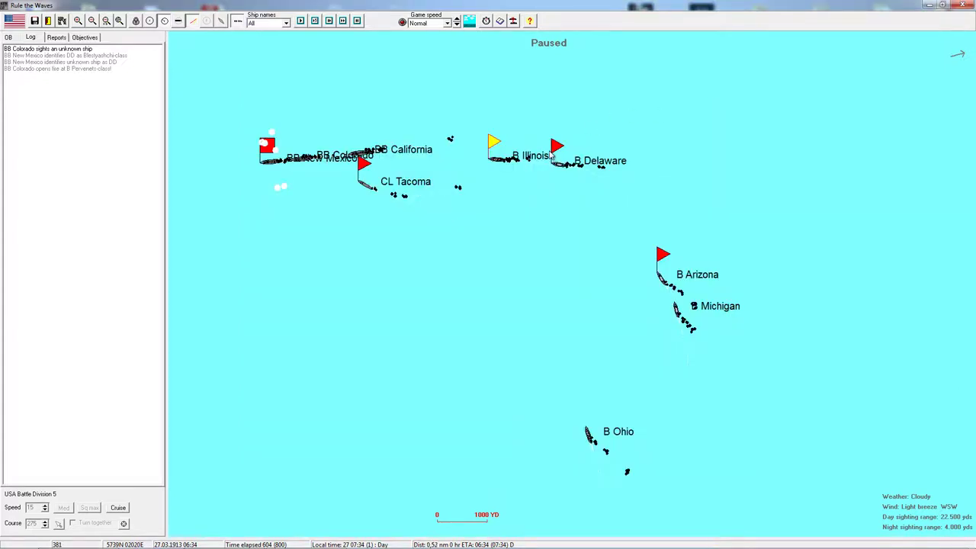
{"action": "mouse_move", "coordinate": [565, 184]}
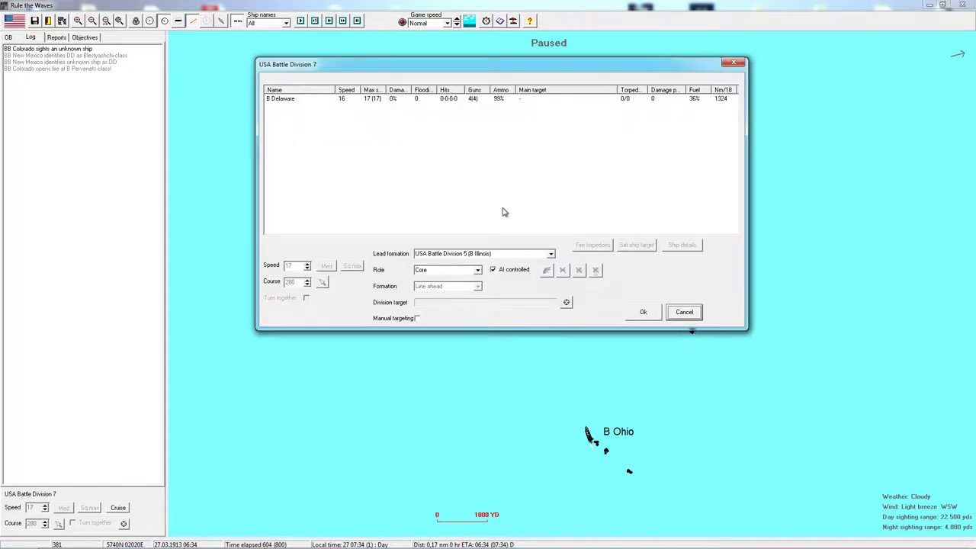
{"action": "mouse_move", "coordinate": [603, 174]}
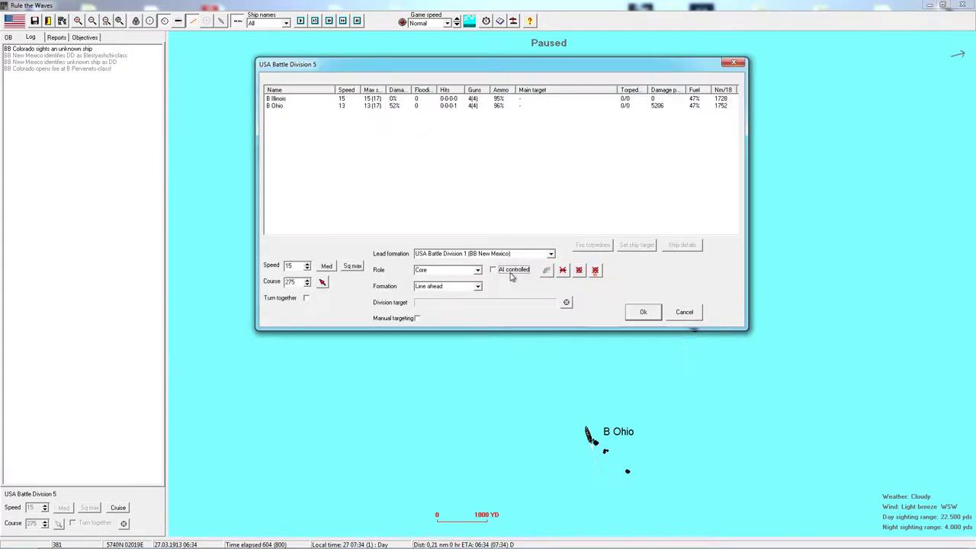
{"action": "left_click", "coordinate": [683, 311]}
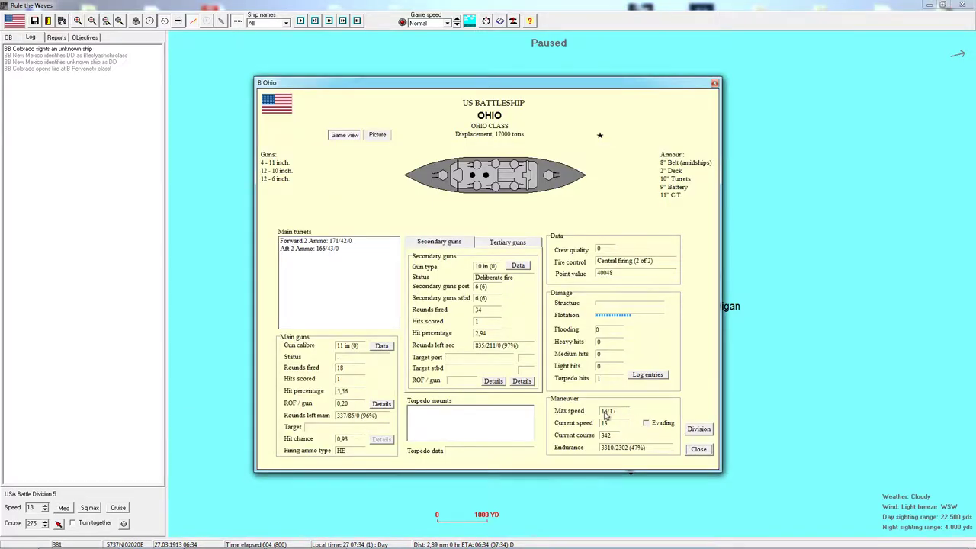
{"action": "mouse_move", "coordinate": [607, 411]}
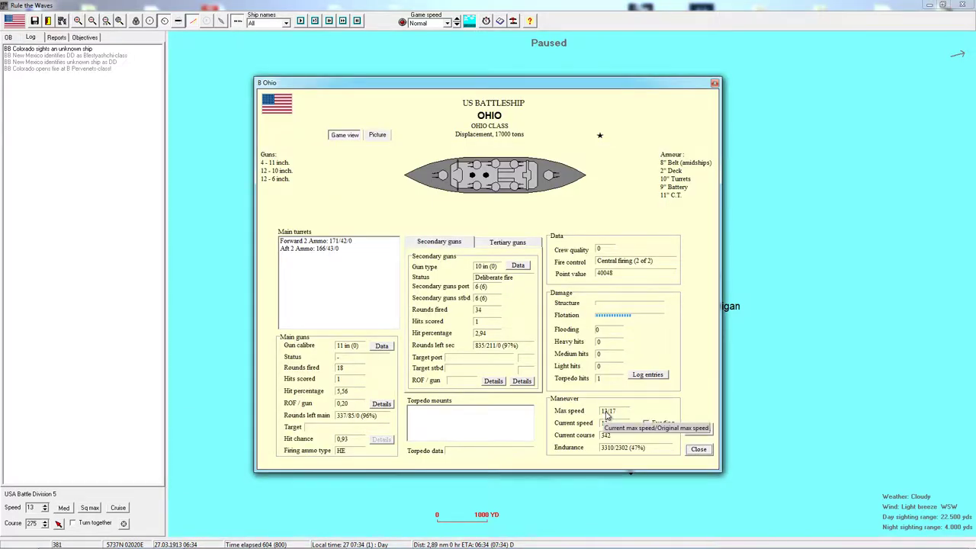
{"action": "mouse_move", "coordinate": [598, 400]}
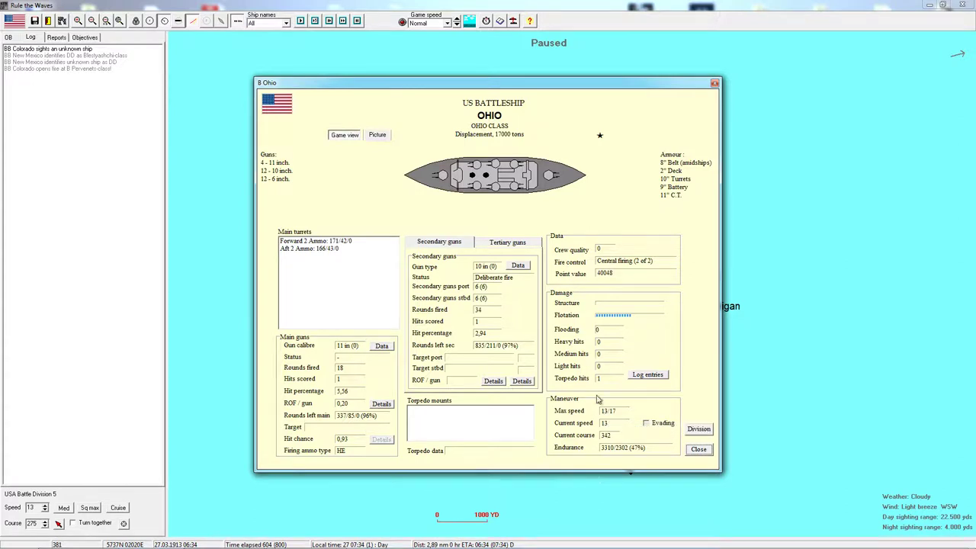
{"action": "mouse_move", "coordinate": [694, 134]}
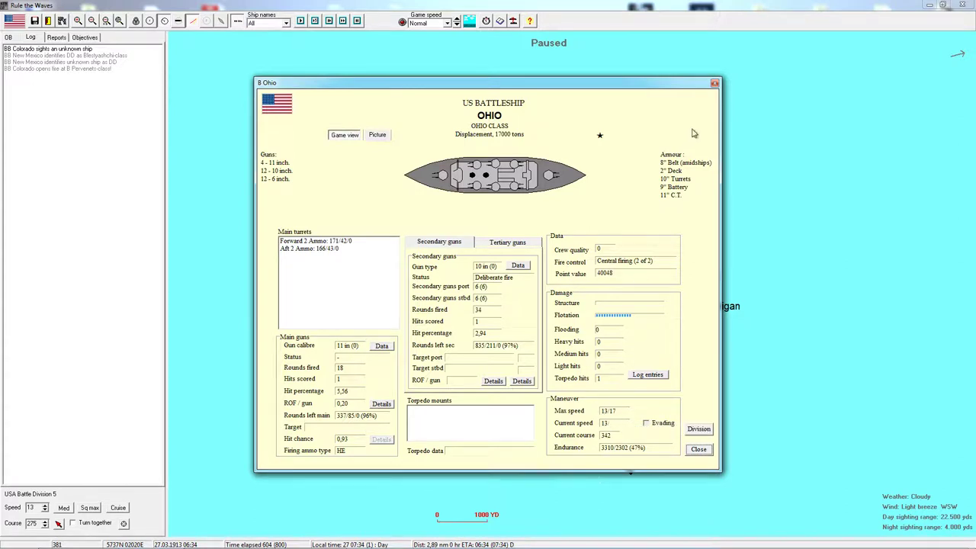
{"action": "left_click", "coordinate": [698, 448]}
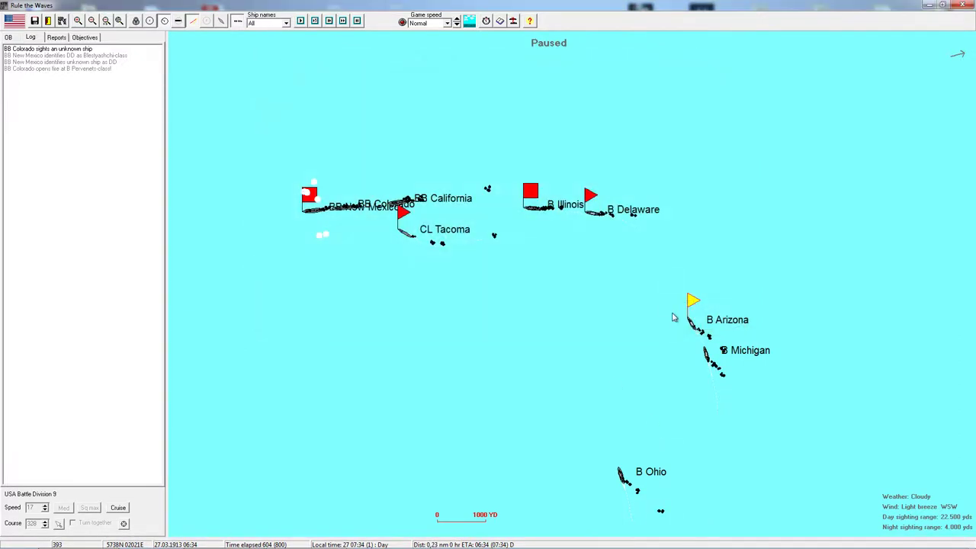
{"action": "mouse_move", "coordinate": [598, 202]}
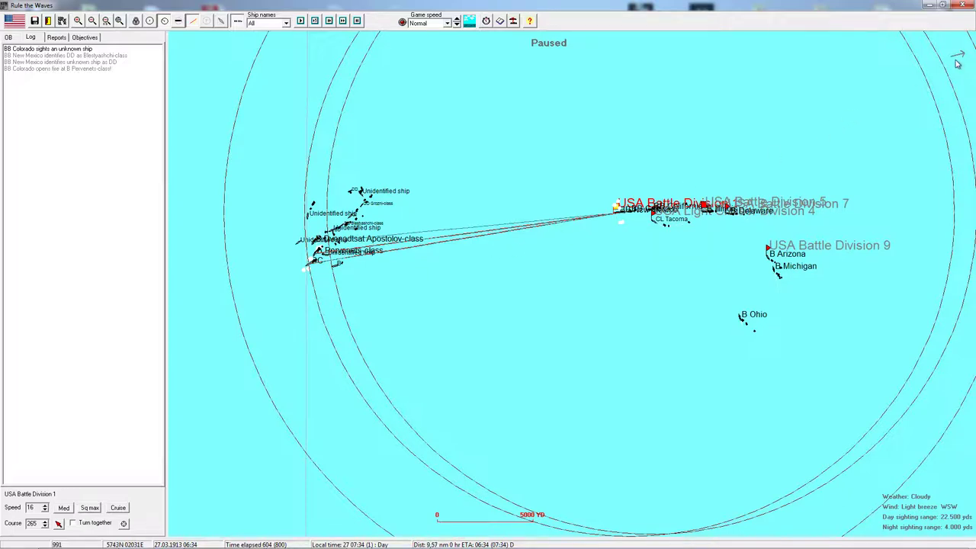
{"action": "mouse_move", "coordinate": [342, 285]}
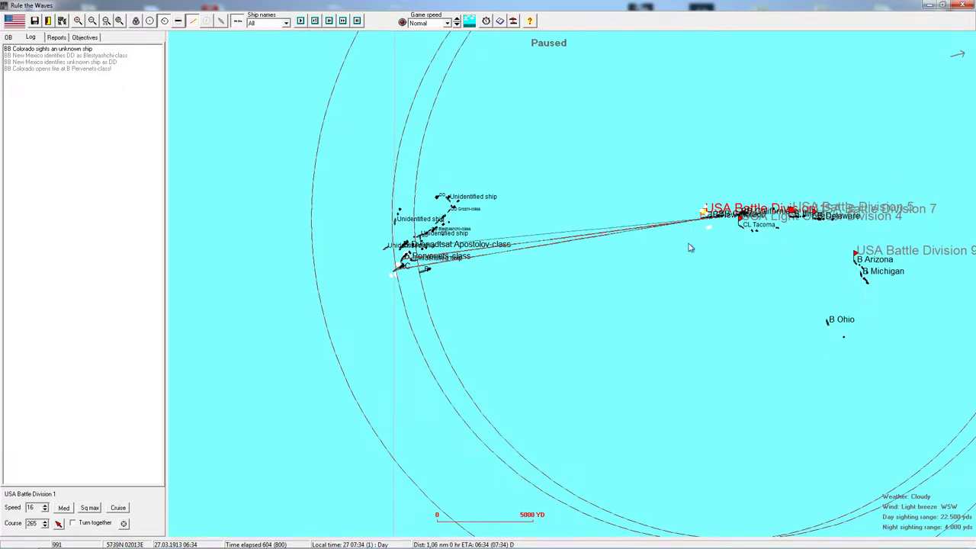
{"action": "mouse_move", "coordinate": [511, 278]}
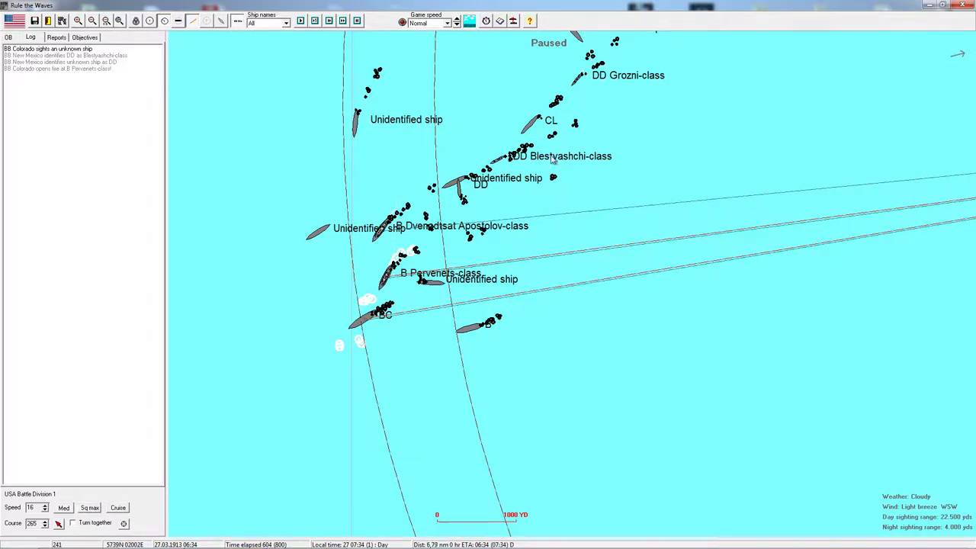
{"action": "mouse_move", "coordinate": [593, 127]}
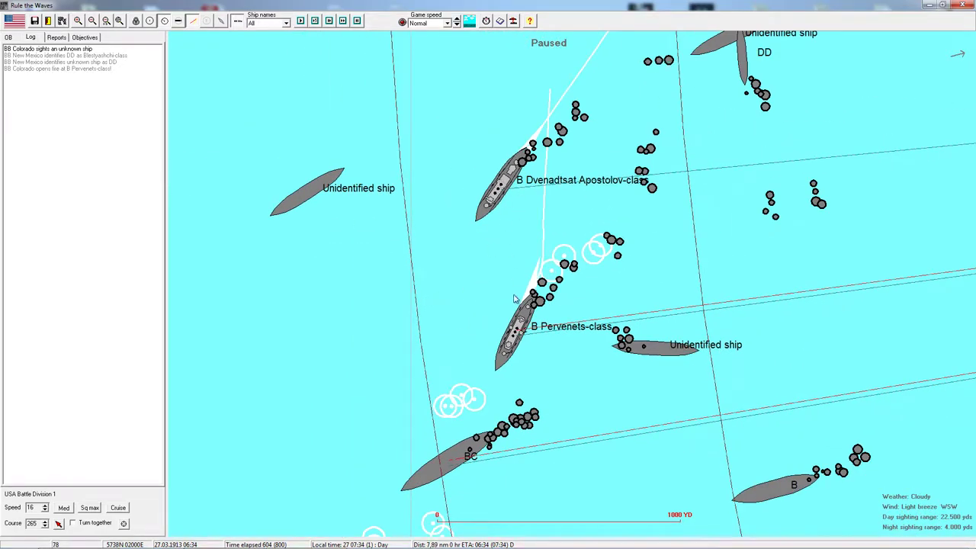
Step: Bring up the class sheet of the Russian Pervenets-class battleship
{"action": "double_click", "coordinate": [519, 327]}
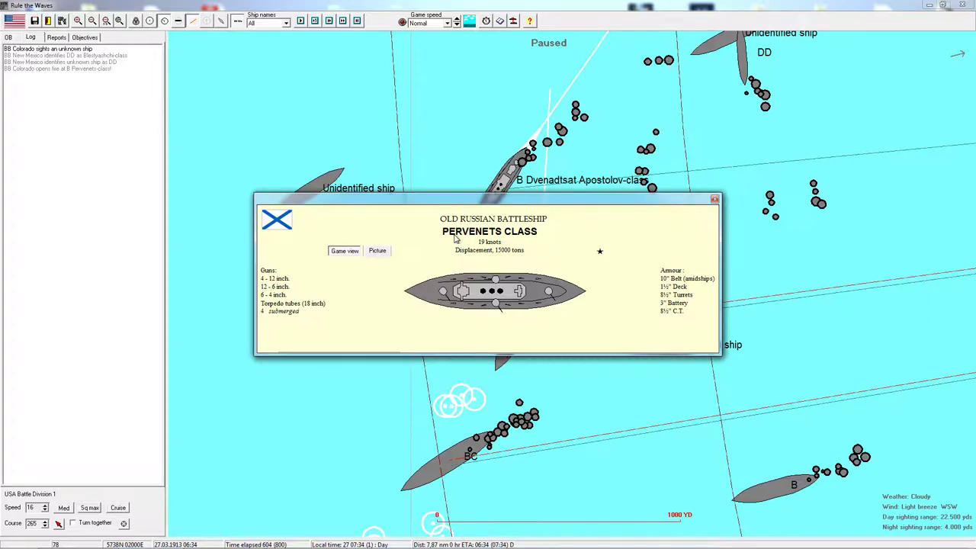
{"action": "mouse_move", "coordinate": [512, 244]}
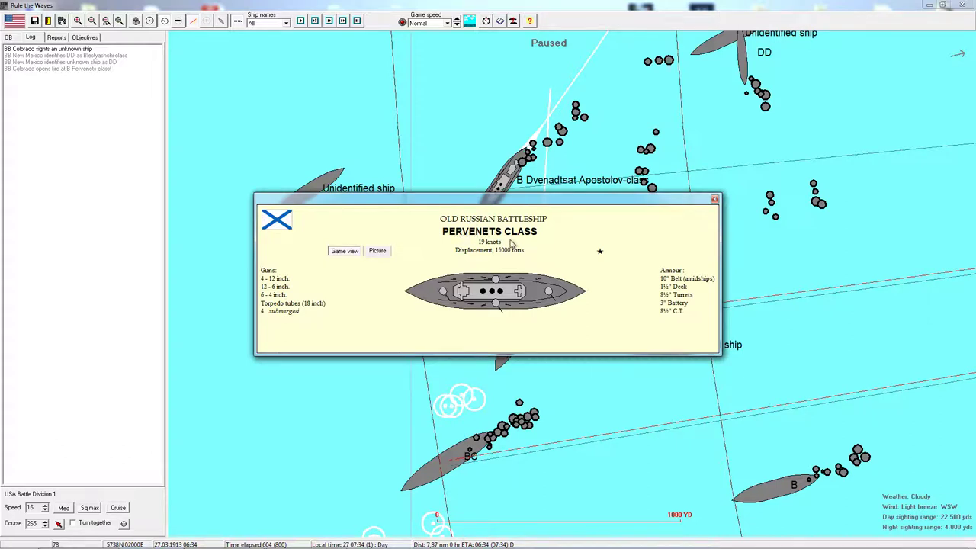
{"action": "mouse_move", "coordinate": [497, 256]}
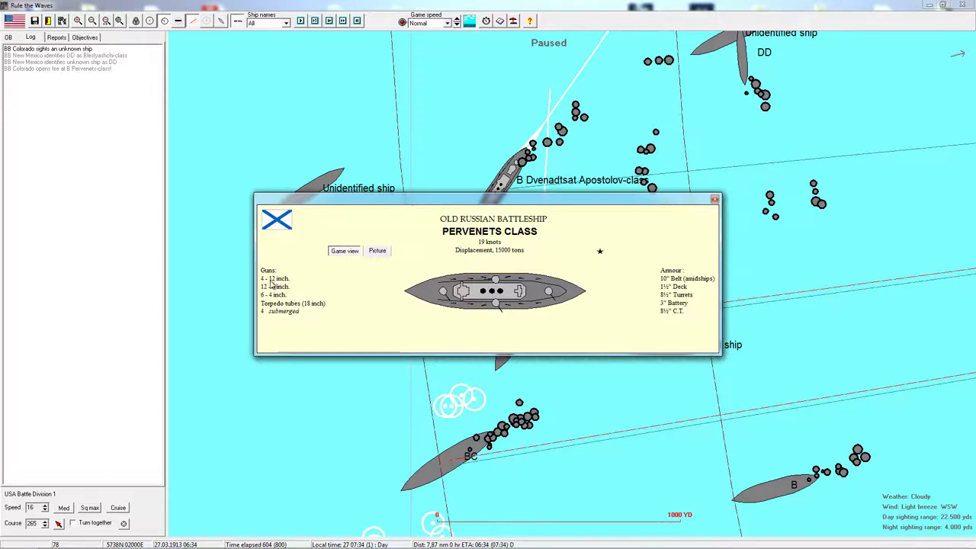
{"action": "mouse_move", "coordinate": [562, 293]}
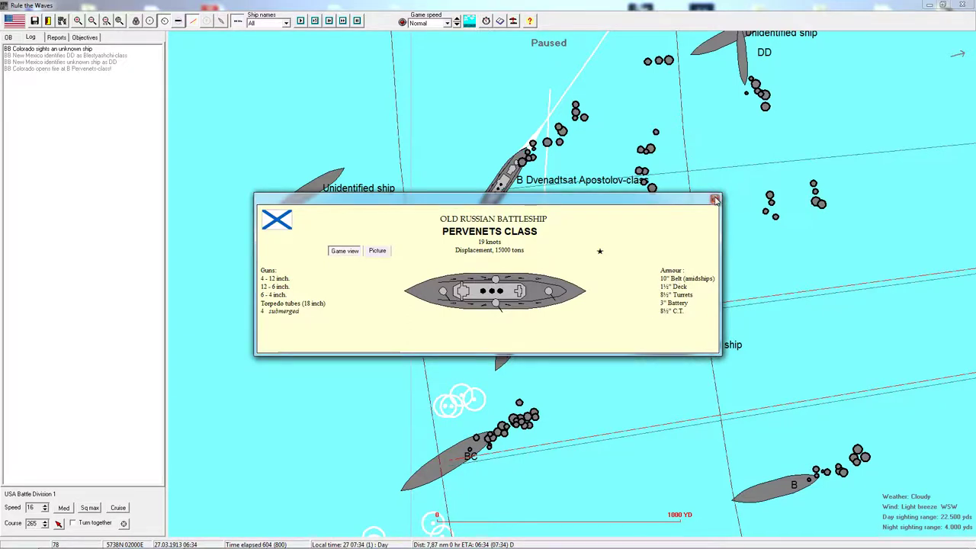
Step: Close the Pervenets class sheet to move on to the Dvenadtsat Apostolov class
{"action": "left_click", "coordinate": [713, 198]}
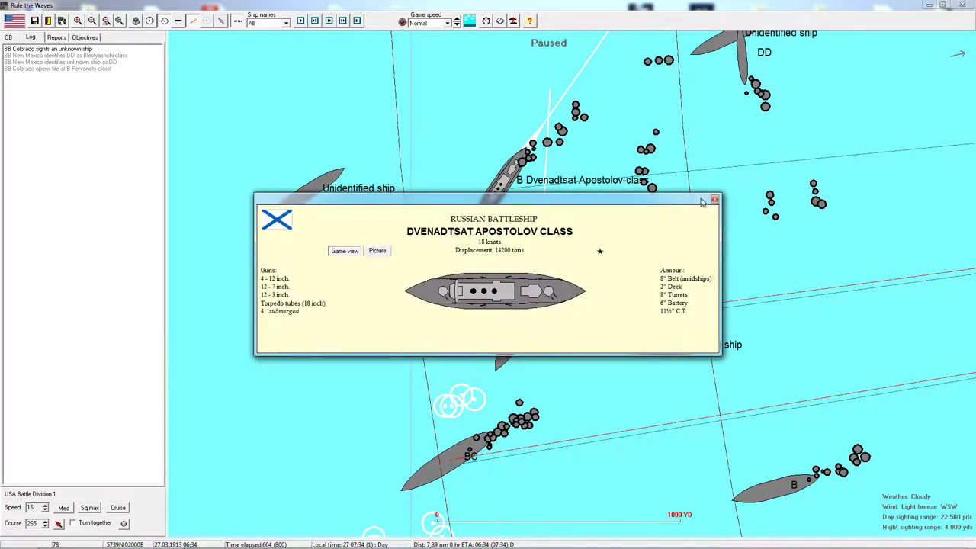
Step: Close the Dvenadtsat Apostolov class sheet and zoom out to show both fleets
{"action": "left_click", "coordinate": [714, 198]}
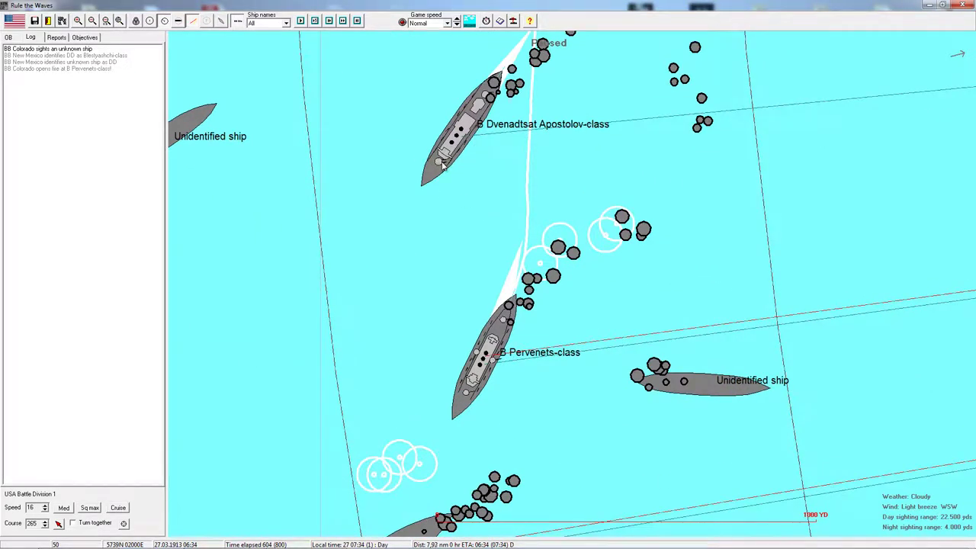
{"action": "mouse_move", "coordinate": [515, 283]}
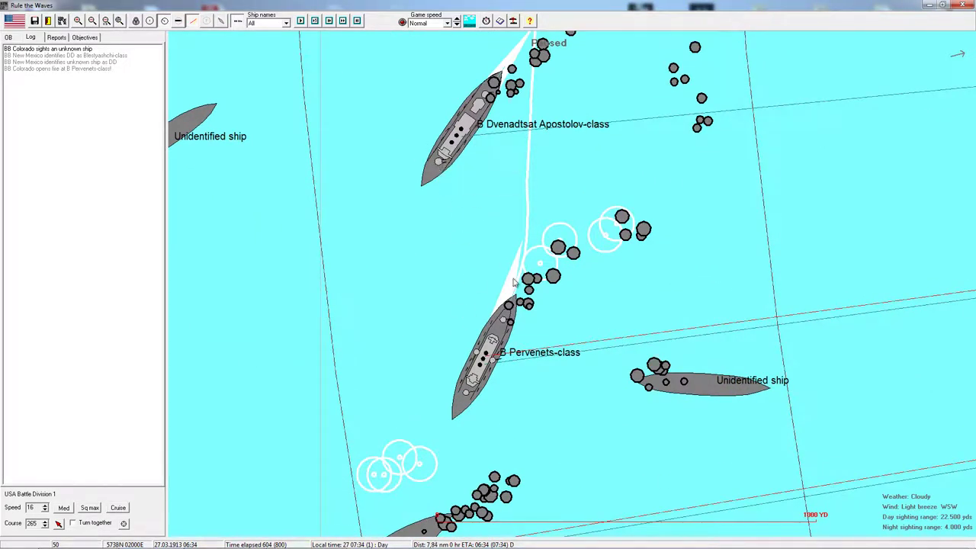
{"action": "mouse_move", "coordinate": [480, 312]}
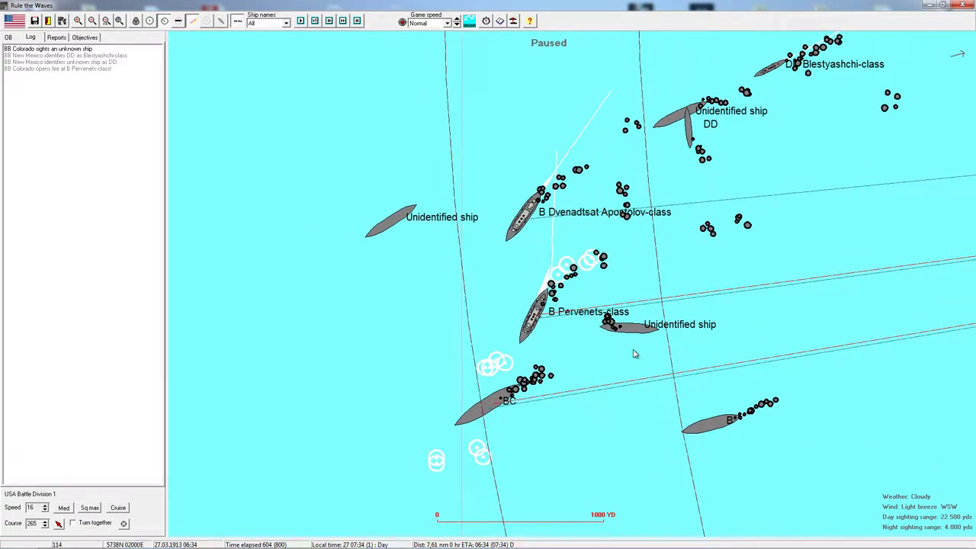
{"action": "mouse_move", "coordinate": [412, 247]}
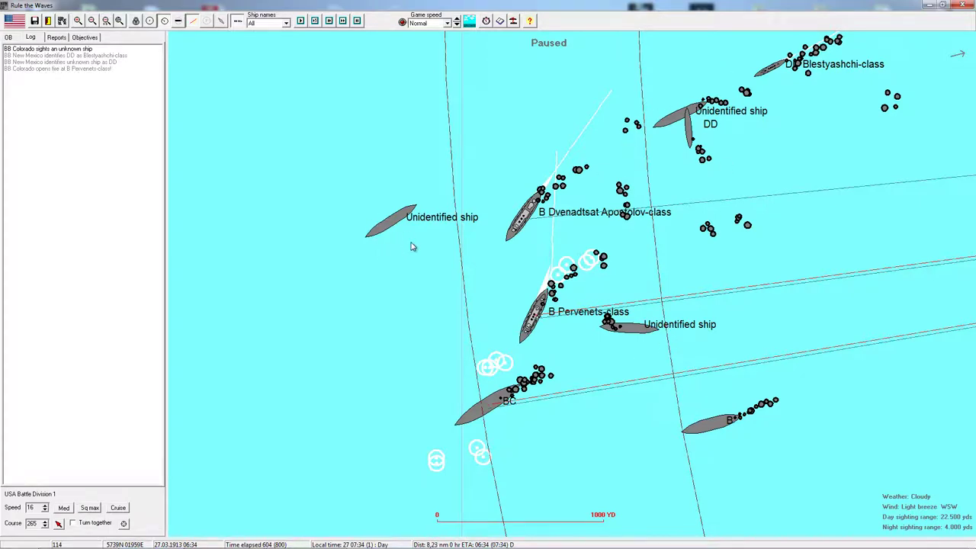
{"action": "mouse_move", "coordinate": [487, 409]}
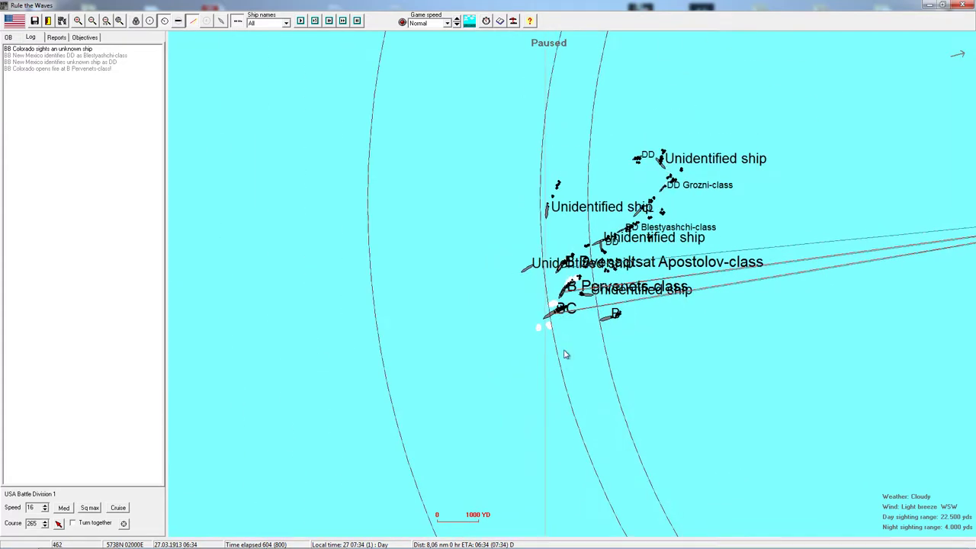
{"action": "scroll", "scroll_direction": "down", "scroll_amount": 3}
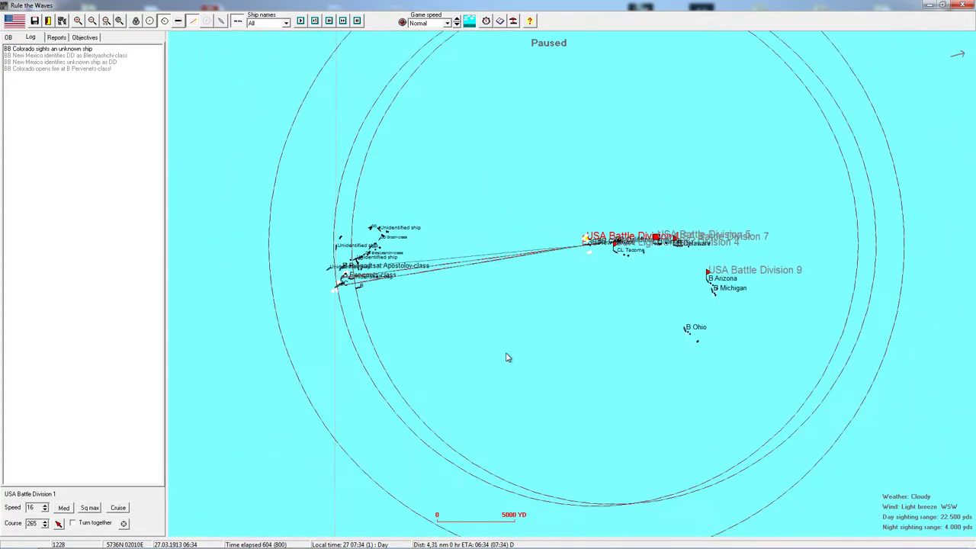
{"action": "mouse_move", "coordinate": [305, 328]}
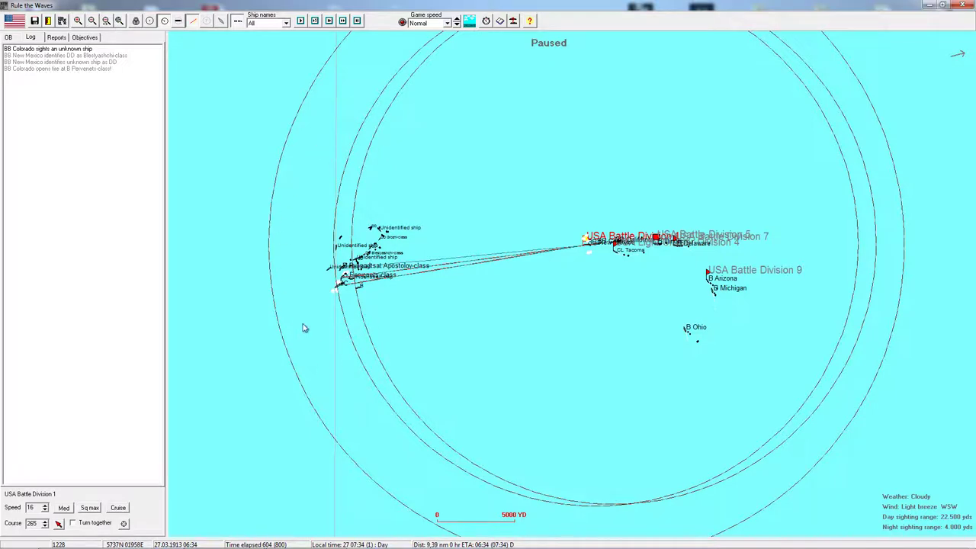
{"action": "mouse_move", "coordinate": [282, 278]}
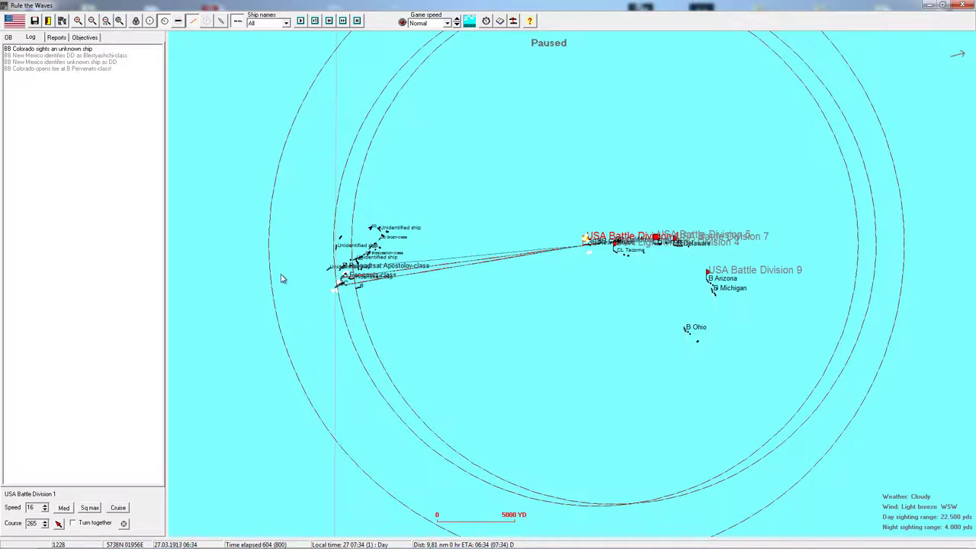
{"action": "mouse_move", "coordinate": [479, 417]}
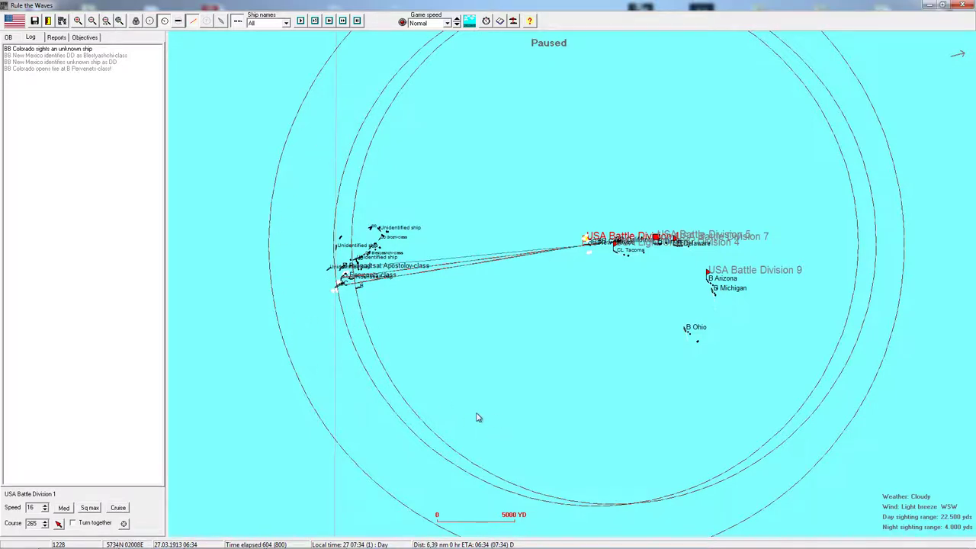
{"action": "mouse_move", "coordinate": [412, 466]}
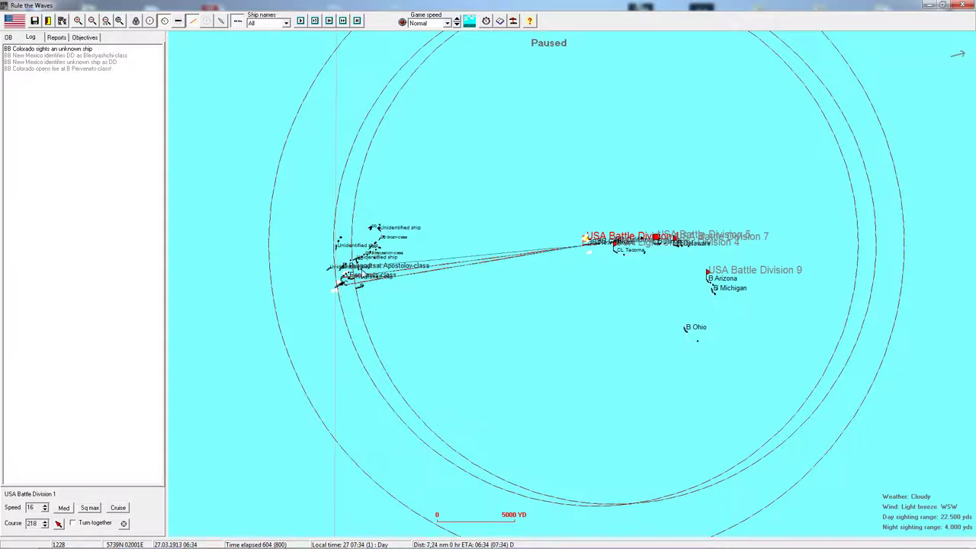
{"action": "mouse_move", "coordinate": [623, 226]}
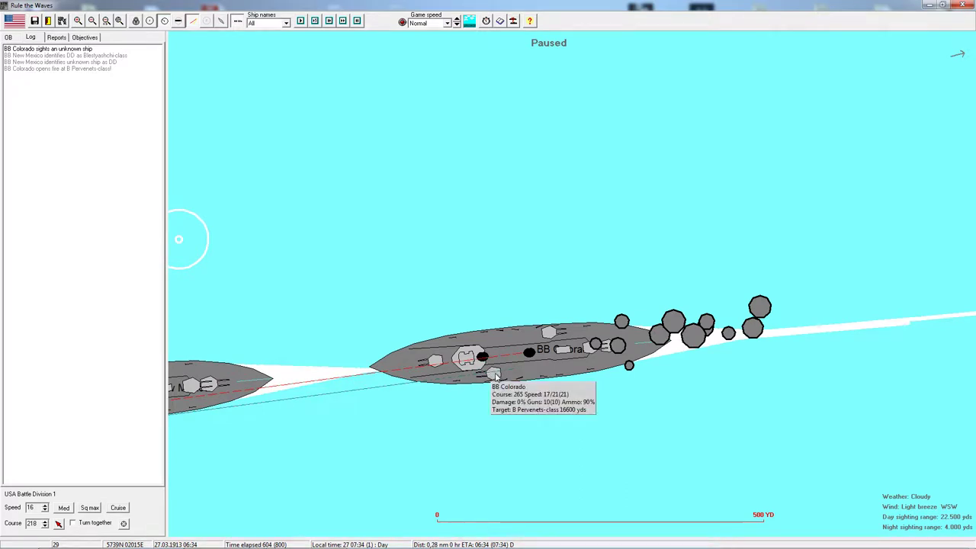
{"action": "mouse_move", "coordinate": [501, 311]}
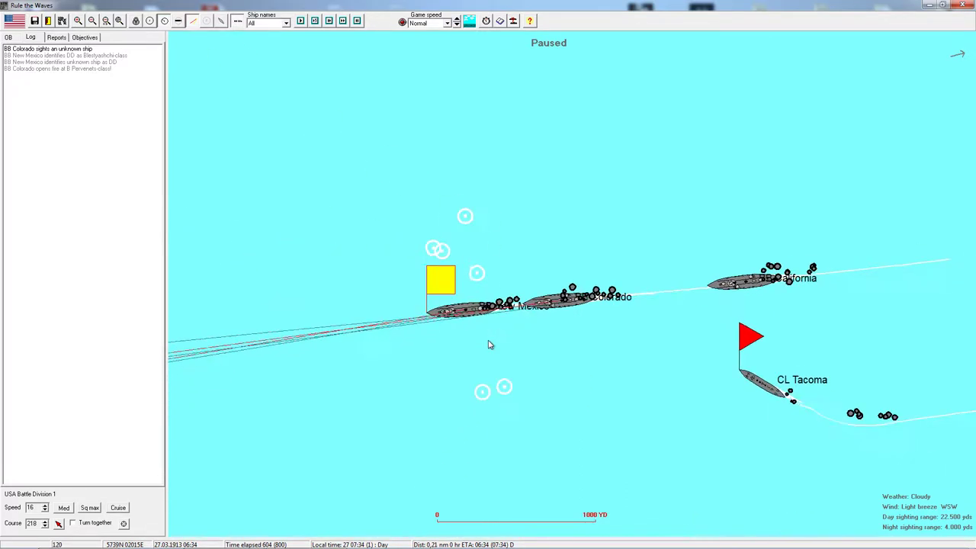
{"action": "scroll", "scroll_direction": "down", "scroll_amount": 3}
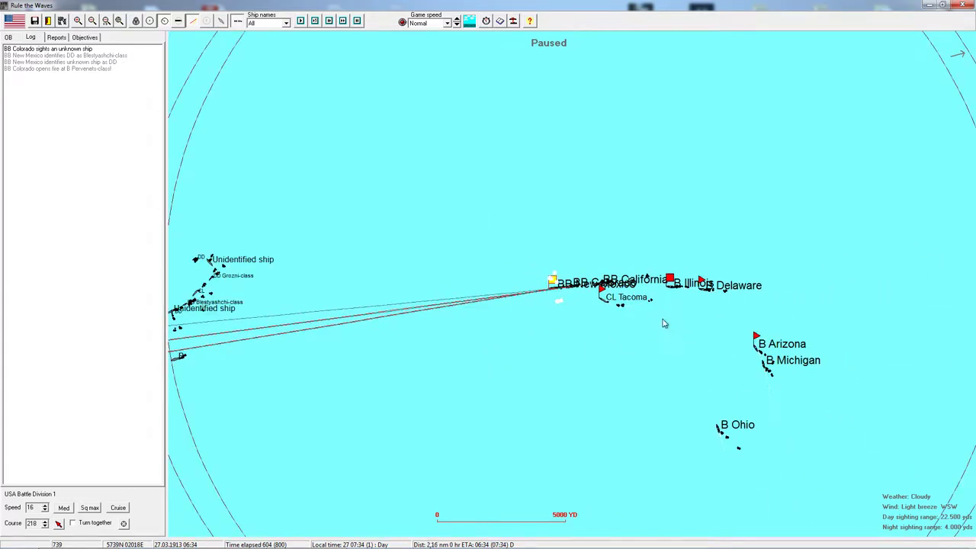
{"action": "mouse_move", "coordinate": [552, 387]}
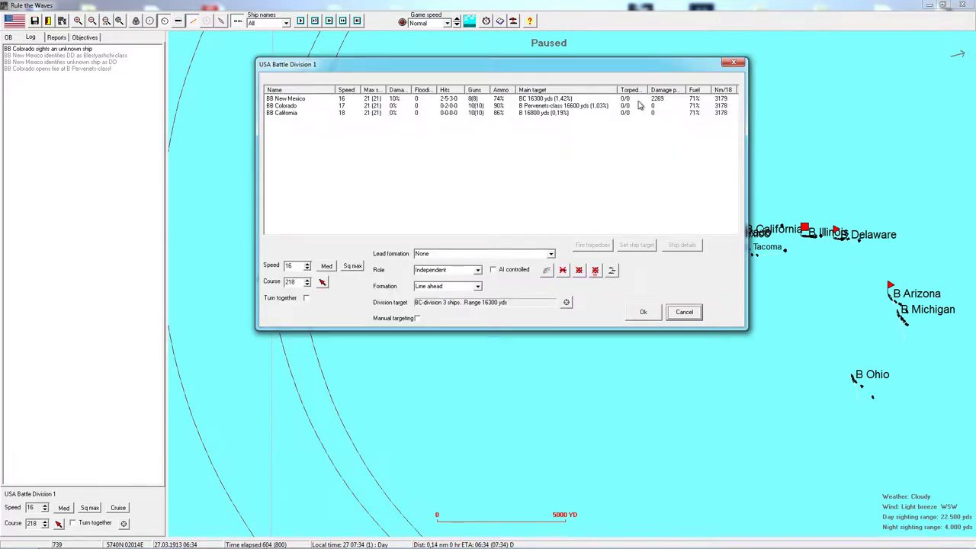
{"action": "mouse_move", "coordinate": [500, 116]}
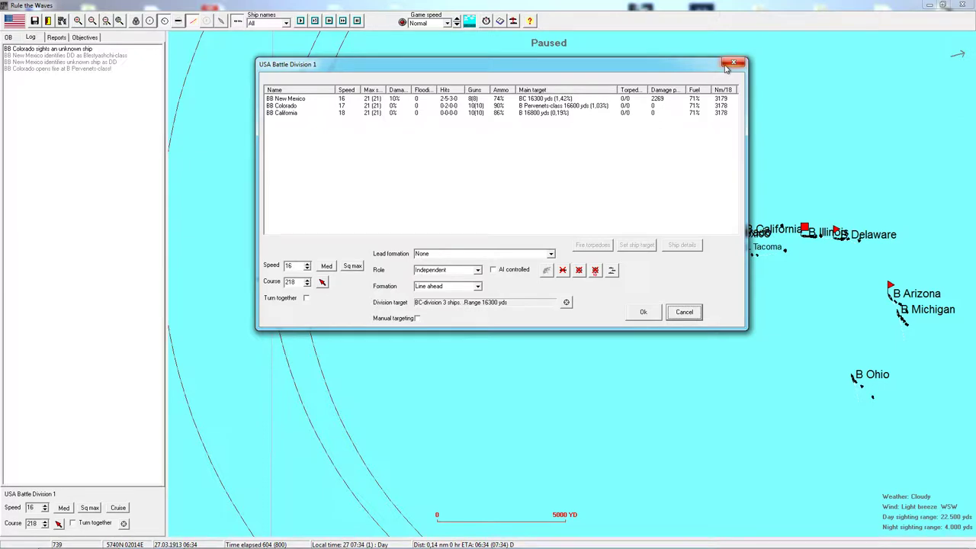
{"action": "left_click", "coordinate": [735, 62]}
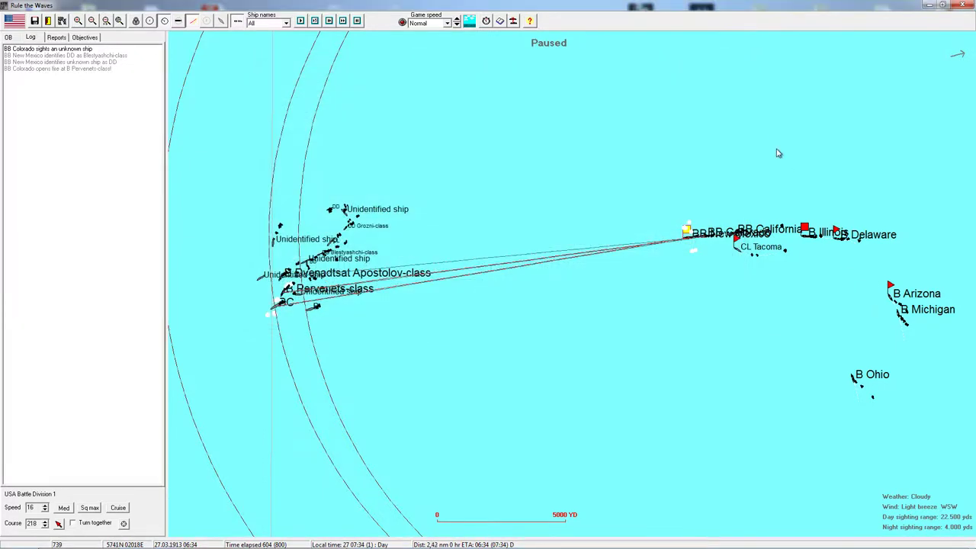
{"action": "mouse_move", "coordinate": [630, 135]}
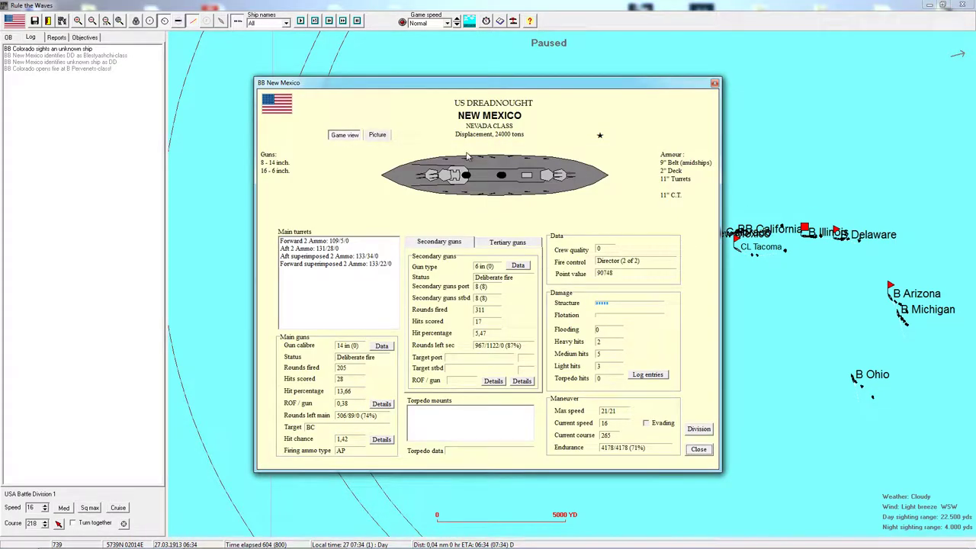
{"action": "mouse_move", "coordinate": [601, 345]}
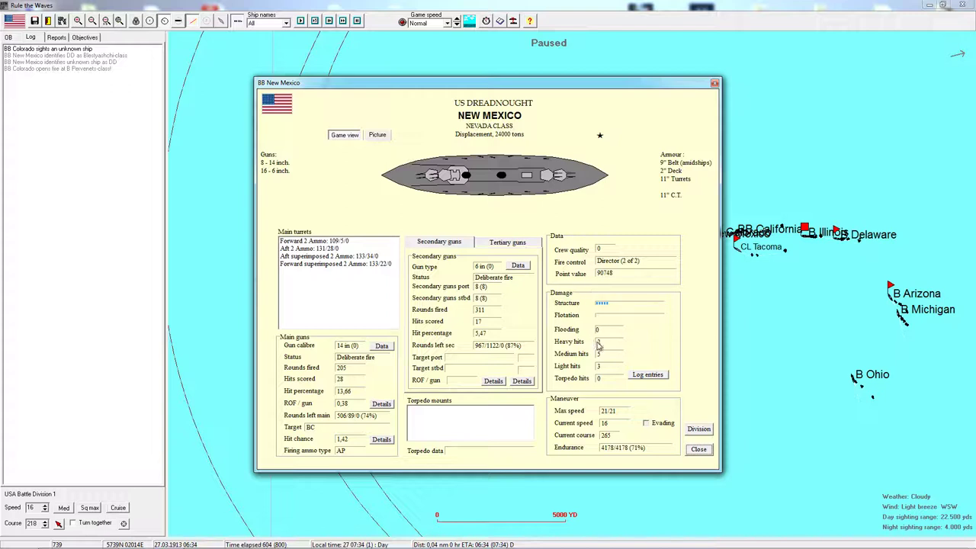
{"action": "mouse_move", "coordinate": [608, 350]}
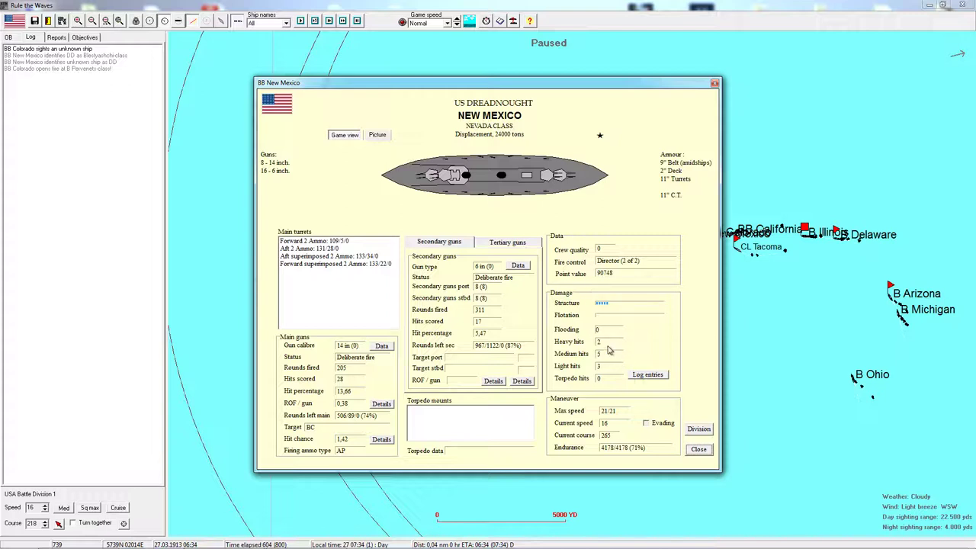
{"action": "left_click", "coordinate": [646, 375]}
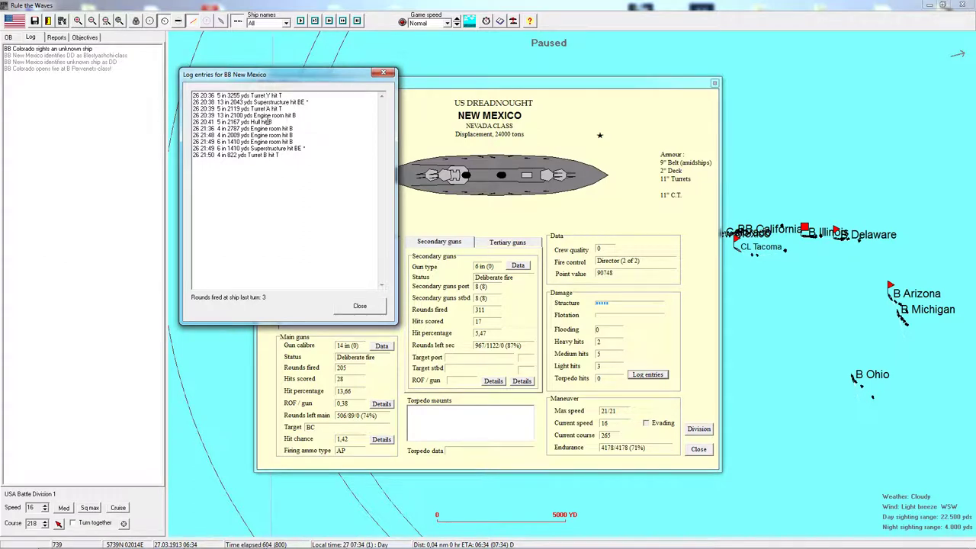
{"action": "mouse_move", "coordinate": [668, 184]}
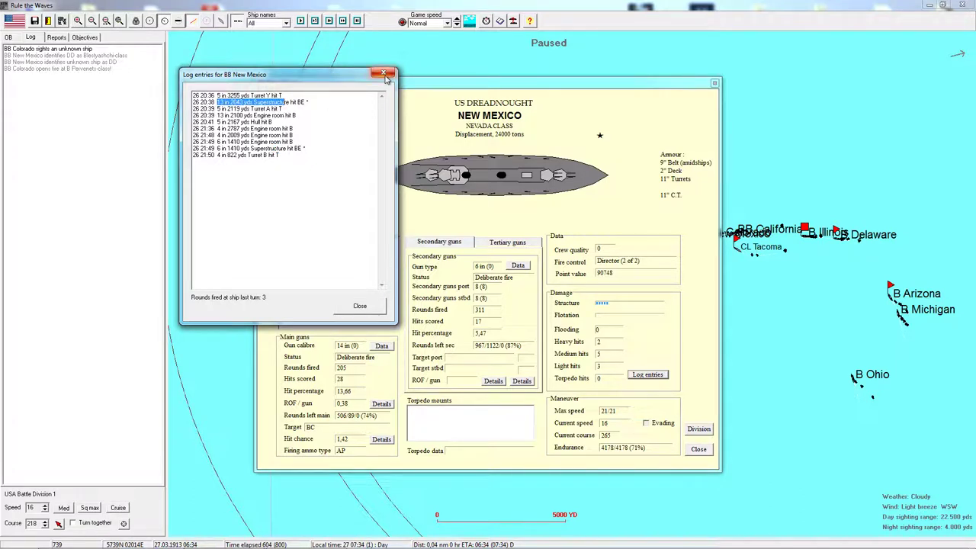
{"action": "left_click", "coordinate": [384, 73]}
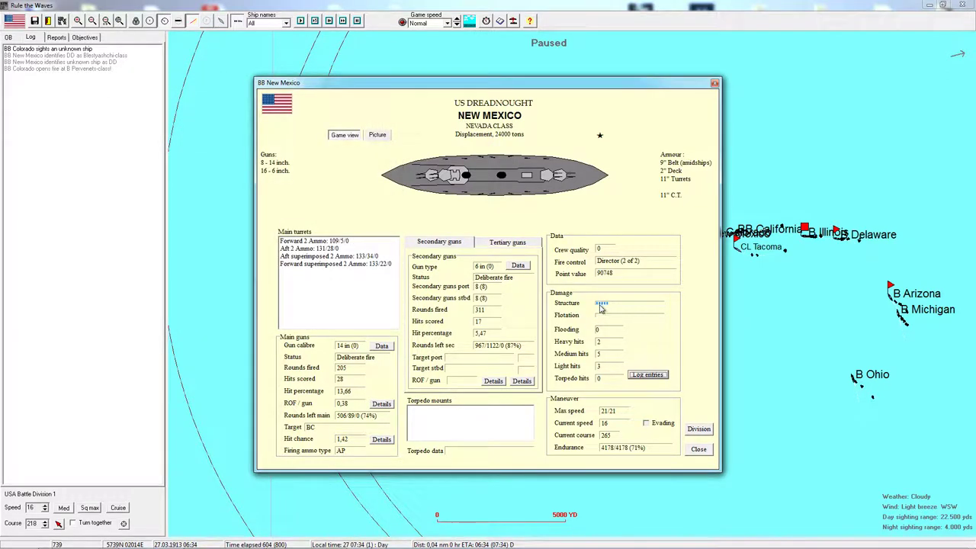
{"action": "left_click", "coordinate": [698, 448]}
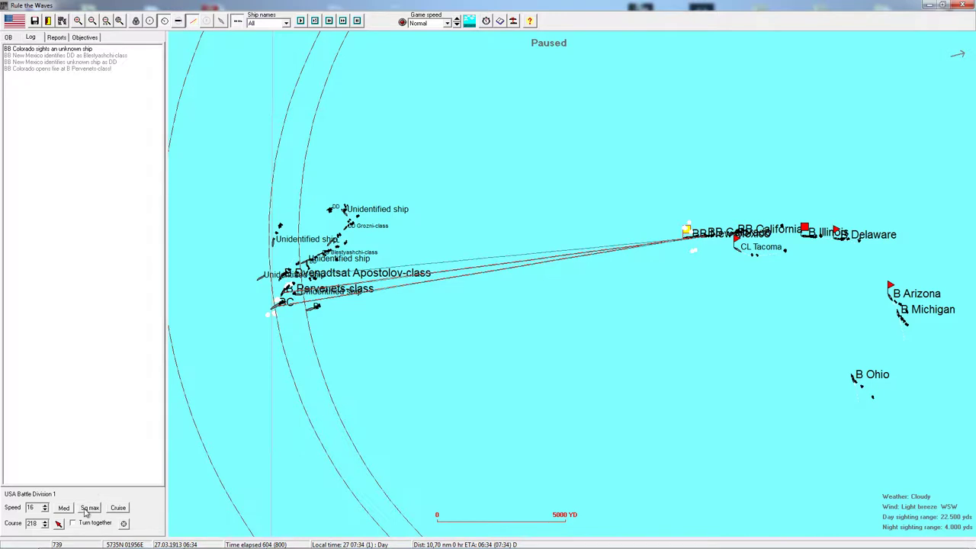
Step: Order US Battle Division 1 to its maximum speed of 20 knots
{"action": "left_click", "coordinate": [44, 505]}
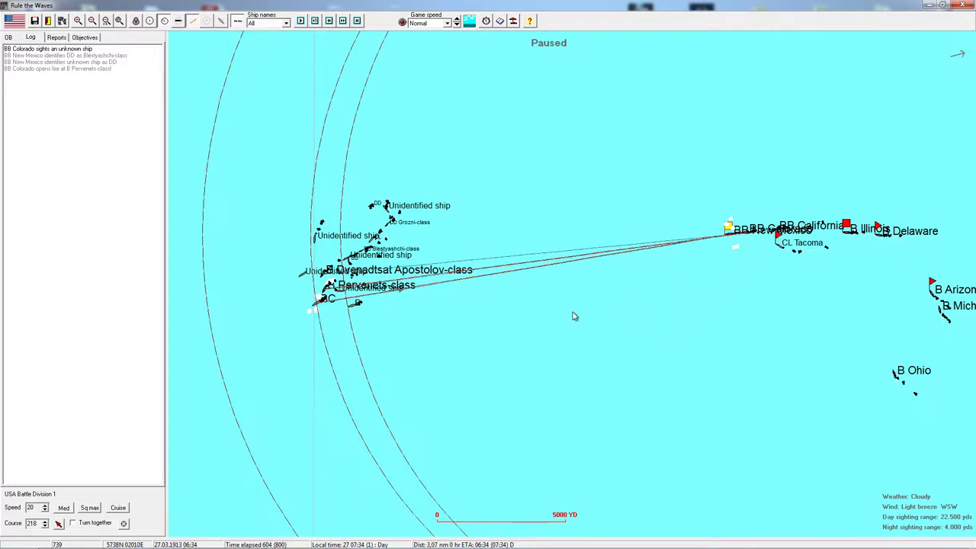
{"action": "mouse_move", "coordinate": [564, 404]}
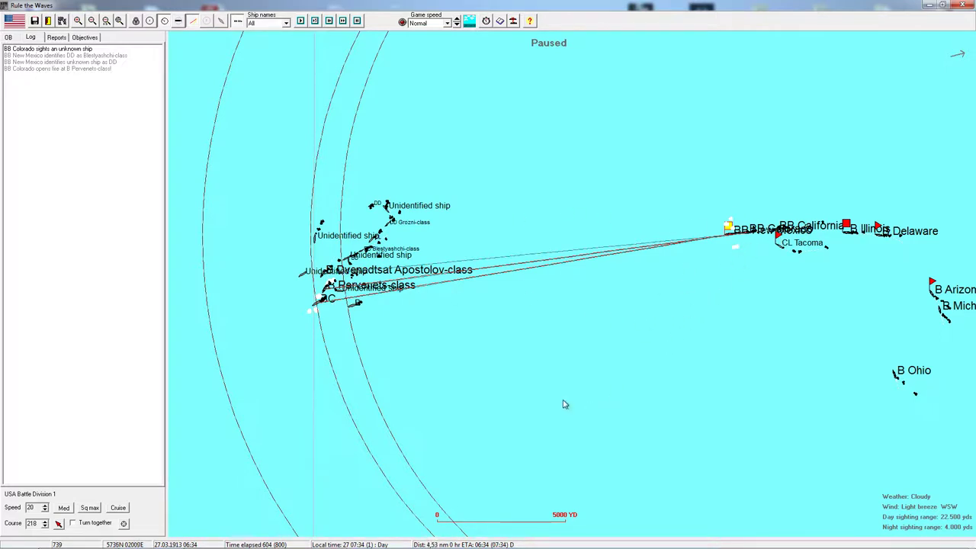
{"action": "mouse_move", "coordinate": [554, 399]}
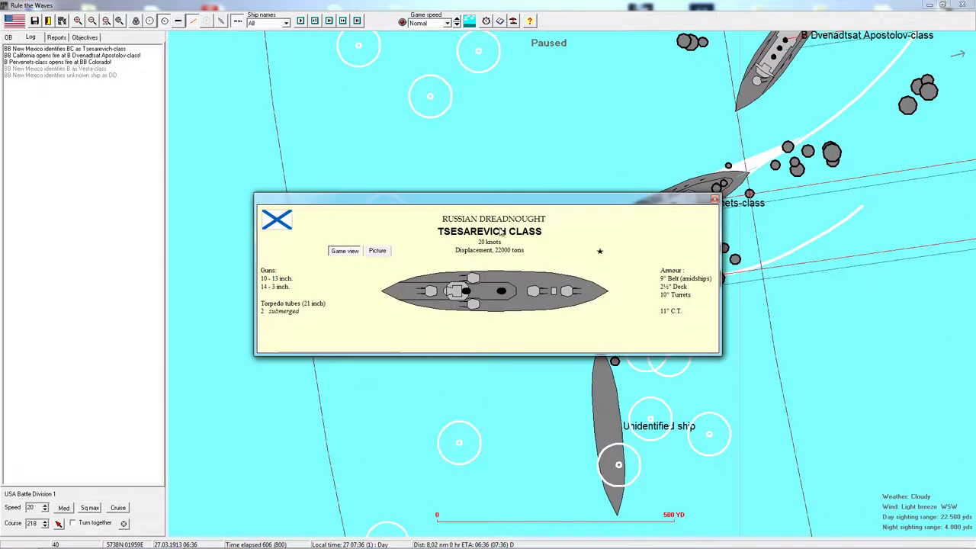
{"action": "mouse_move", "coordinate": [511, 242]}
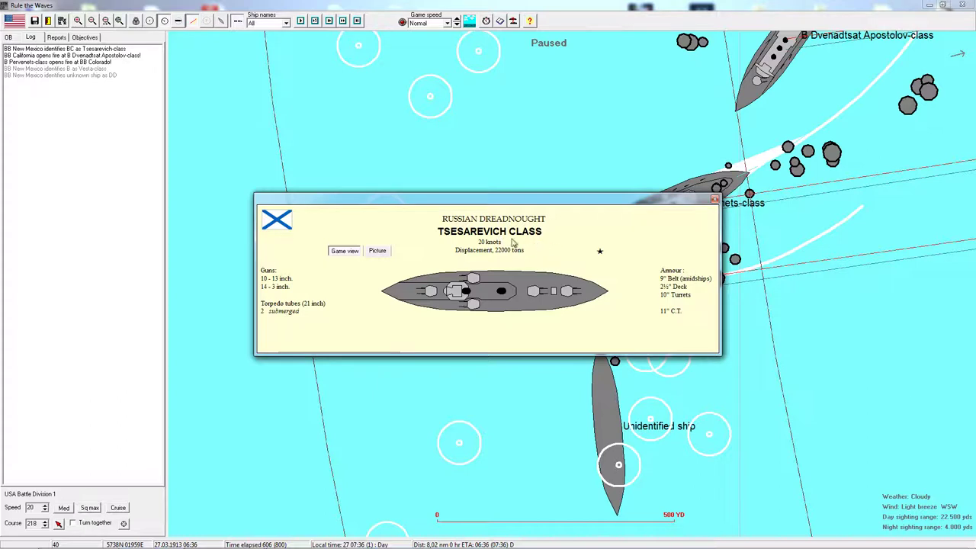
{"action": "mouse_move", "coordinate": [534, 245]}
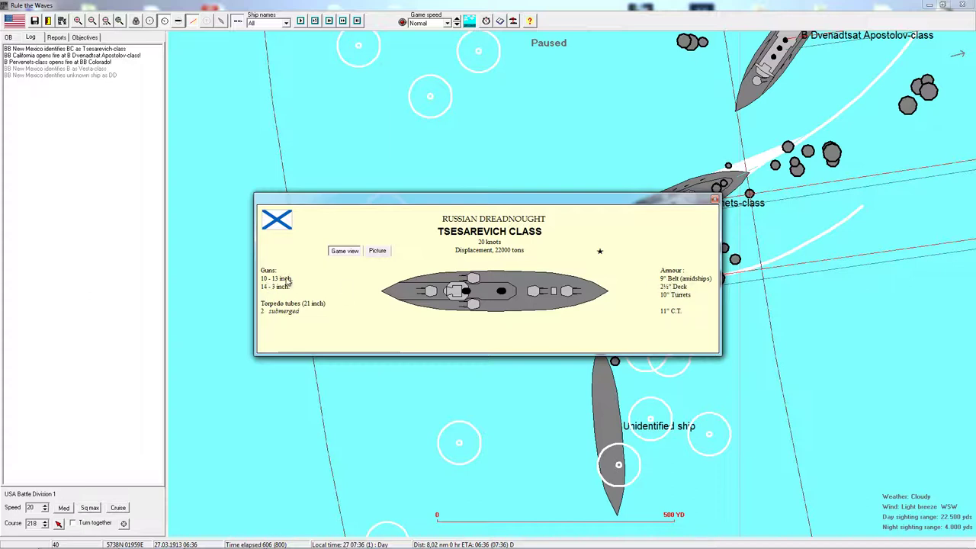
{"action": "mouse_move", "coordinate": [659, 303]}
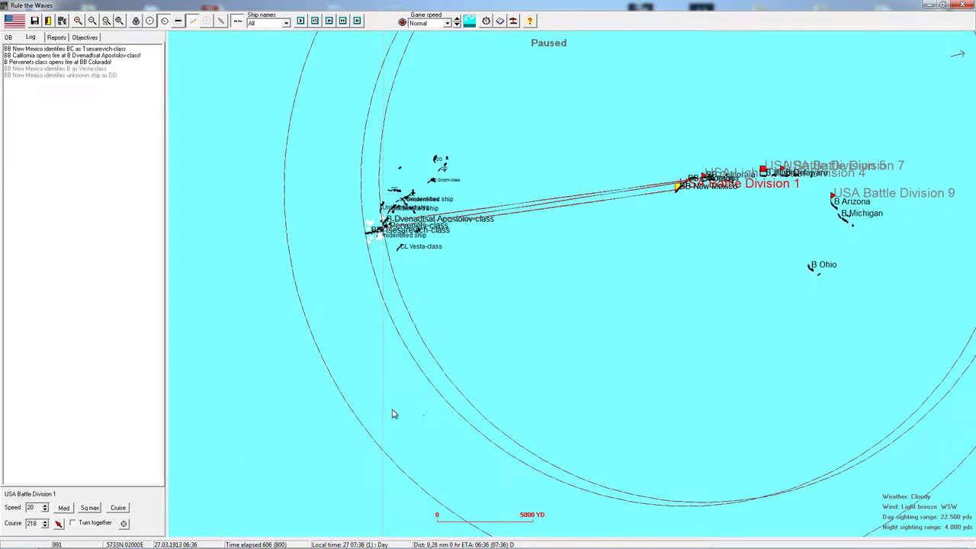
Step: Set Battle Division 1's new heading on the map, then select Battle Division 5 for orders
{"action": "left_click", "coordinate": [332, 415]}
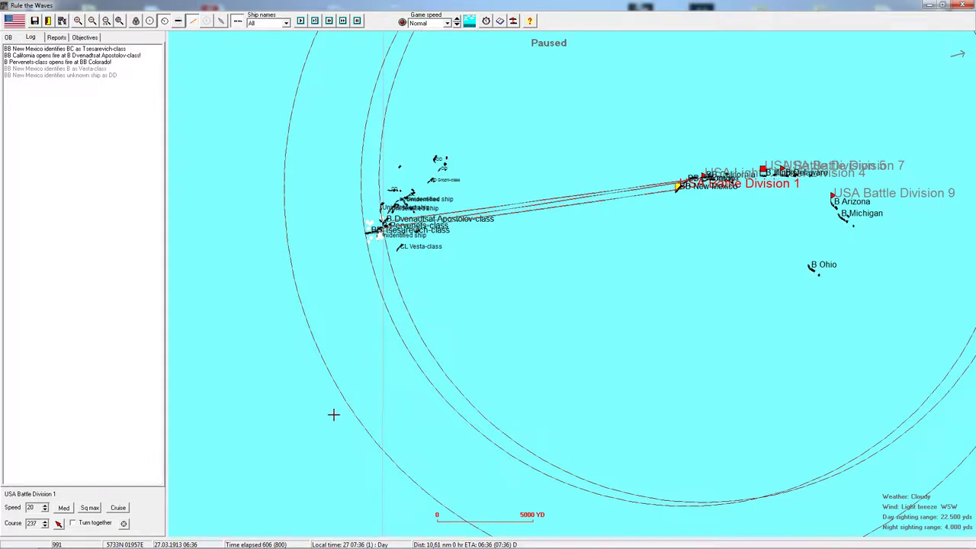
{"action": "mouse_move", "coordinate": [564, 358]}
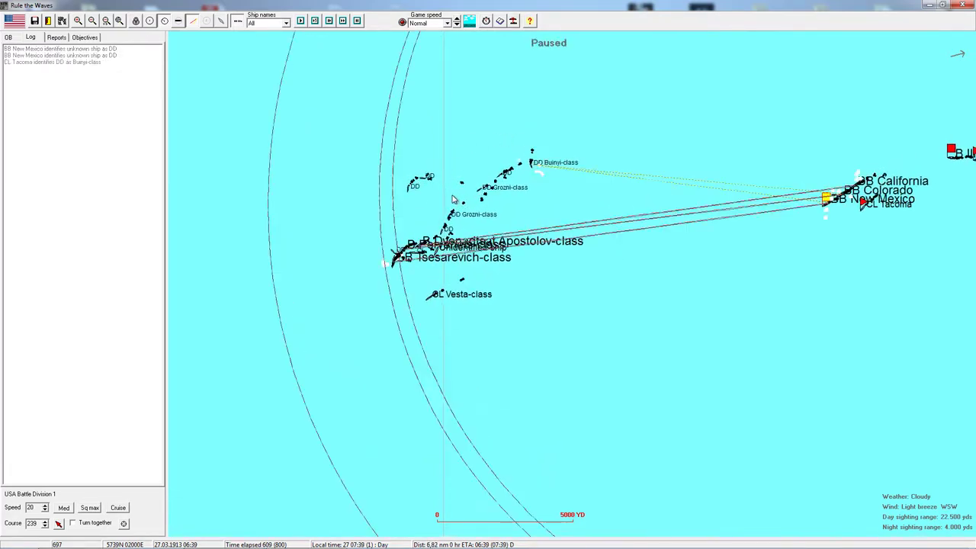
{"action": "mouse_move", "coordinate": [526, 175]}
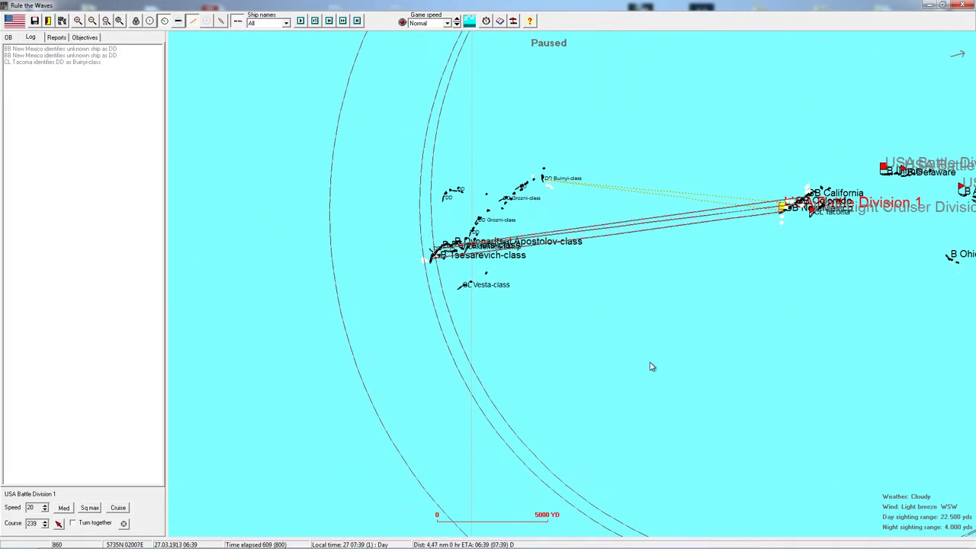
{"action": "mouse_move", "coordinate": [622, 389]}
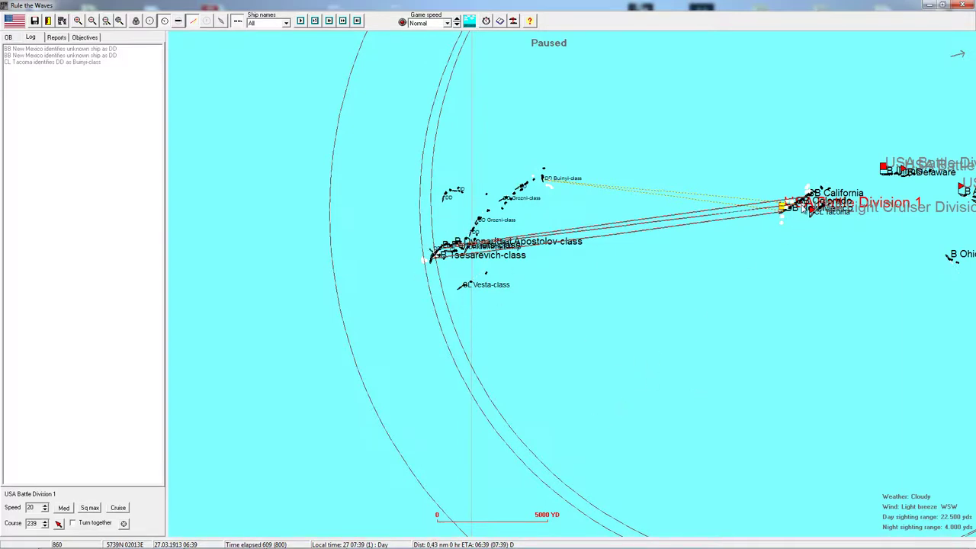
{"action": "mouse_move", "coordinate": [664, 381]}
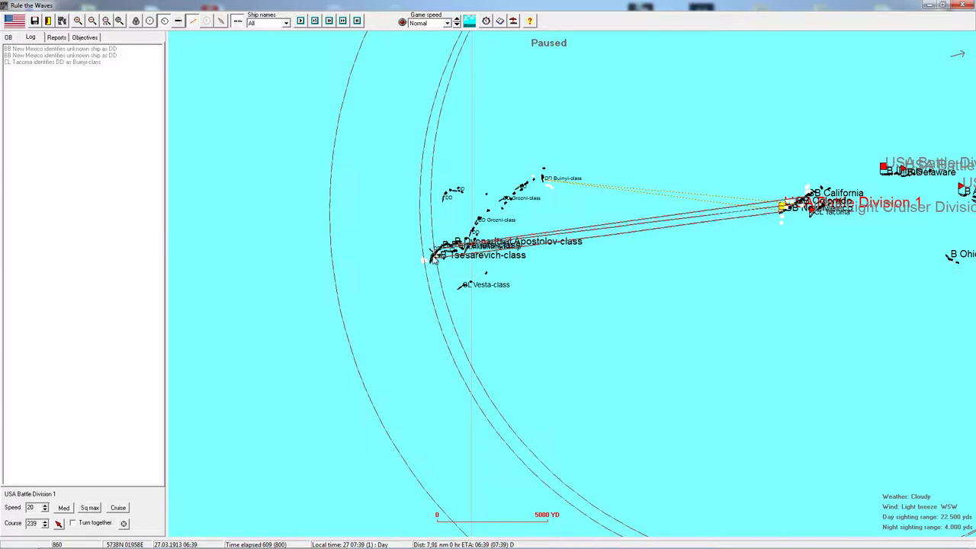
{"action": "mouse_move", "coordinate": [653, 429]}
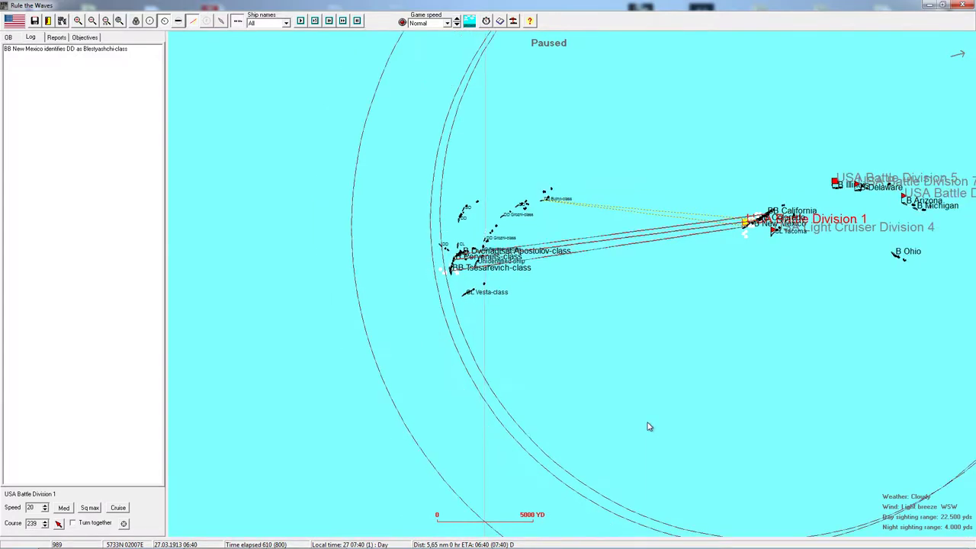
{"action": "mouse_move", "coordinate": [647, 503]}
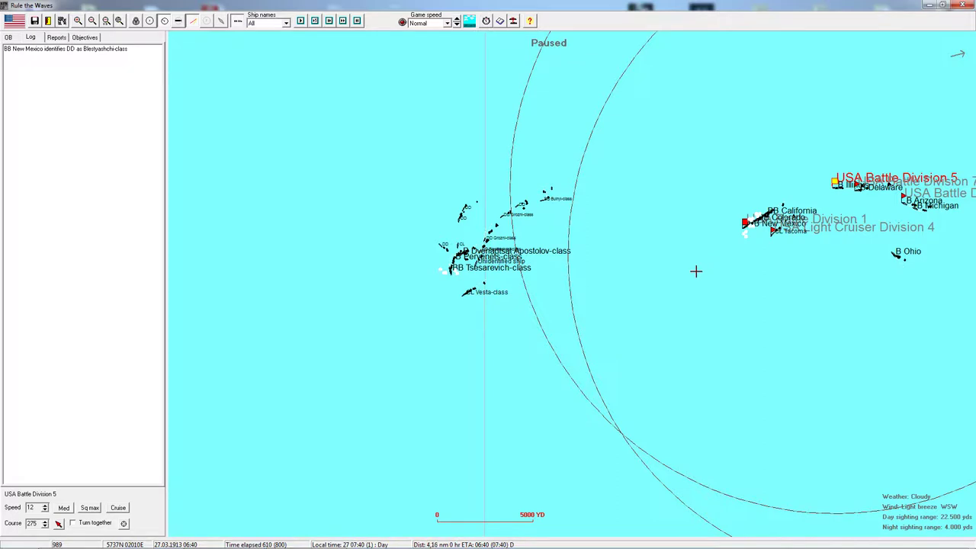
{"action": "left_click", "coordinate": [747, 221]}
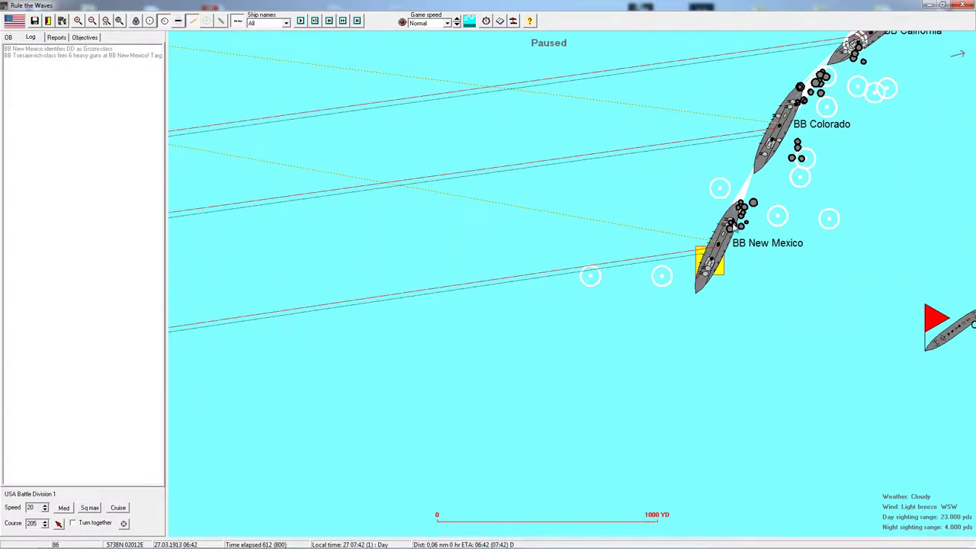
{"action": "mouse_move", "coordinate": [709, 262]}
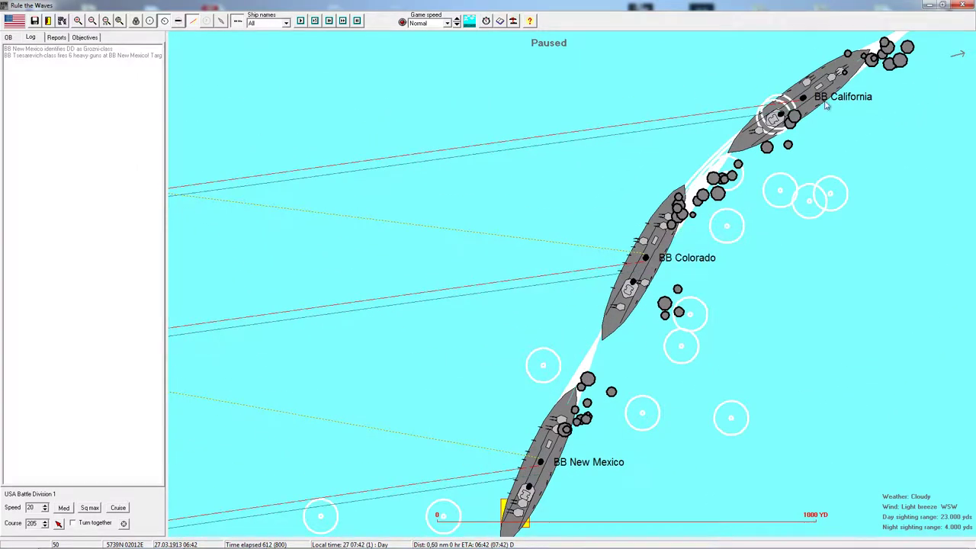
{"action": "mouse_move", "coordinate": [830, 146]}
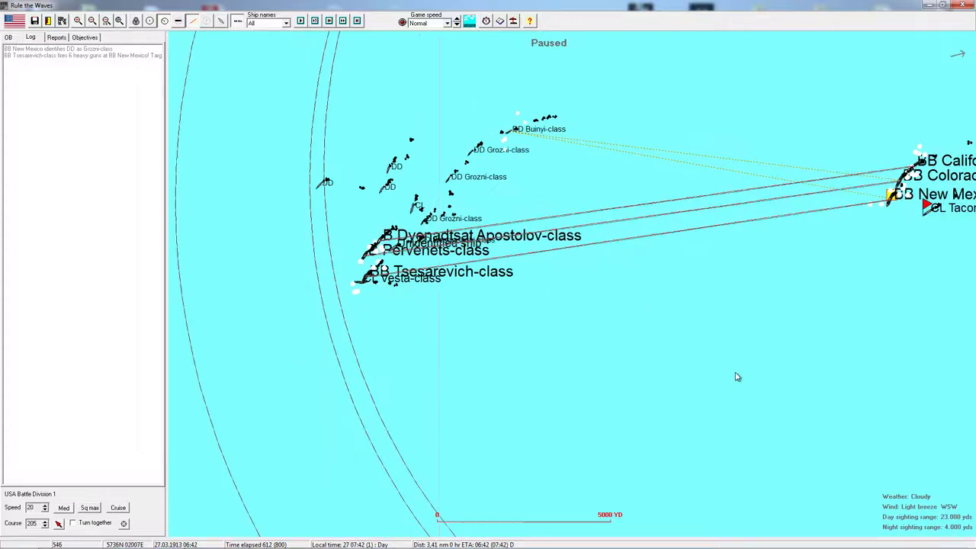
Step: Check BB New Mexico's status sheet and close it again
{"action": "double_click", "coordinate": [900, 194]}
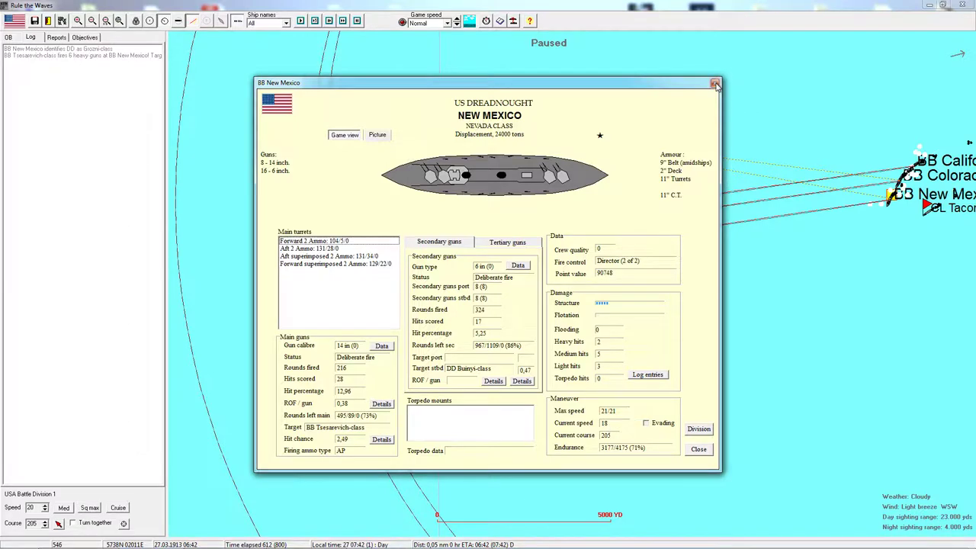
{"action": "left_click", "coordinate": [715, 82]}
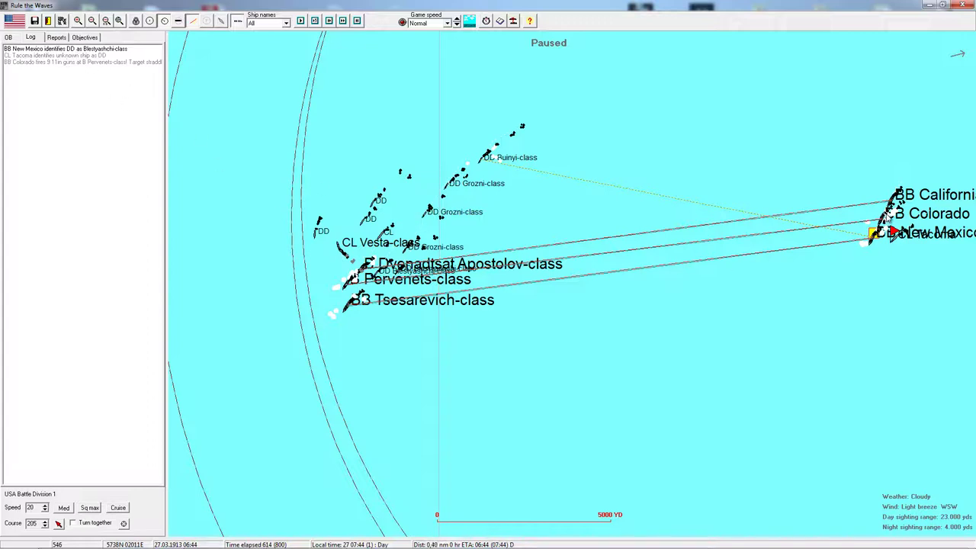
{"action": "mouse_move", "coordinate": [821, 195]}
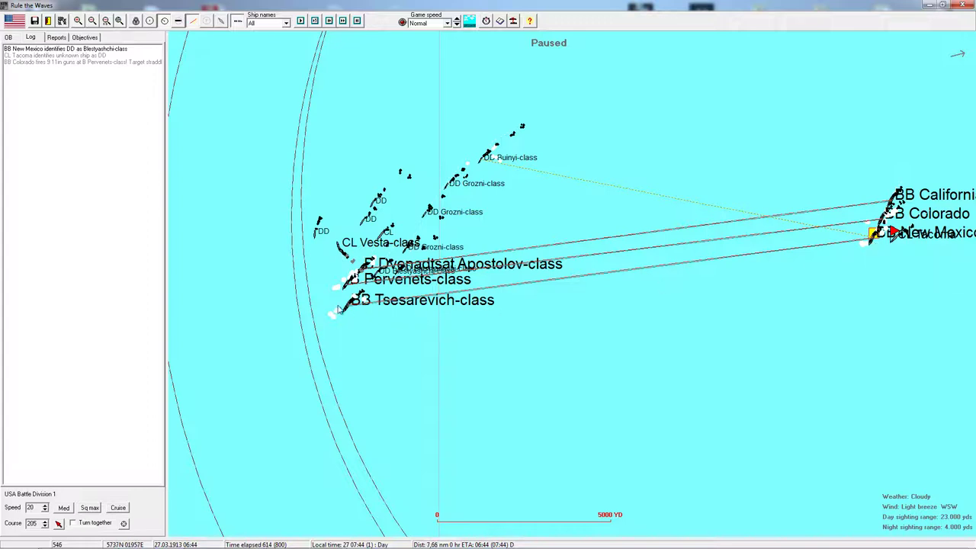
{"action": "mouse_move", "coordinate": [695, 301]}
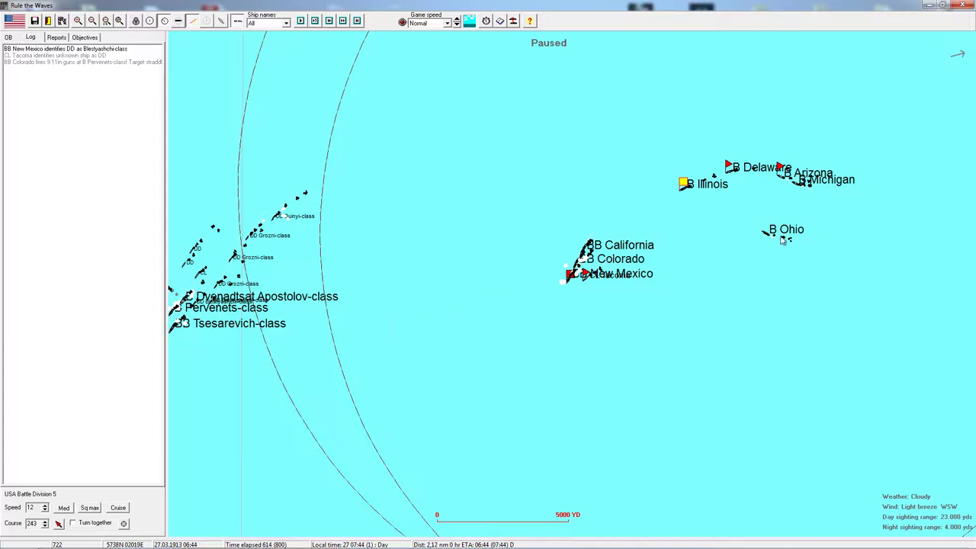
Step: Check battleship Ohio's status sheet and close it again
{"action": "double_click", "coordinate": [772, 229]}
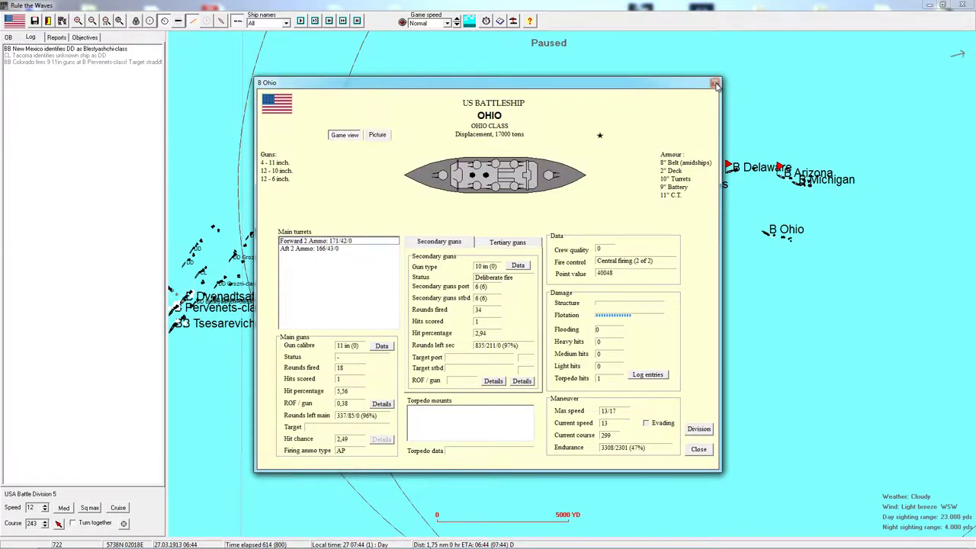
{"action": "left_click", "coordinate": [716, 82]}
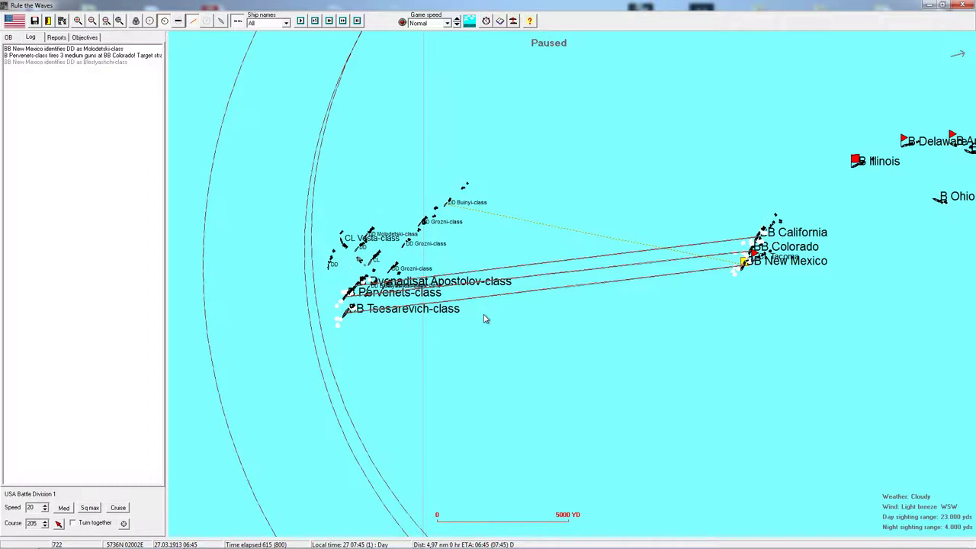
{"action": "mouse_move", "coordinate": [760, 301]}
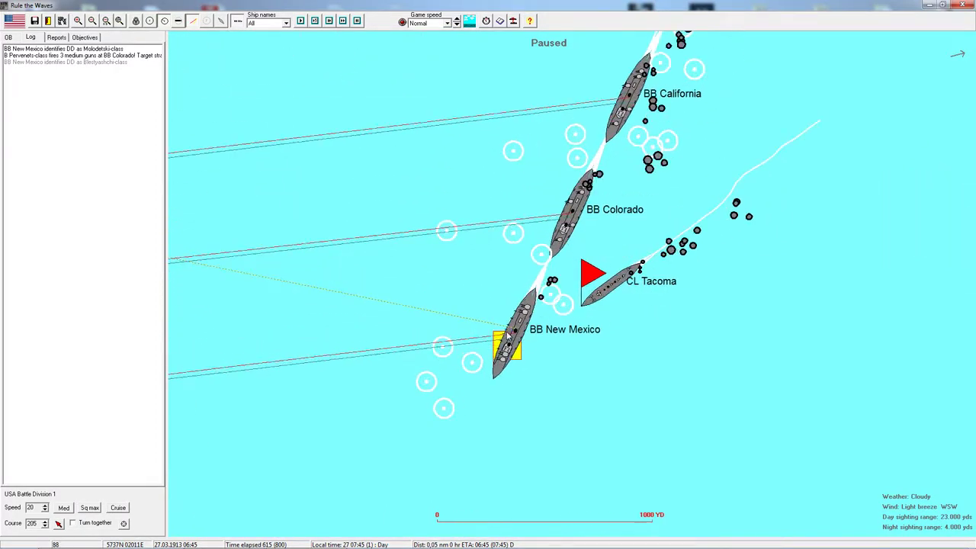
{"action": "mouse_move", "coordinate": [507, 347]}
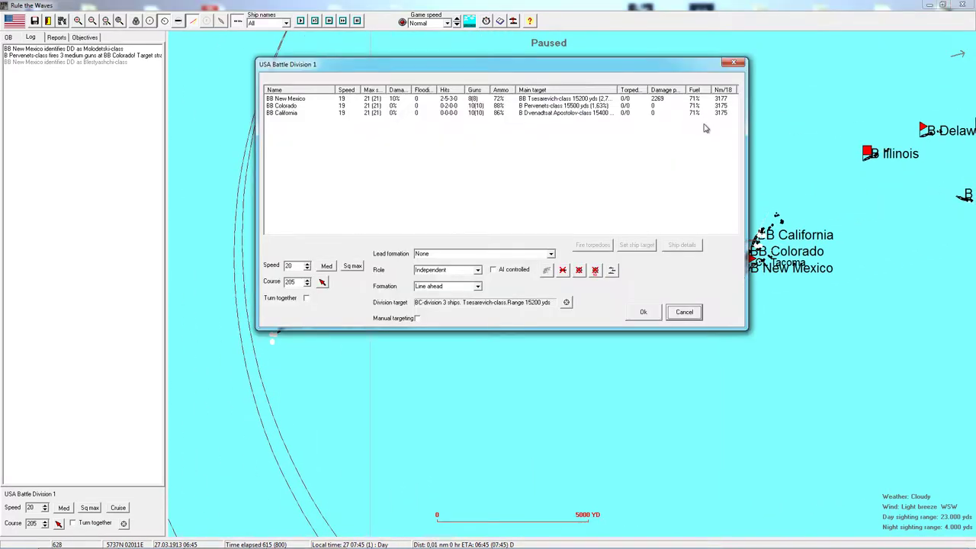
Step: Close Battle Division 1's orders for New Mexico, Colorado and California unchanged
{"action": "left_click", "coordinate": [683, 311]}
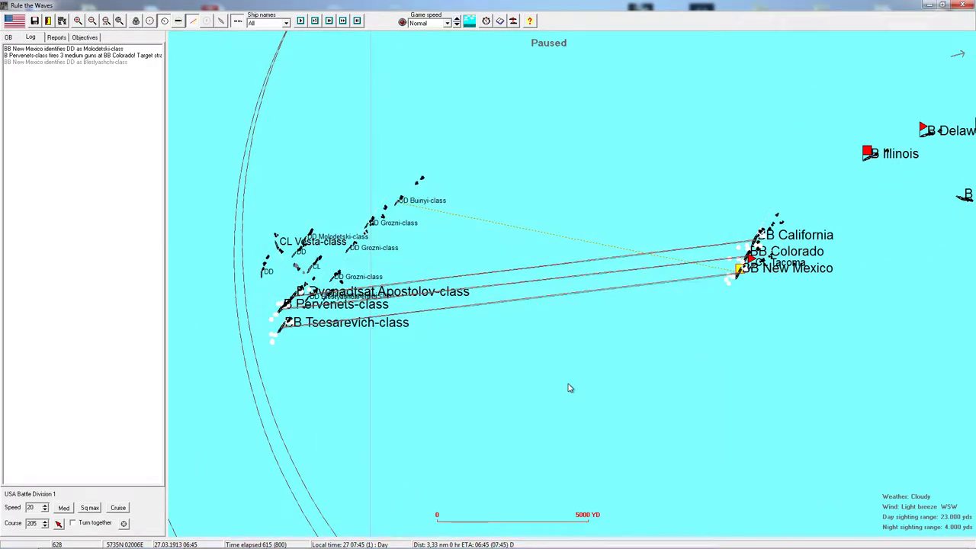
{"action": "mouse_move", "coordinate": [402, 374]}
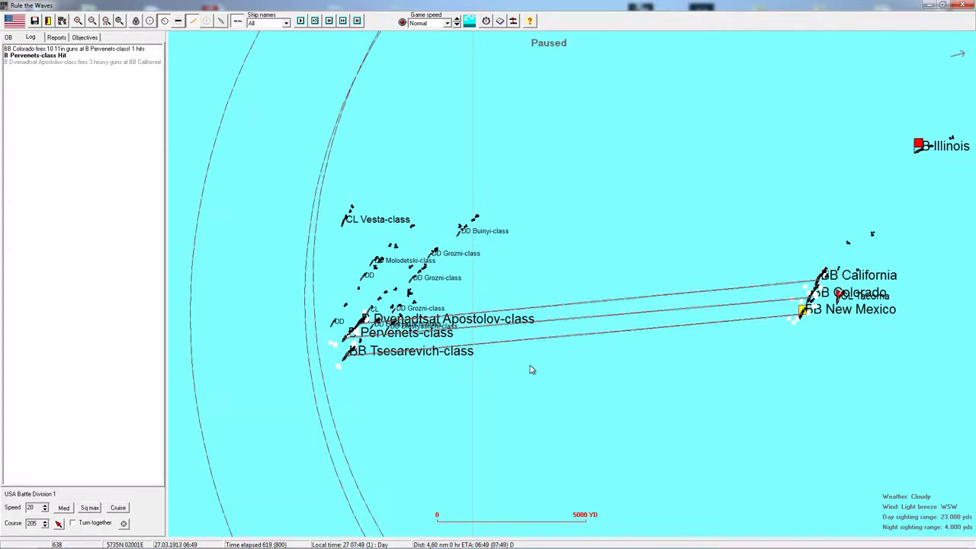
{"action": "mouse_move", "coordinate": [387, 375]}
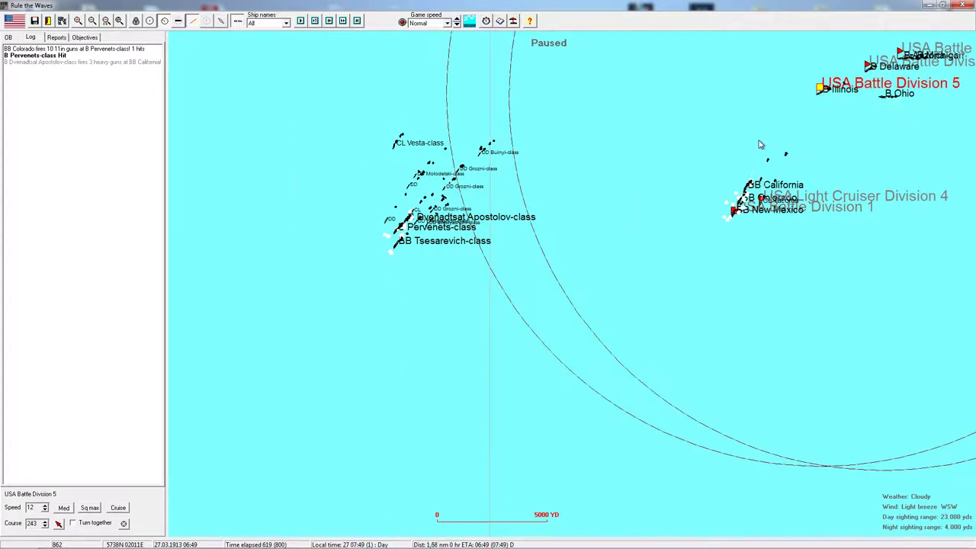
{"action": "mouse_move", "coordinate": [500, 201]}
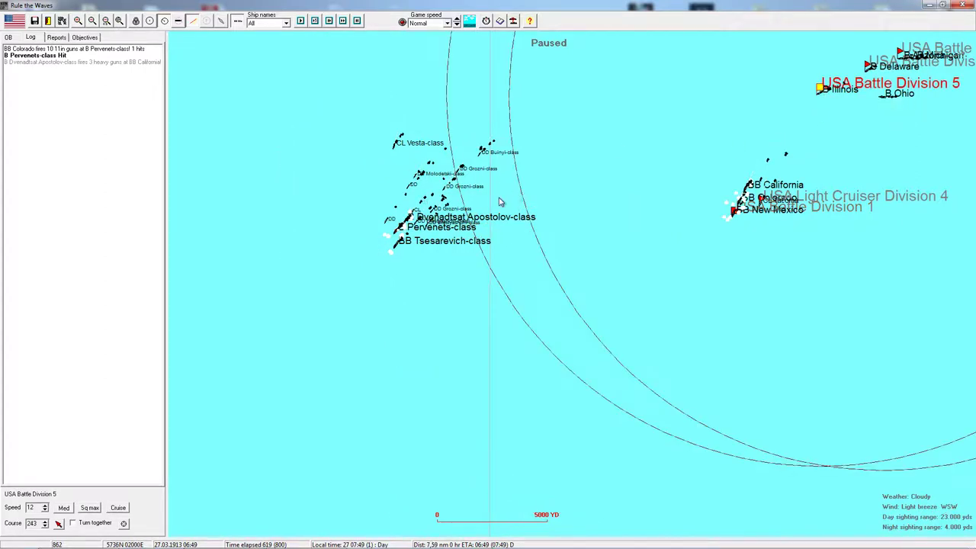
{"action": "mouse_move", "coordinate": [606, 235]}
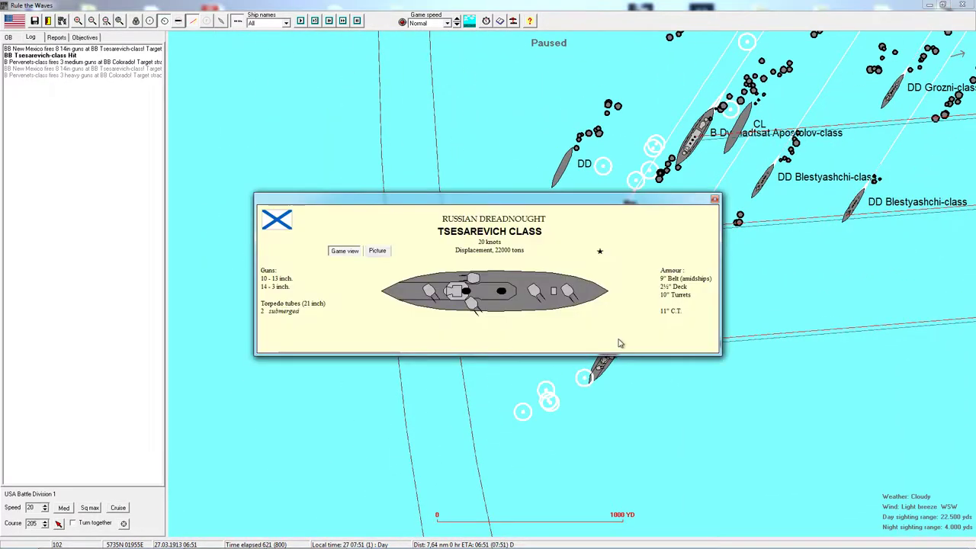
Step: Close the Tsesarevich specs, acknowledge Ohio's flooding warning and bring up Battle Division 5's orders via Ohio's sheet
{"action": "left_click", "coordinate": [713, 198]}
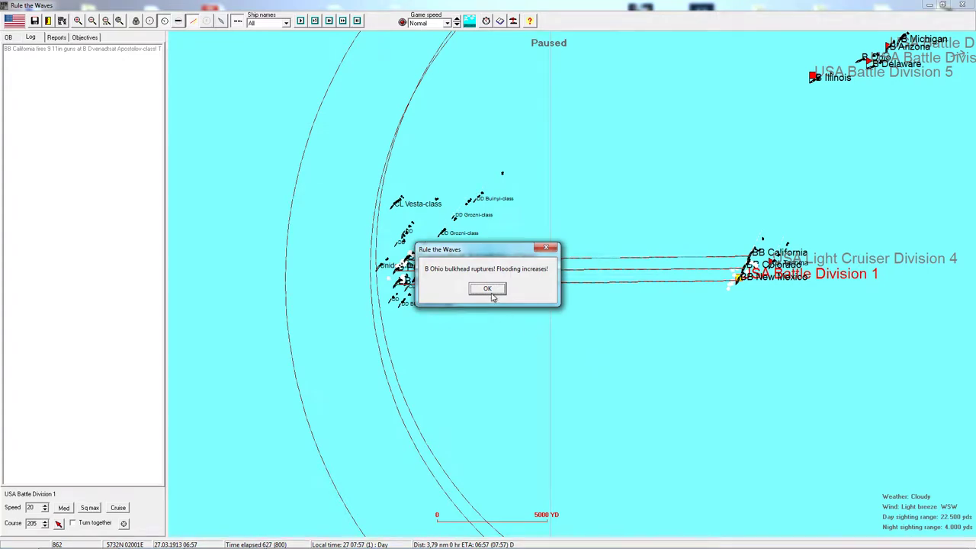
{"action": "left_click", "coordinate": [488, 288]}
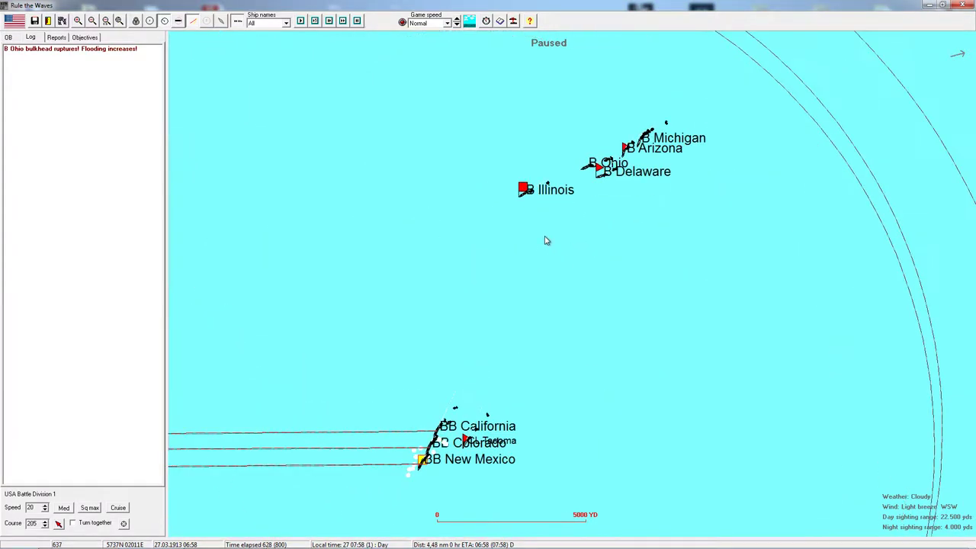
{"action": "double_click", "coordinate": [602, 162]}
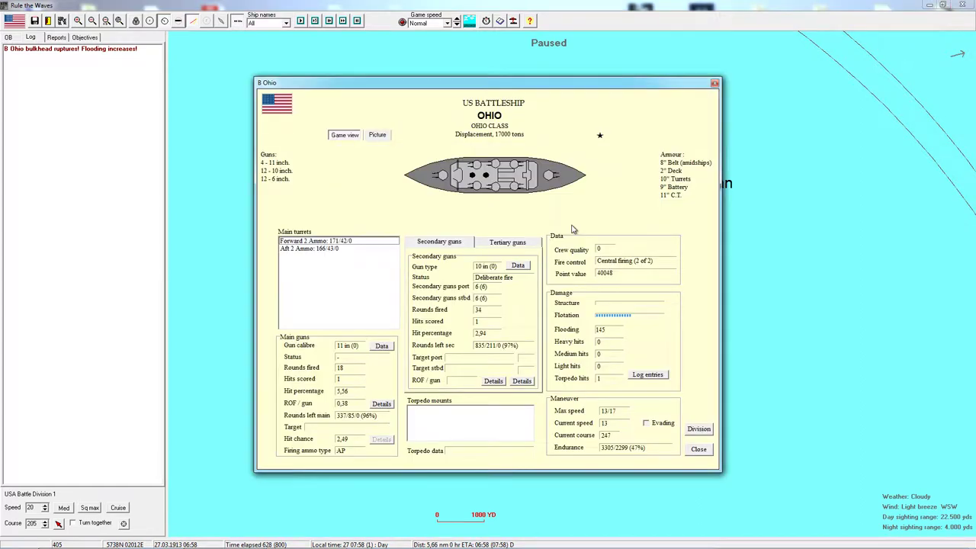
{"action": "mouse_move", "coordinate": [714, 83]}
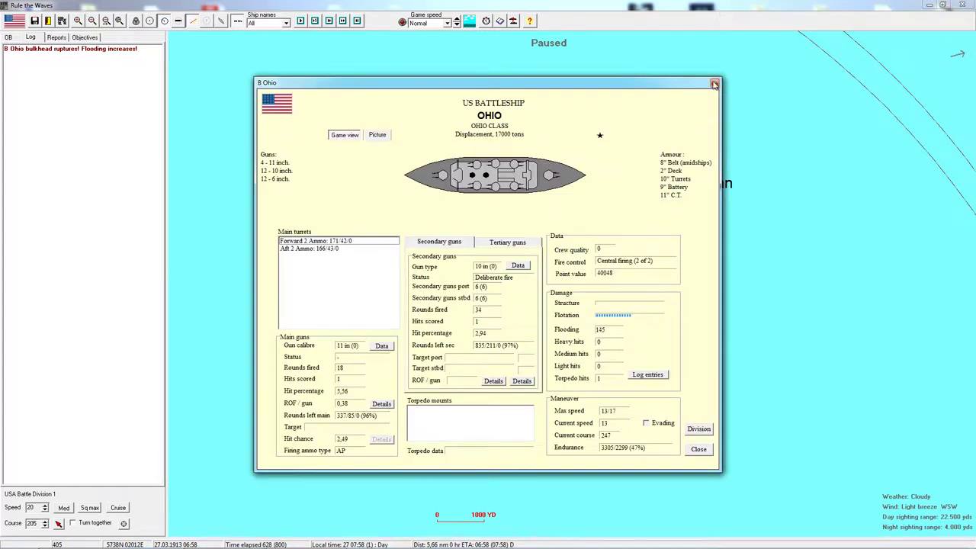
{"action": "left_click", "coordinate": [698, 427]}
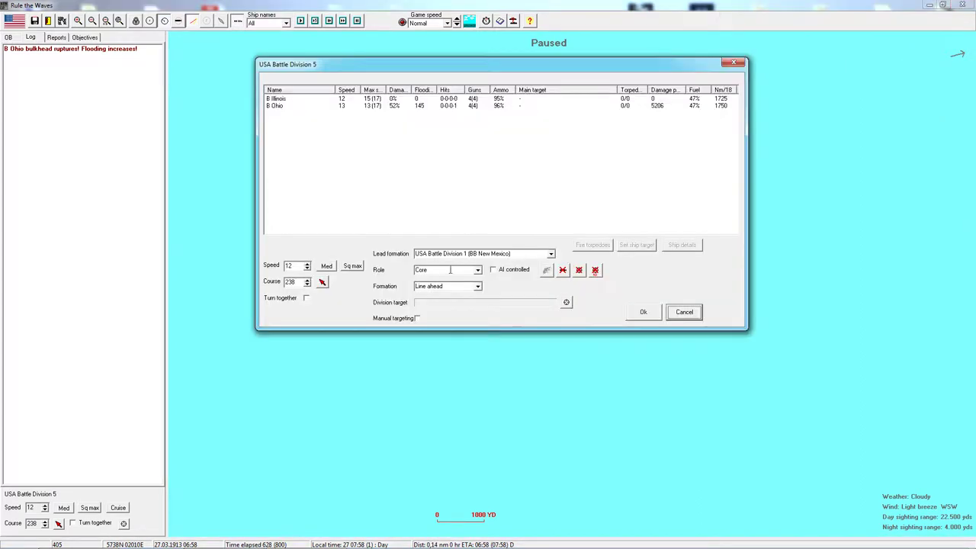
Step: Check Battle Division 7's orders, then set Battle Division 5's role from Core to Independent
{"action": "left_click", "coordinate": [683, 311]}
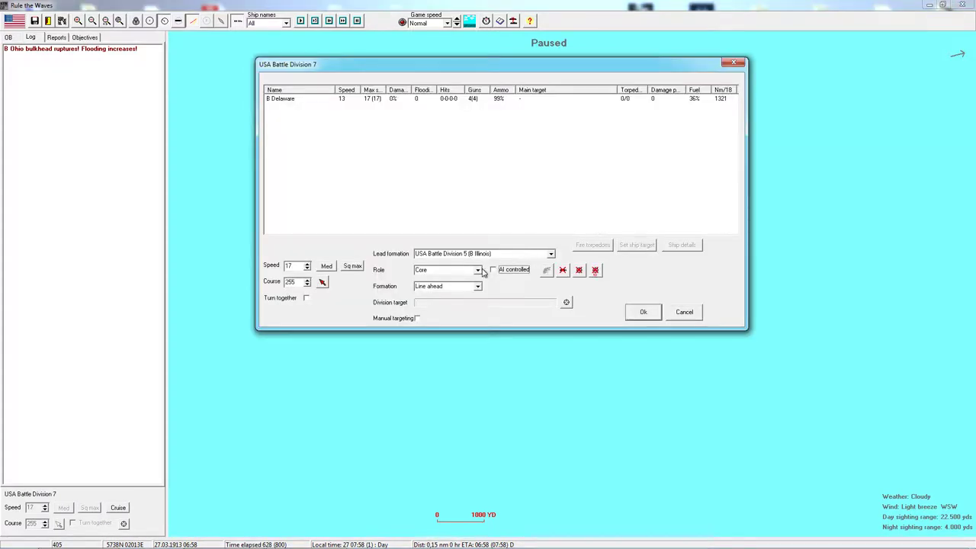
{"action": "left_click", "coordinate": [643, 311]}
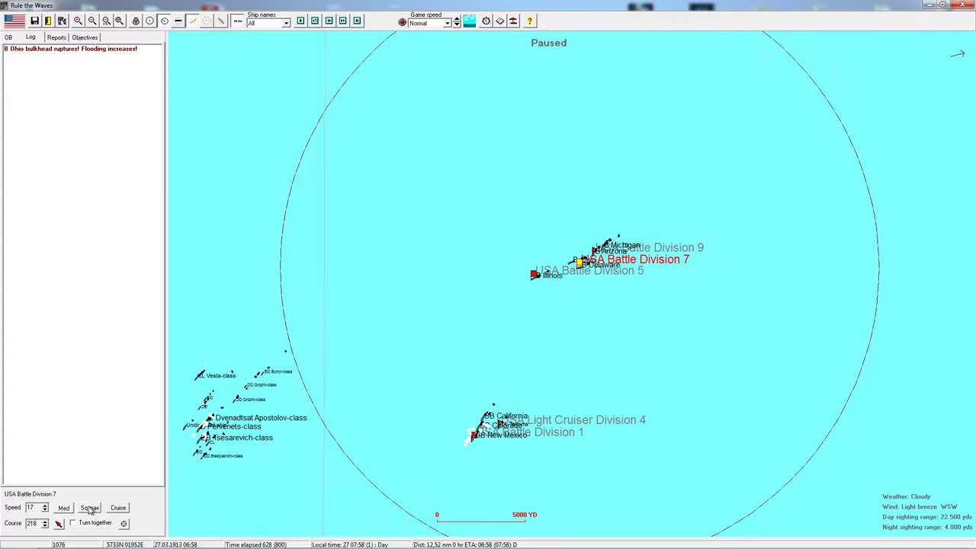
{"action": "left_click", "coordinate": [405, 421]}
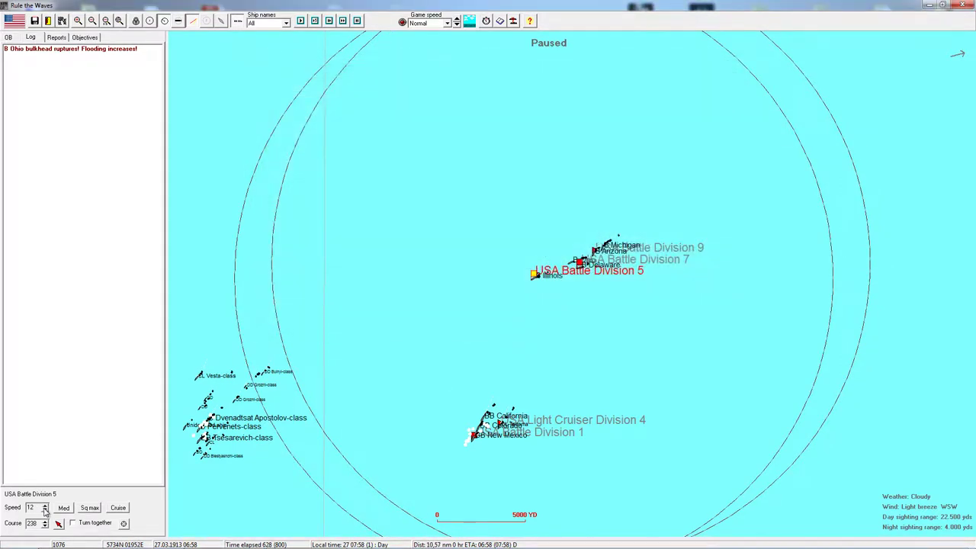
{"action": "left_click", "coordinate": [46, 510]}
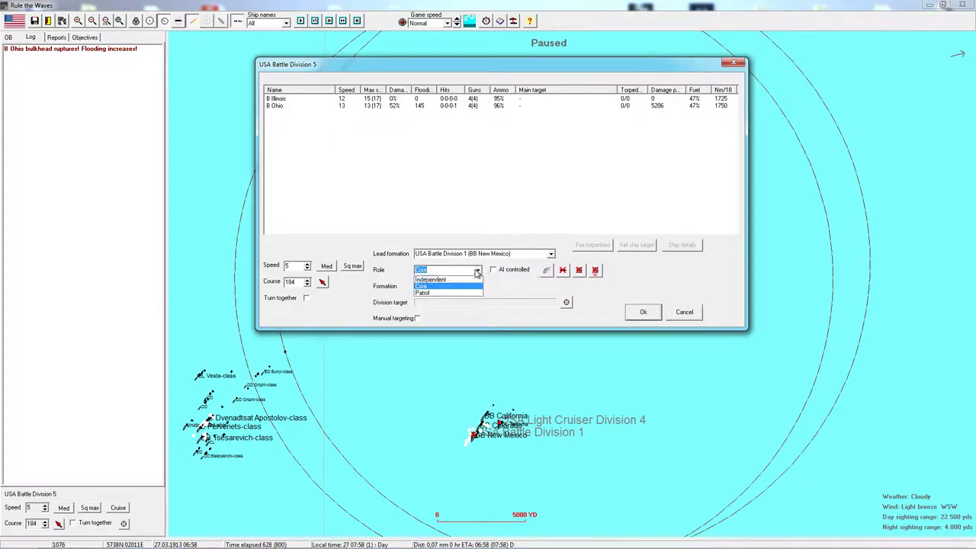
{"action": "left_click", "coordinate": [430, 279]}
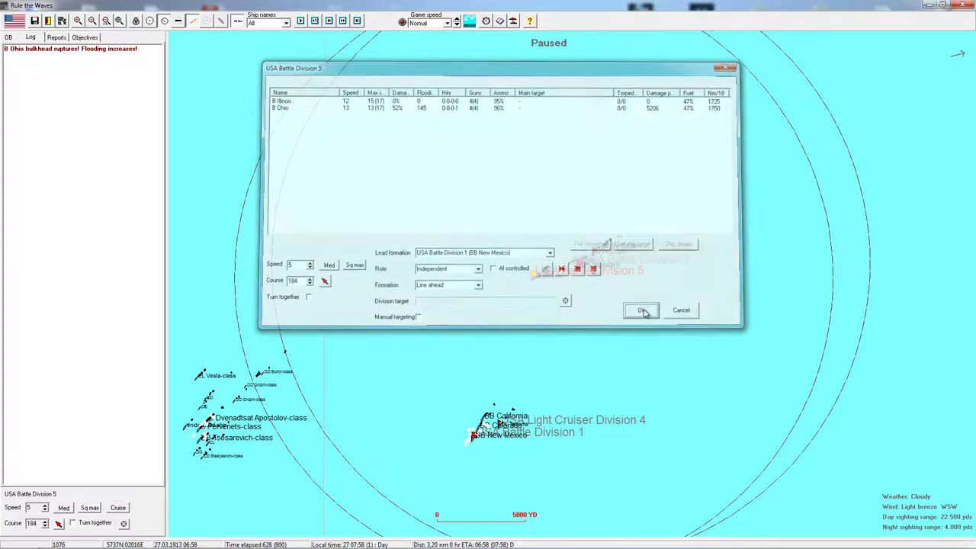
{"action": "left_click", "coordinate": [640, 311]}
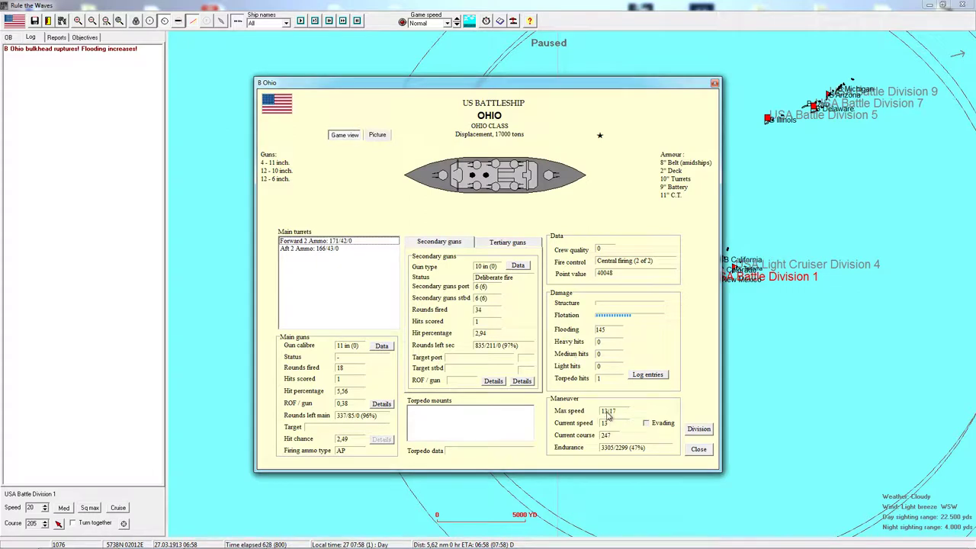
{"action": "mouse_move", "coordinate": [658, 318]}
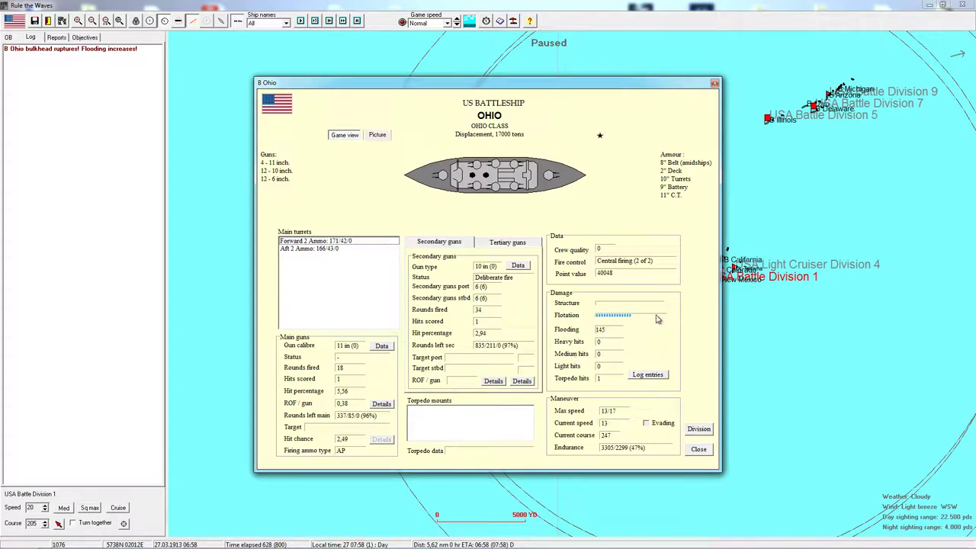
{"action": "mouse_move", "coordinate": [643, 319]}
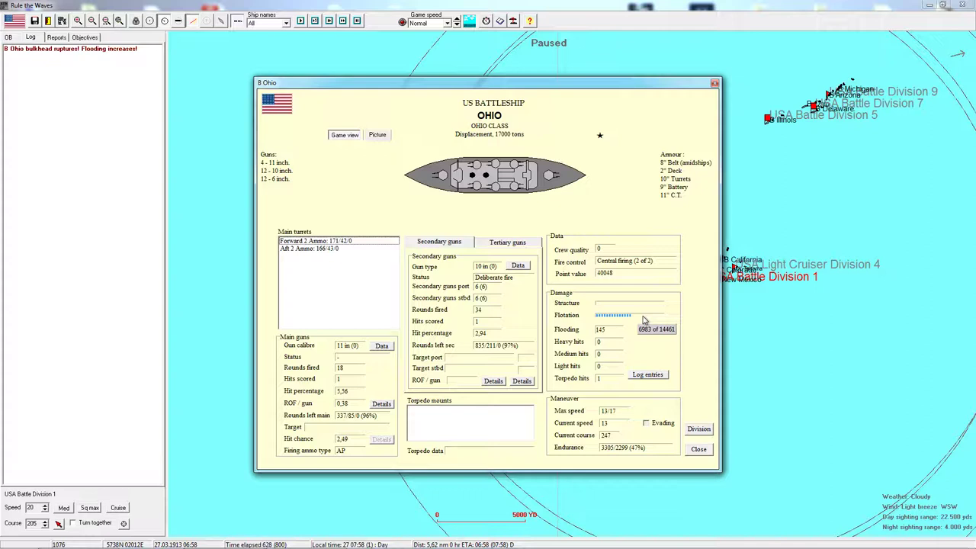
{"action": "mouse_move", "coordinate": [629, 323]}
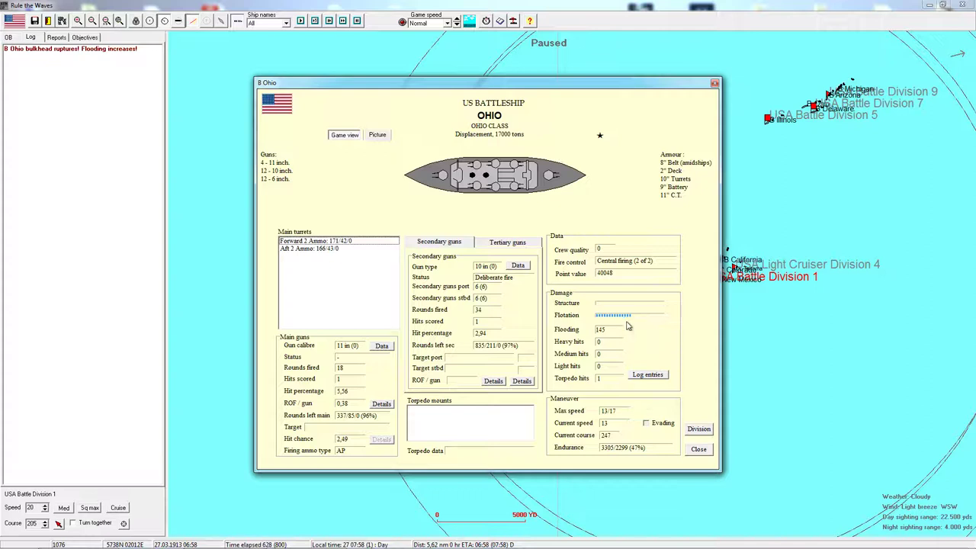
{"action": "mouse_move", "coordinate": [603, 339]}
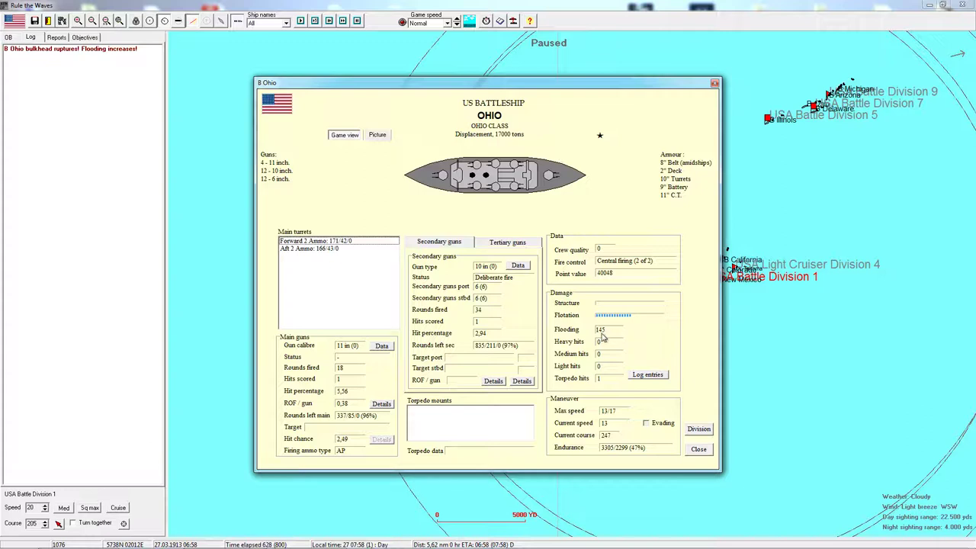
{"action": "mouse_move", "coordinate": [601, 336]}
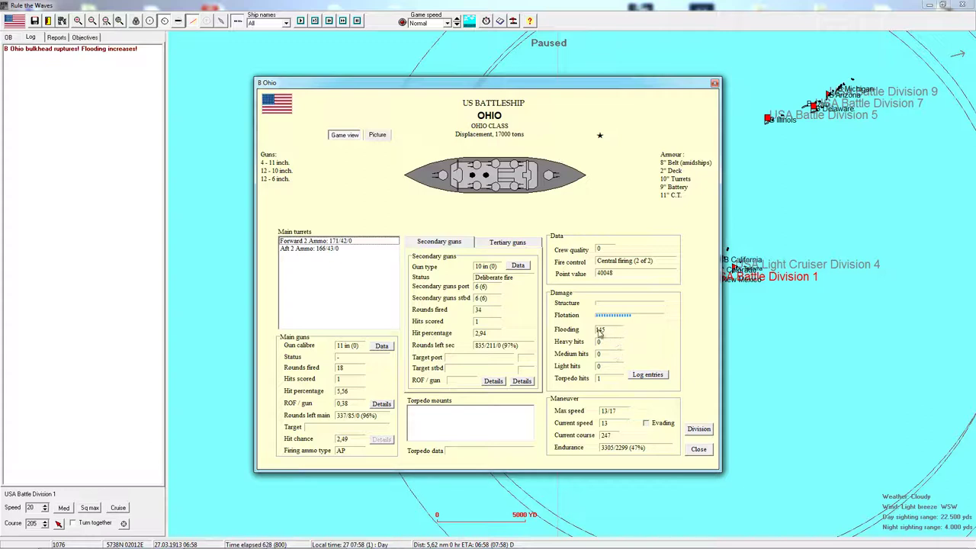
{"action": "mouse_move", "coordinate": [613, 319]}
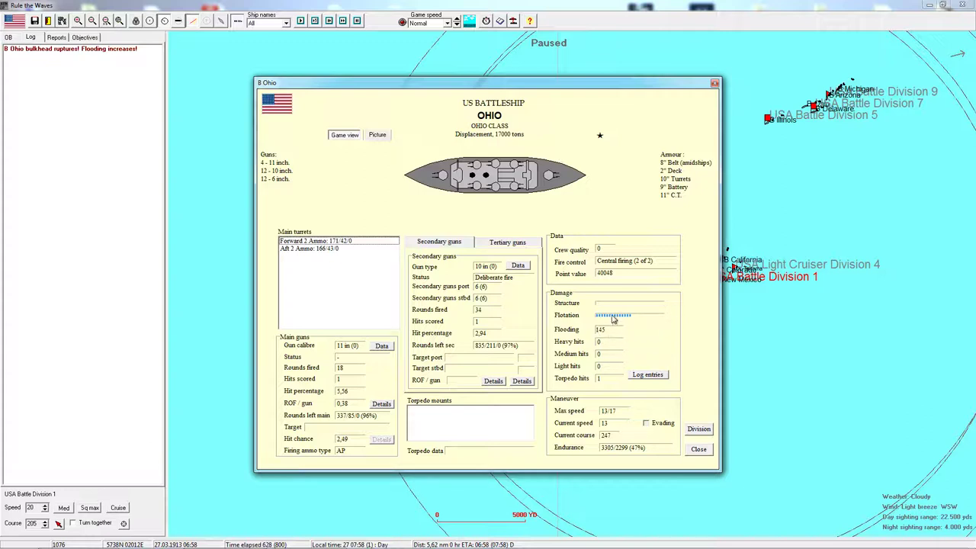
{"action": "mouse_move", "coordinate": [616, 320]}
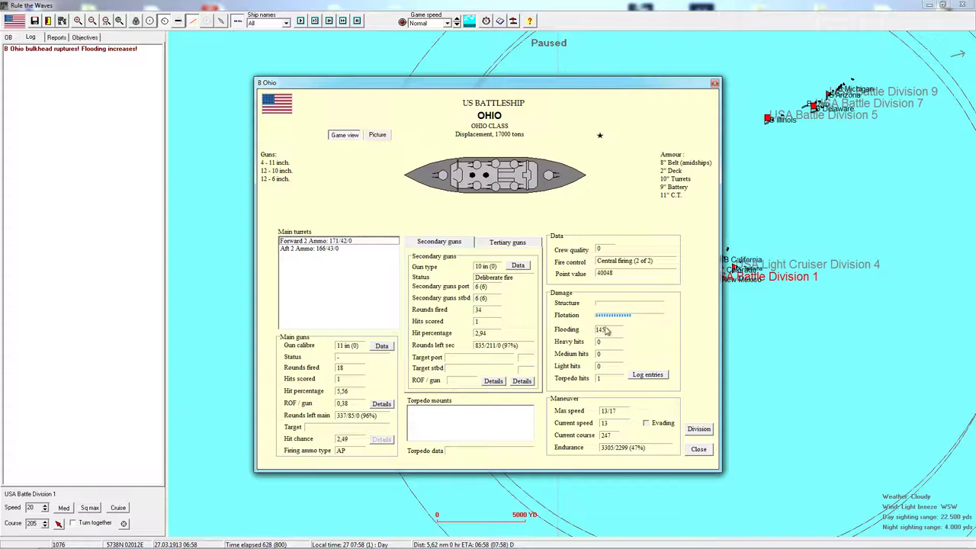
{"action": "mouse_move", "coordinate": [607, 319]}
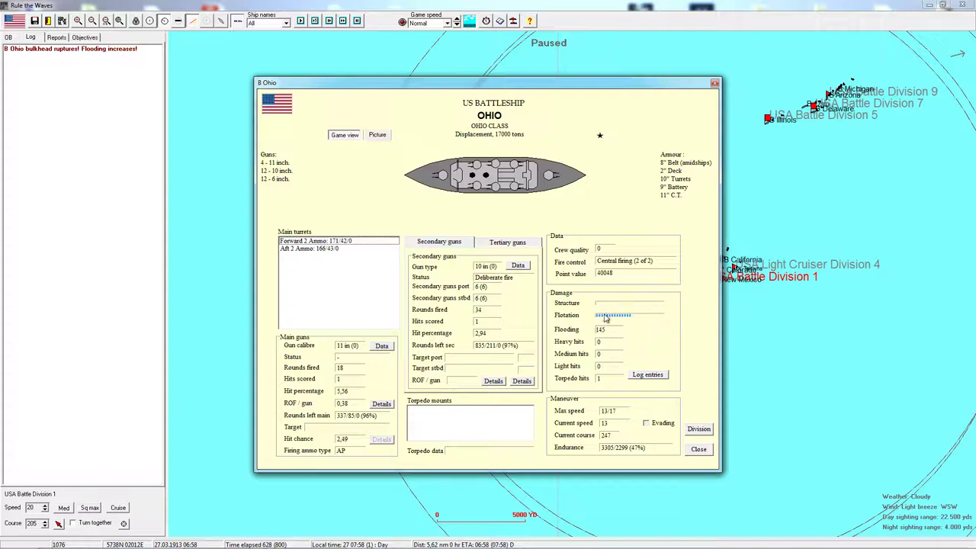
Step: Close Ohio's status sheet after reviewing its flotation and flooding damage
{"action": "left_click", "coordinate": [699, 448]}
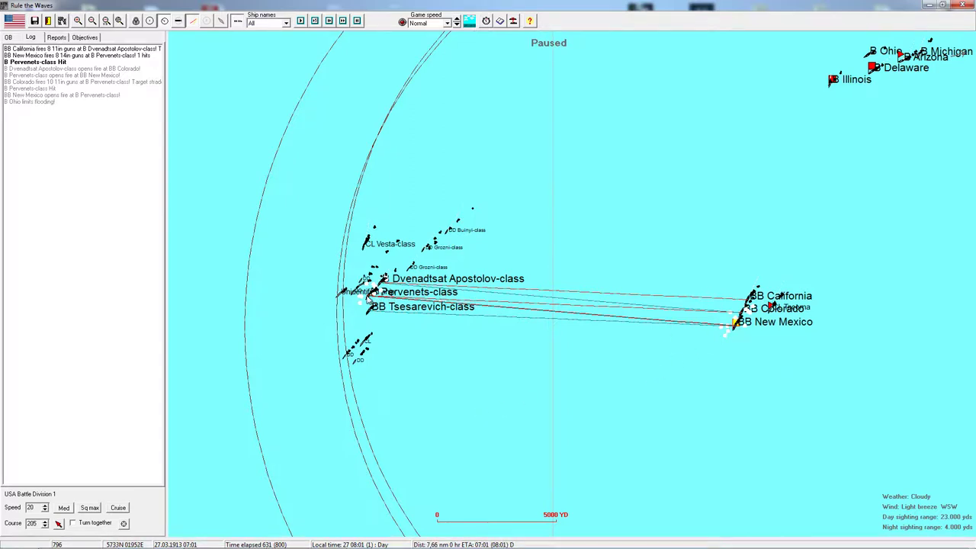
{"action": "mouse_move", "coordinate": [369, 305]}
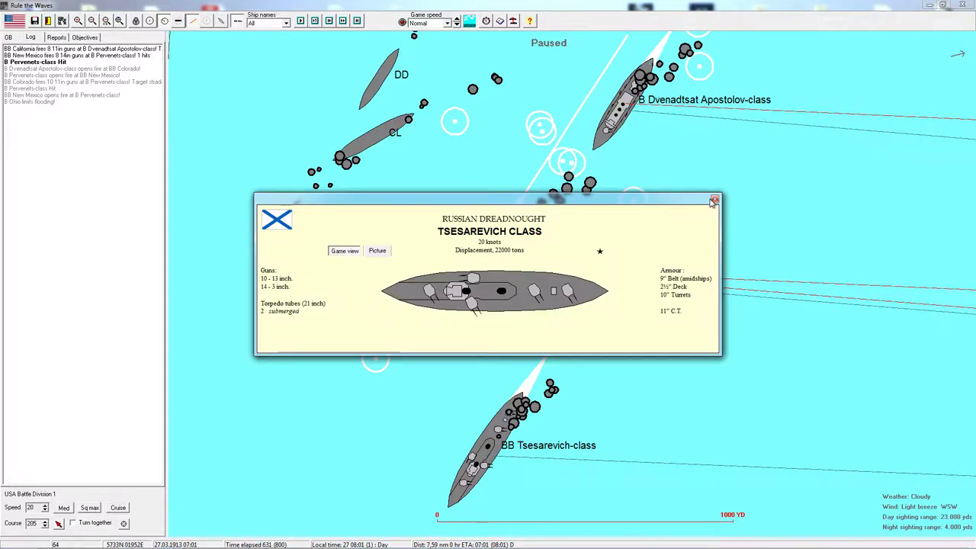
Step: Close the Tsesarevich-class card and confirm Battle Division 1's orders targeting the Pervenets-class
{"action": "left_click", "coordinate": [713, 200]}
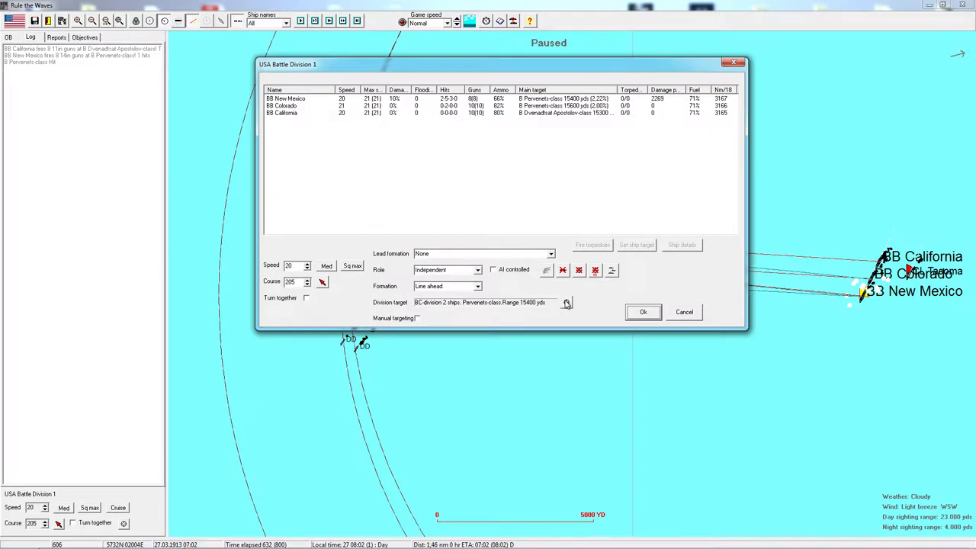
{"action": "mouse_move", "coordinate": [419, 320]}
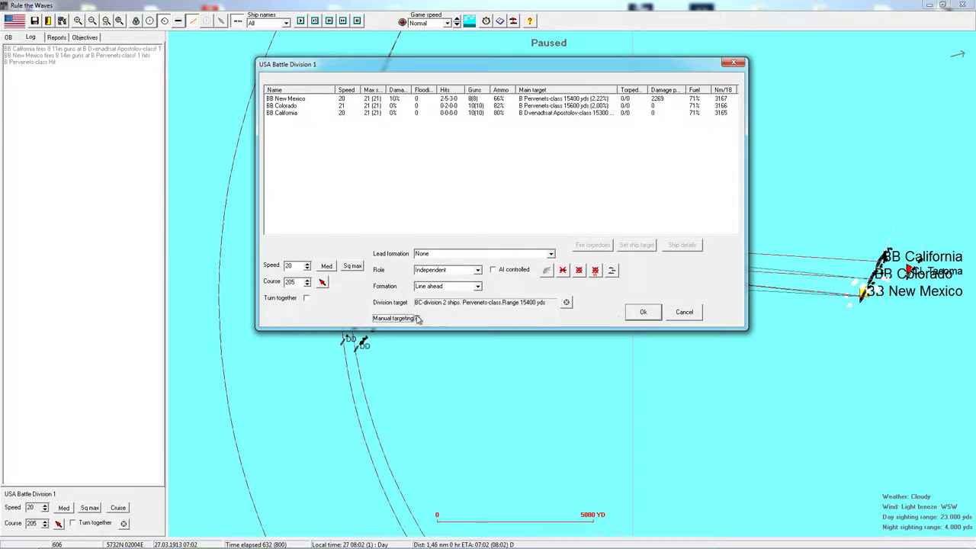
{"action": "left_click", "coordinate": [644, 311]}
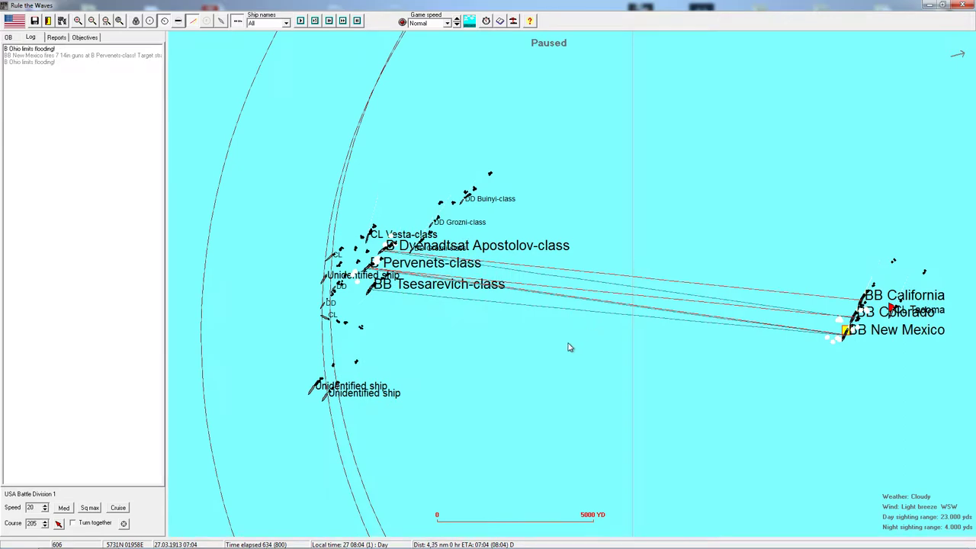
{"action": "mouse_move", "coordinate": [555, 171]}
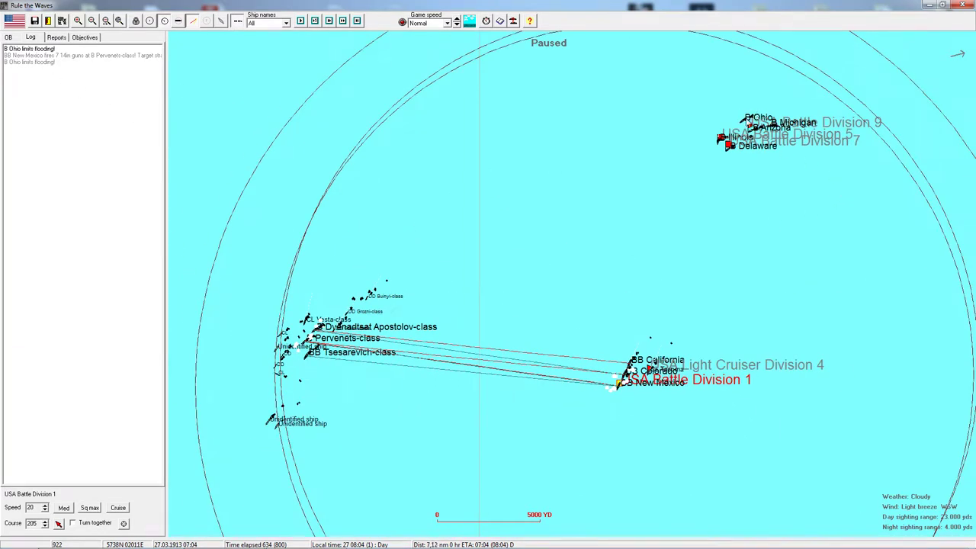
{"action": "double_click", "coordinate": [759, 118]}
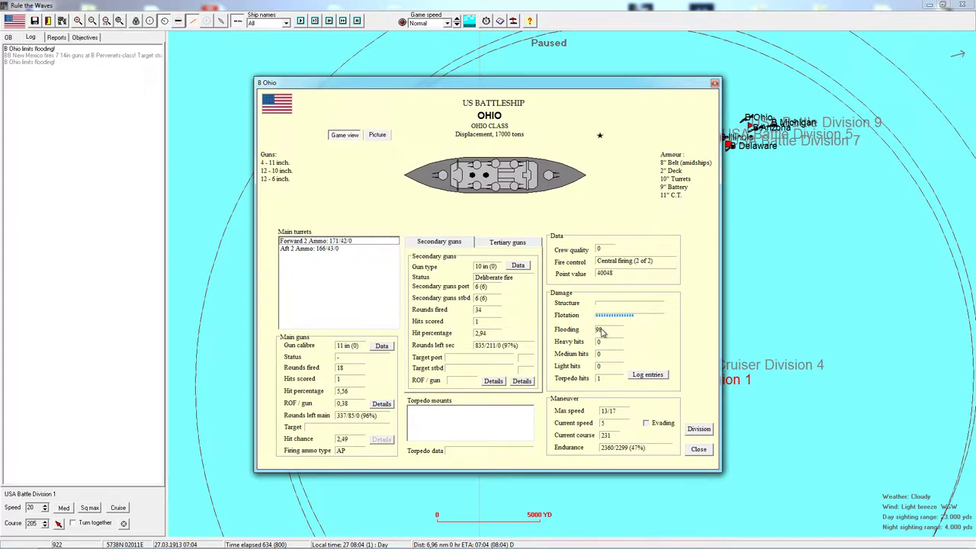
{"action": "mouse_move", "coordinate": [714, 119]}
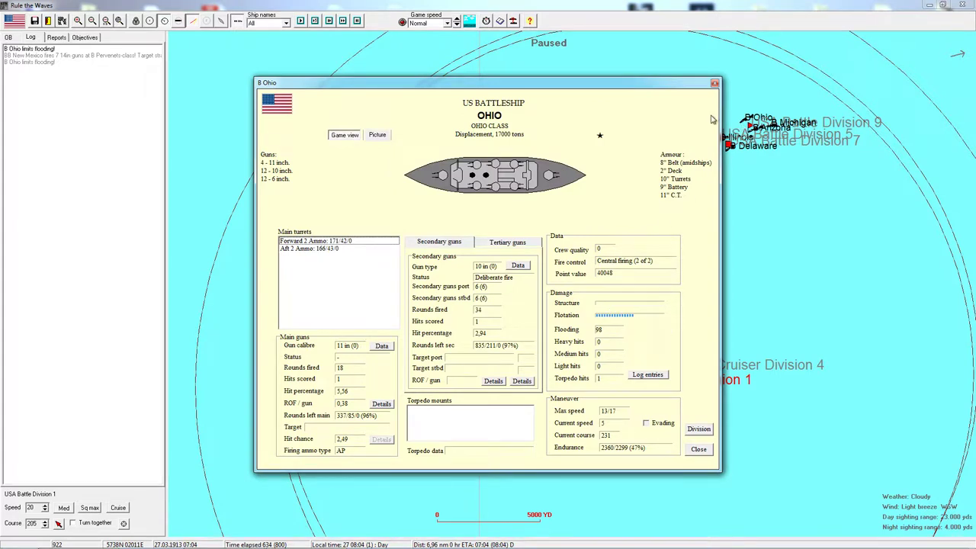
{"action": "left_click", "coordinate": [699, 449]}
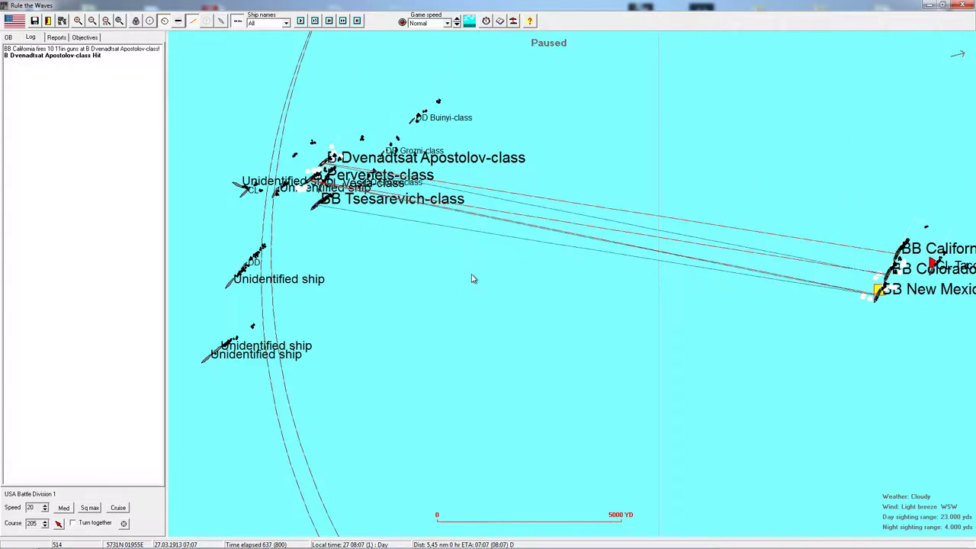
{"action": "mouse_move", "coordinate": [430, 260]}
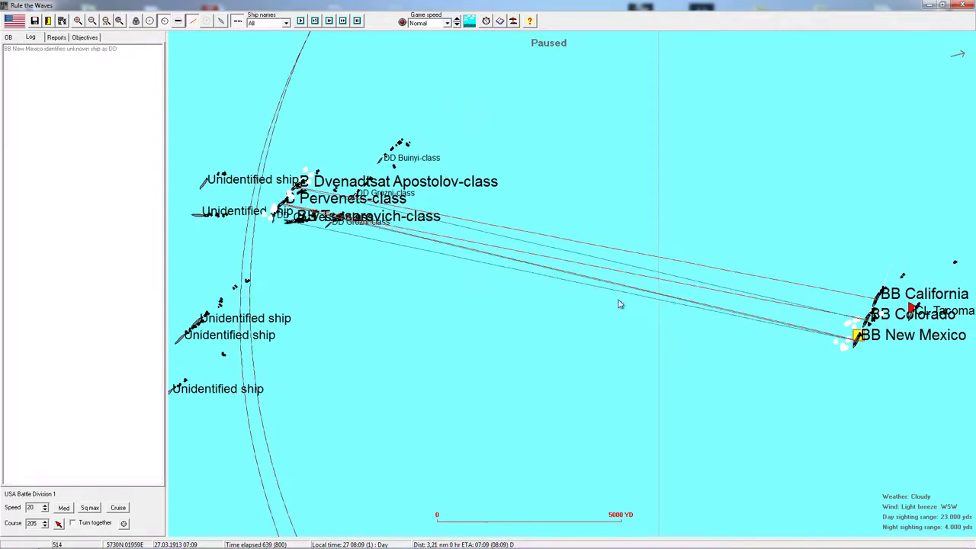
{"action": "mouse_move", "coordinate": [505, 344]}
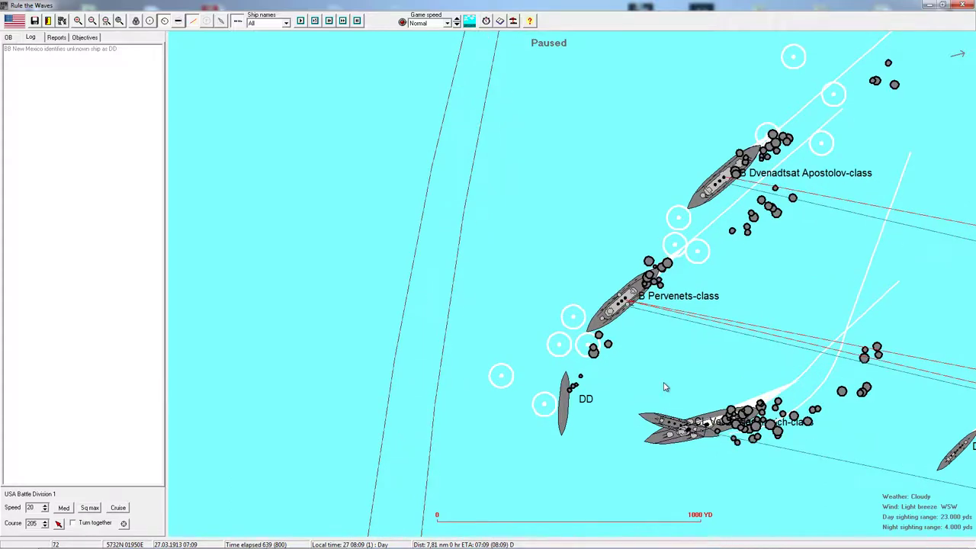
{"action": "mouse_move", "coordinate": [708, 449]}
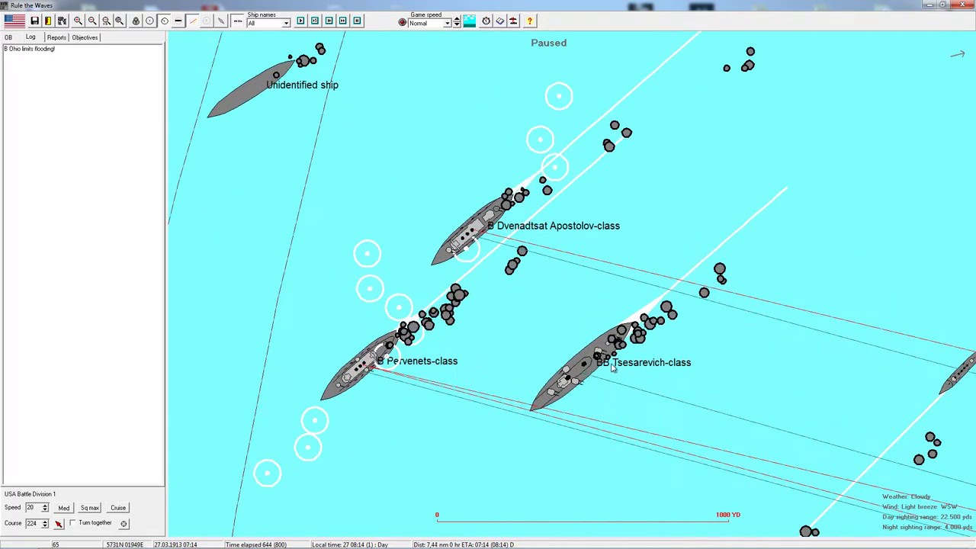
{"action": "mouse_move", "coordinate": [363, 370]}
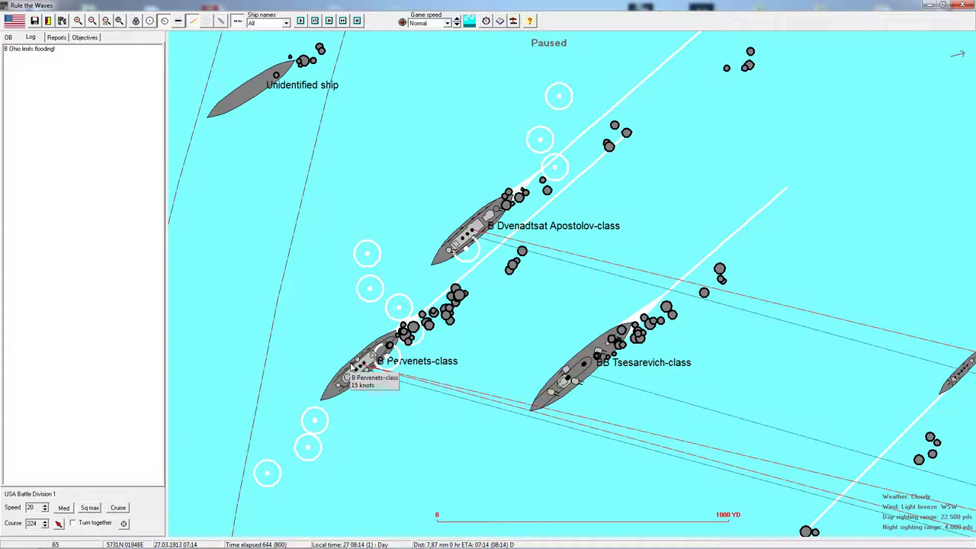
{"action": "mouse_move", "coordinate": [424, 244]}
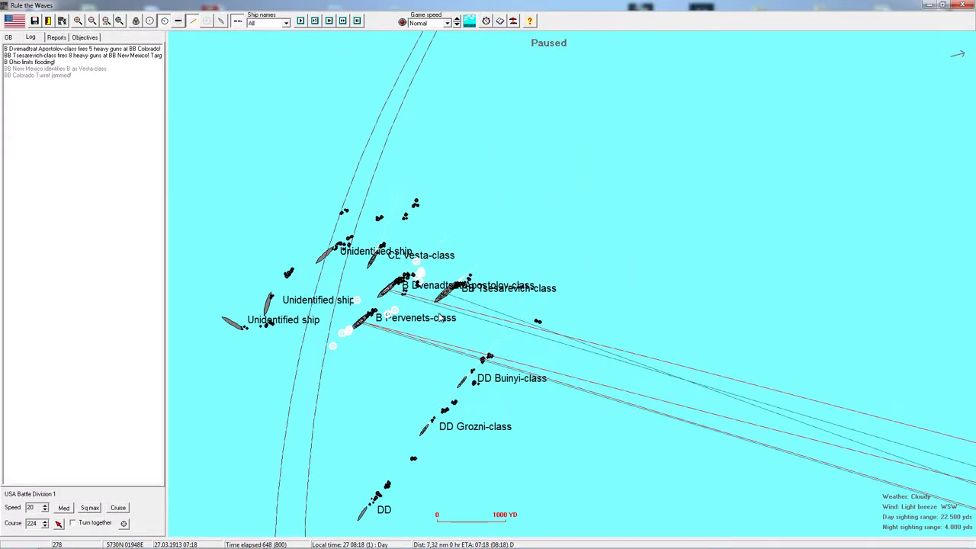
{"action": "mouse_move", "coordinate": [348, 269]}
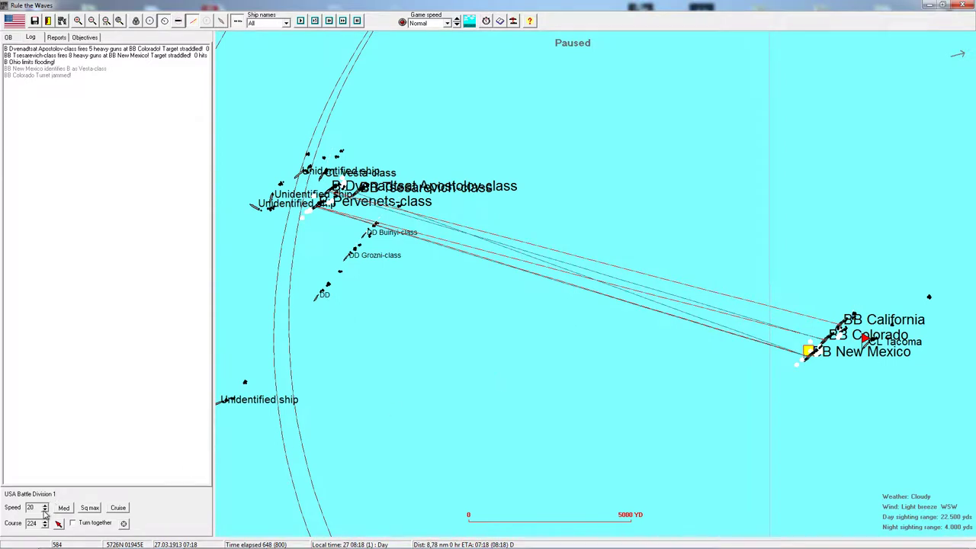
Step: Select Battle Division 1's orders as the battle runs on at 19 knots
{"action": "left_click", "coordinate": [45, 510]}
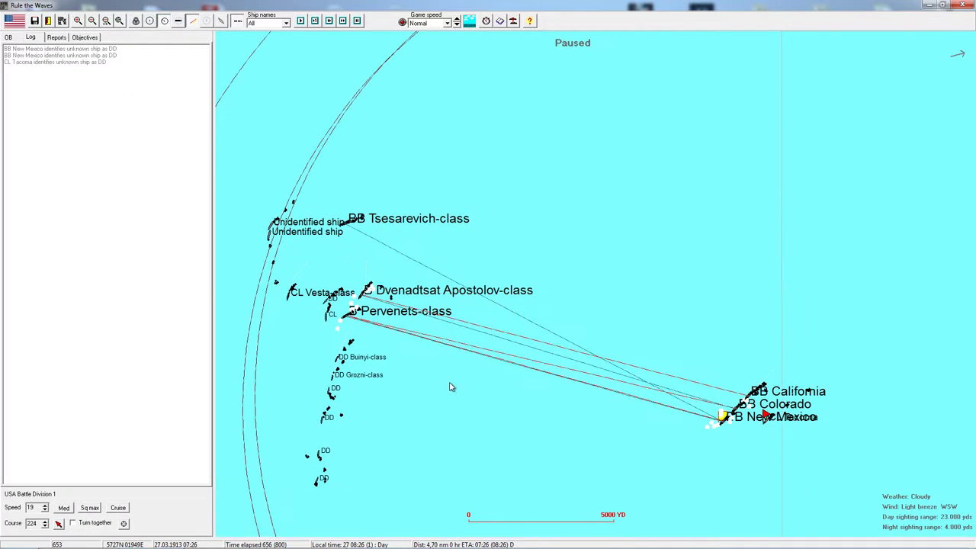
{"action": "mouse_move", "coordinate": [347, 319]}
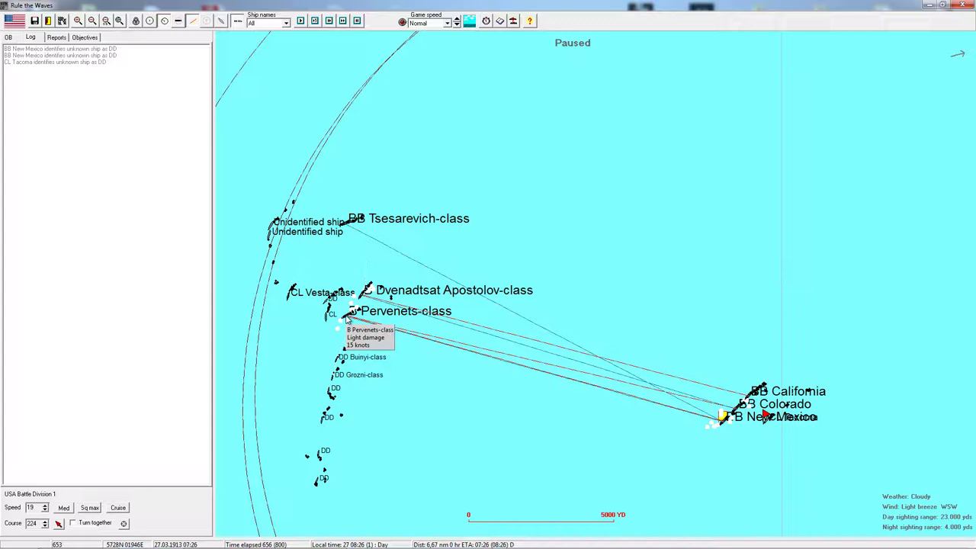
{"action": "mouse_move", "coordinate": [530, 441]}
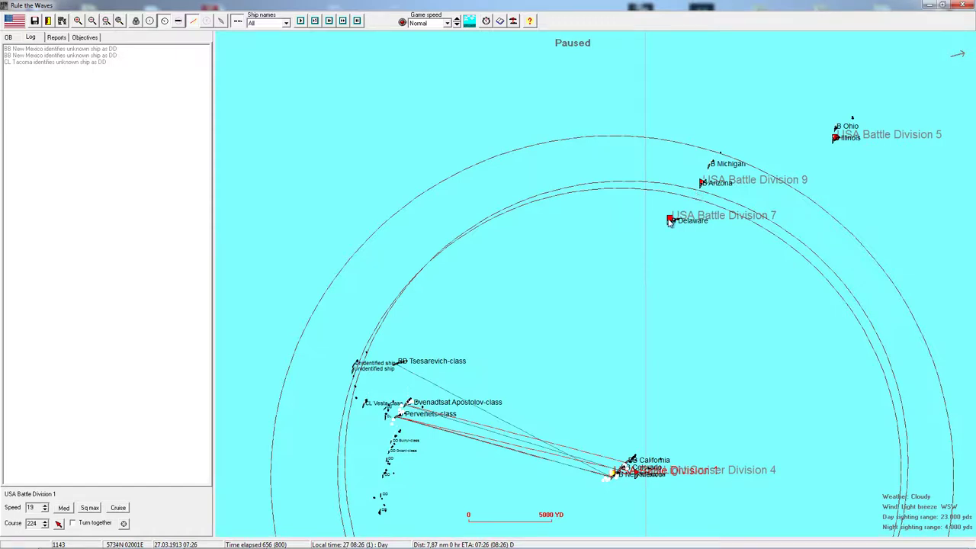
Step: Switch between Battle Divisions 7 and 1, then acknowledge Division 5 falling under AI control
{"action": "left_click", "coordinate": [671, 220]}
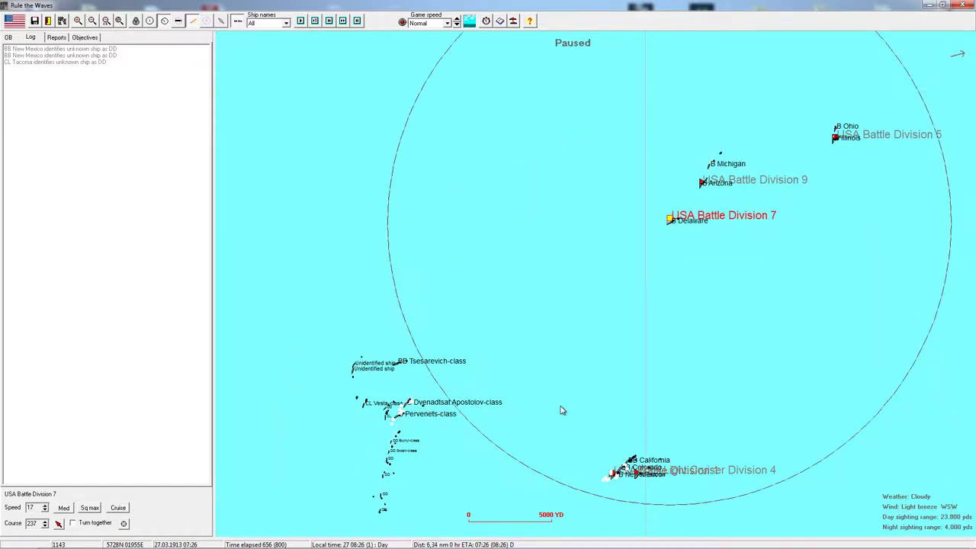
{"action": "mouse_move", "coordinate": [402, 371]}
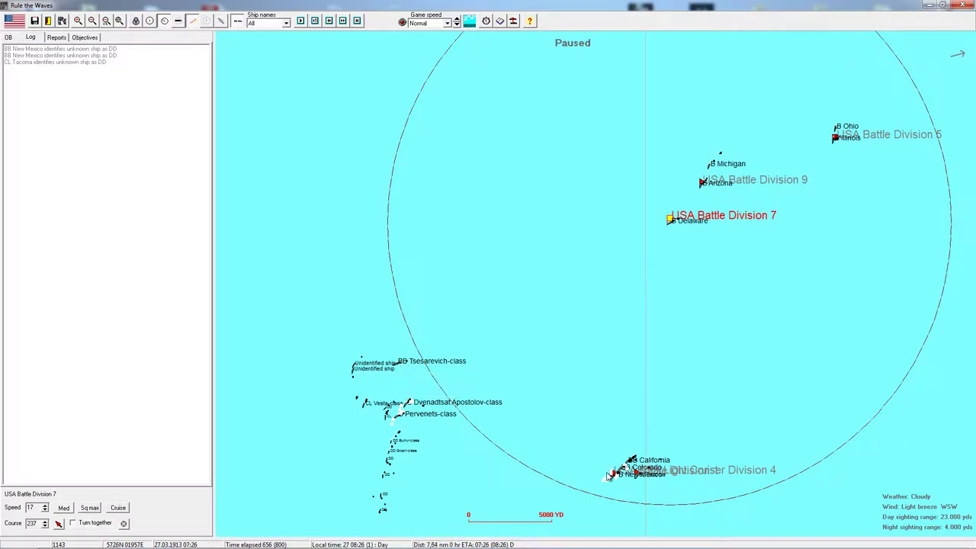
{"action": "left_click", "coordinate": [610, 476]}
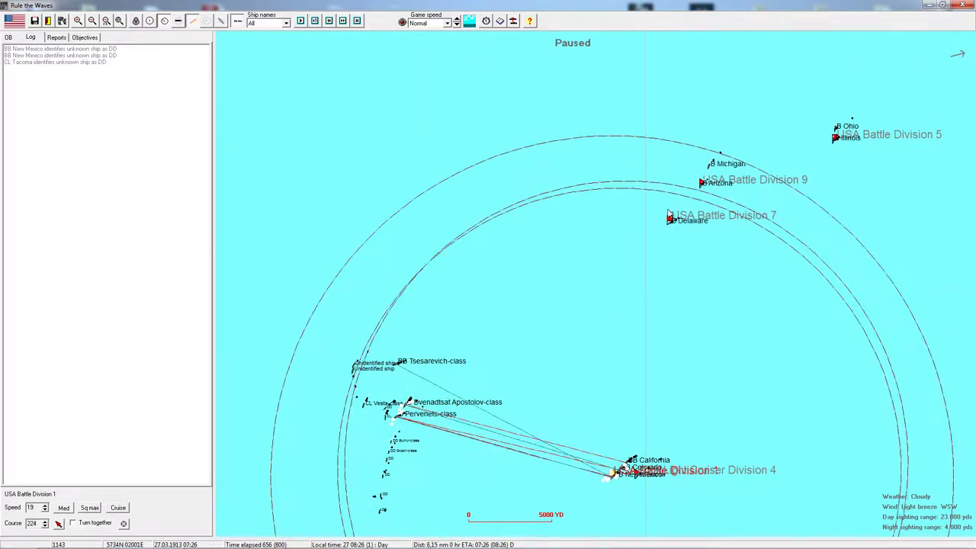
{"action": "left_click", "coordinate": [669, 220]}
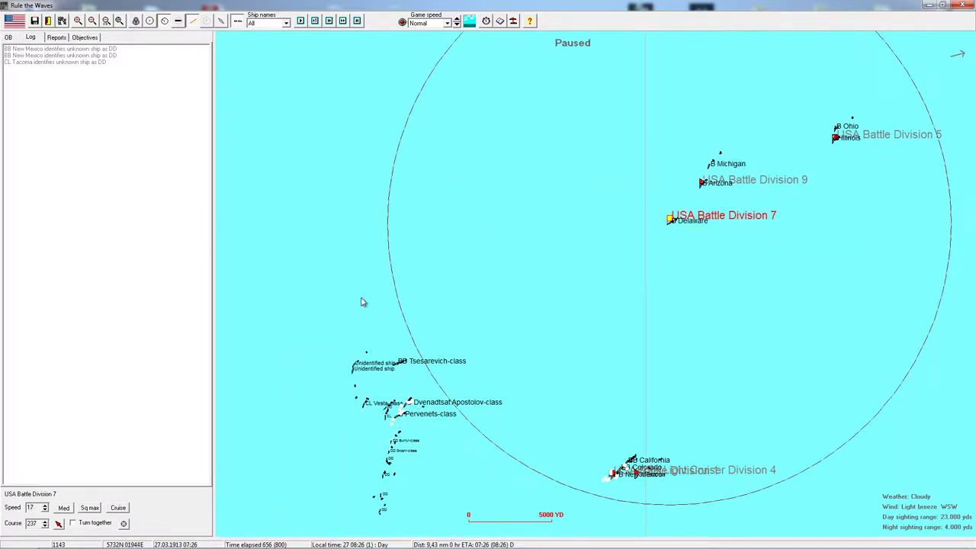
{"action": "mouse_move", "coordinate": [348, 296]}
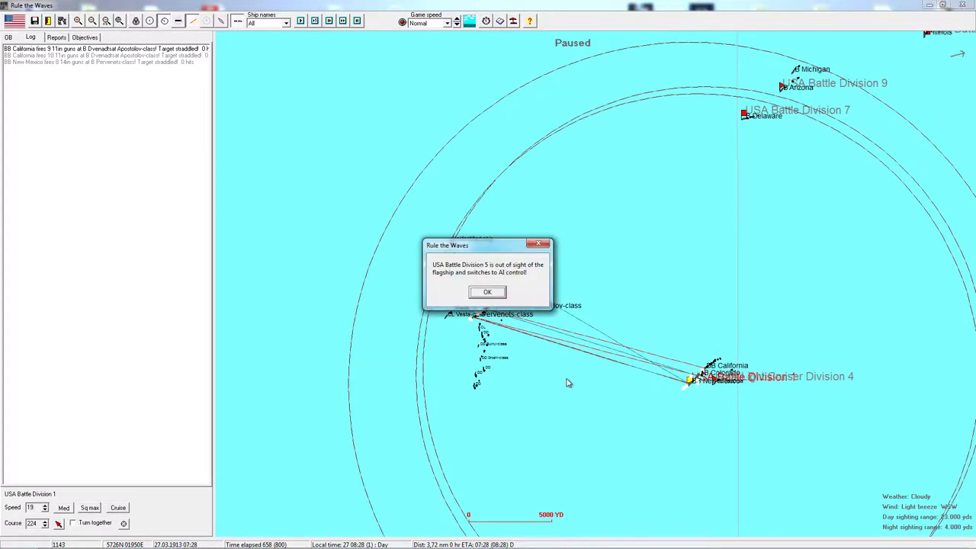
{"action": "left_click", "coordinate": [488, 291]}
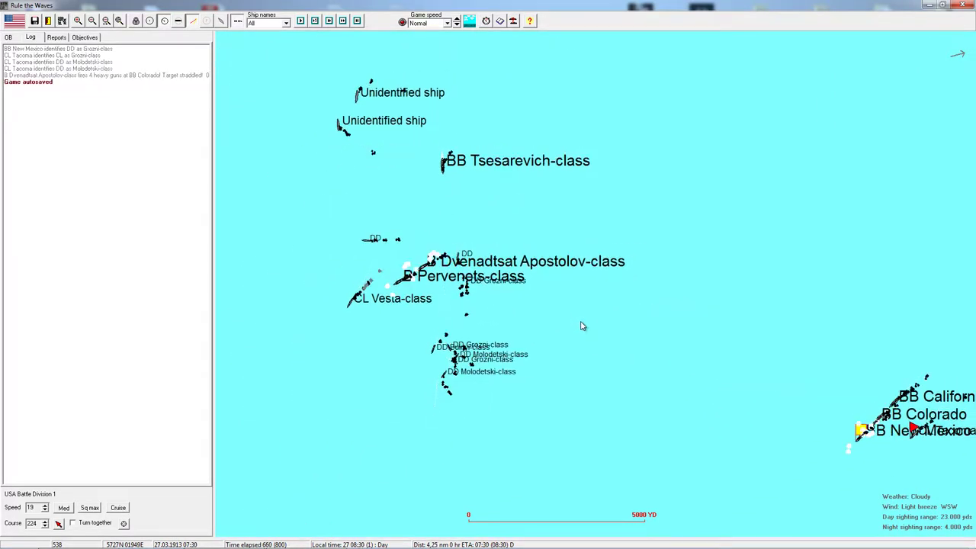
{"action": "mouse_move", "coordinate": [641, 350]}
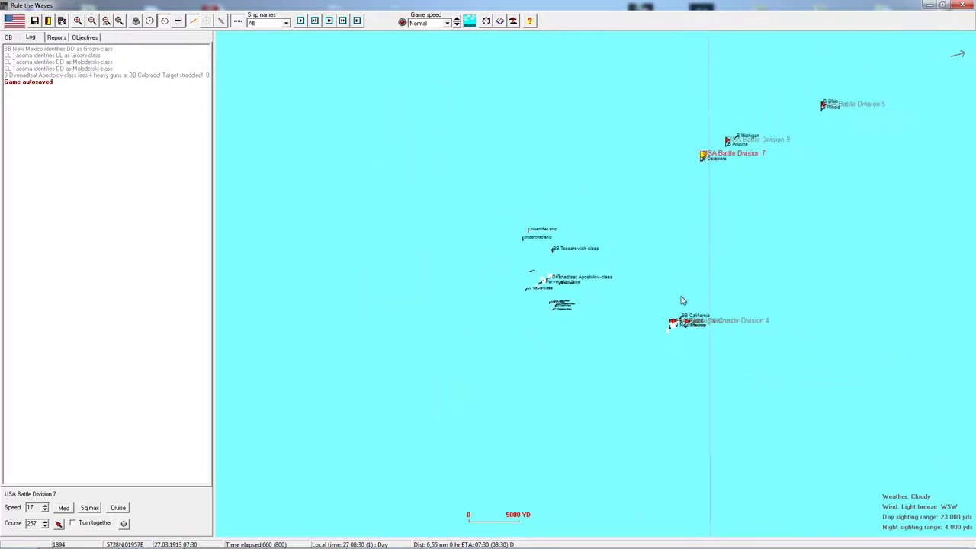
Step: Resume the battle clock so it runs until Colorado takes a hull hit
{"action": "left_click", "coordinate": [163, 22]}
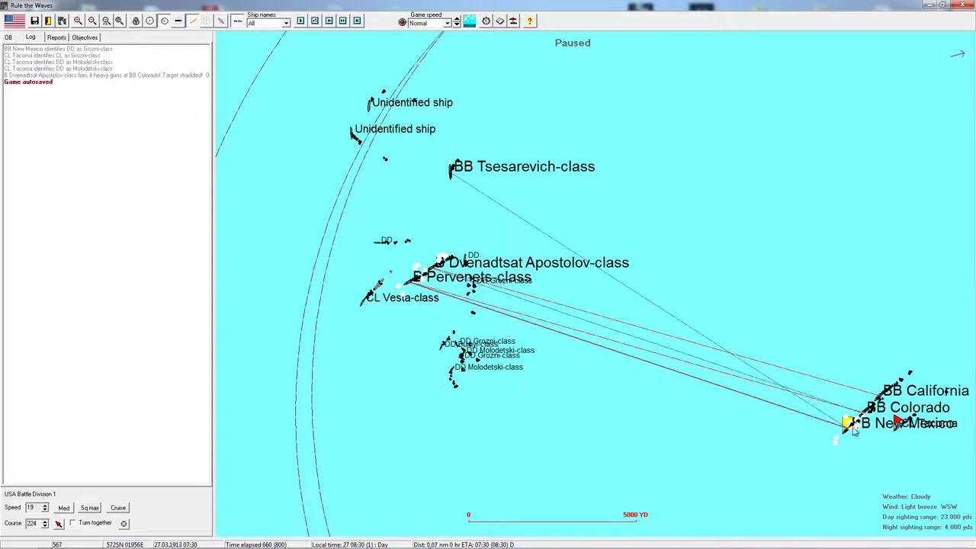
{"action": "mouse_move", "coordinate": [771, 226]}
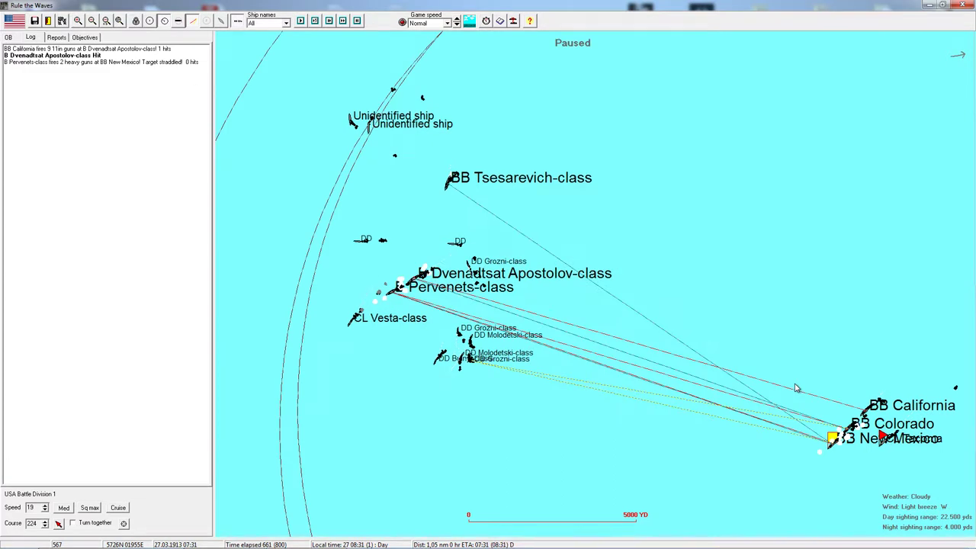
{"action": "mouse_move", "coordinate": [383, 298]}
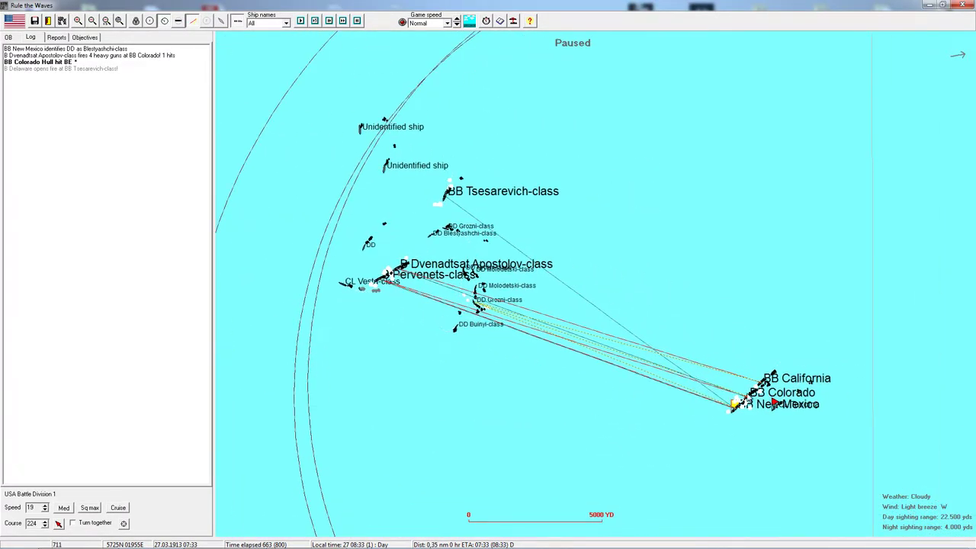
Step: Check Colorado's status and damage sheet, then close it
{"action": "double_click", "coordinate": [777, 391]}
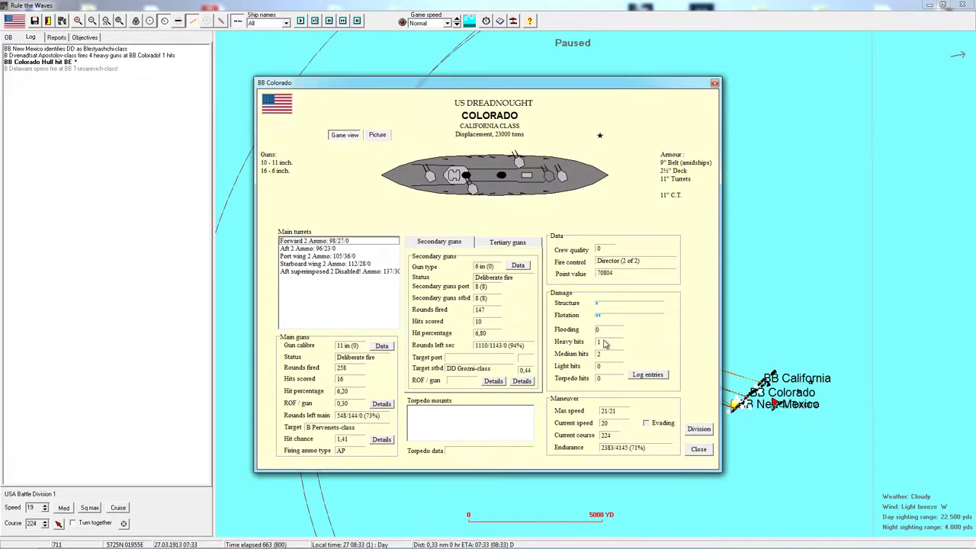
{"action": "left_click", "coordinate": [646, 376]}
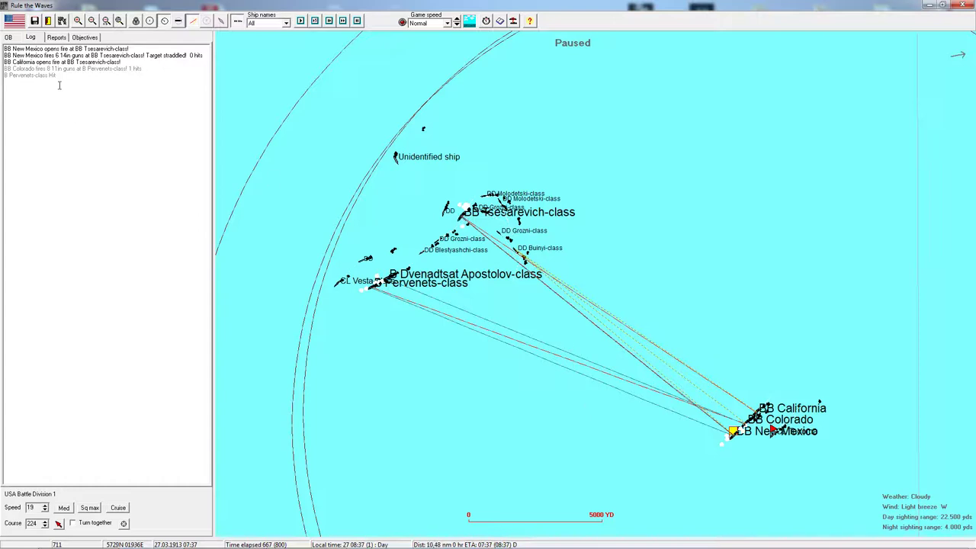
{"action": "mouse_move", "coordinate": [281, 140]}
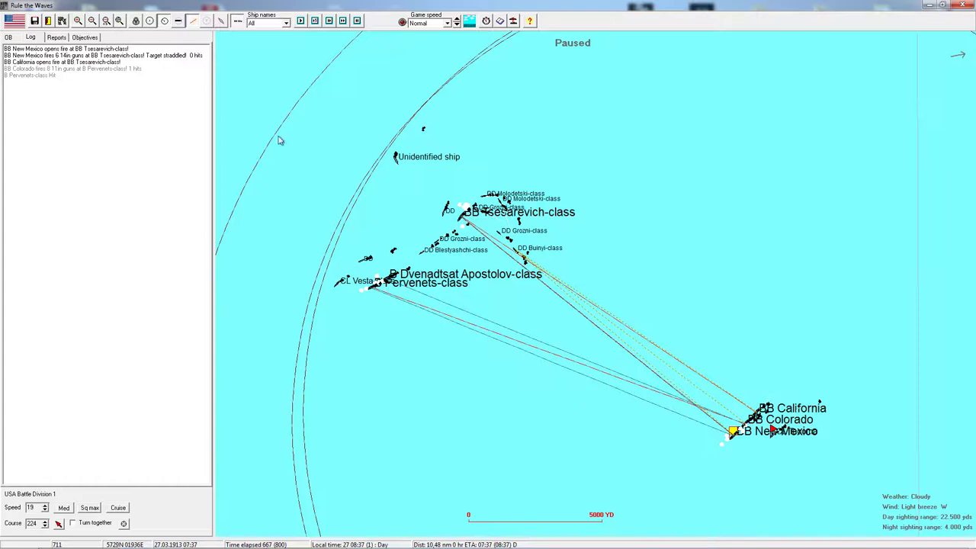
Step: Zoom in on Battle Division 1 as the clock runs toward a Tsesarevich-class hit
{"action": "scroll", "scroll_direction": "up", "scroll_amount": 3}
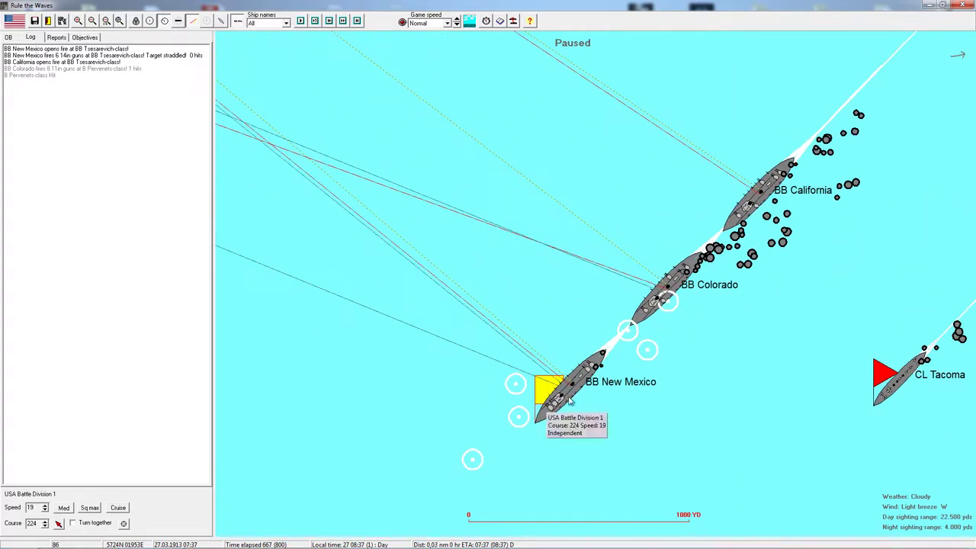
{"action": "mouse_move", "coordinate": [678, 308]}
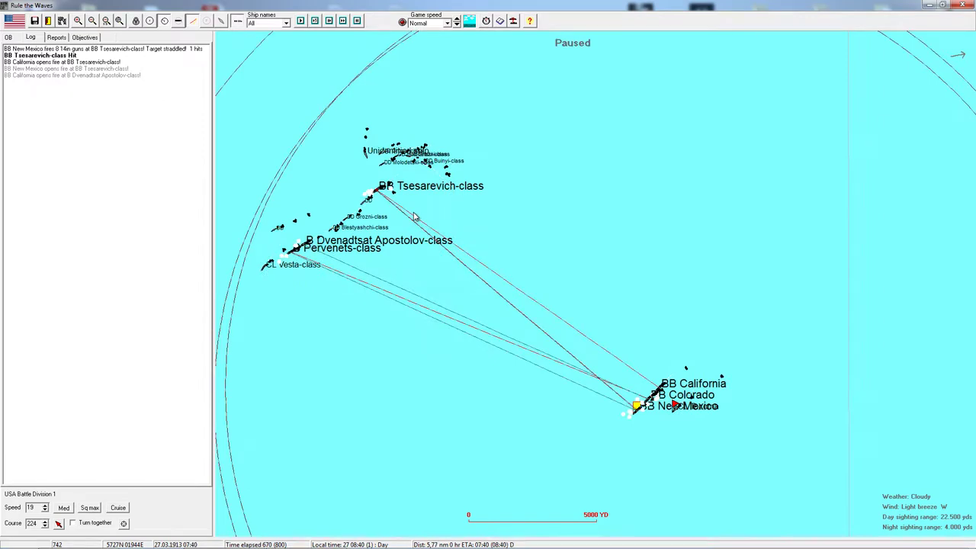
{"action": "mouse_move", "coordinate": [384, 219]}
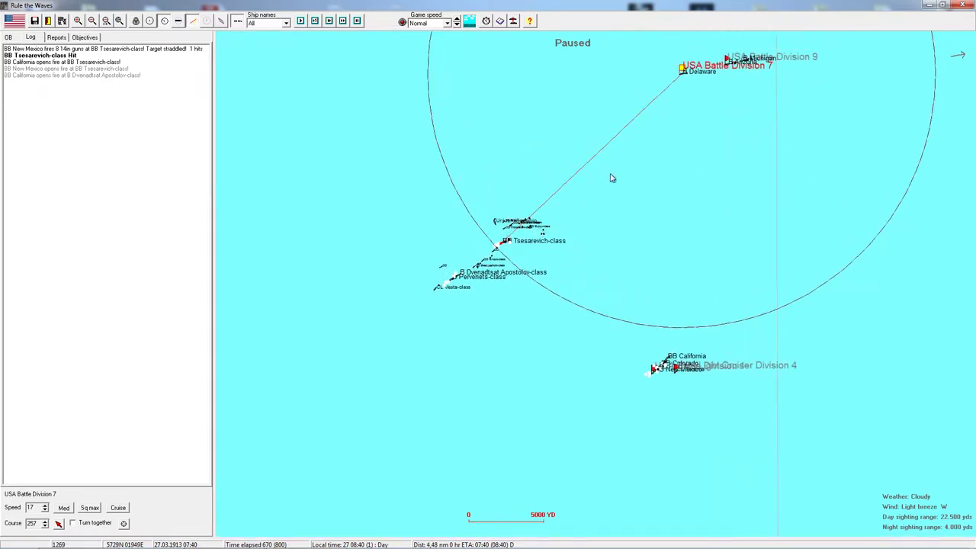
{"action": "mouse_move", "coordinate": [604, 199]}
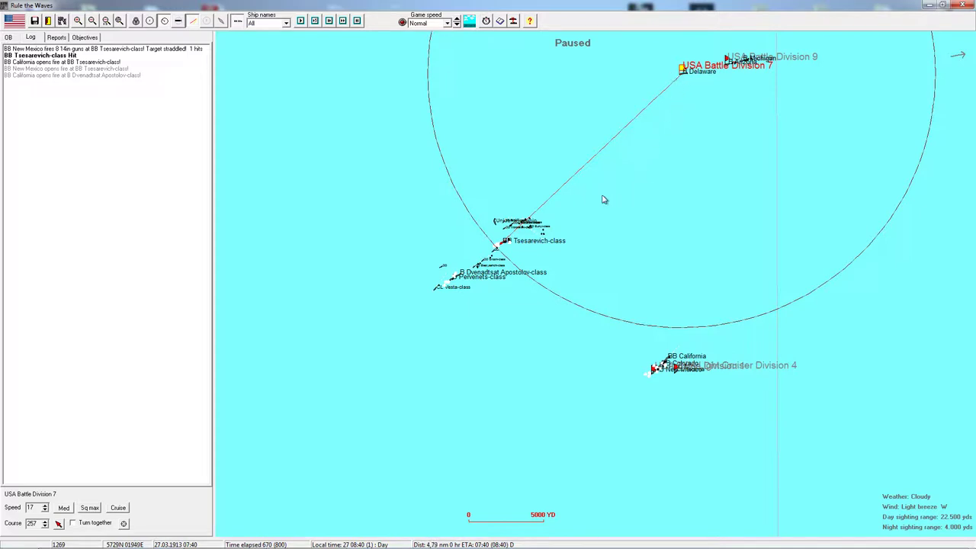
{"action": "mouse_move", "coordinate": [570, 285]}
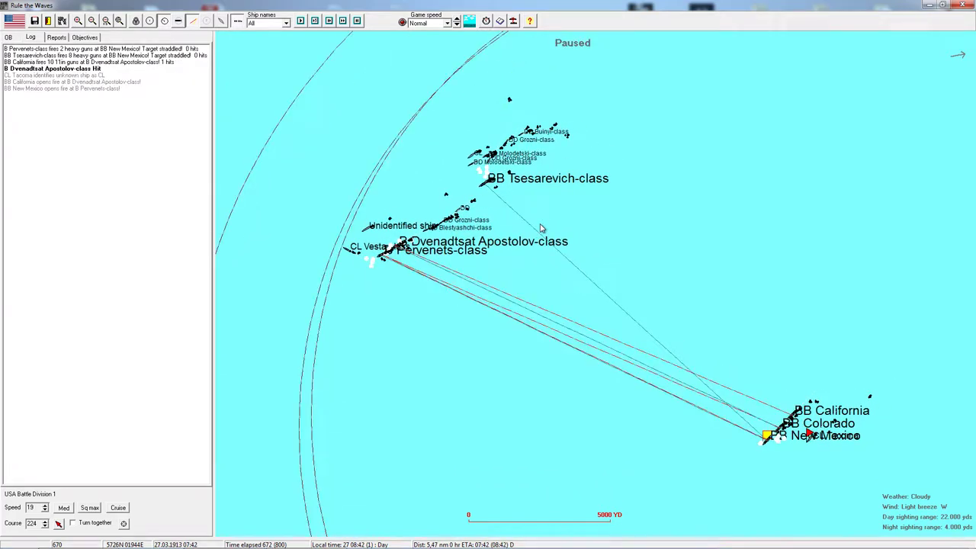
{"action": "mouse_move", "coordinate": [395, 253]}
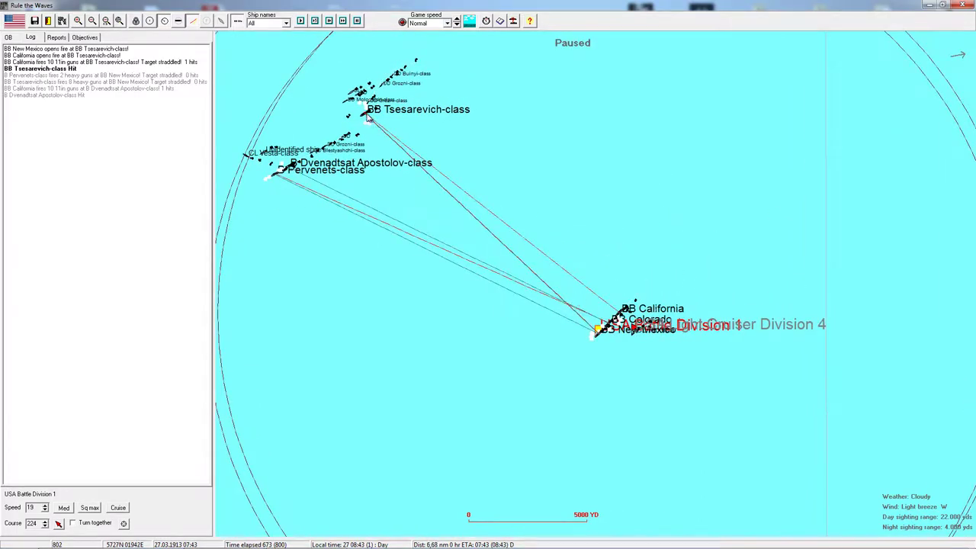
{"action": "mouse_move", "coordinate": [482, 284]}
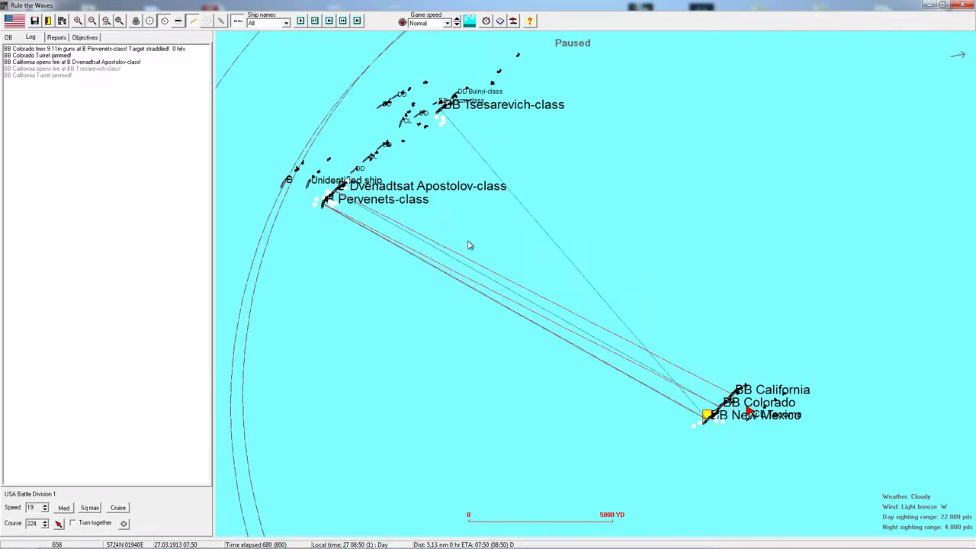
{"action": "mouse_move", "coordinate": [488, 349]}
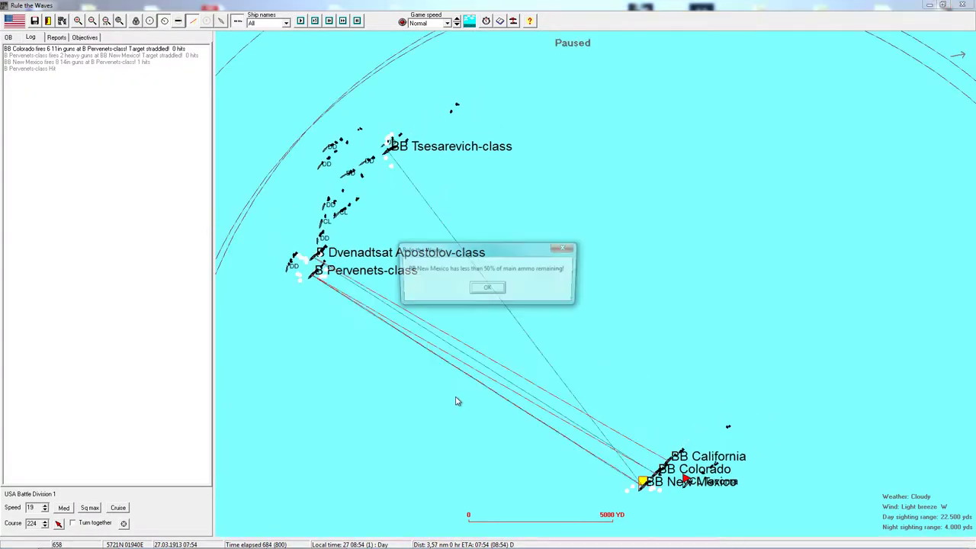
Step: Dismiss the warning that New Mexico has under half its main ammunition
{"action": "left_click", "coordinate": [488, 287]}
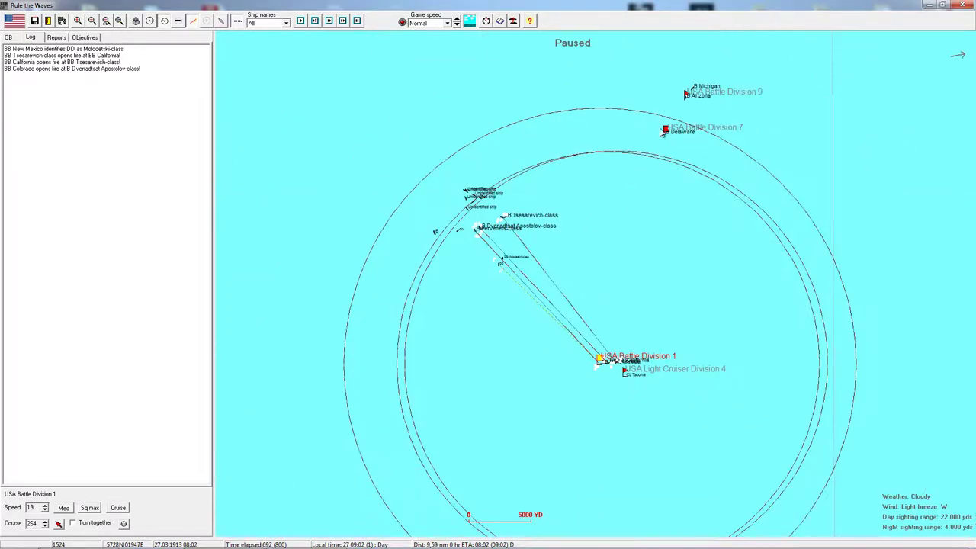
Step: Select USA Battle Division 7 to bring up its orders
{"action": "left_click", "coordinate": [665, 128]}
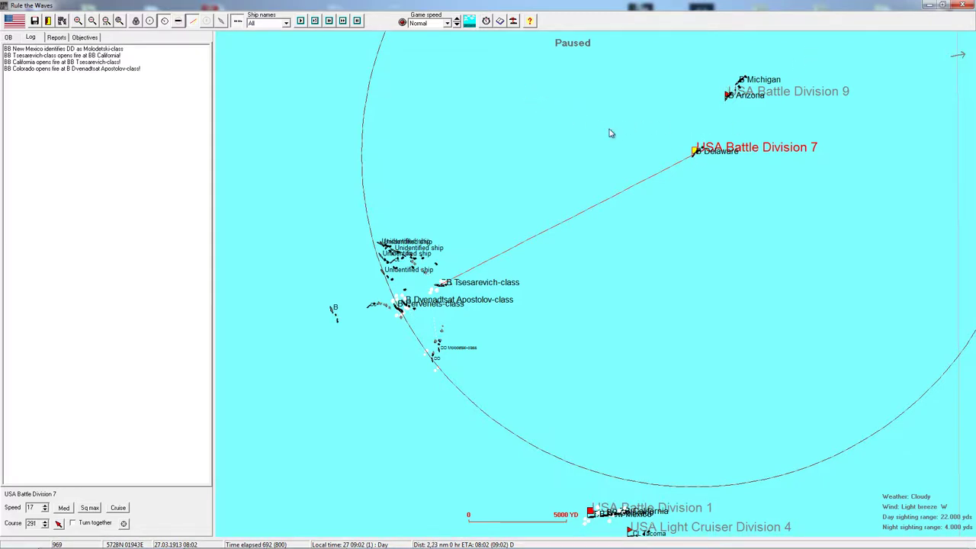
{"action": "mouse_move", "coordinate": [460, 135]}
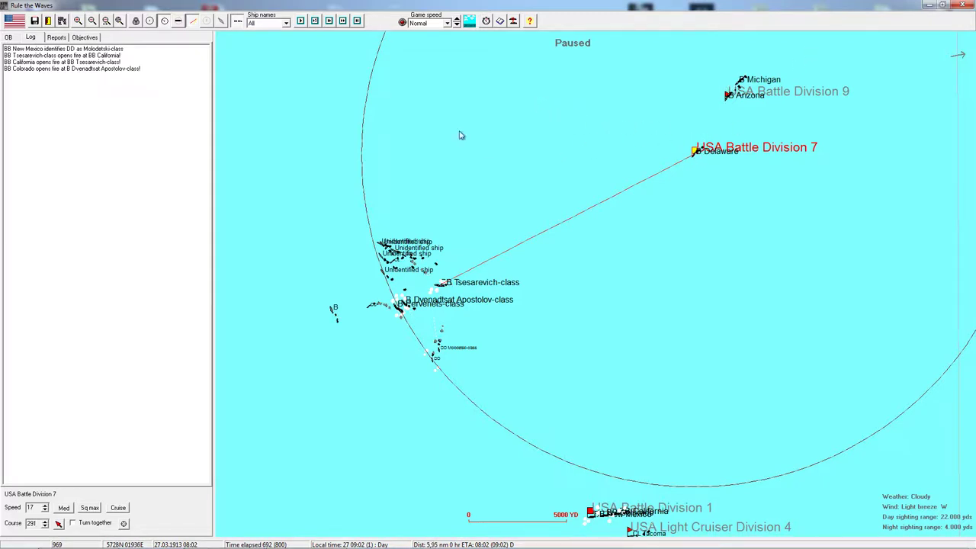
{"action": "mouse_move", "coordinate": [445, 291]}
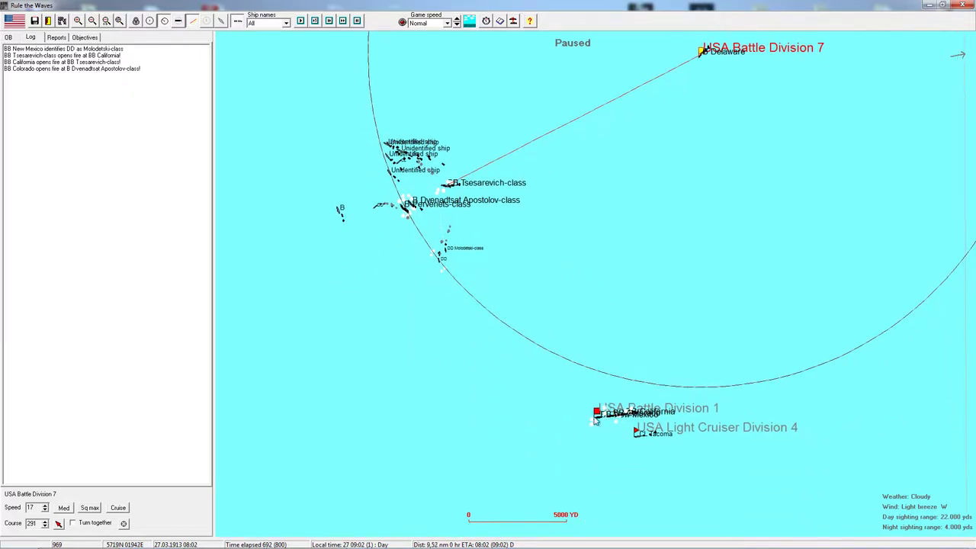
Step: Select Battle Division 1 and nudge its course as Colorado hits a Molodetski-class destroyer
{"action": "left_click", "coordinate": [598, 415]}
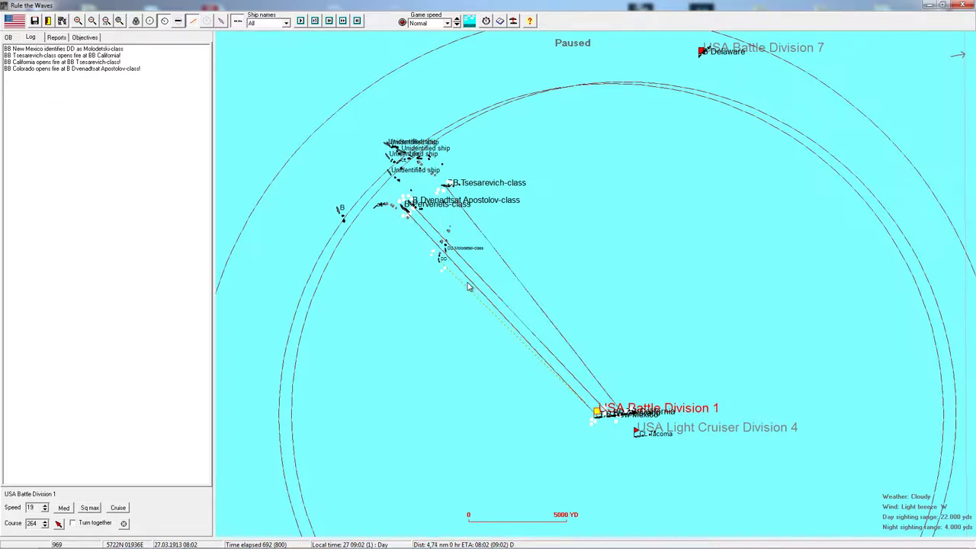
{"action": "mouse_move", "coordinate": [596, 414]}
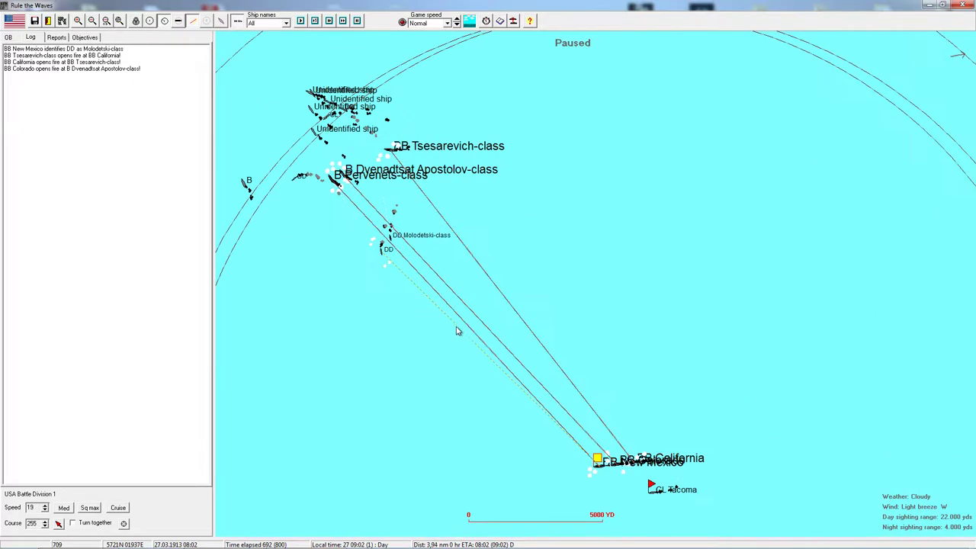
{"action": "mouse_move", "coordinate": [465, 350]}
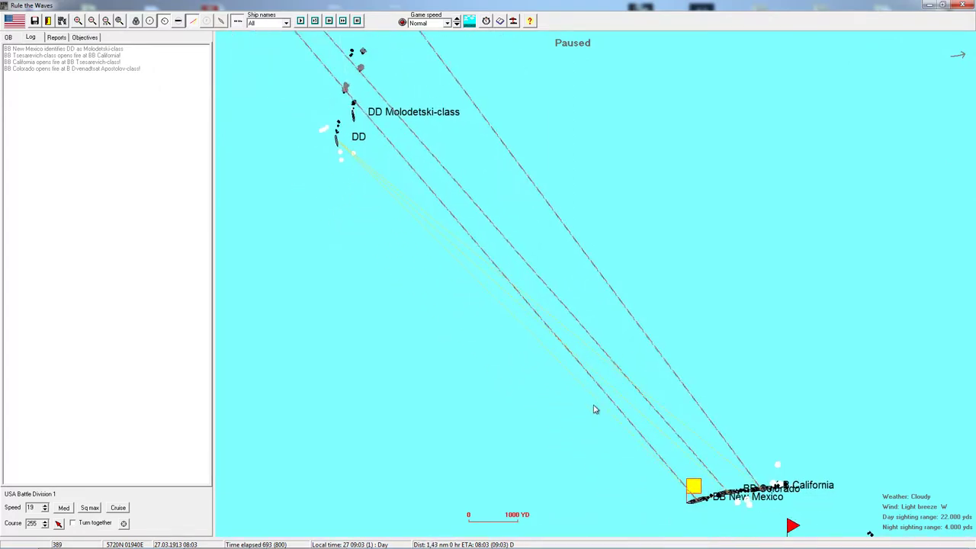
{"action": "left_click", "coordinate": [339, 149]}
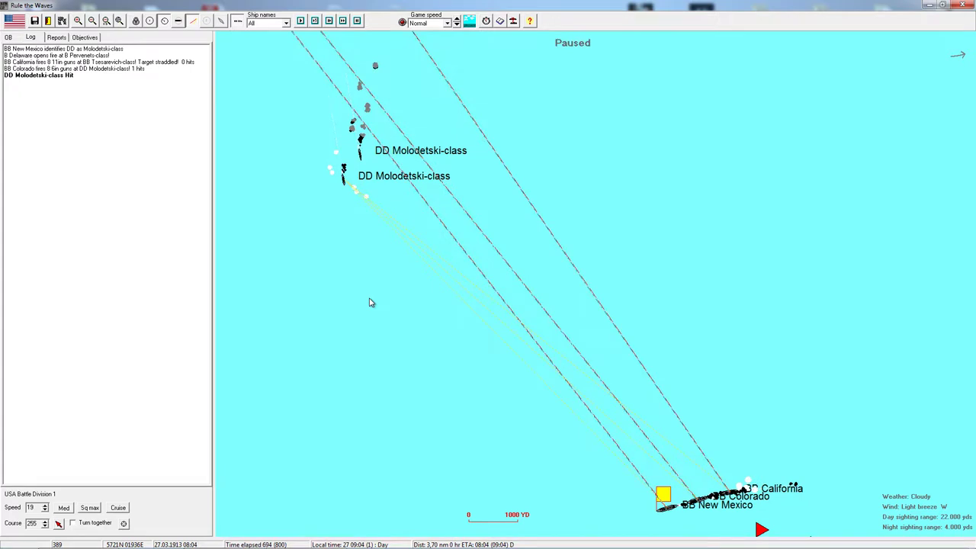
{"action": "mouse_move", "coordinate": [322, 171]}
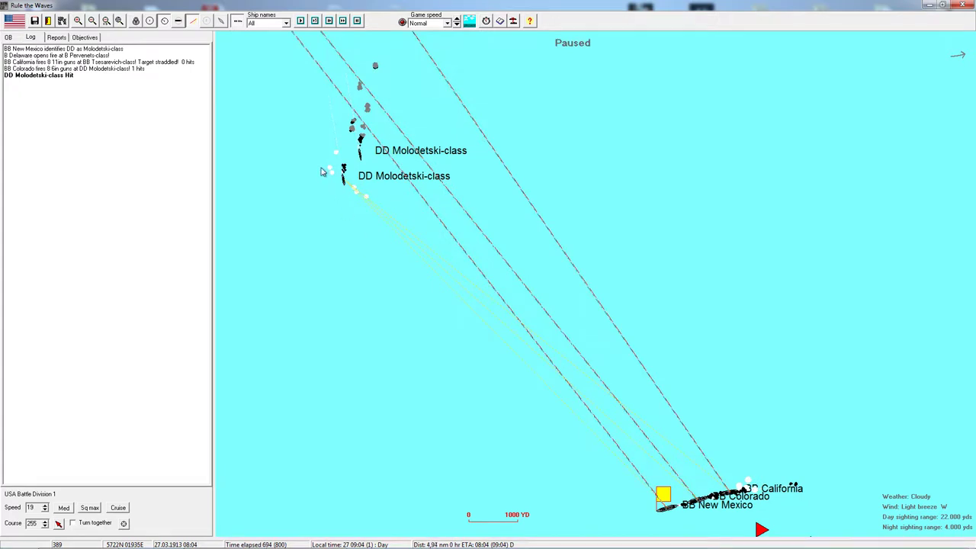
{"action": "mouse_move", "coordinate": [409, 300]}
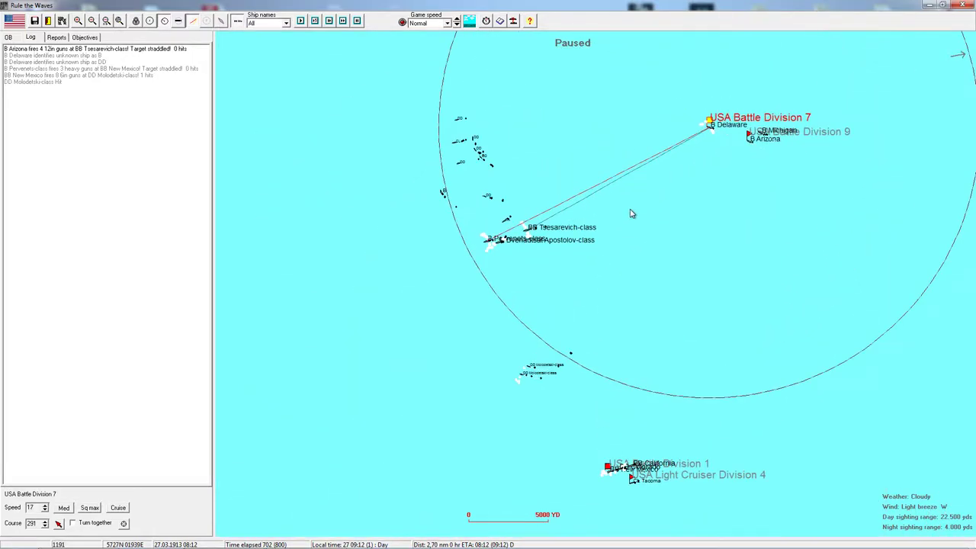
{"action": "mouse_move", "coordinate": [629, 251]}
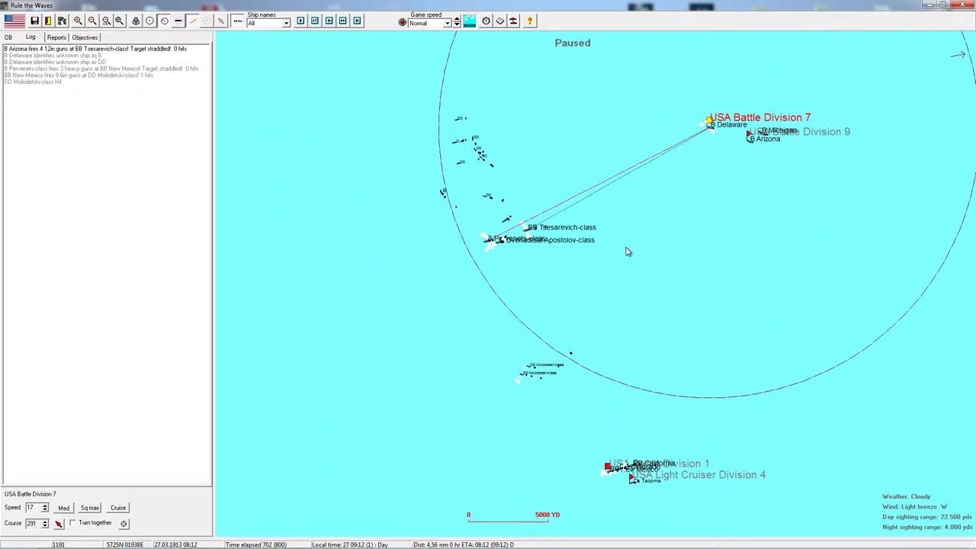
{"action": "mouse_move", "coordinate": [608, 343]}
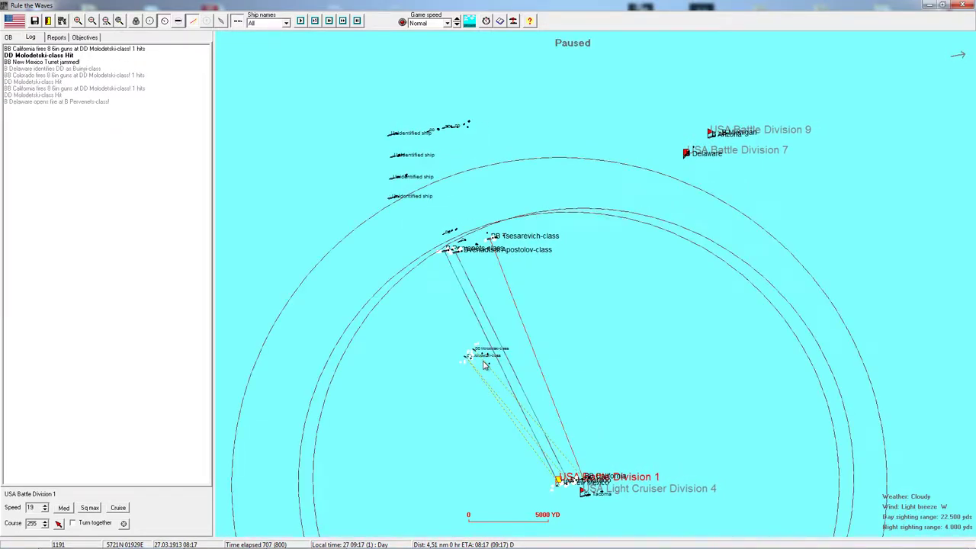
{"action": "mouse_move", "coordinate": [373, 247]}
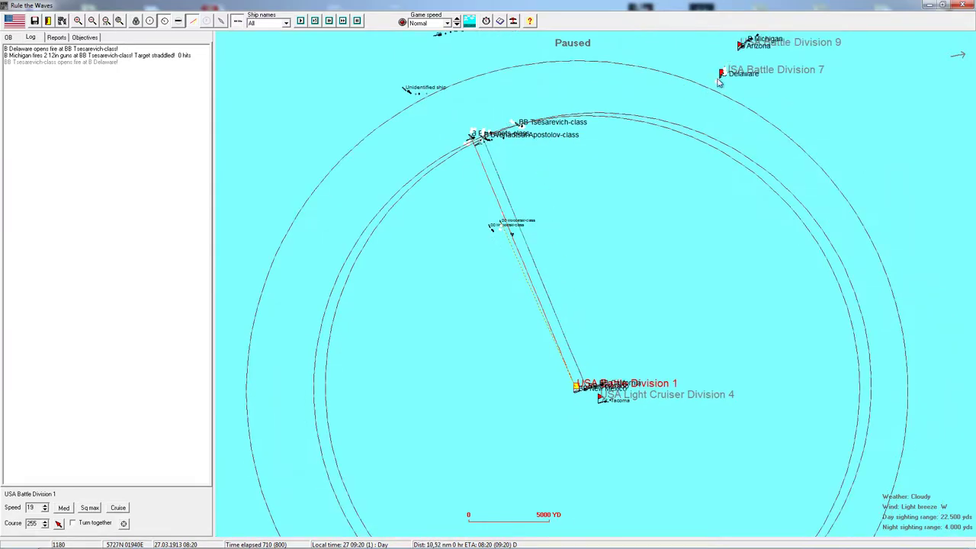
Step: Select Battle Division 7 then Battle Division 1 and swing it onto a new heading
{"action": "left_click", "coordinate": [720, 73]}
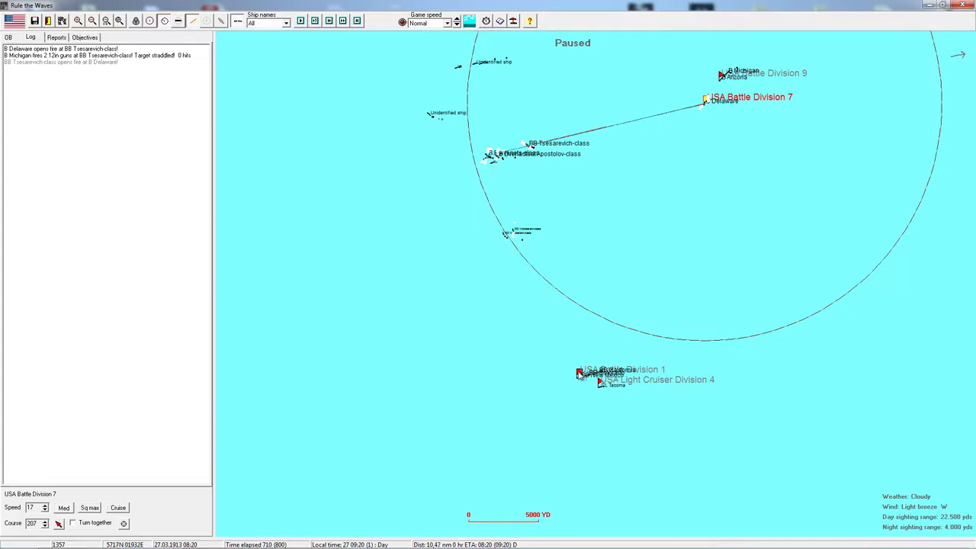
{"action": "left_click", "coordinate": [580, 374]}
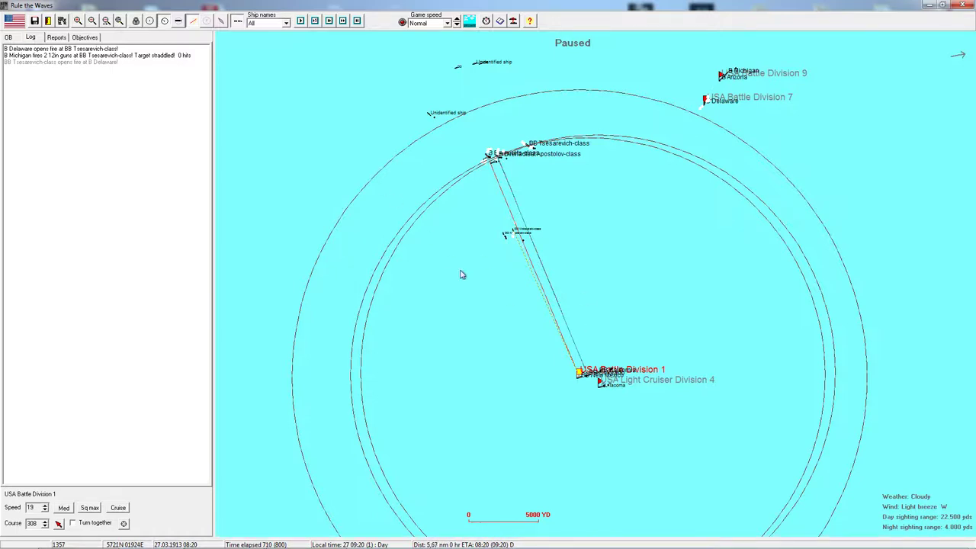
{"action": "mouse_move", "coordinate": [757, 128]}
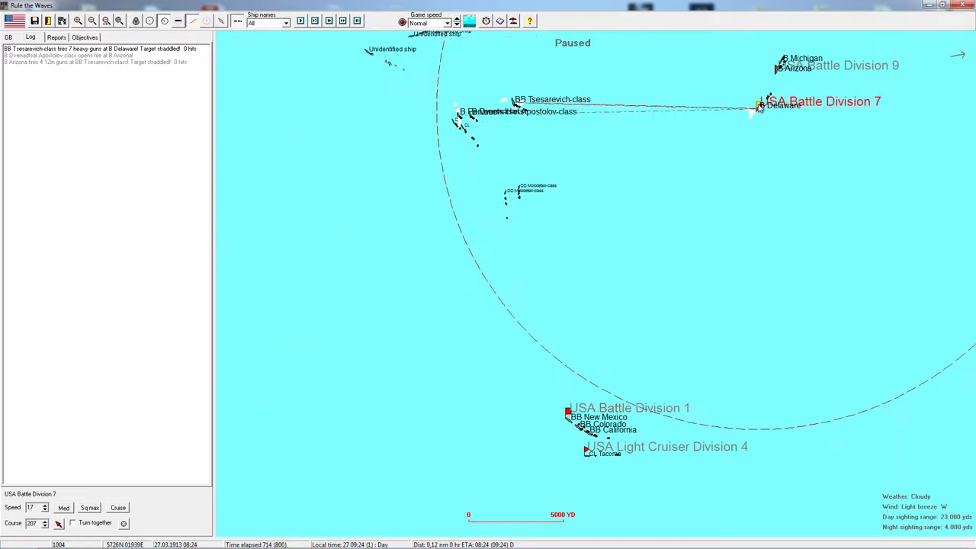
{"action": "scroll", "scroll_direction": "down", "scroll_amount": 3}
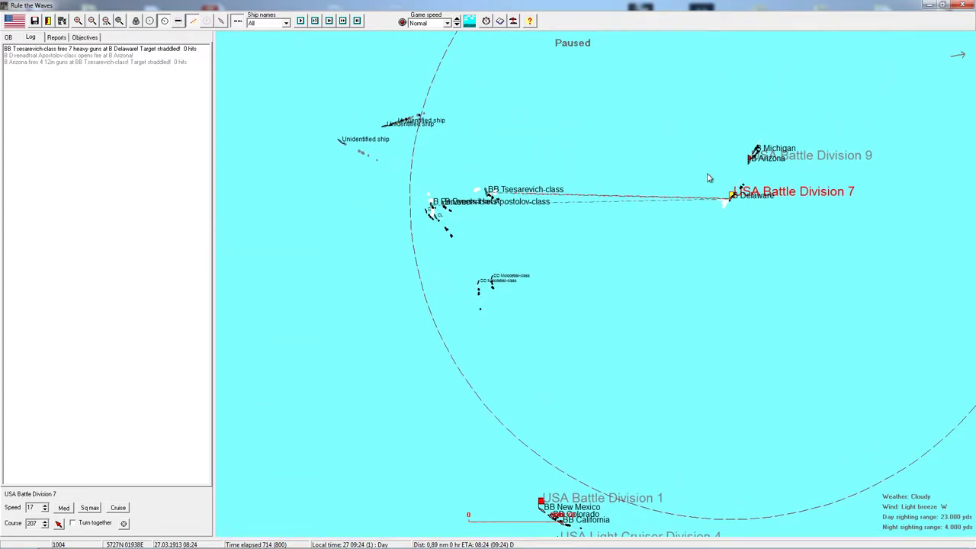
{"action": "mouse_move", "coordinate": [674, 107]}
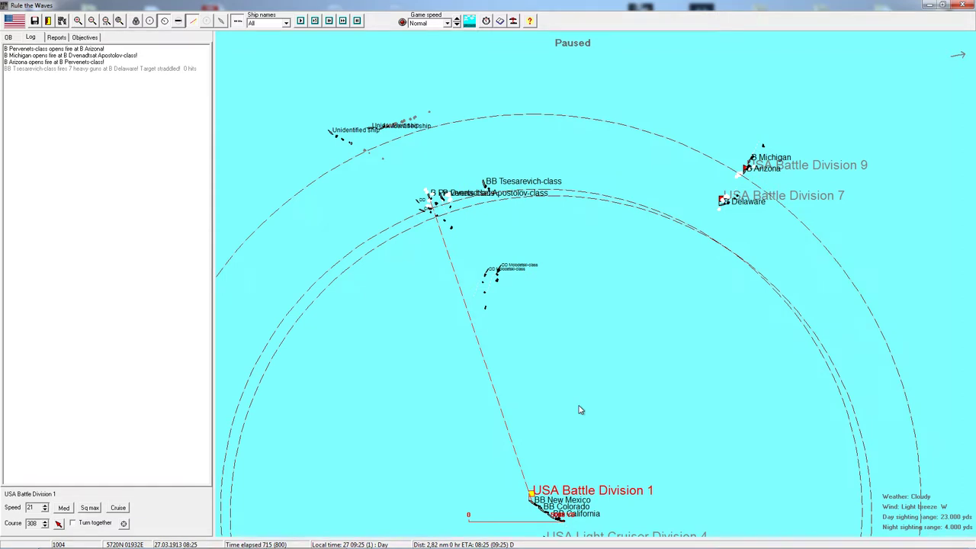
{"action": "mouse_move", "coordinate": [533, 402]}
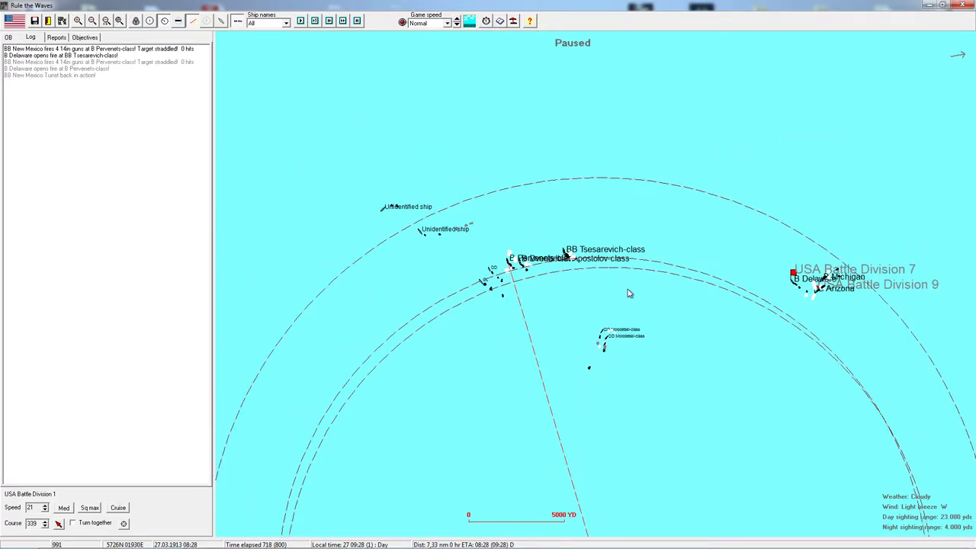
Step: Resume the battle clock and let the divisions trade fire with the Russian battleships
{"action": "left_click", "coordinate": [793, 273]}
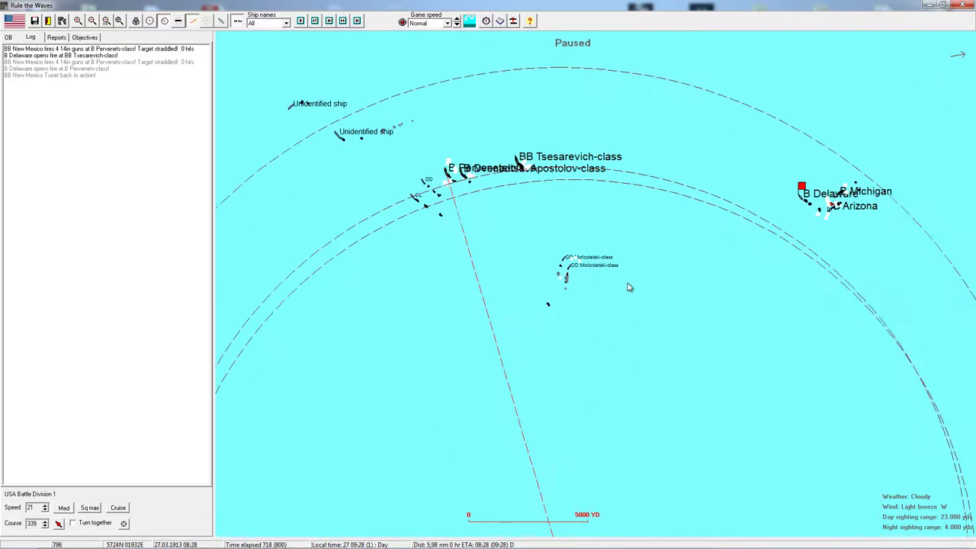
{"action": "mouse_move", "coordinate": [788, 186]}
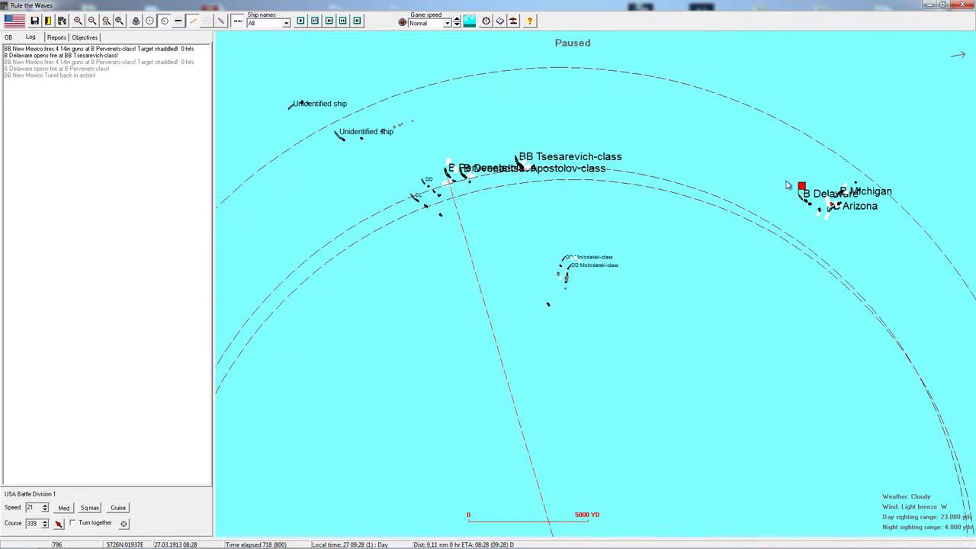
{"action": "mouse_move", "coordinate": [802, 190]}
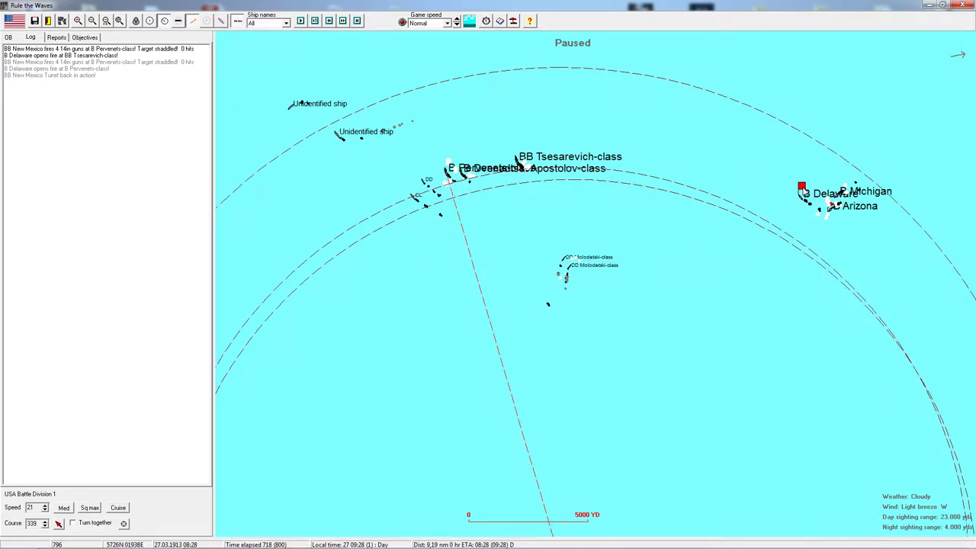
{"action": "left_click", "coordinate": [802, 189]}
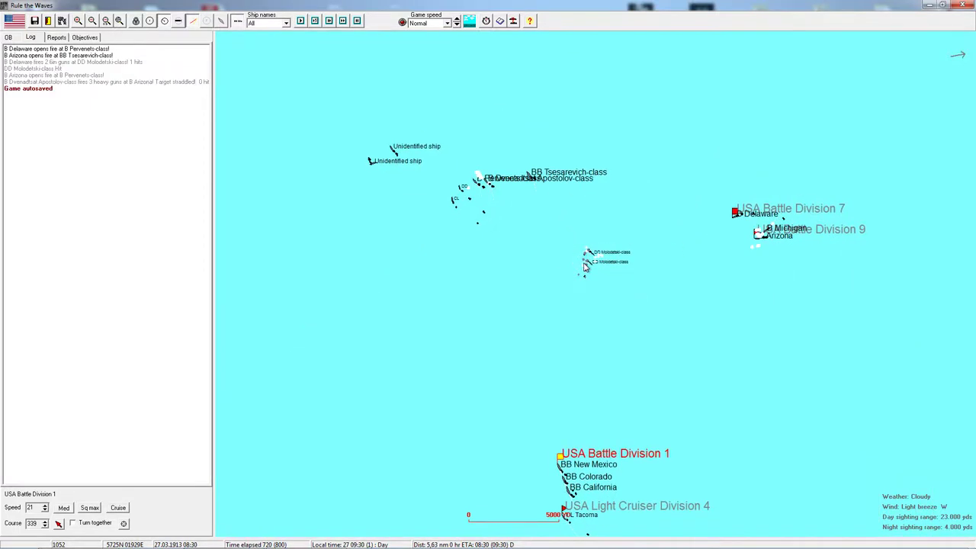
{"action": "mouse_move", "coordinate": [755, 225]}
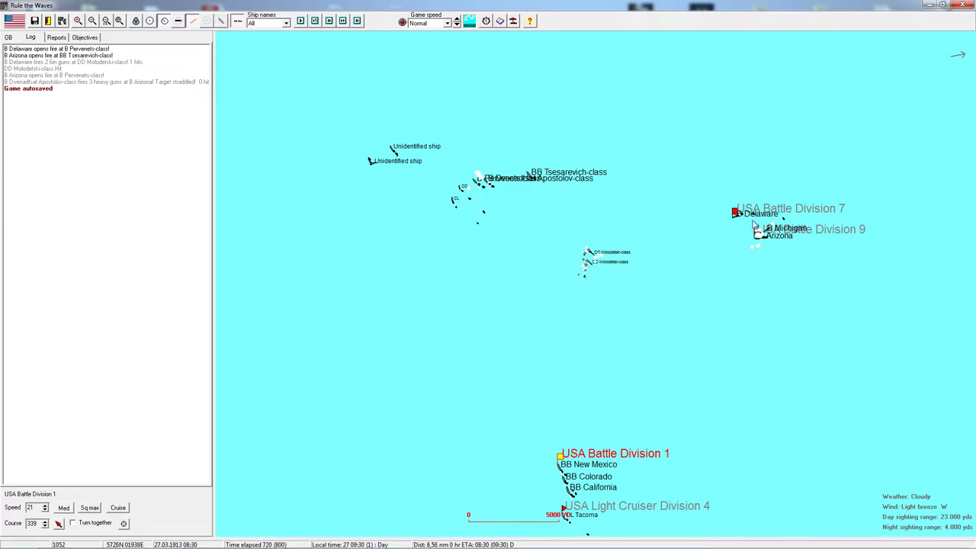
{"action": "mouse_move", "coordinate": [562, 312]}
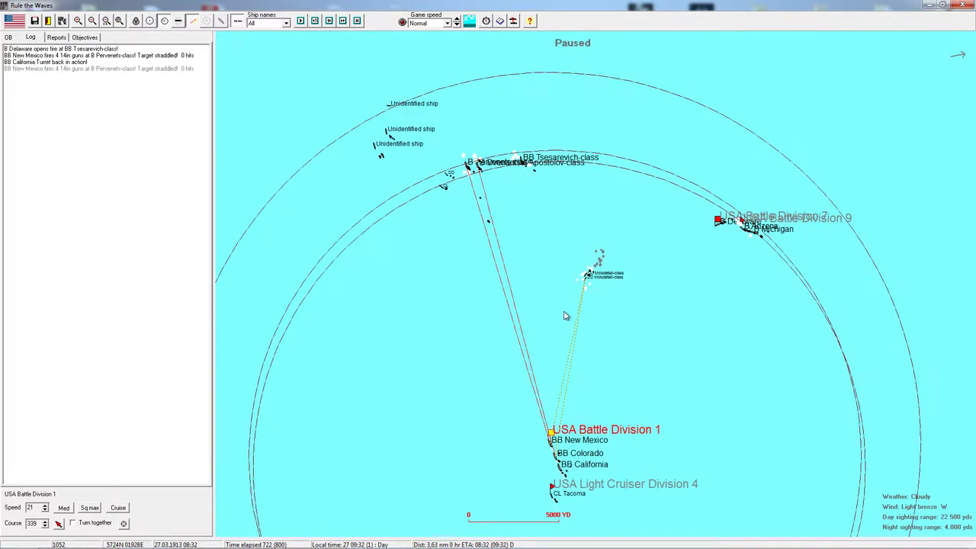
{"action": "mouse_move", "coordinate": [723, 225]}
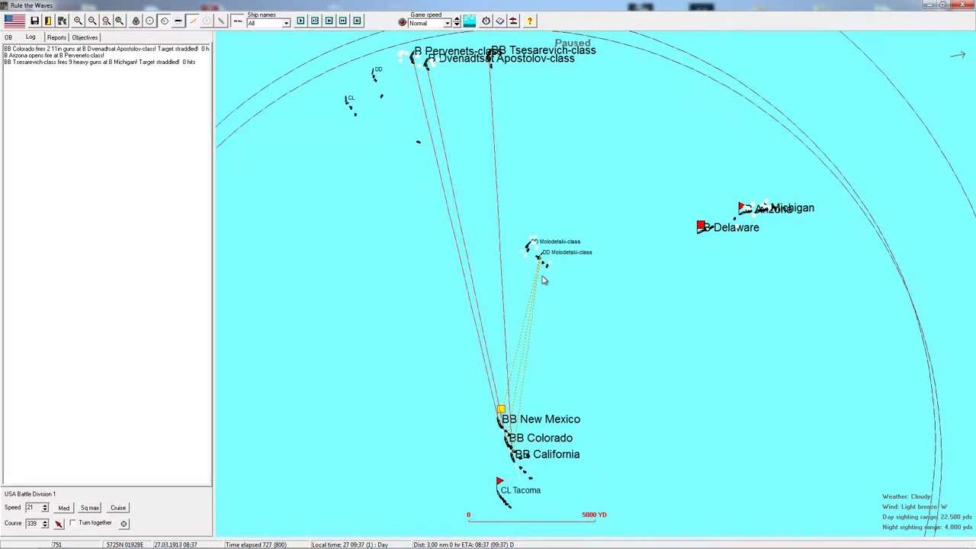
{"action": "mouse_move", "coordinate": [449, 64]}
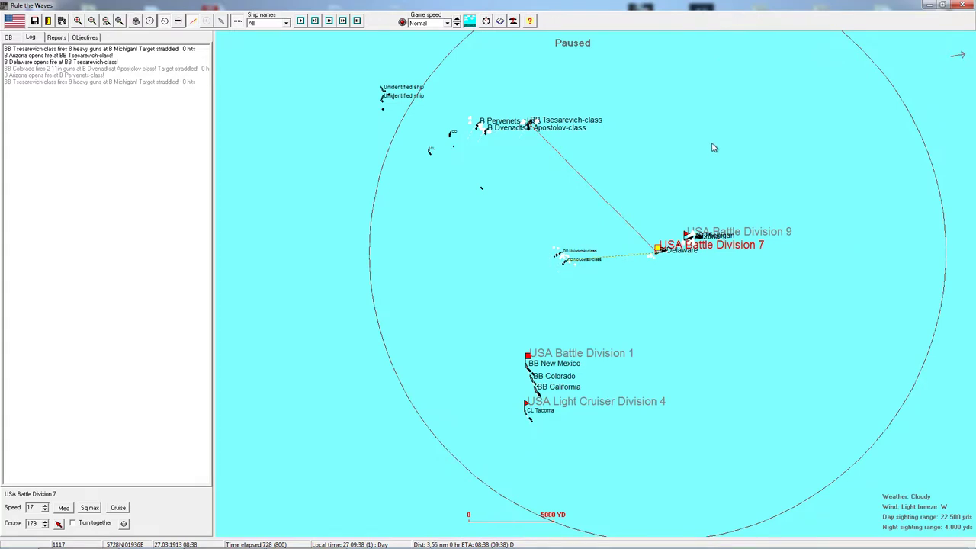
Step: Select Battle Division 1, resume time, and bring up Michigan's status sheet after its hit
{"action": "left_click", "coordinate": [717, 156]}
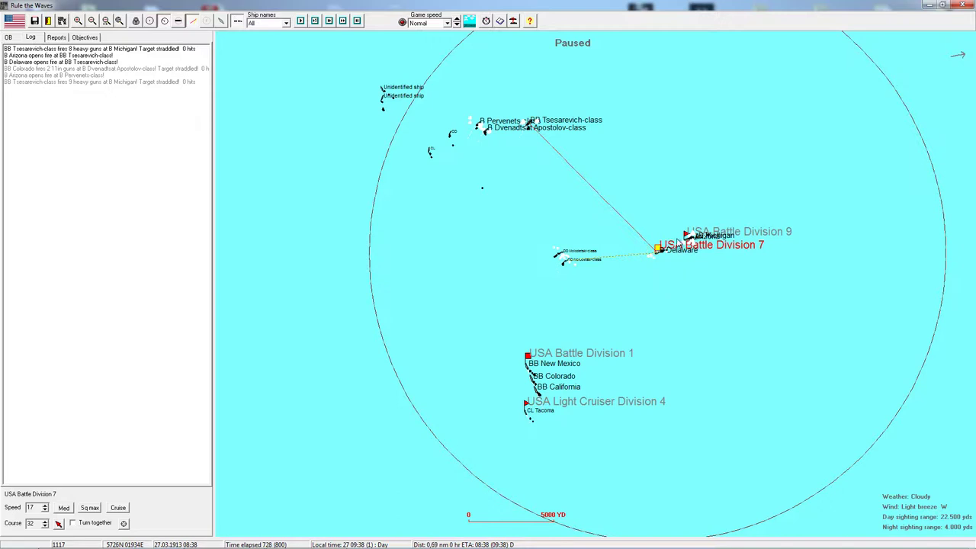
{"action": "left_click", "coordinate": [528, 352]}
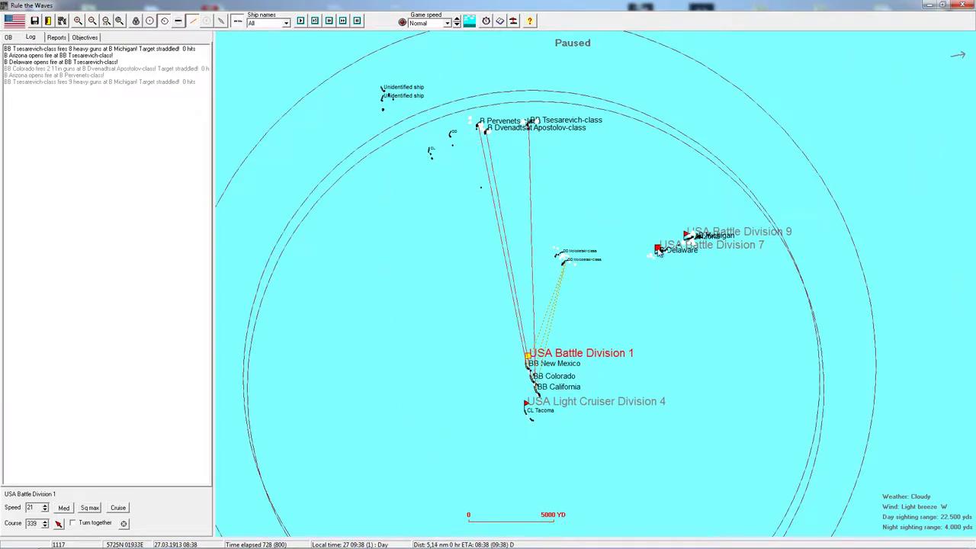
{"action": "left_click", "coordinate": [657, 247]}
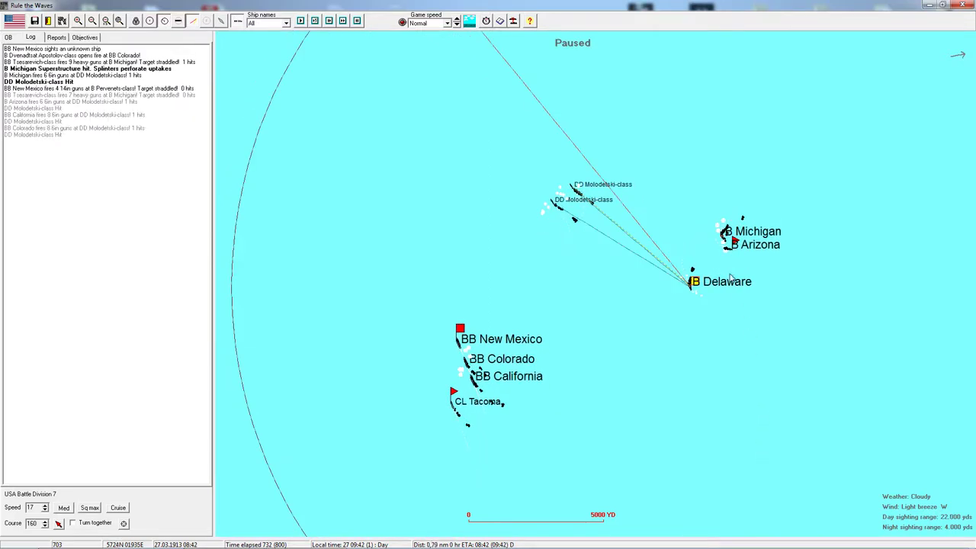
{"action": "double_click", "coordinate": [723, 232]}
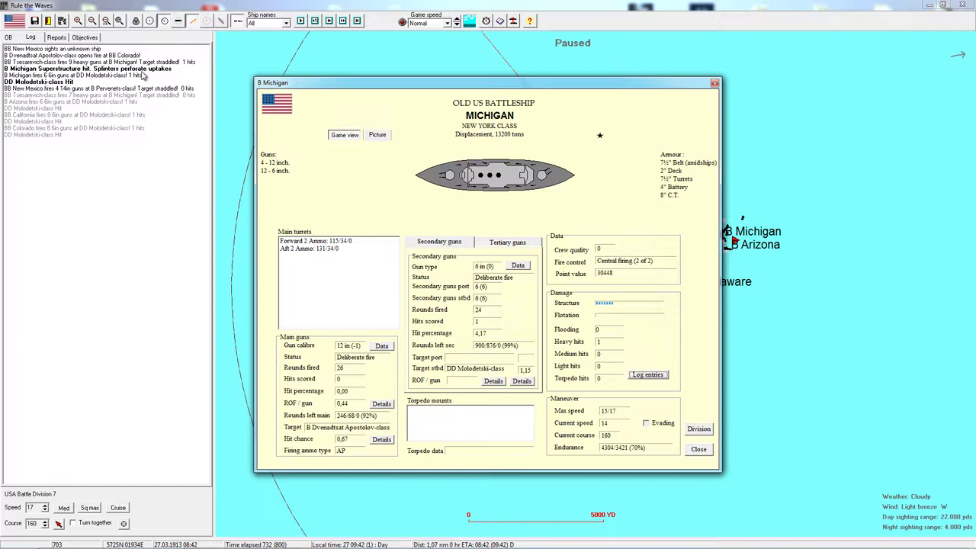
{"action": "mouse_move", "coordinate": [723, 150]}
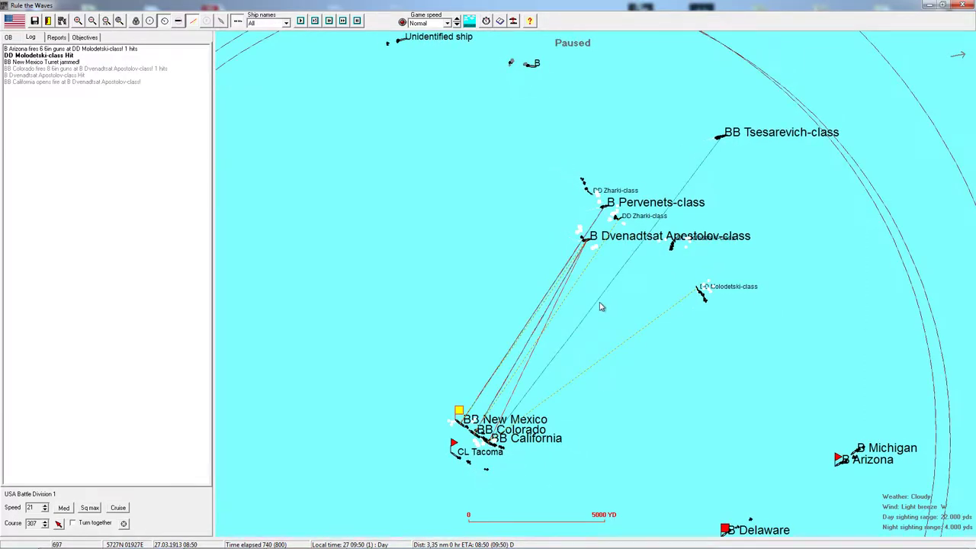
{"action": "mouse_move", "coordinate": [564, 302]}
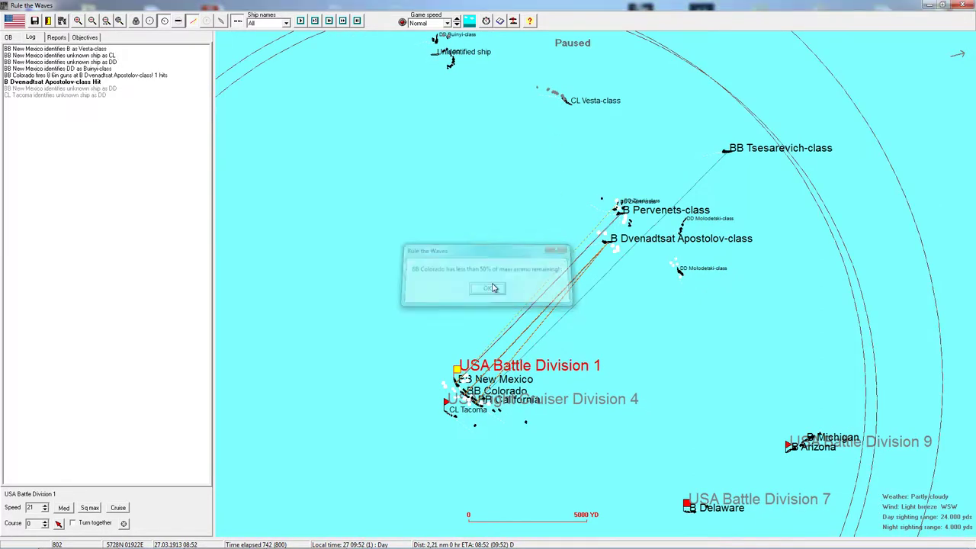
Step: Dismiss the BB Colorado main-gun ammunition warning so the battle continues
{"action": "left_click", "coordinate": [488, 288]}
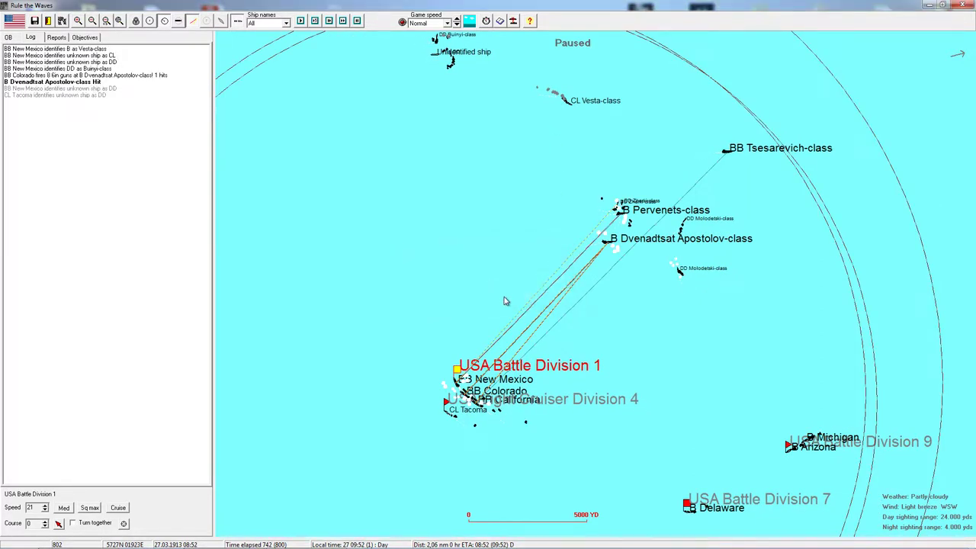
{"action": "mouse_move", "coordinate": [610, 247]}
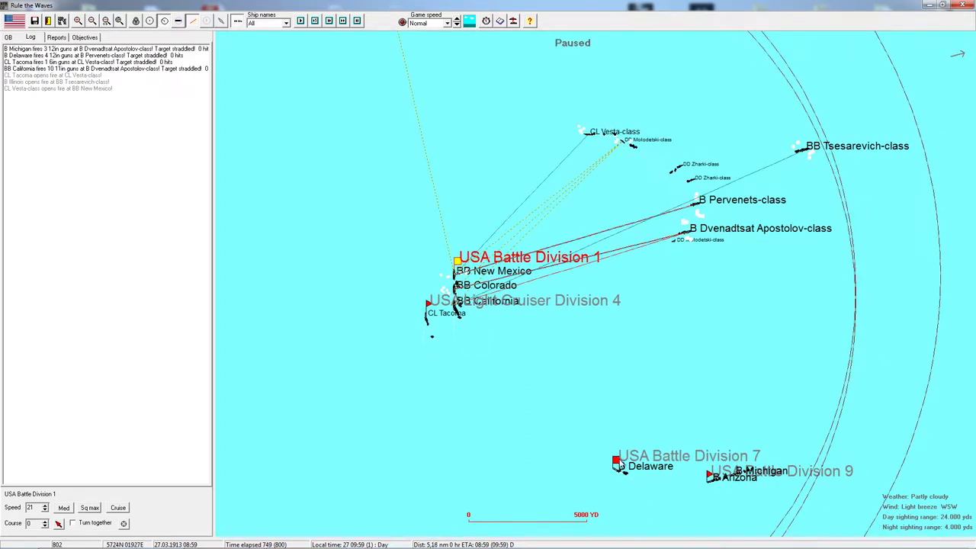
Step: Resume the battle clock twice through auto-pauses while Battle Division 1 engages Pervenets and Dvenadtsat Apostolov
{"action": "left_click", "coordinate": [616, 461]}
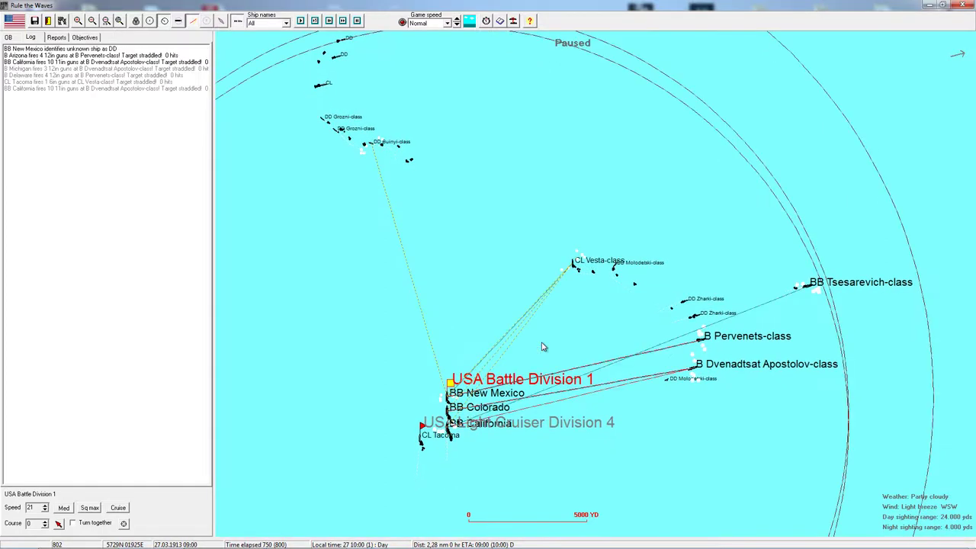
{"action": "mouse_move", "coordinate": [595, 312]}
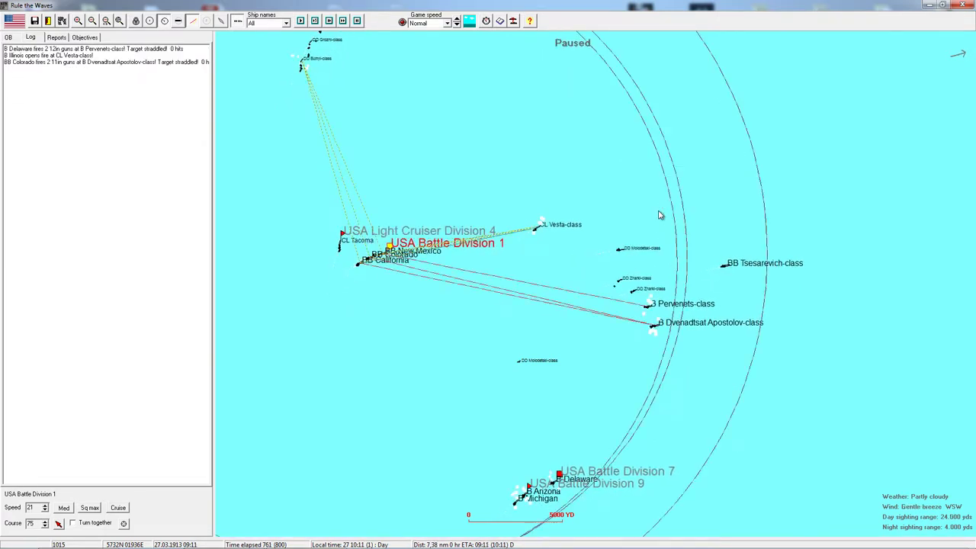
{"action": "mouse_move", "coordinate": [595, 433]}
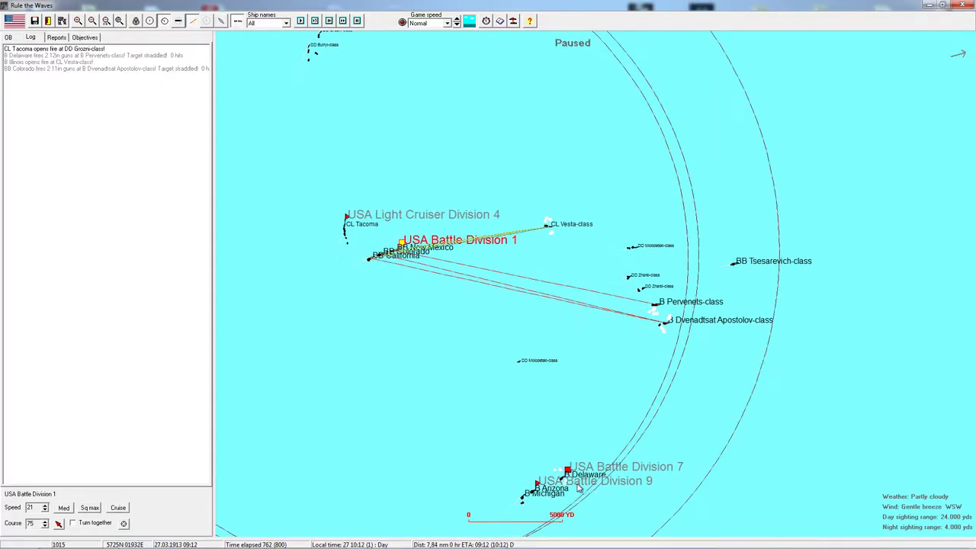
{"action": "left_click", "coordinate": [567, 469]}
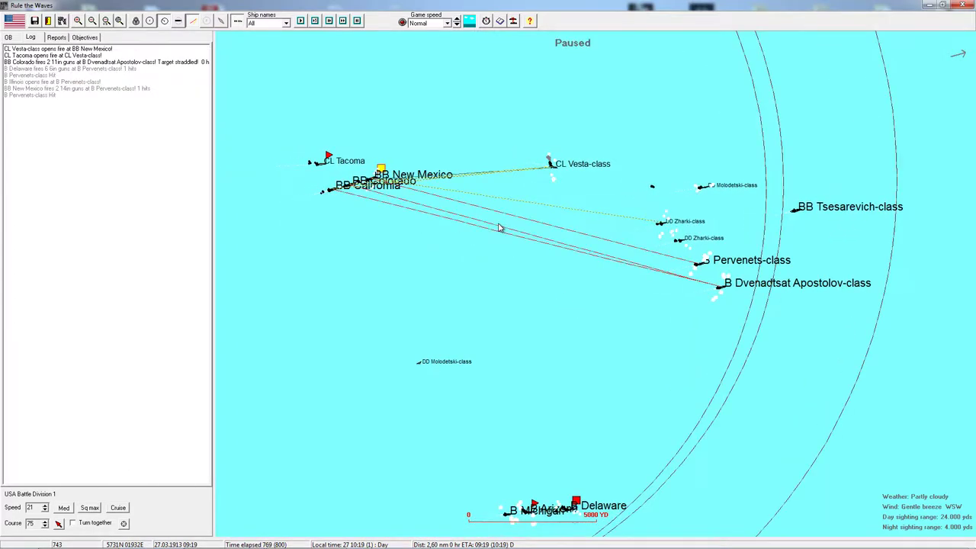
{"action": "mouse_move", "coordinate": [550, 165]}
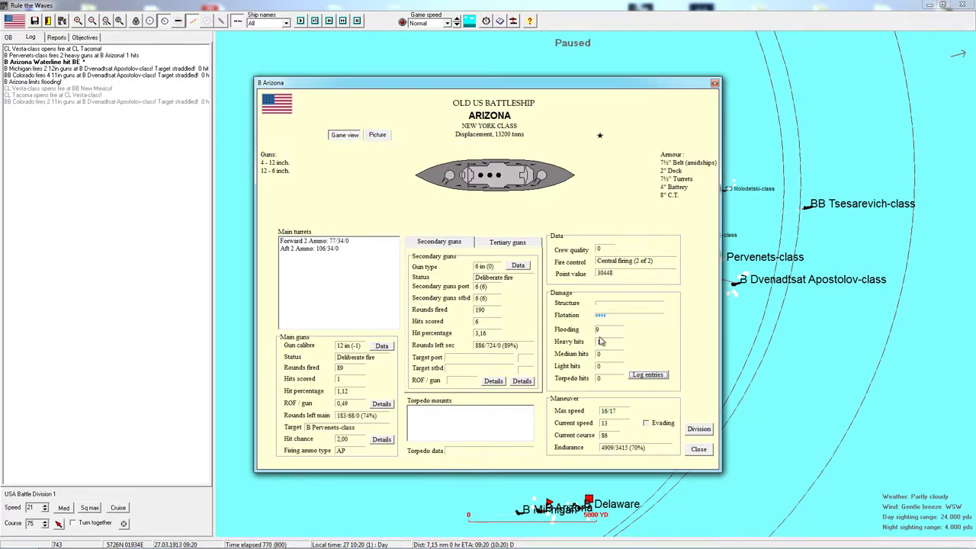
{"action": "mouse_move", "coordinate": [622, 360]}
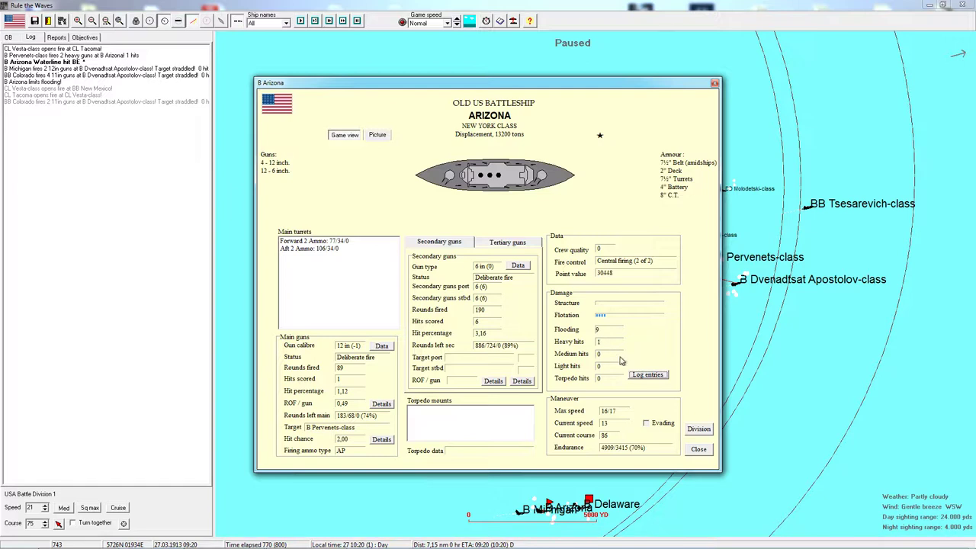
{"action": "left_click", "coordinate": [647, 375]}
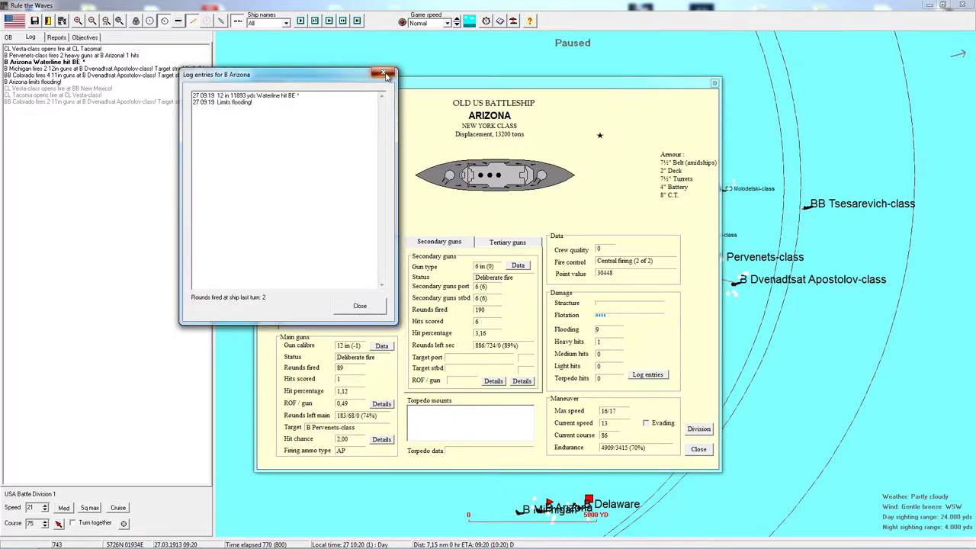
{"action": "left_click", "coordinate": [384, 73]}
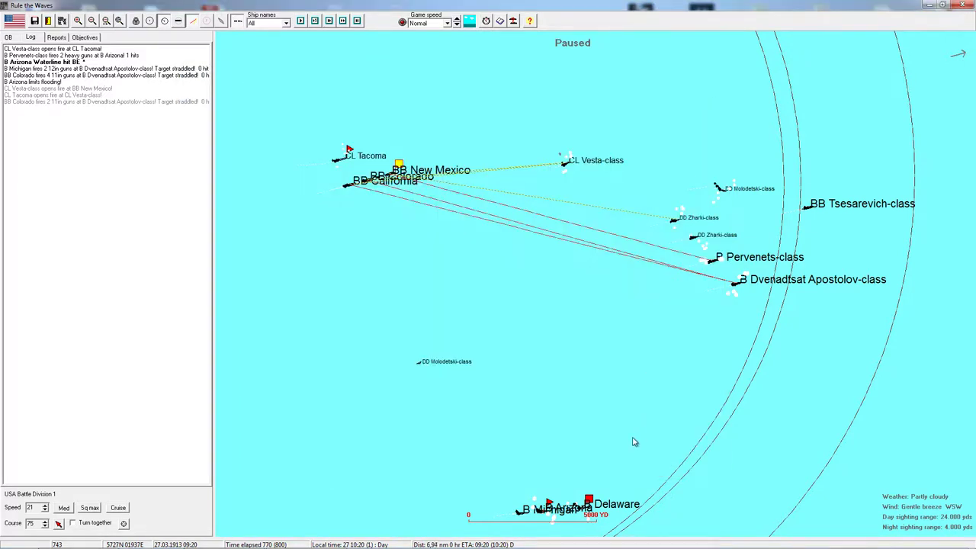
Step: Resume the battle clock and let the US ships keep firing on the Russian fleet
{"action": "left_click", "coordinate": [589, 502]}
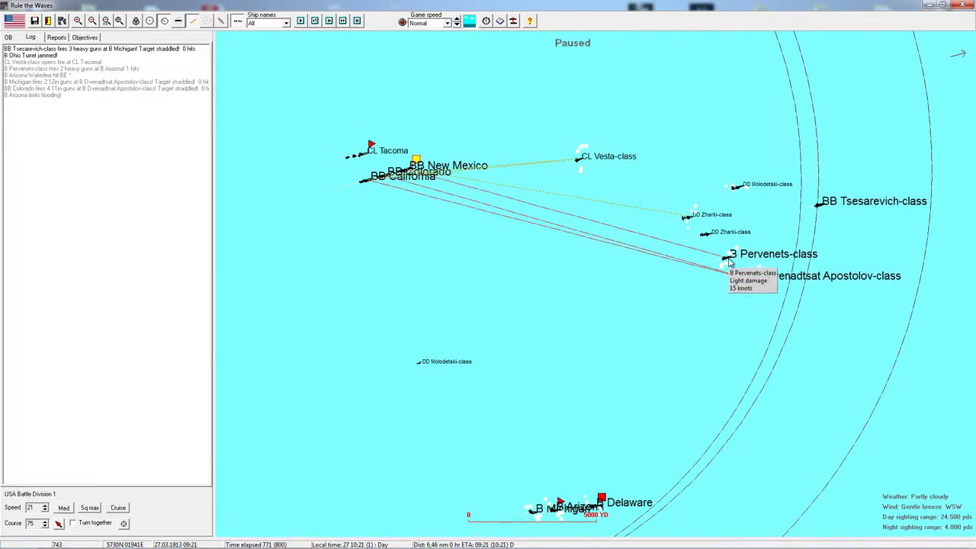
{"action": "mouse_move", "coordinate": [750, 282]}
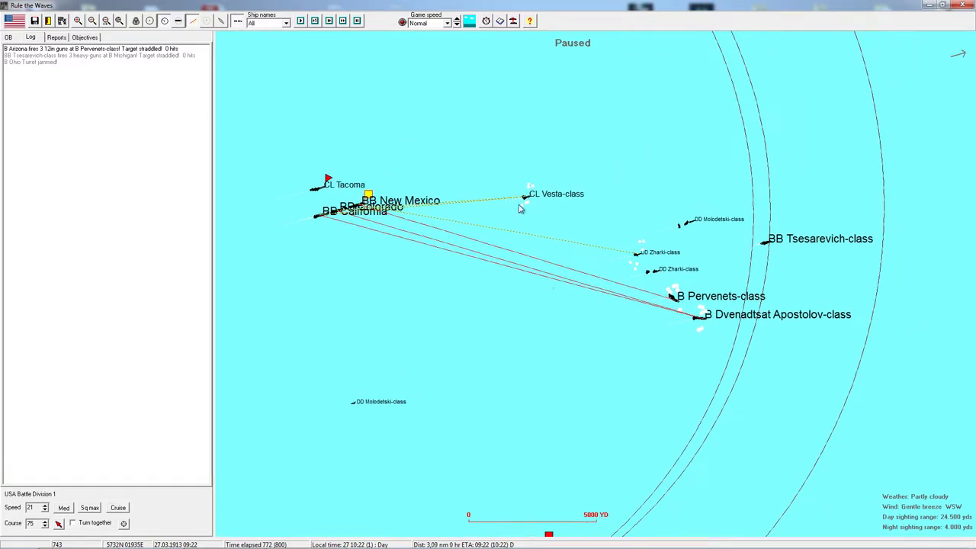
{"action": "mouse_move", "coordinate": [530, 244]}
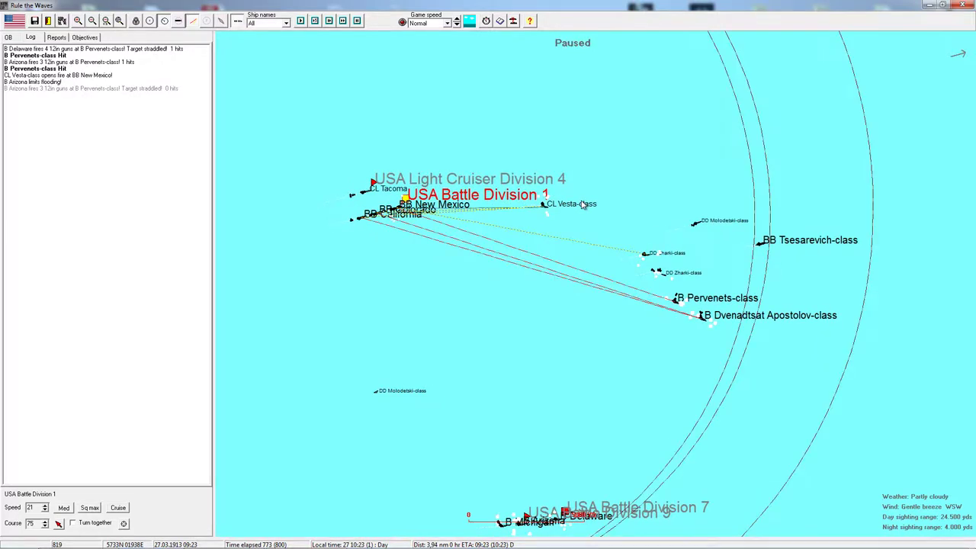
{"action": "mouse_move", "coordinate": [680, 305]}
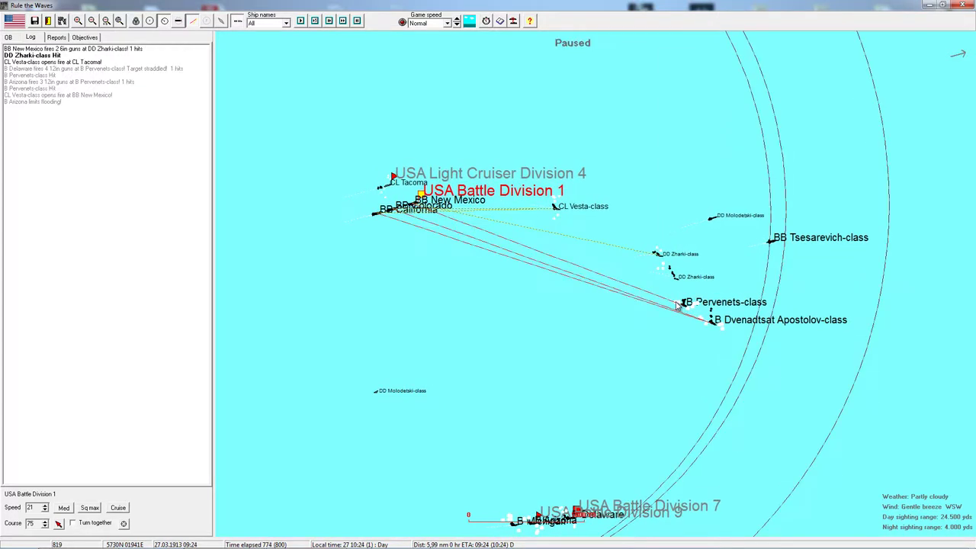
{"action": "mouse_move", "coordinate": [681, 354]}
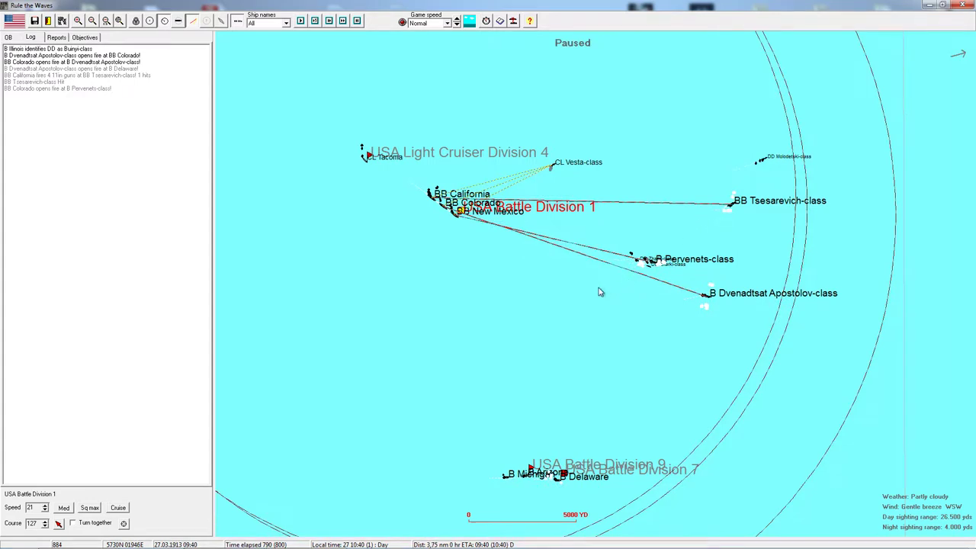
{"action": "mouse_move", "coordinate": [534, 166]}
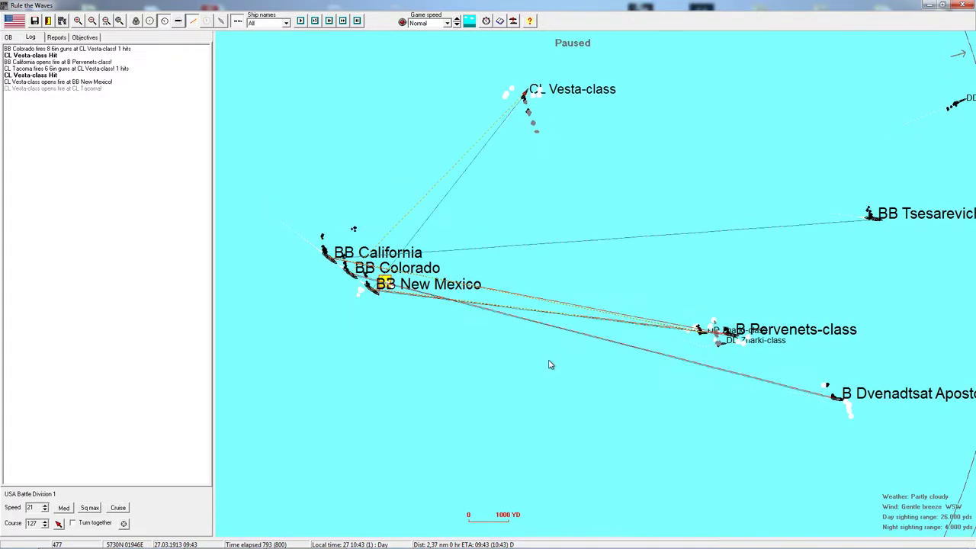
{"action": "mouse_move", "coordinate": [525, 89]}
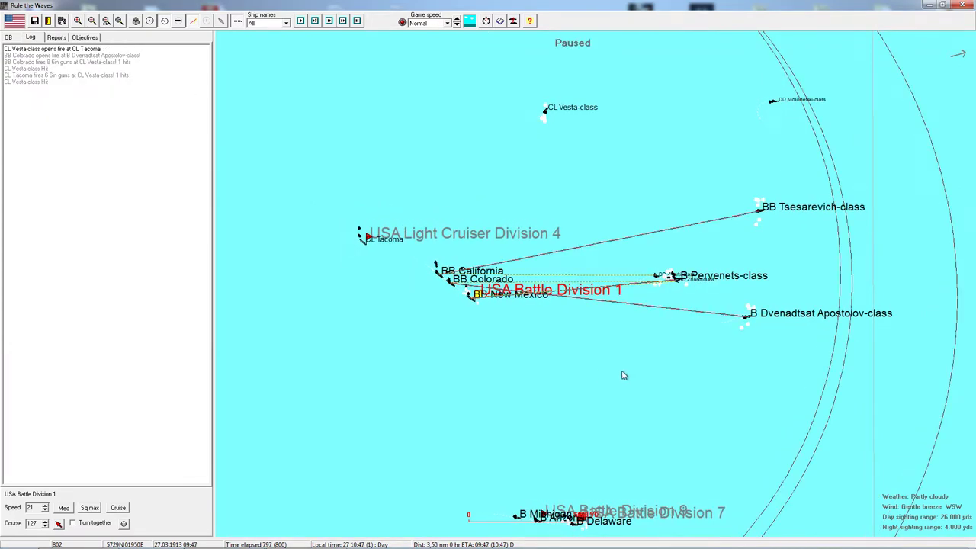
{"action": "mouse_move", "coordinate": [759, 212]}
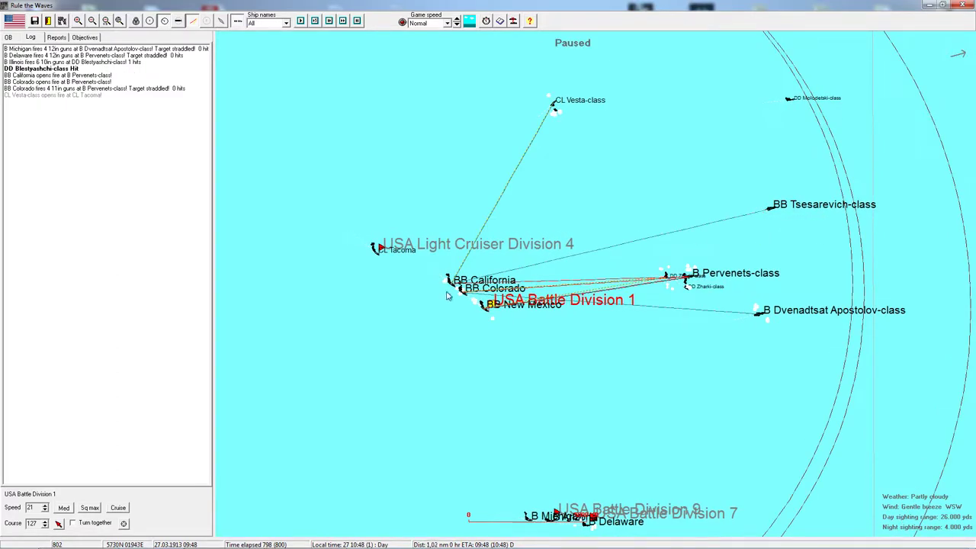
Step: Zoom the tactical map on the engagement until Delaware's low-ammunition warning appears
{"action": "double_click", "coordinate": [464, 288]}
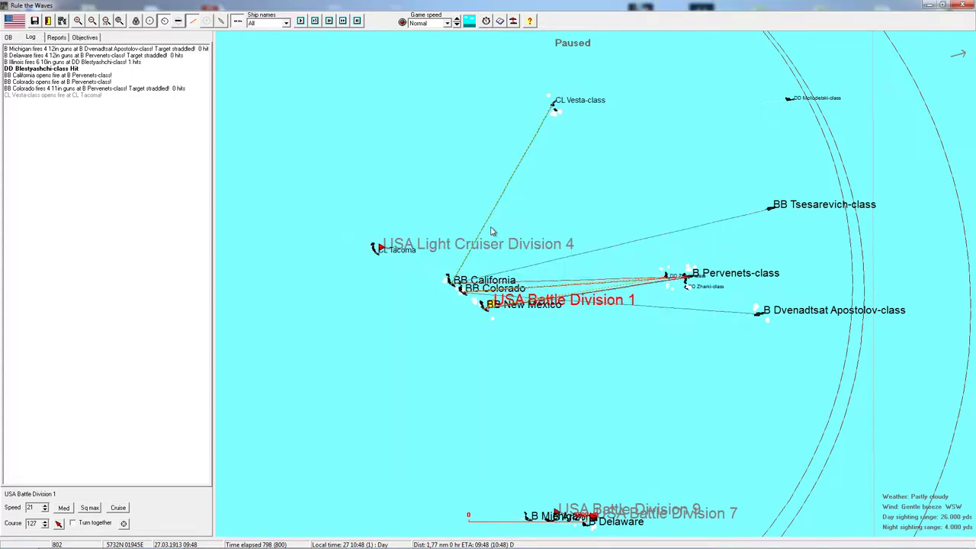
{"action": "double_click", "coordinate": [481, 281]}
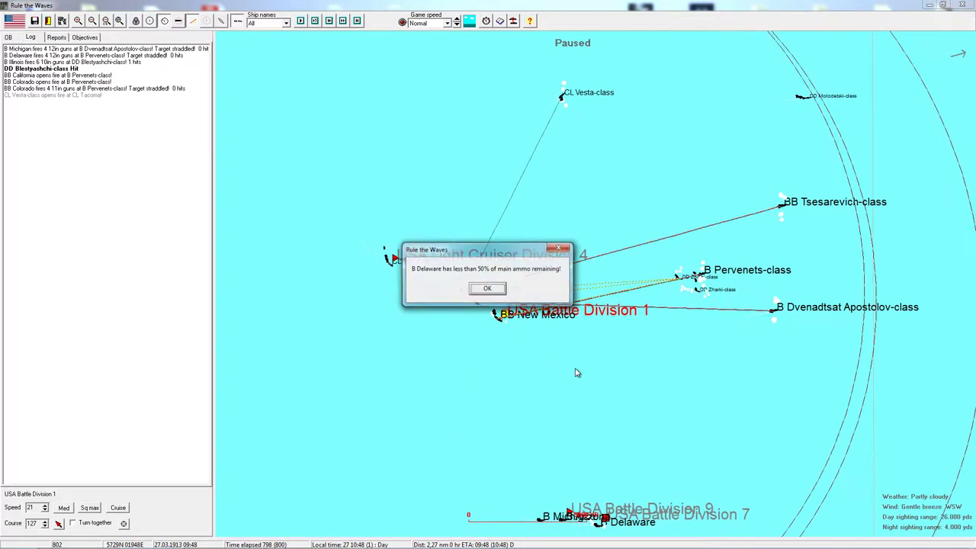
Step: Dismiss Delaware's low main-gun ammunition warning so the engagement carries on
{"action": "left_click", "coordinate": [488, 288]}
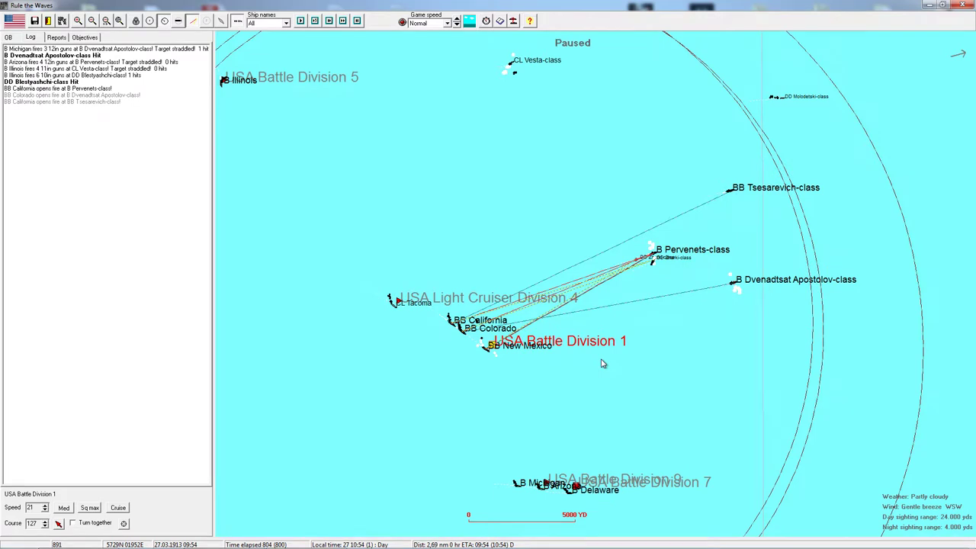
{"action": "mouse_move", "coordinate": [603, 363]}
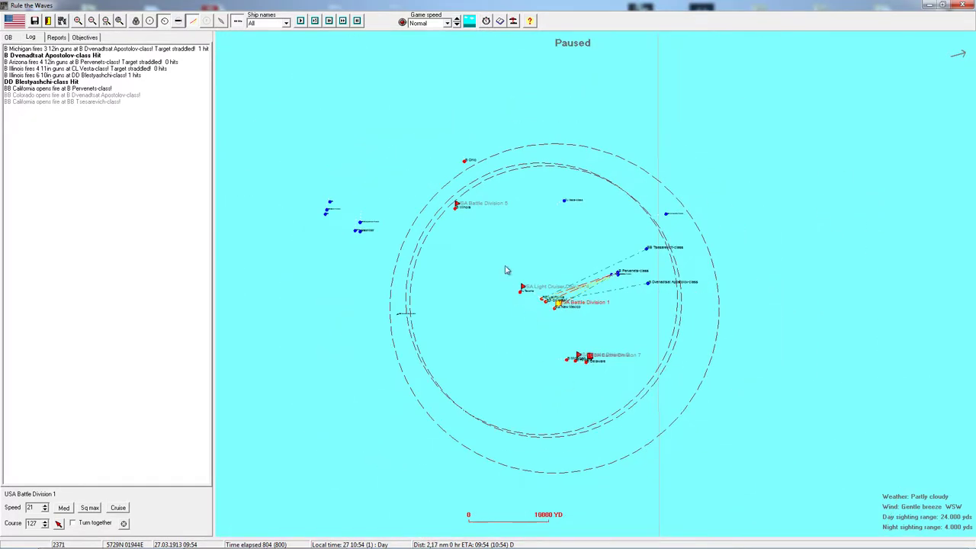
Step: Advance the battle clock as Michigan's 12-inch guns hit the Dvenadtsat Apostolov-class
{"action": "left_click", "coordinate": [454, 203]}
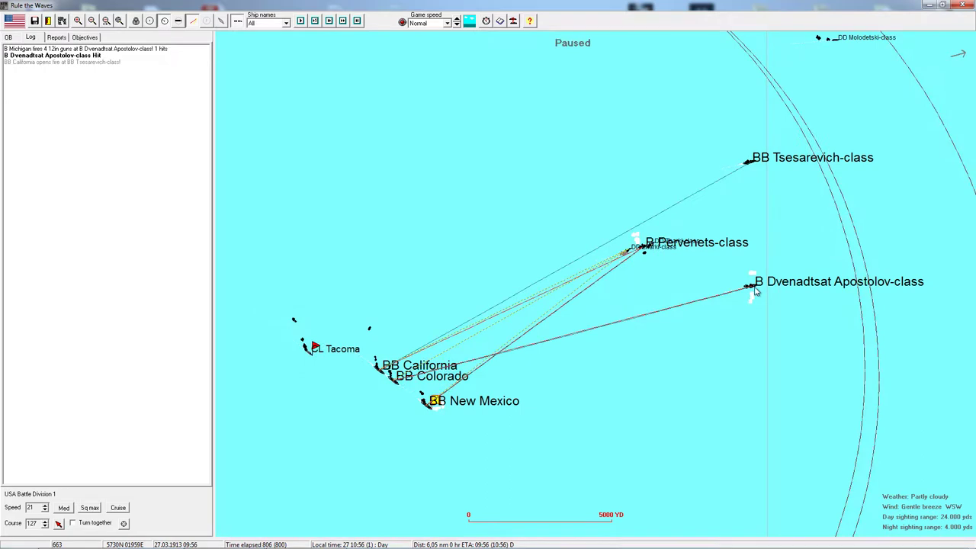
{"action": "mouse_move", "coordinate": [753, 288]}
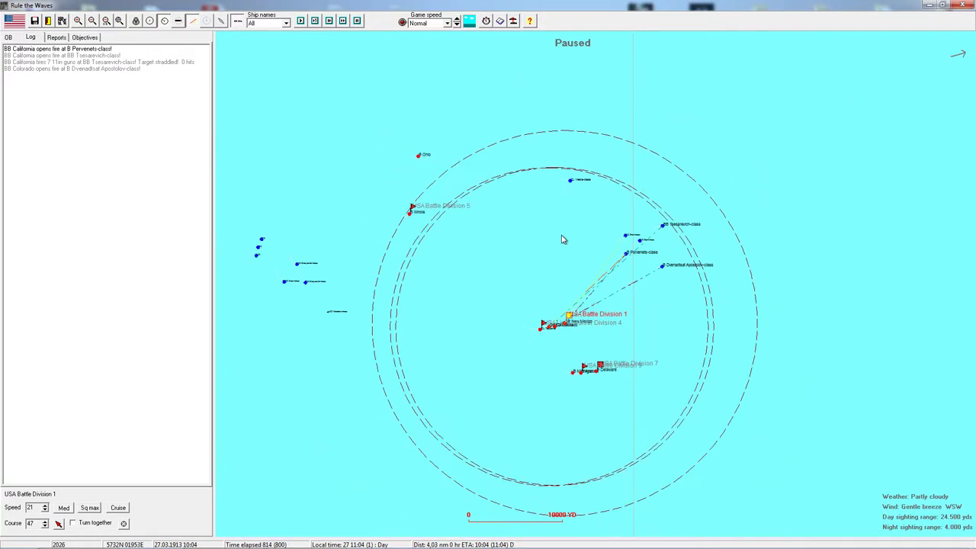
{"action": "mouse_move", "coordinate": [366, 257]}
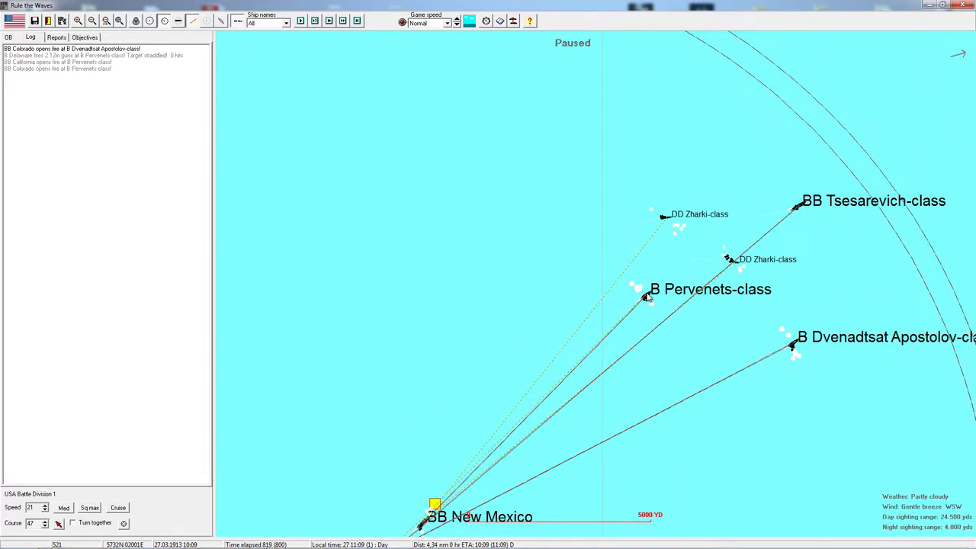
{"action": "mouse_move", "coordinate": [647, 296]}
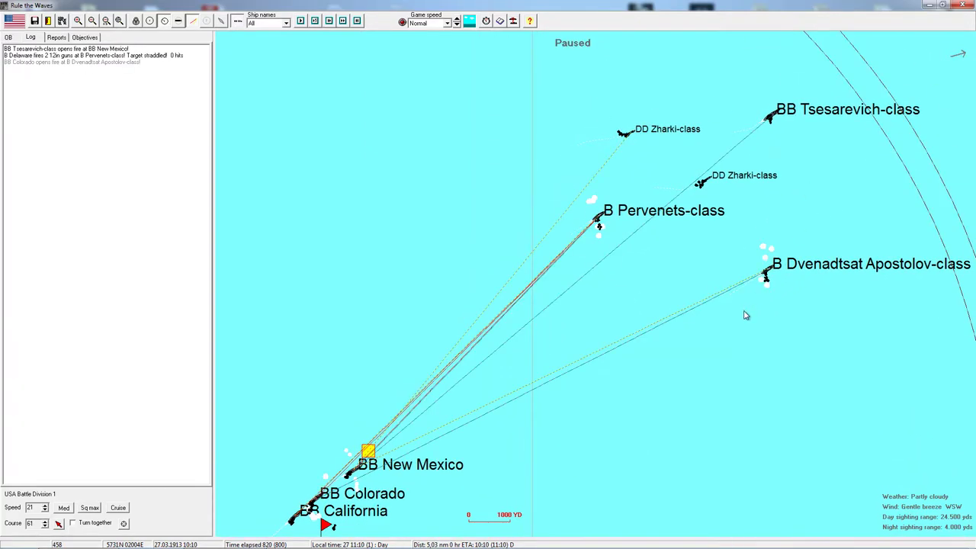
{"action": "mouse_move", "coordinate": [598, 221]}
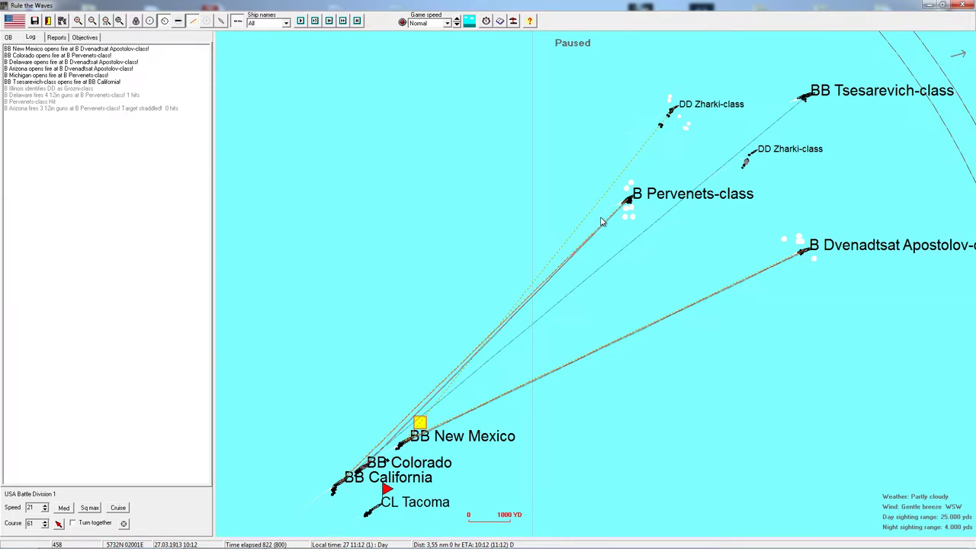
{"action": "mouse_move", "coordinate": [811, 101]}
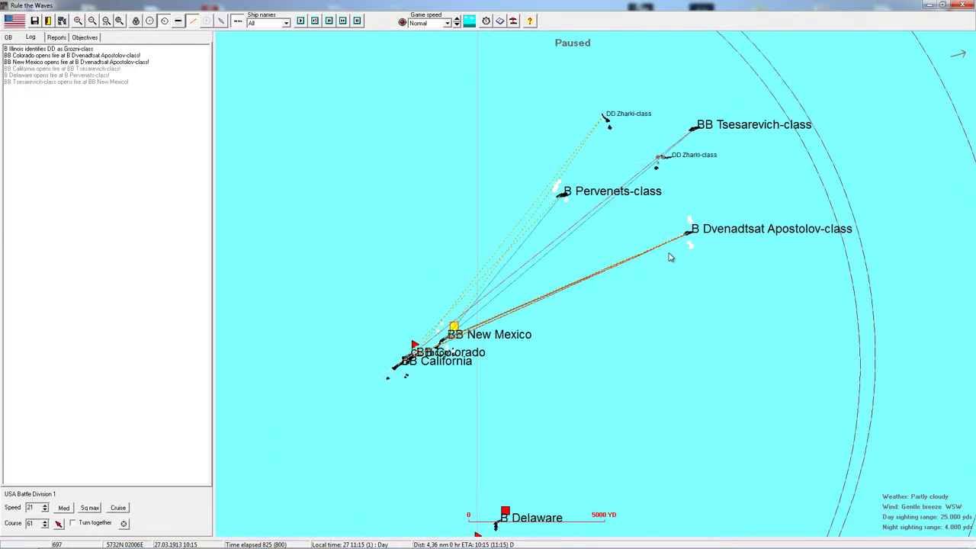
{"action": "mouse_move", "coordinate": [833, 315]}
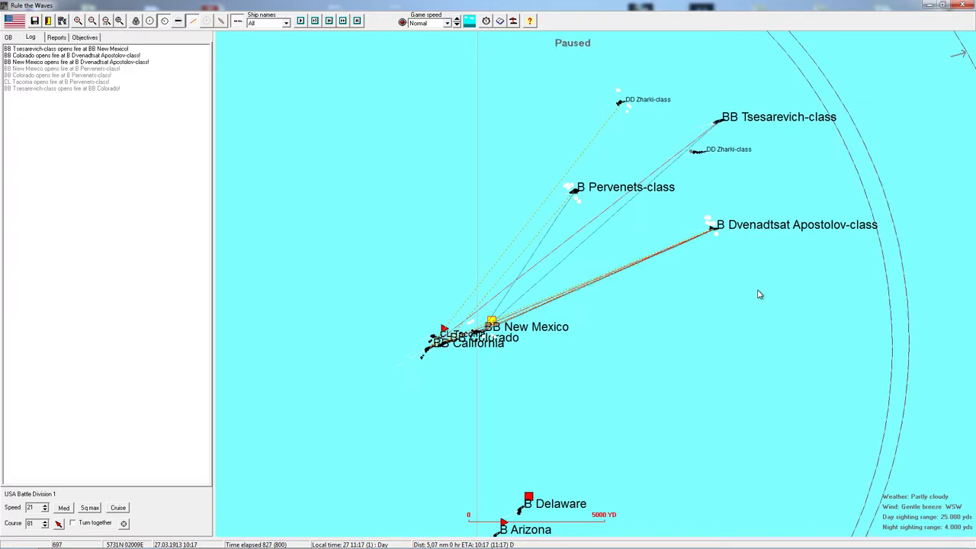
{"action": "mouse_move", "coordinate": [595, 232]}
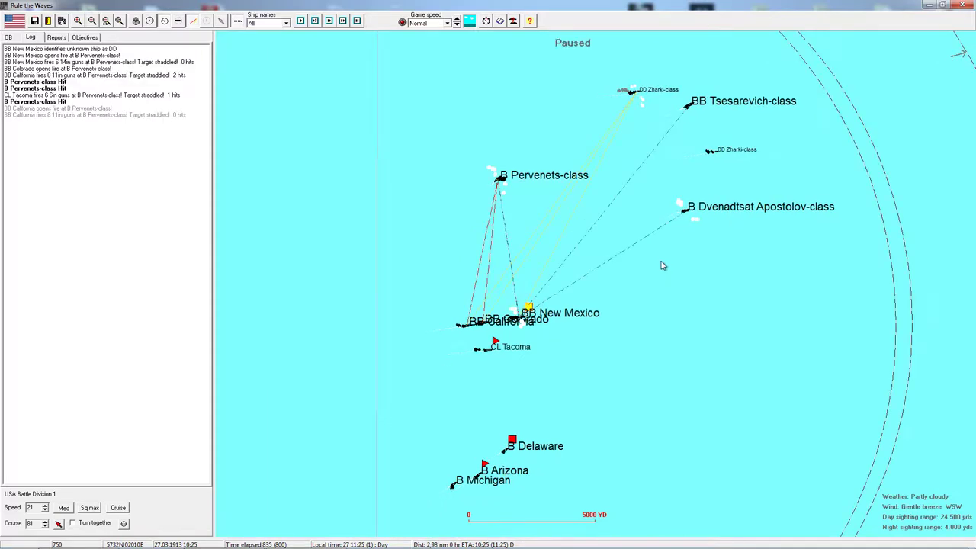
{"action": "mouse_move", "coordinate": [658, 256]}
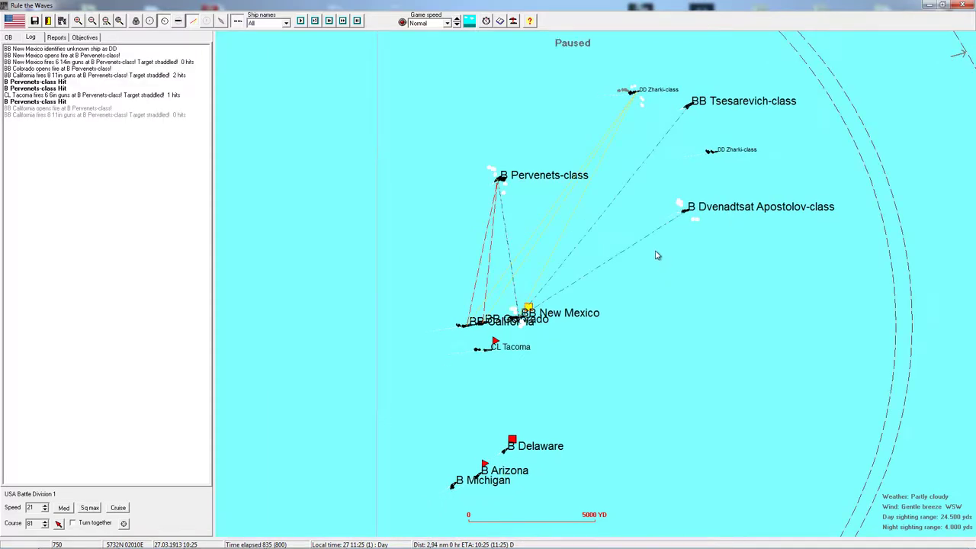
{"action": "mouse_move", "coordinate": [501, 183]}
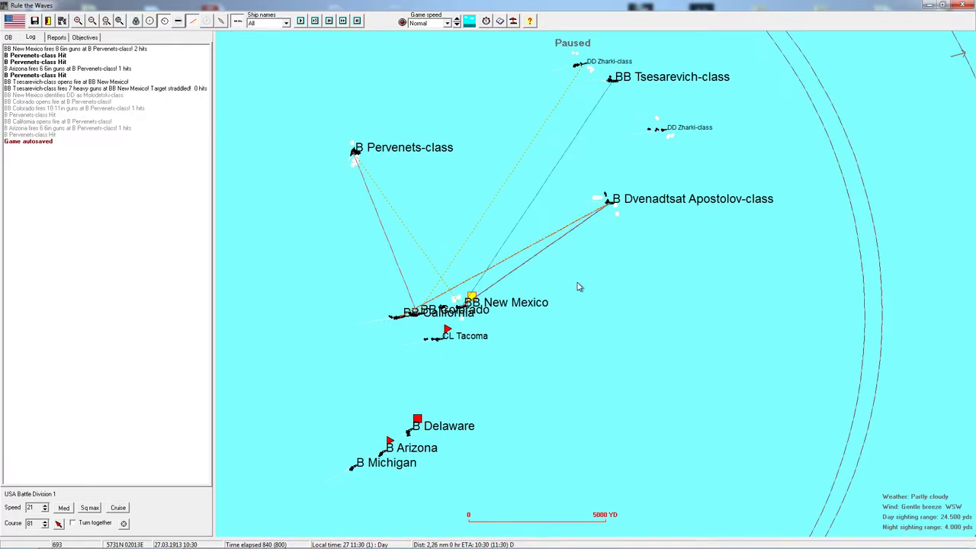
{"action": "mouse_move", "coordinate": [616, 211]}
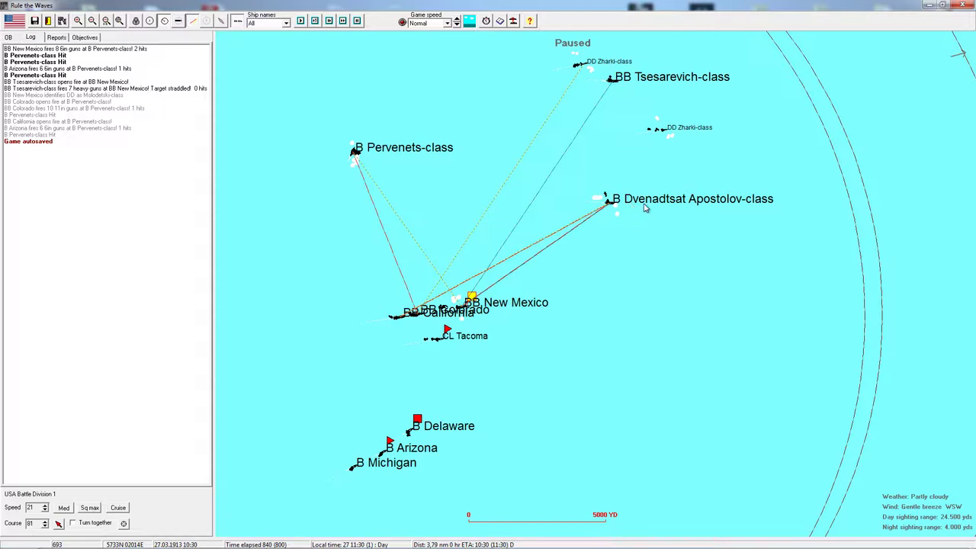
{"action": "mouse_move", "coordinate": [683, 207]}
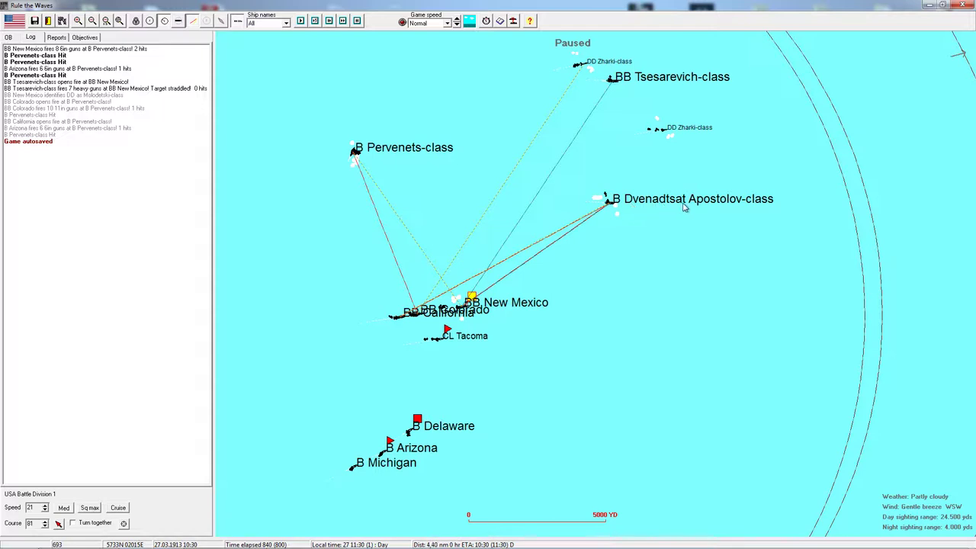
{"action": "mouse_move", "coordinate": [705, 192]}
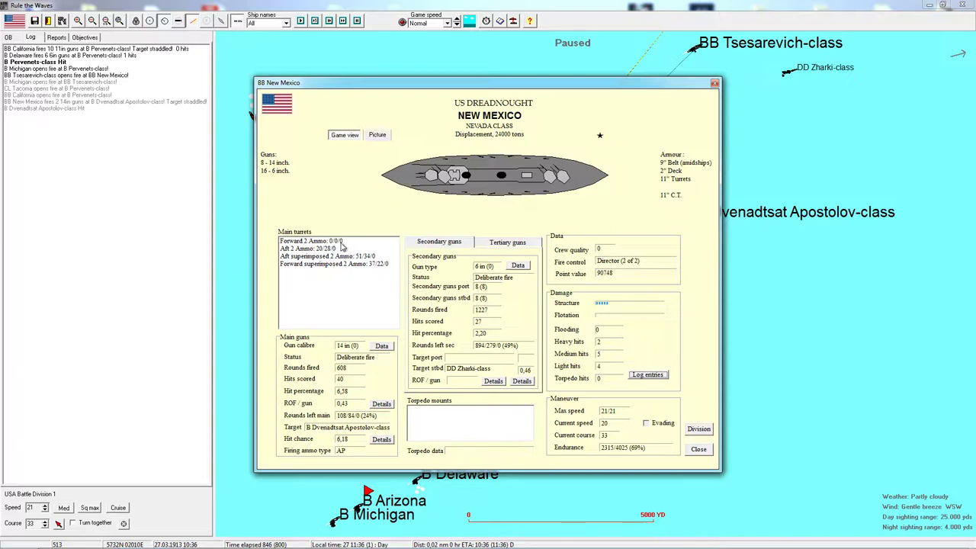
{"action": "mouse_move", "coordinate": [374, 247]}
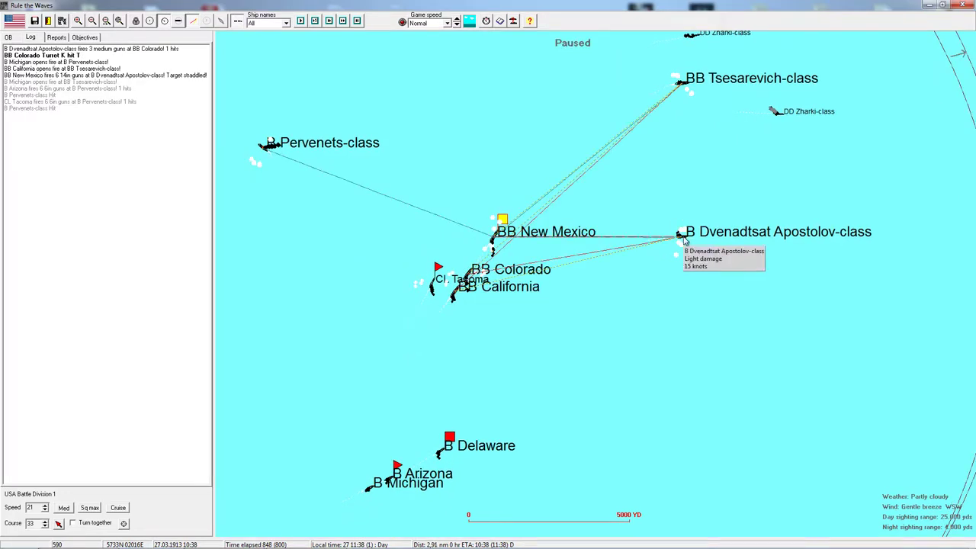
{"action": "mouse_move", "coordinate": [566, 332]}
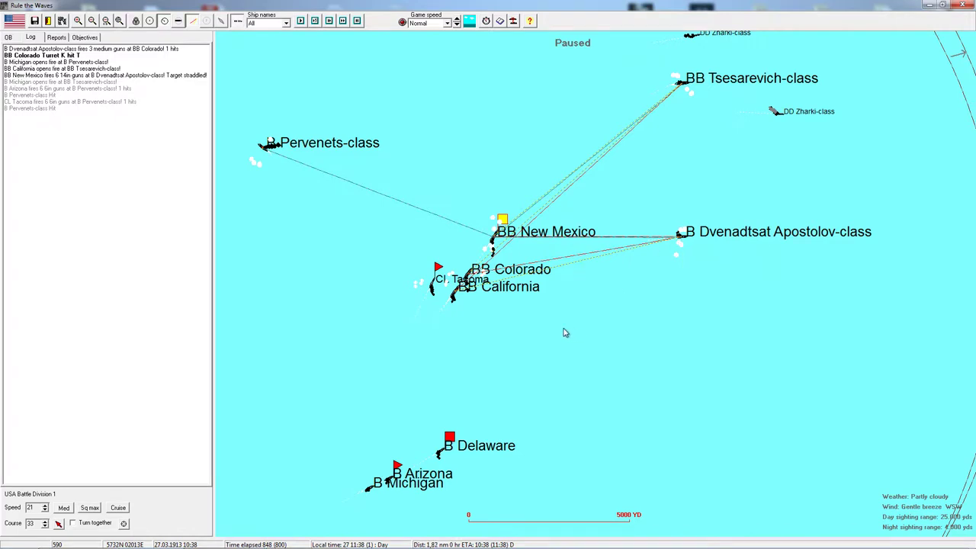
{"action": "mouse_move", "coordinate": [473, 277]}
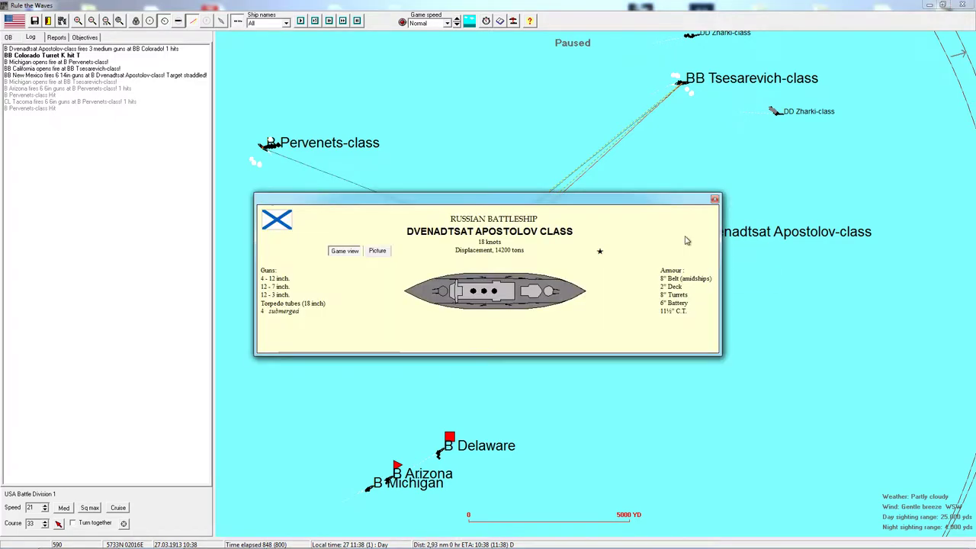
Step: Close the Dvenadtsat Apostolov-class information window and return to the battle
{"action": "left_click", "coordinate": [713, 198]}
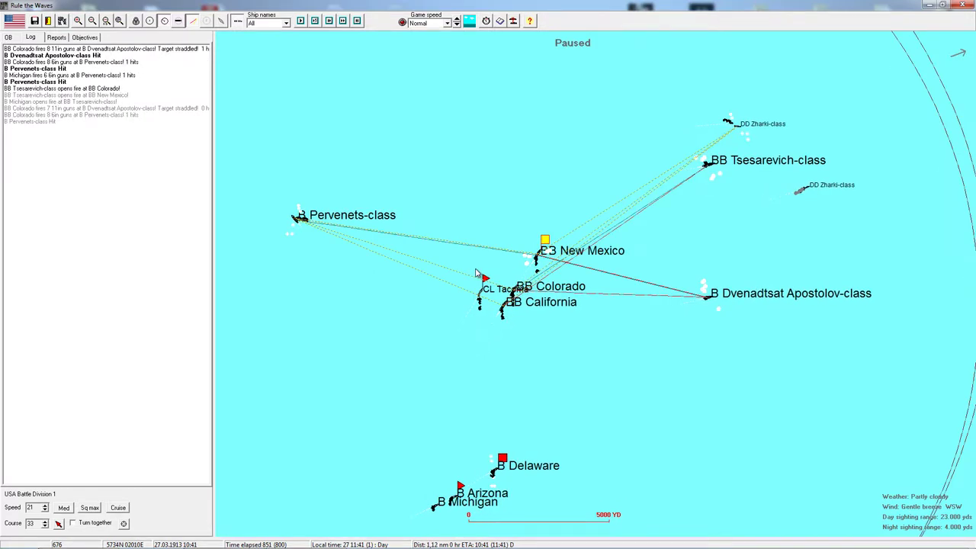
{"action": "mouse_move", "coordinate": [297, 221]}
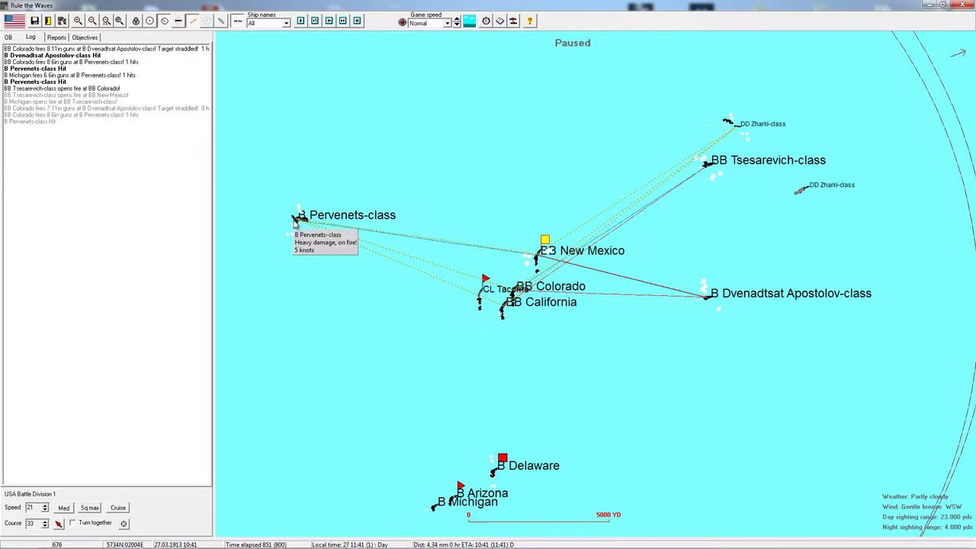
{"action": "mouse_move", "coordinate": [694, 180]}
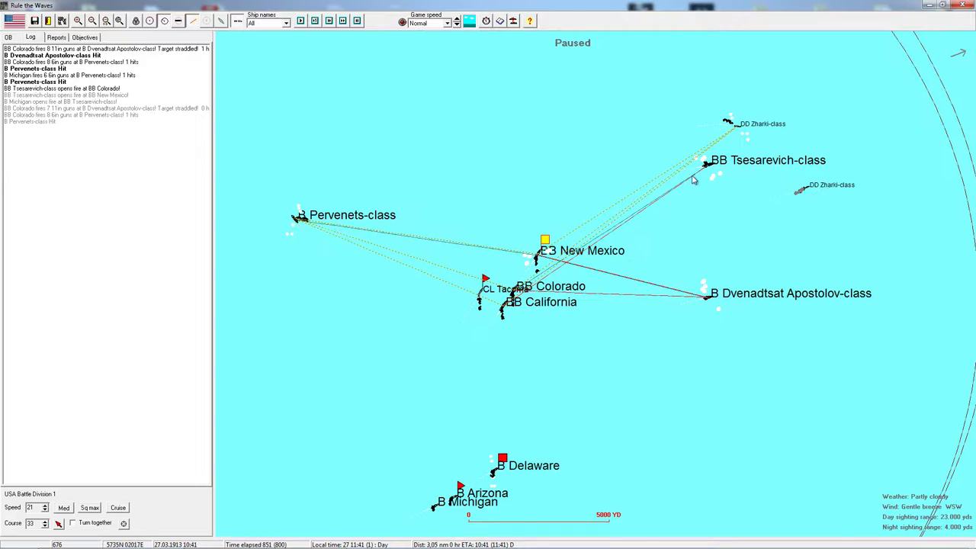
{"action": "mouse_move", "coordinate": [702, 165]}
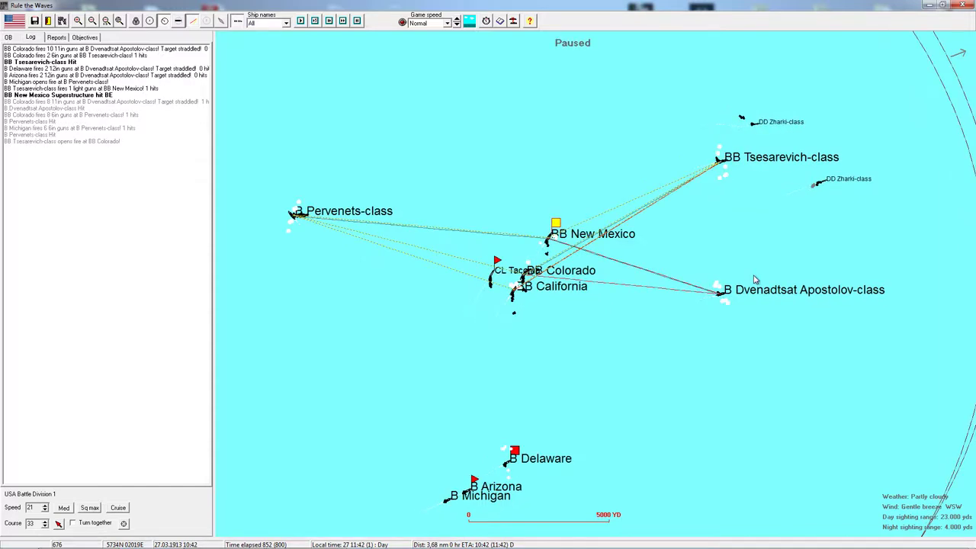
{"action": "mouse_move", "coordinate": [723, 297]}
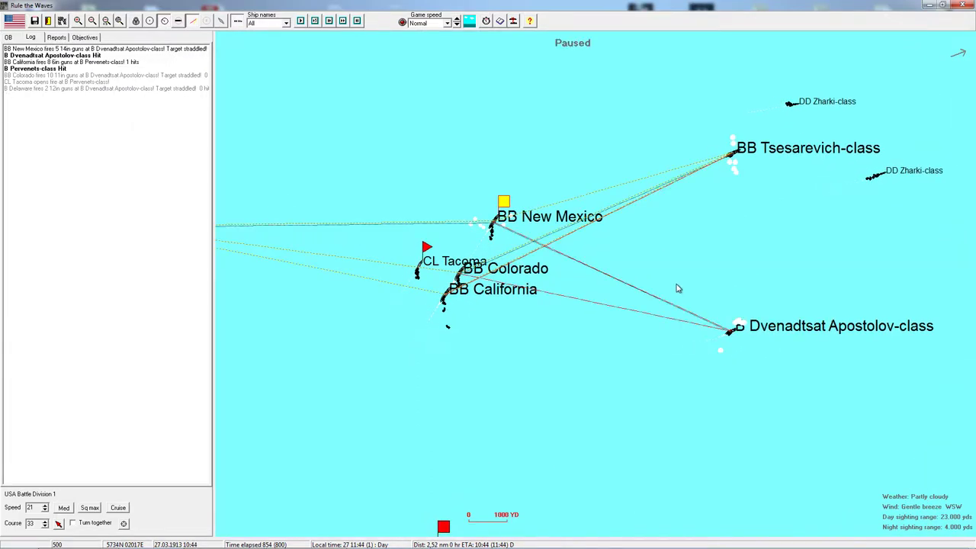
{"action": "mouse_move", "coordinate": [798, 166]}
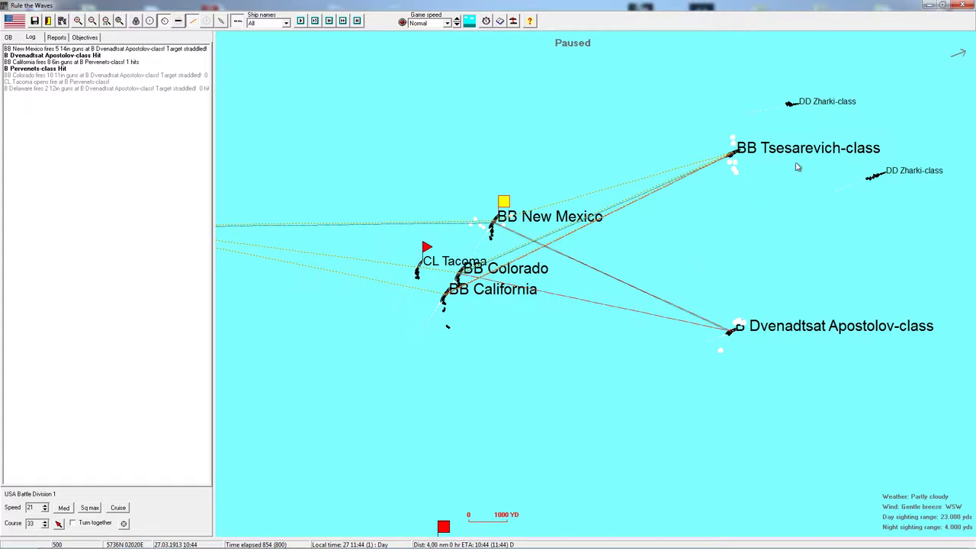
{"action": "mouse_move", "coordinate": [733, 155]}
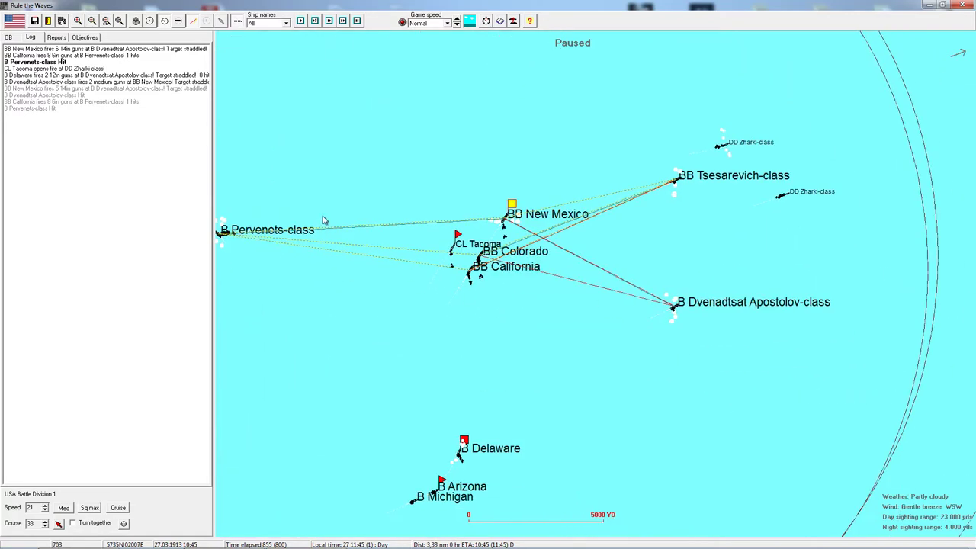
{"action": "mouse_move", "coordinate": [668, 302]}
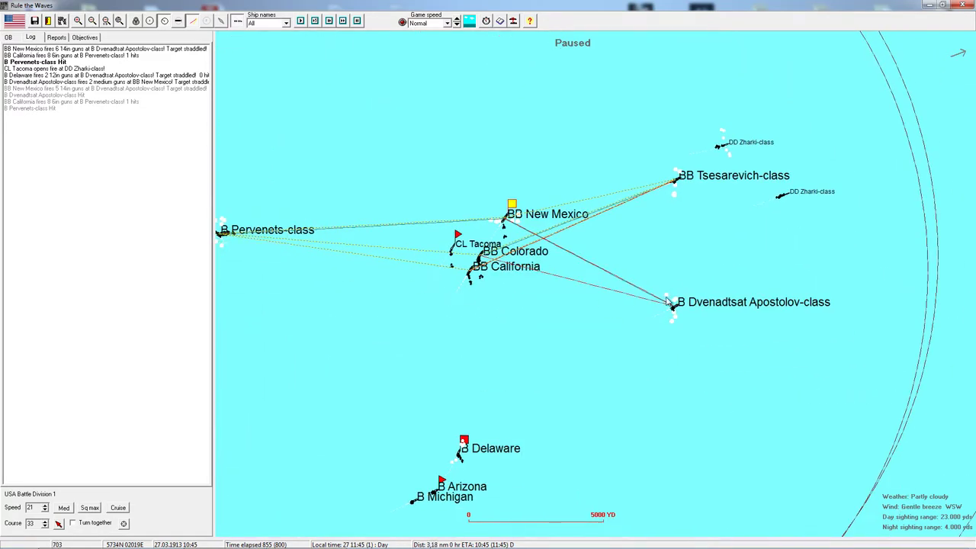
{"action": "mouse_move", "coordinate": [671, 305]}
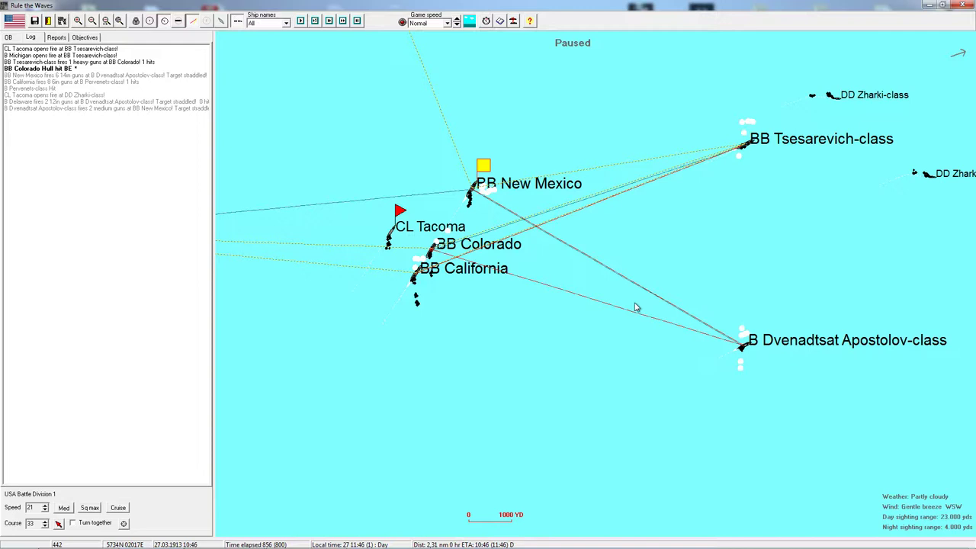
{"action": "mouse_move", "coordinate": [739, 350]}
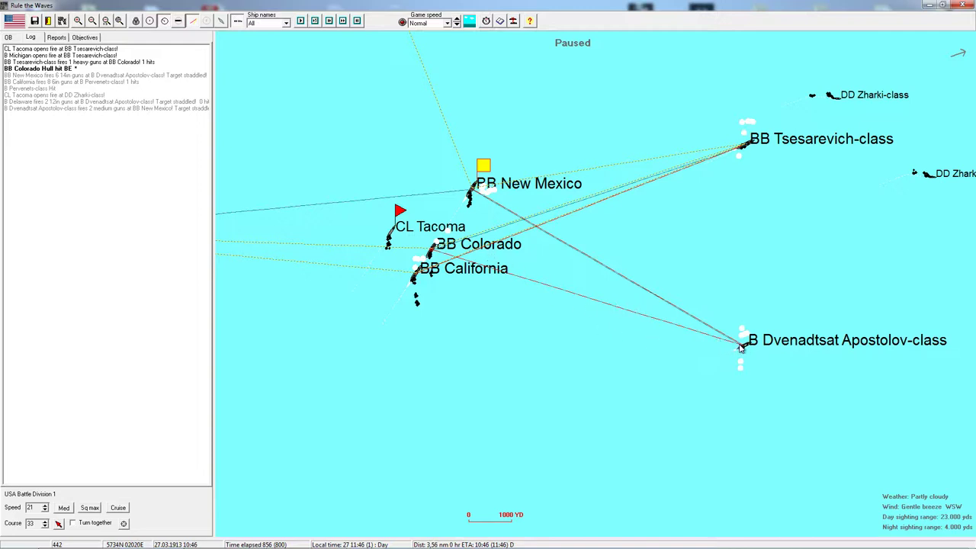
{"action": "mouse_move", "coordinate": [750, 153]}
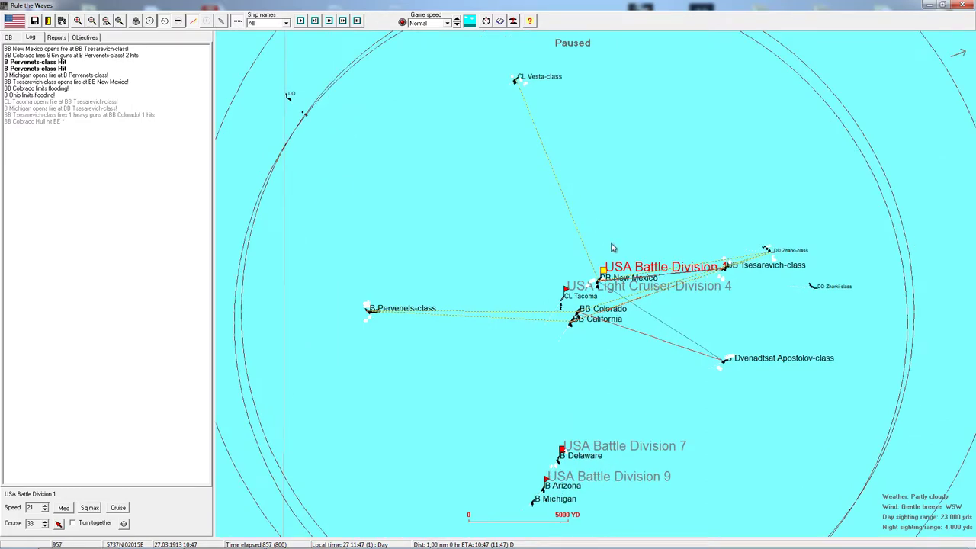
{"action": "mouse_move", "coordinate": [625, 258]}
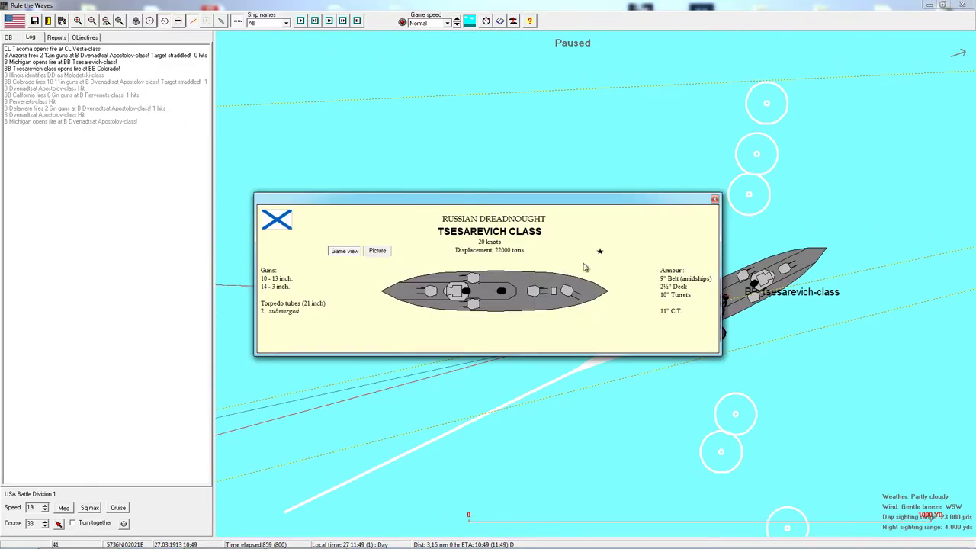
{"action": "left_click", "coordinate": [714, 198]}
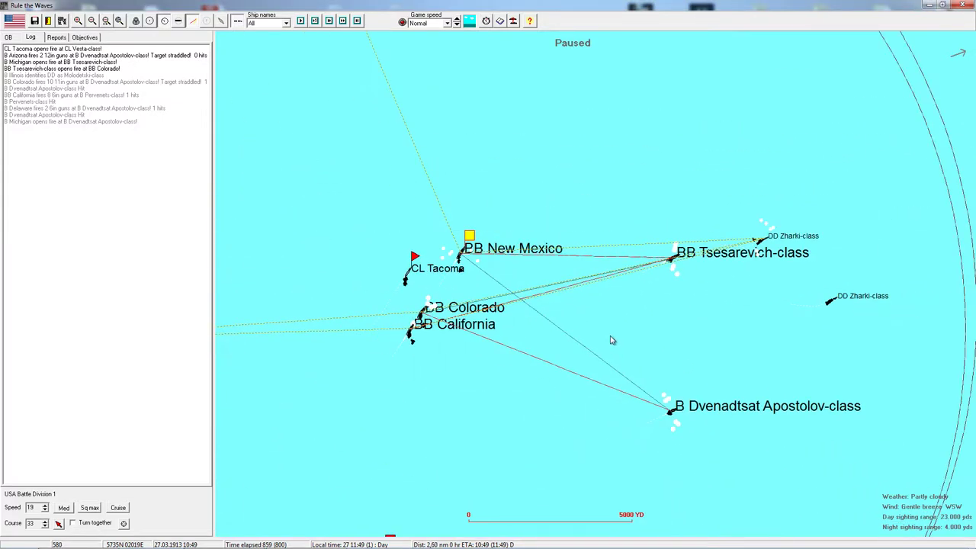
{"action": "mouse_move", "coordinate": [572, 265]}
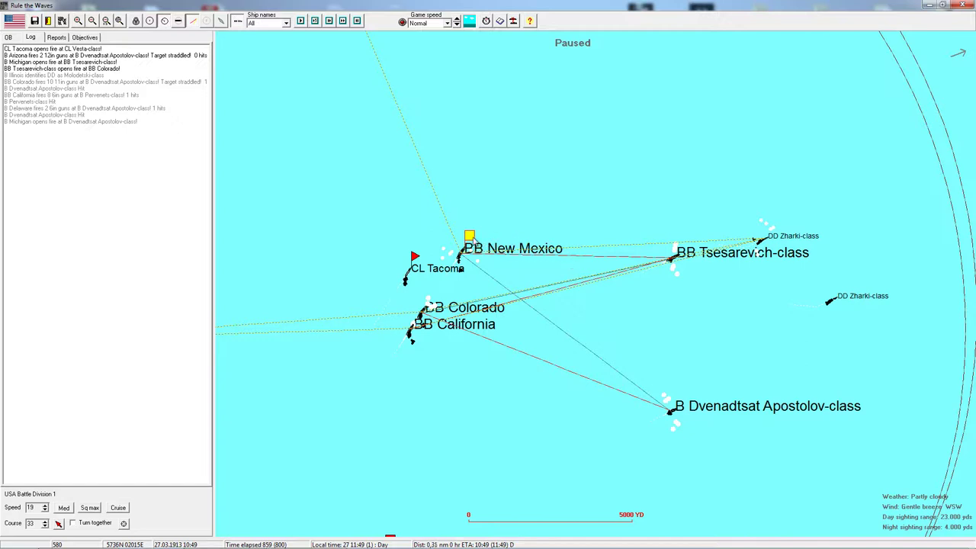
{"action": "mouse_move", "coordinate": [464, 168]}
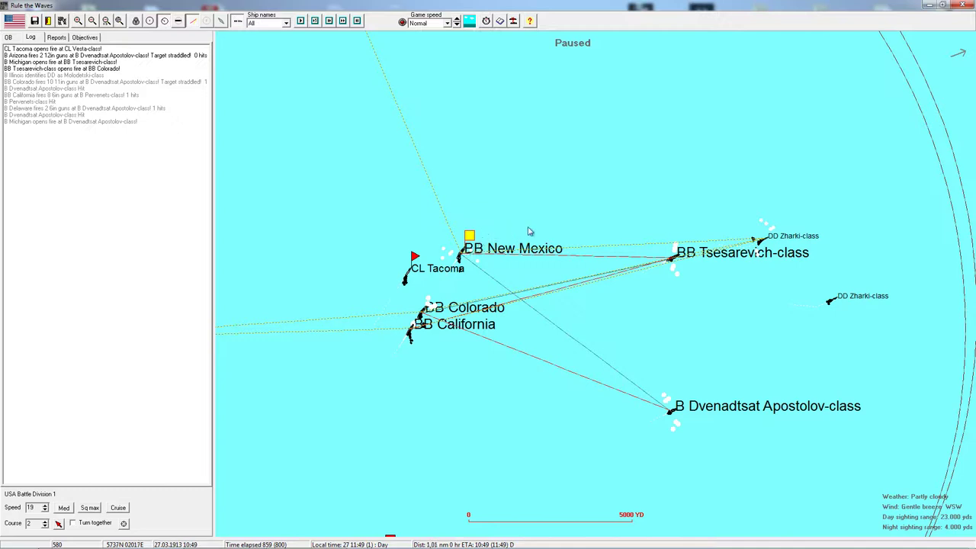
{"action": "mouse_move", "coordinate": [531, 255]}
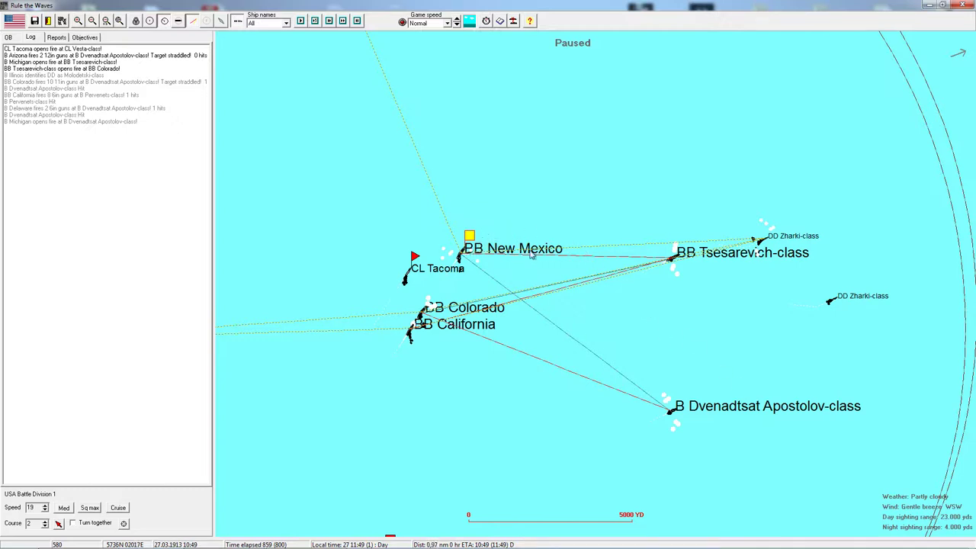
{"action": "mouse_move", "coordinate": [680, 266]}
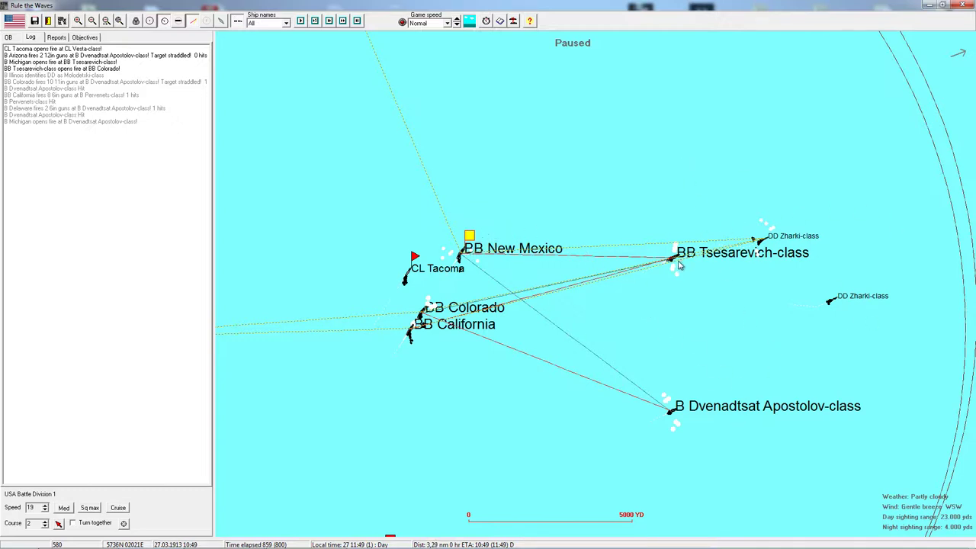
{"action": "mouse_move", "coordinate": [519, 151]}
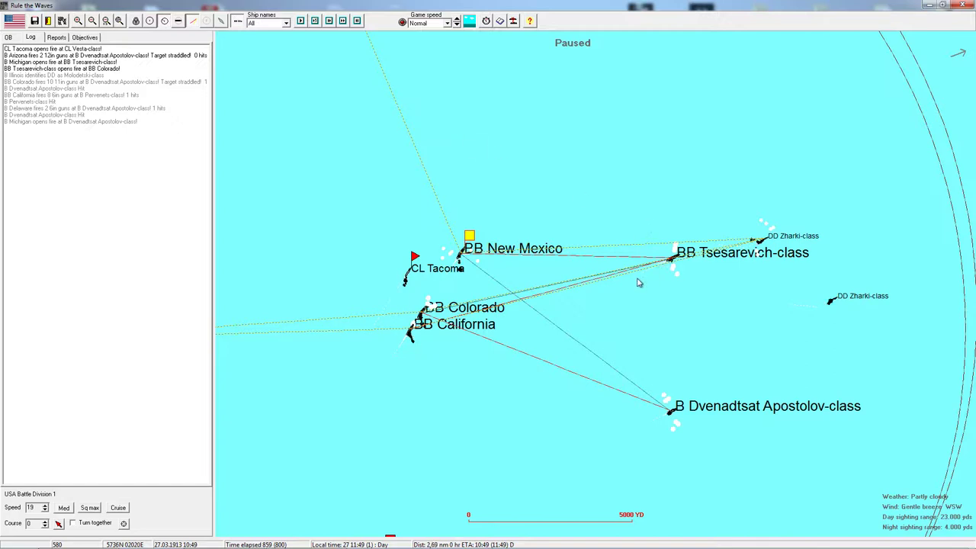
{"action": "mouse_move", "coordinate": [674, 415]}
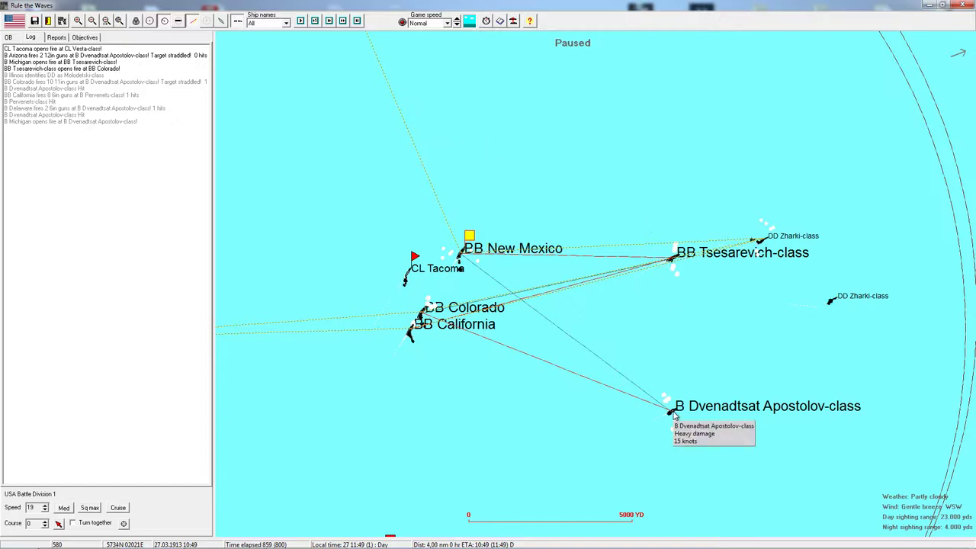
{"action": "mouse_move", "coordinate": [466, 281]}
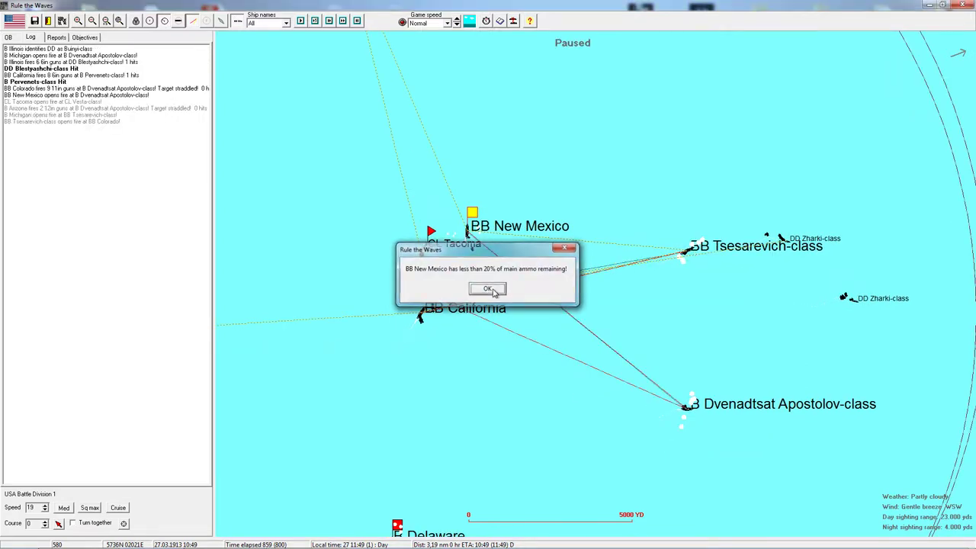
Step: Dismiss New Mexico's low ammunition warning and close its ship details
{"action": "left_click", "coordinate": [488, 289]}
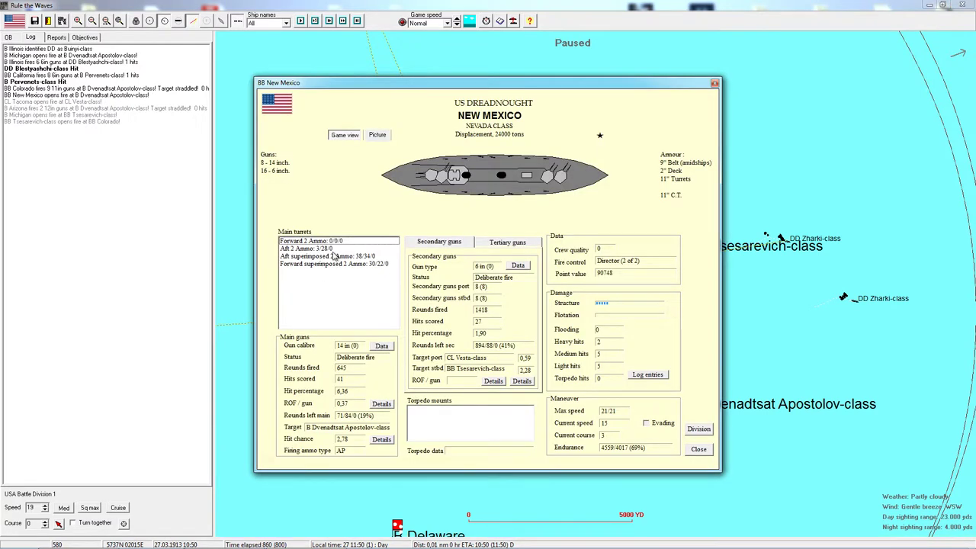
{"action": "left_click", "coordinate": [698, 448]}
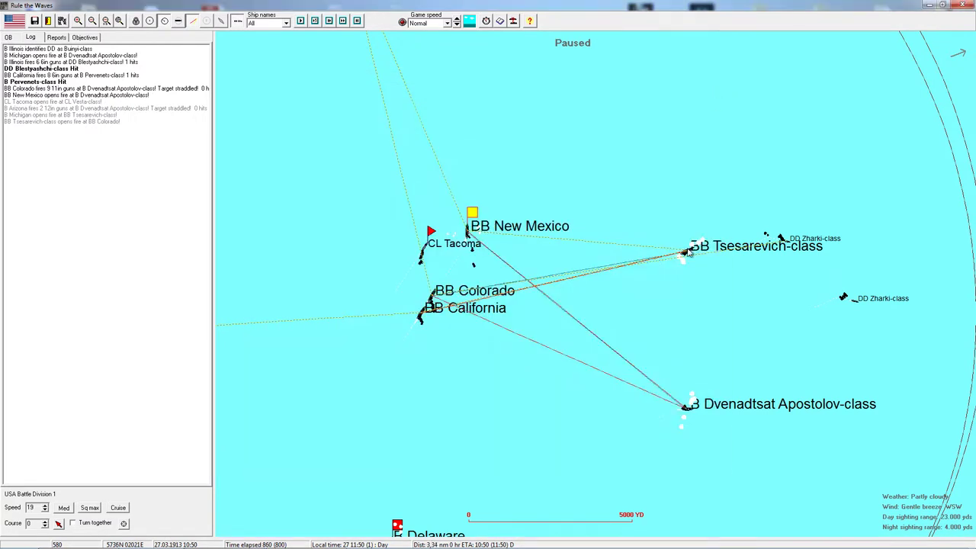
{"action": "mouse_move", "coordinate": [683, 253]}
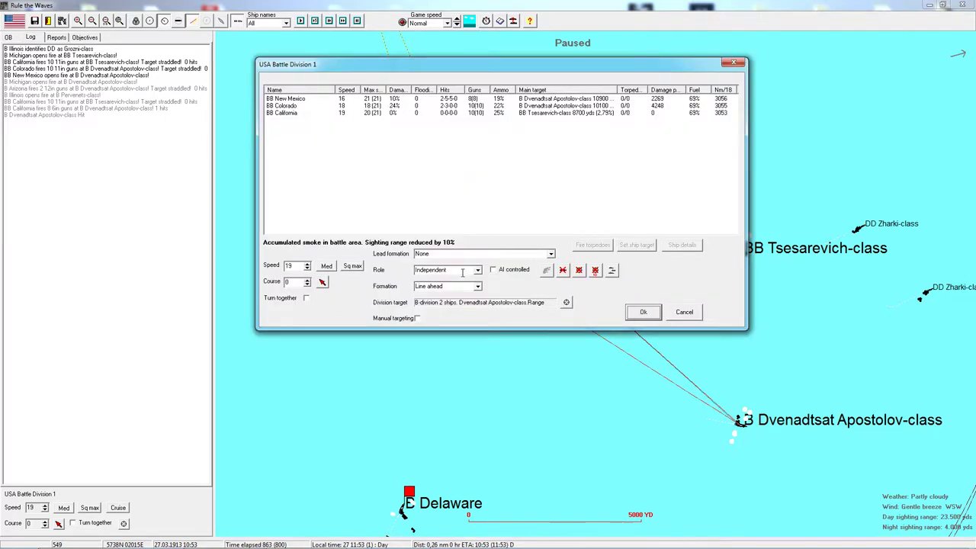
Step: Target Battle Division 1 on the Dvenadtsat Apostolov-class division
{"action": "left_click", "coordinate": [565, 302]}
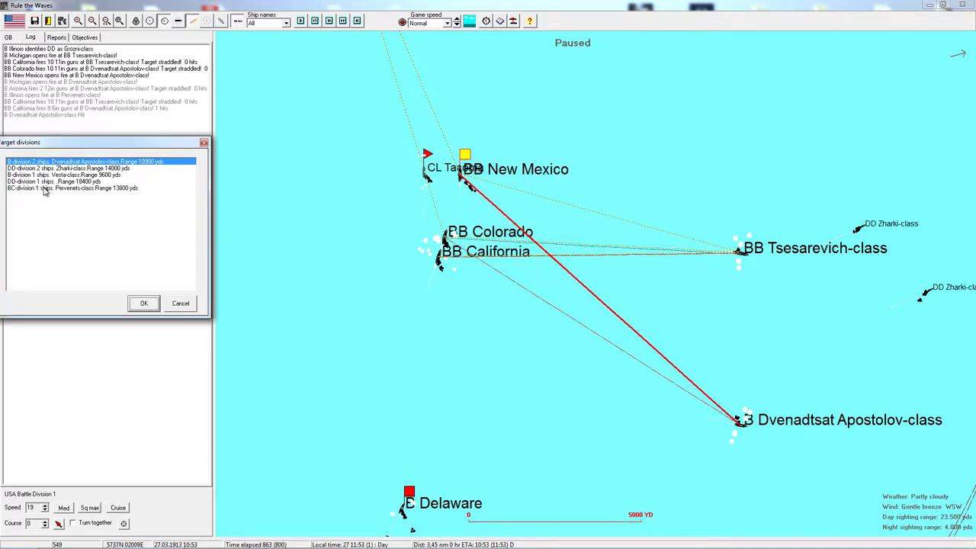
{"action": "mouse_move", "coordinate": [104, 216]}
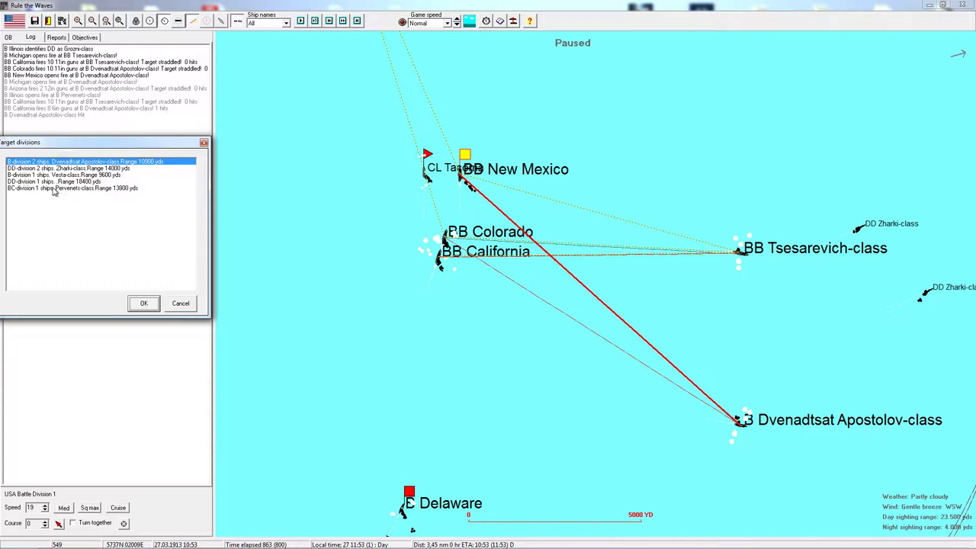
{"action": "mouse_move", "coordinate": [171, 308]}
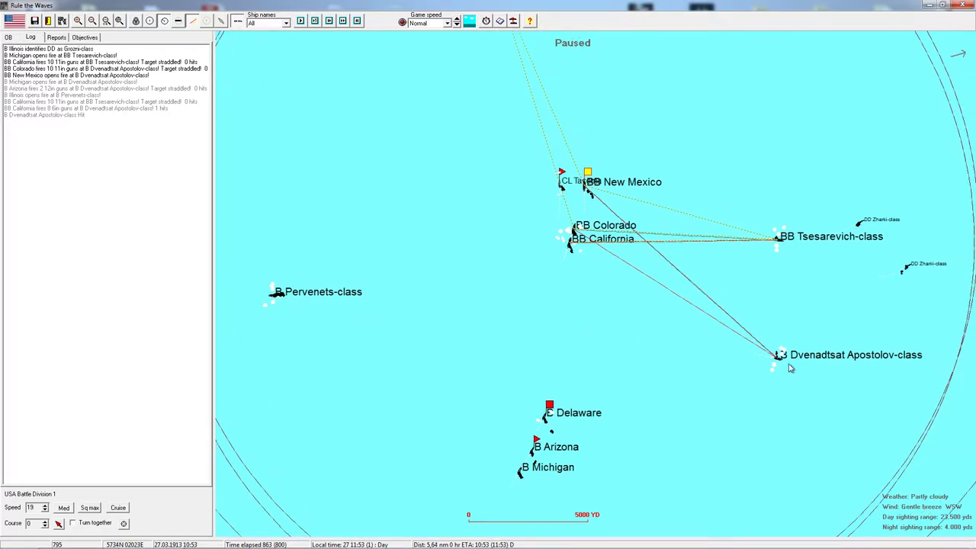
{"action": "mouse_move", "coordinate": [778, 358]}
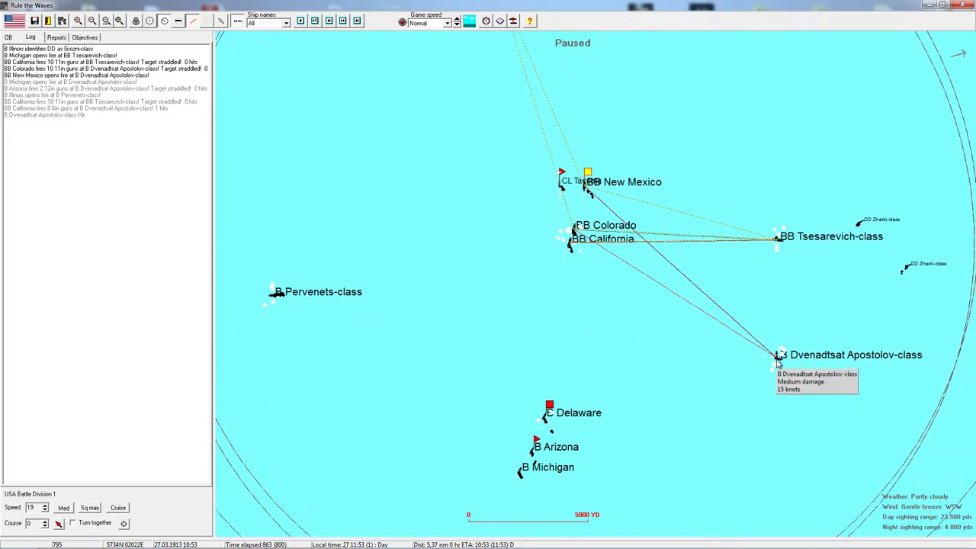
{"action": "left_click", "coordinate": [549, 404]}
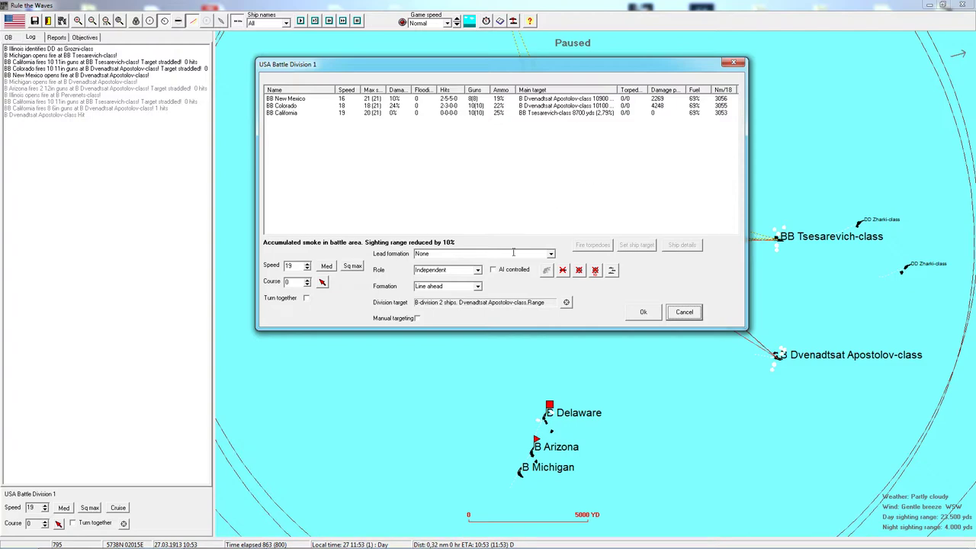
{"action": "left_click", "coordinate": [565, 302]}
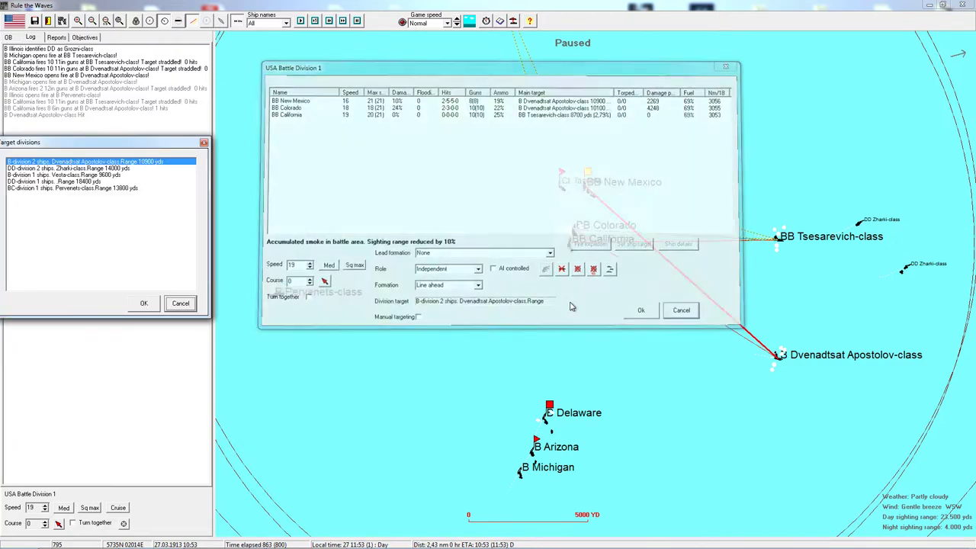
{"action": "left_click", "coordinate": [641, 311]}
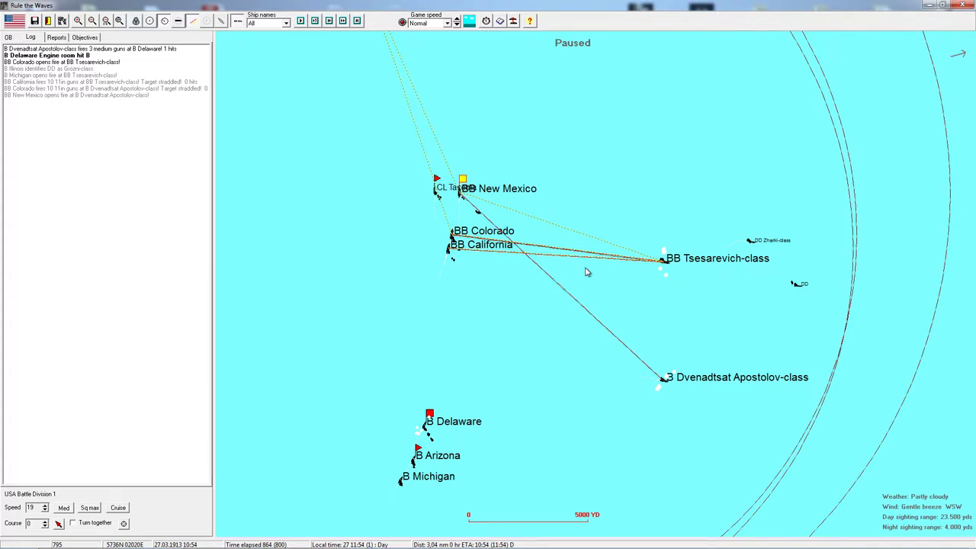
{"action": "mouse_move", "coordinate": [518, 275]}
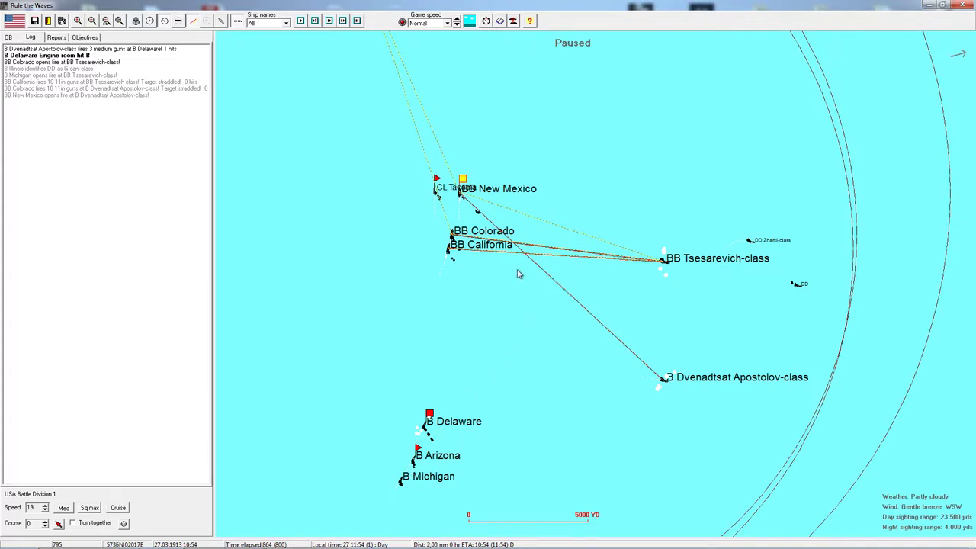
{"action": "mouse_move", "coordinate": [587, 221]}
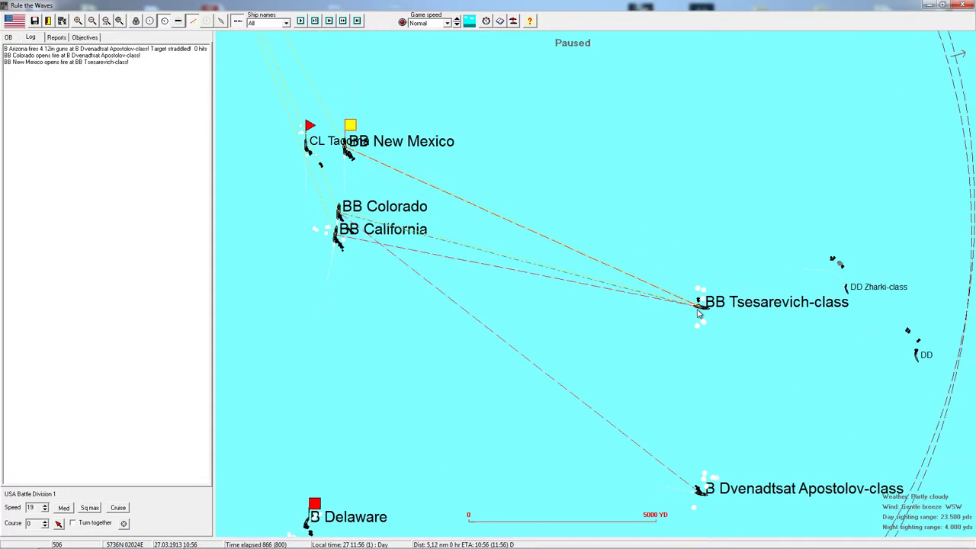
{"action": "mouse_move", "coordinate": [610, 250]}
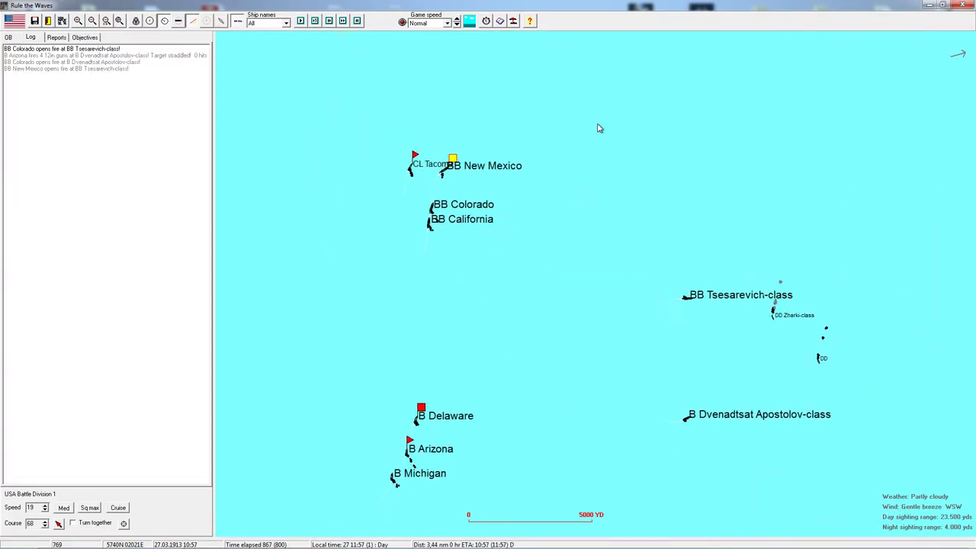
Step: Pause the running battle after Division 1 takes course 60
{"action": "key", "text": "space"}
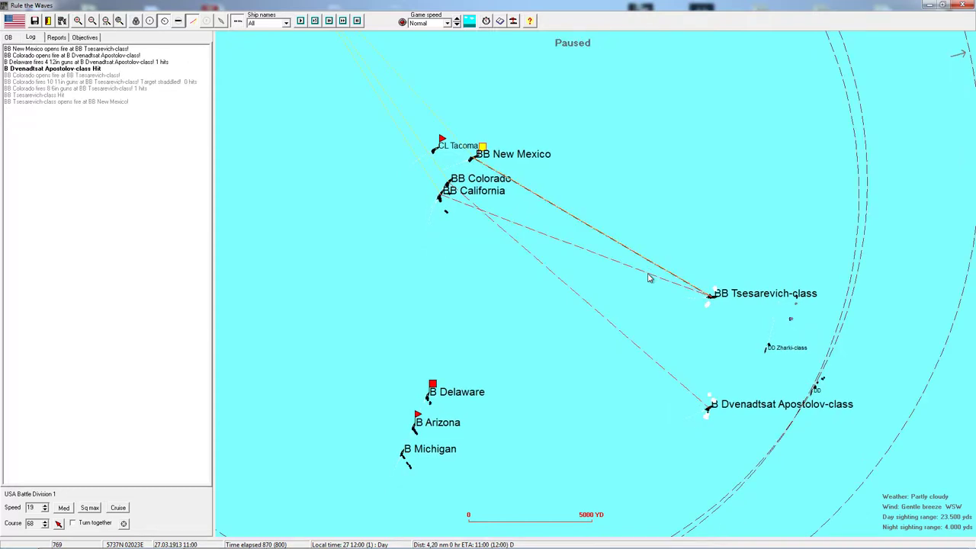
{"action": "mouse_move", "coordinate": [709, 415]}
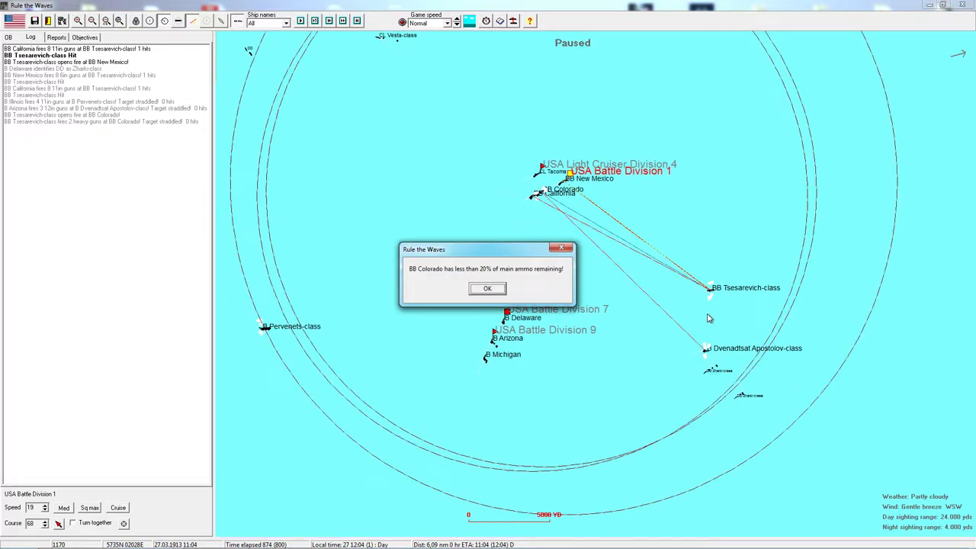
Step: Dismiss Colorado's ammo warning and step through California, Arizona and Michigan status sheets back to the map
{"action": "left_click", "coordinate": [488, 289]}
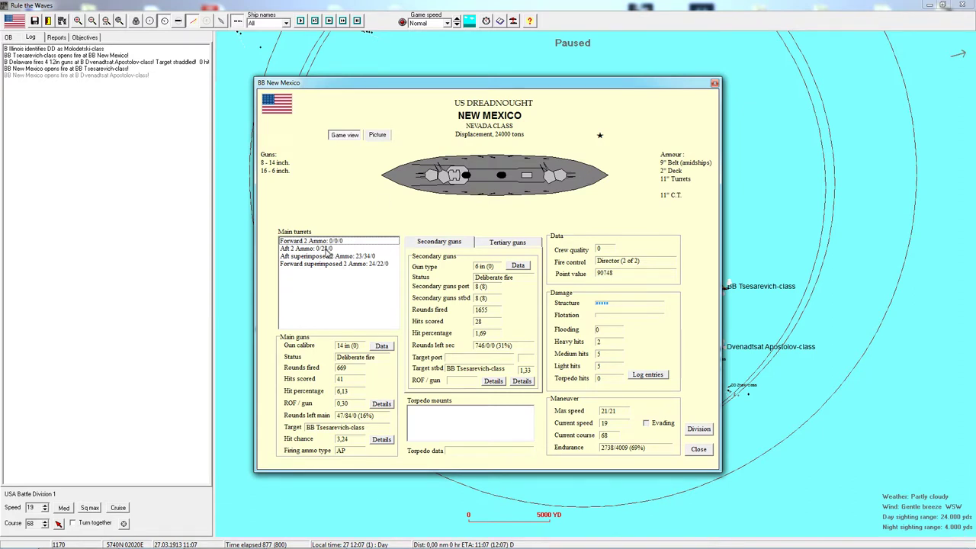
{"action": "mouse_move", "coordinate": [326, 253]}
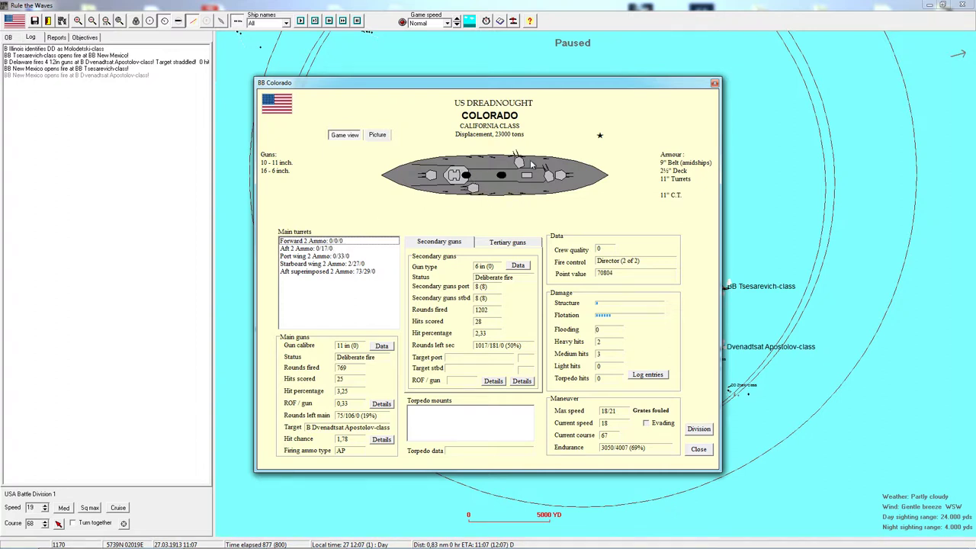
{"action": "mouse_move", "coordinate": [354, 232]}
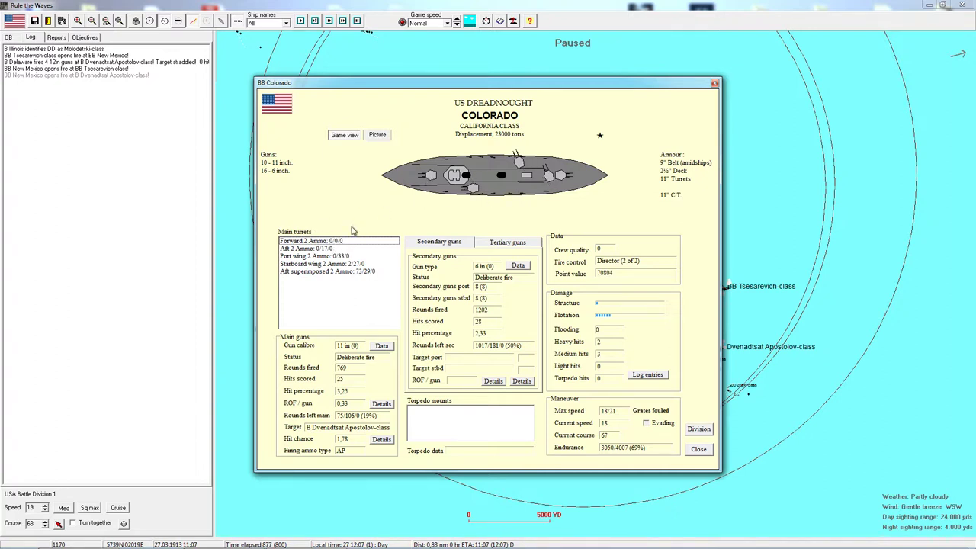
{"action": "mouse_move", "coordinate": [576, 211]}
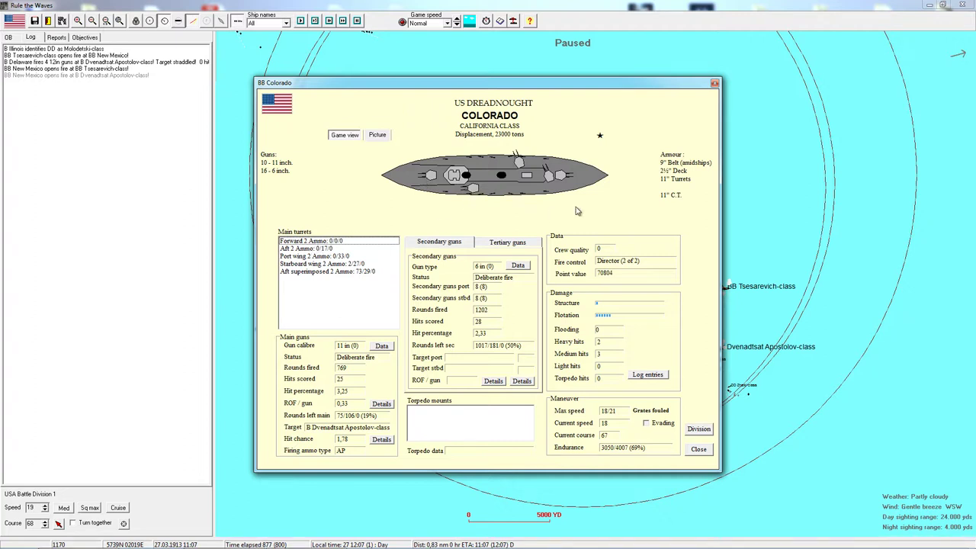
{"action": "mouse_move", "coordinate": [659, 152]}
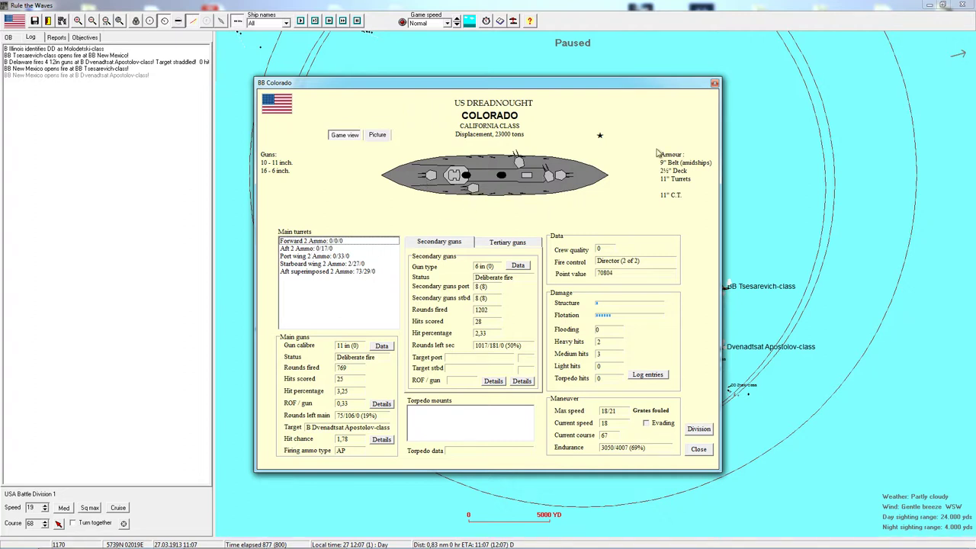
{"action": "left_click", "coordinate": [699, 448]}
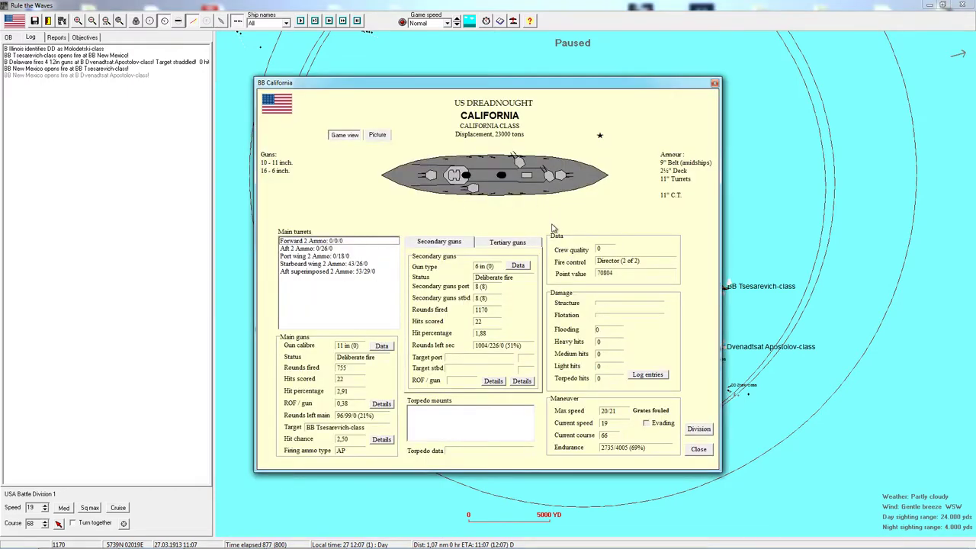
{"action": "left_click", "coordinate": [698, 449]}
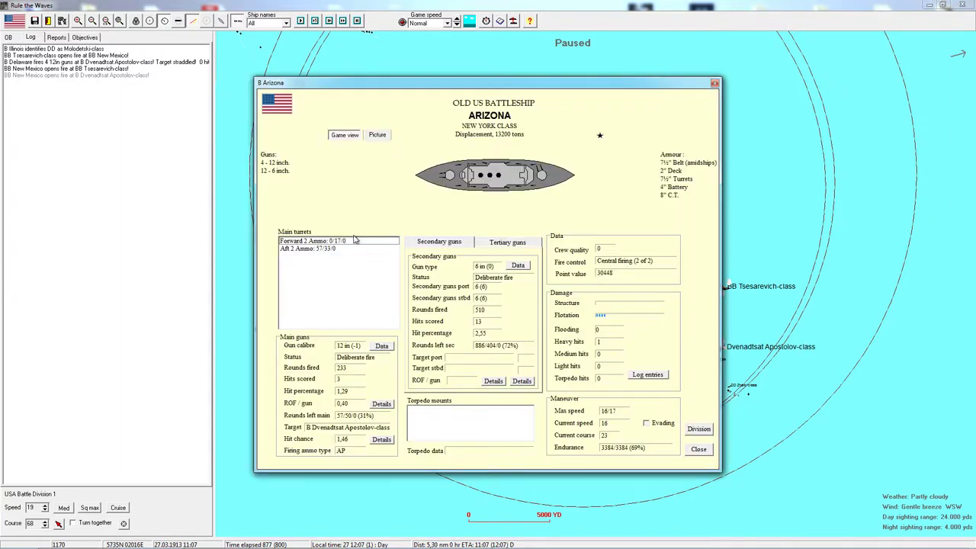
{"action": "left_click", "coordinate": [699, 448]}
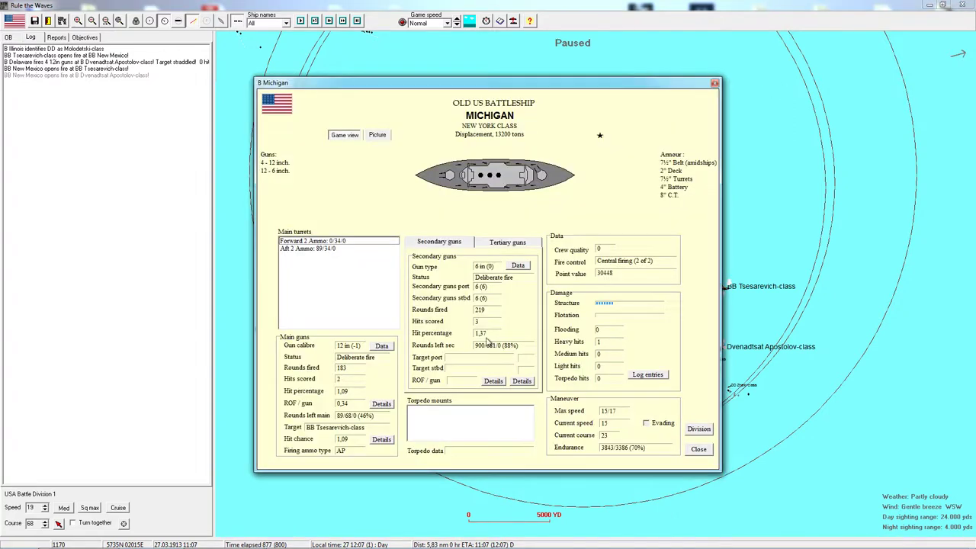
{"action": "mouse_move", "coordinate": [653, 200]}
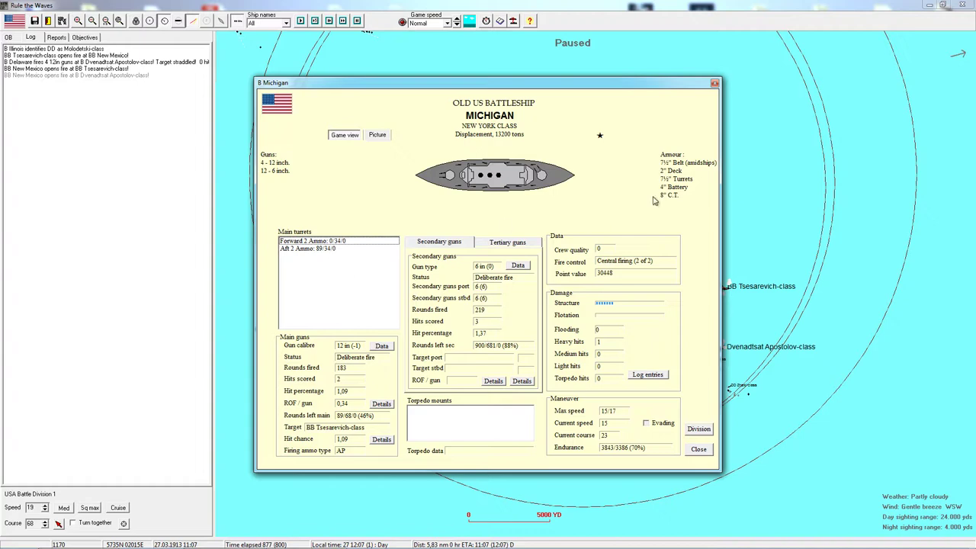
{"action": "left_click", "coordinate": [698, 448]}
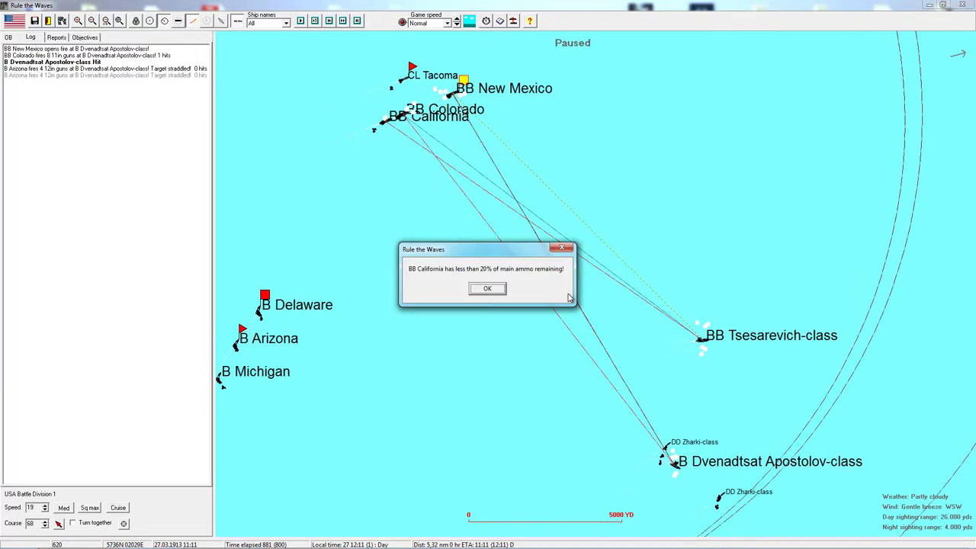
Step: Dismiss California's low ammunition warning
{"action": "left_click", "coordinate": [488, 288]}
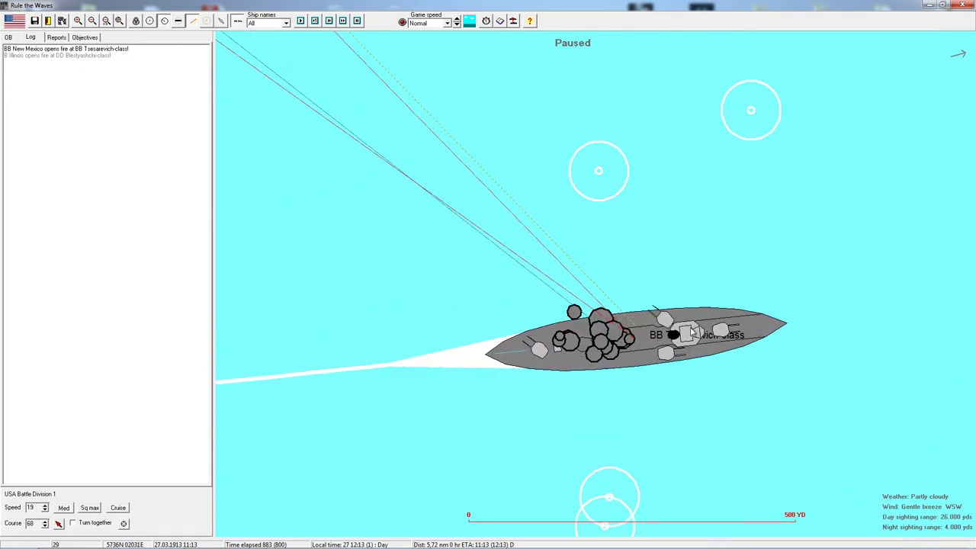
{"action": "mouse_move", "coordinate": [724, 334]}
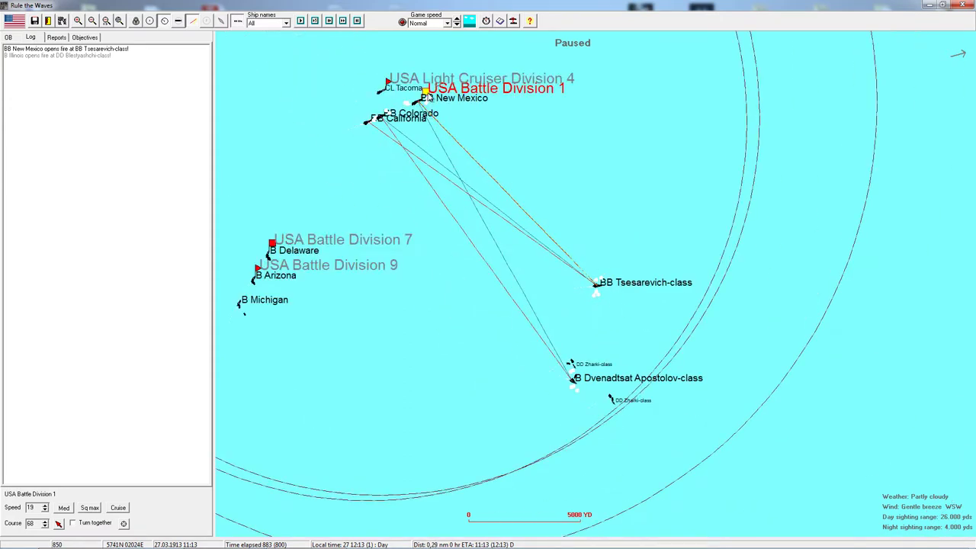
{"action": "mouse_move", "coordinate": [585, 256]}
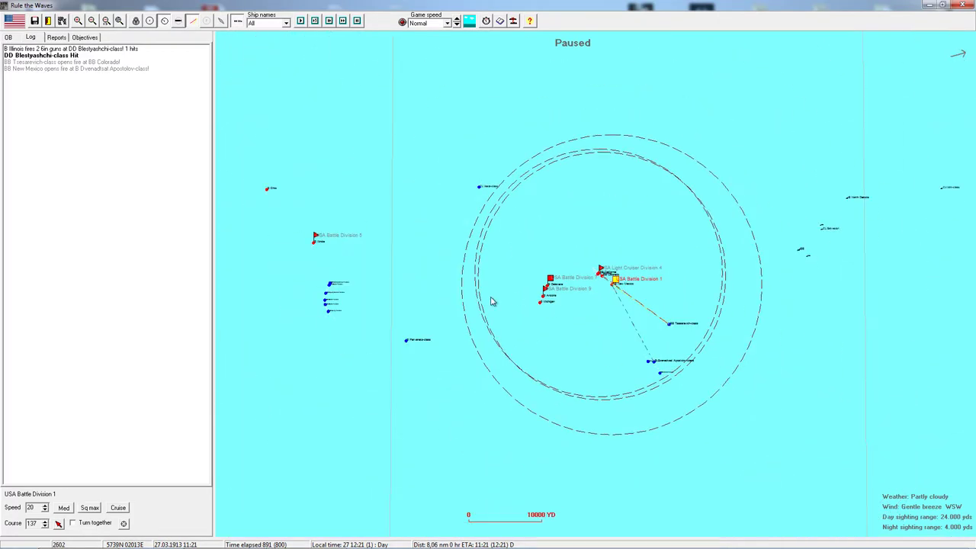
{"action": "mouse_move", "coordinate": [319, 253]}
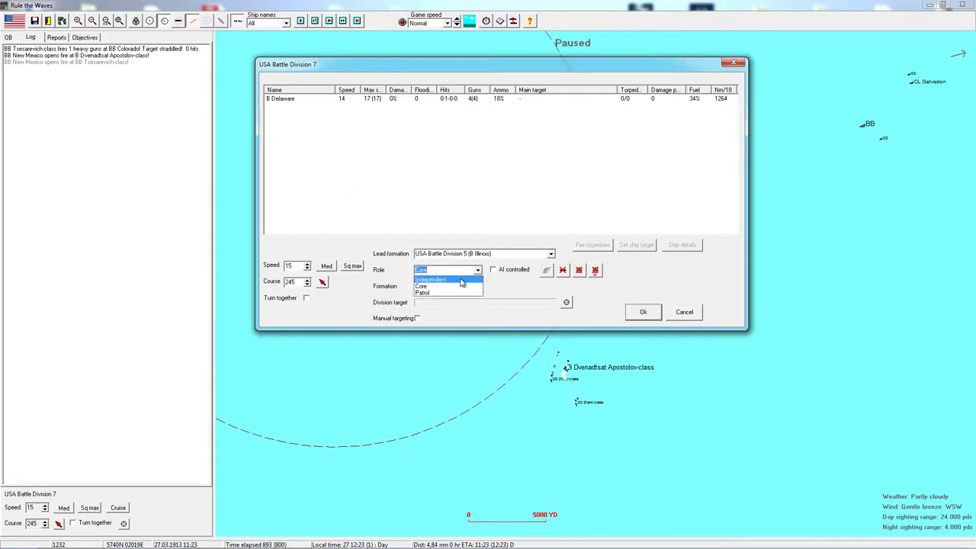
Step: Set Division 7's role to Independent, confirm, and check Colorado's status sheet
{"action": "left_click", "coordinate": [430, 279]}
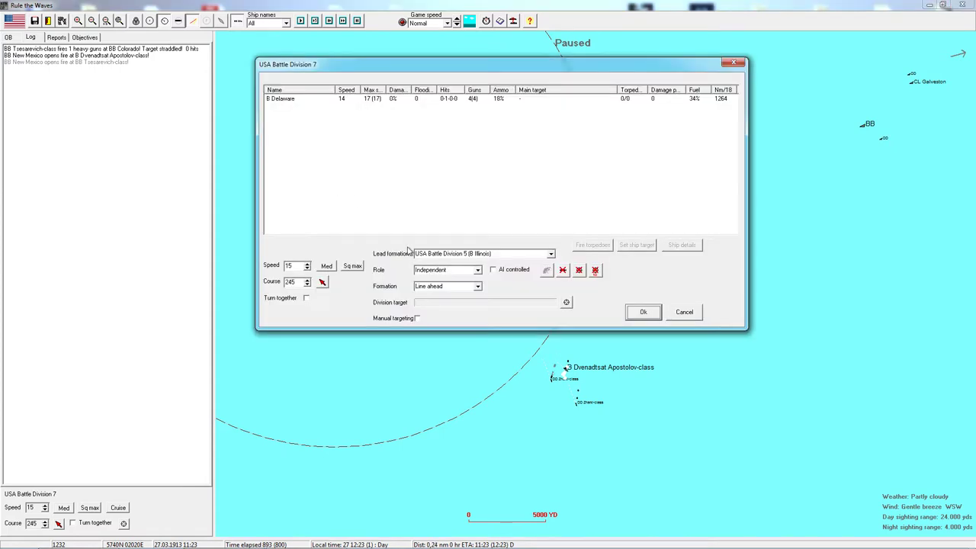
{"action": "left_click", "coordinate": [565, 302]}
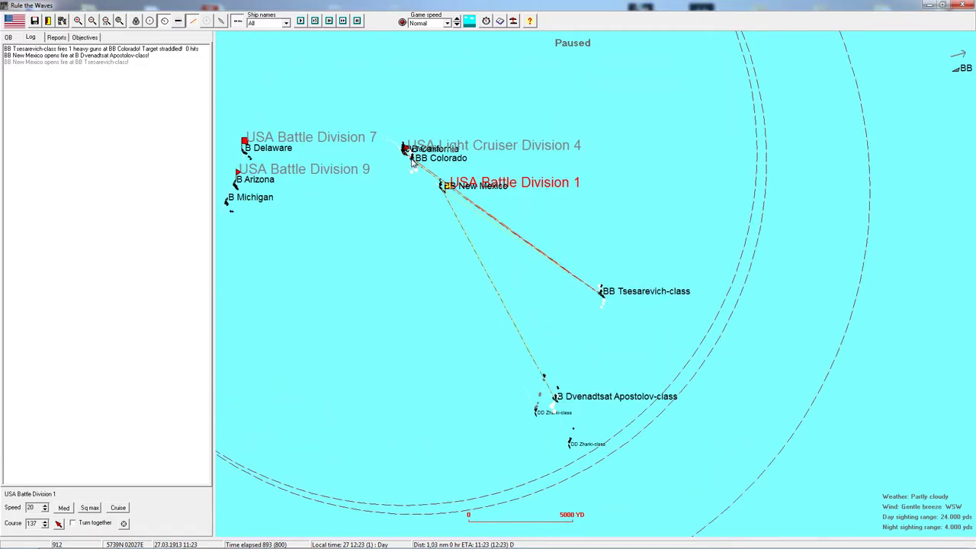
{"action": "double_click", "coordinate": [412, 157]}
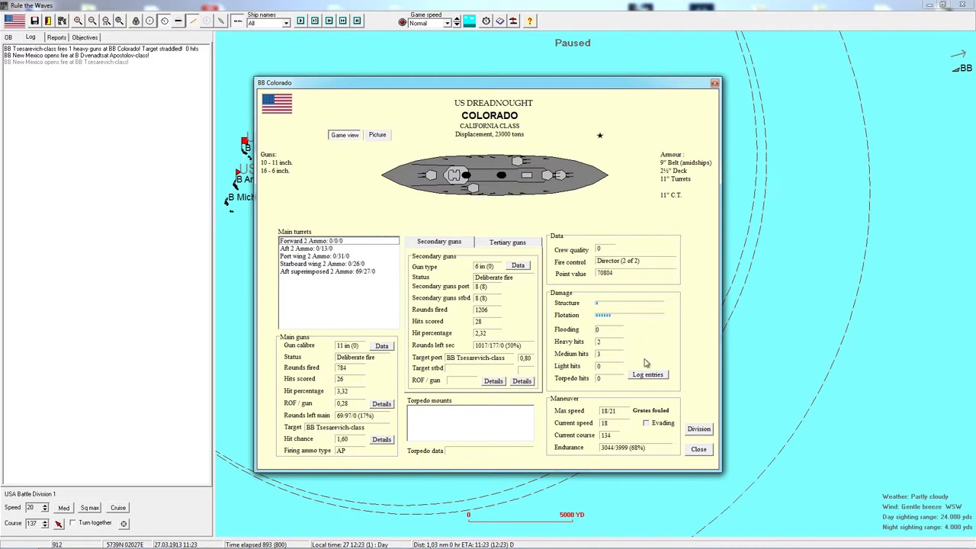
{"action": "left_click", "coordinate": [699, 449]}
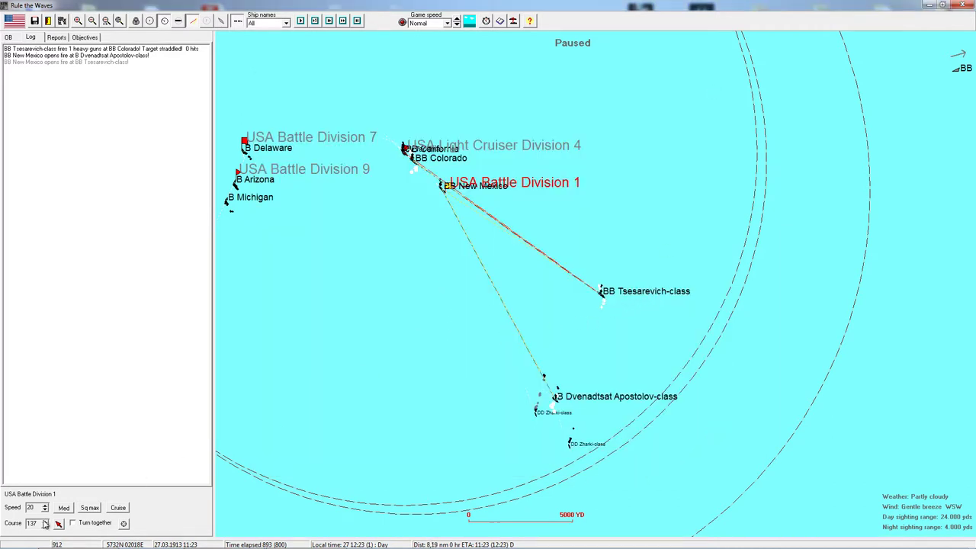
Step: Inspect the damaged Ohio's details and its division dialog, then New Mexico's sheet
{"action": "left_click", "coordinate": [44, 509]}
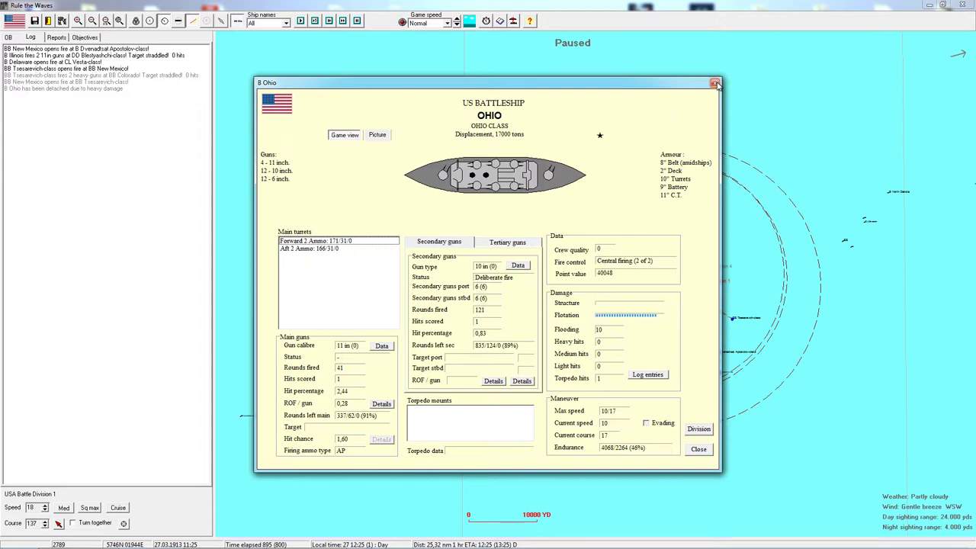
{"action": "left_click", "coordinate": [715, 83]}
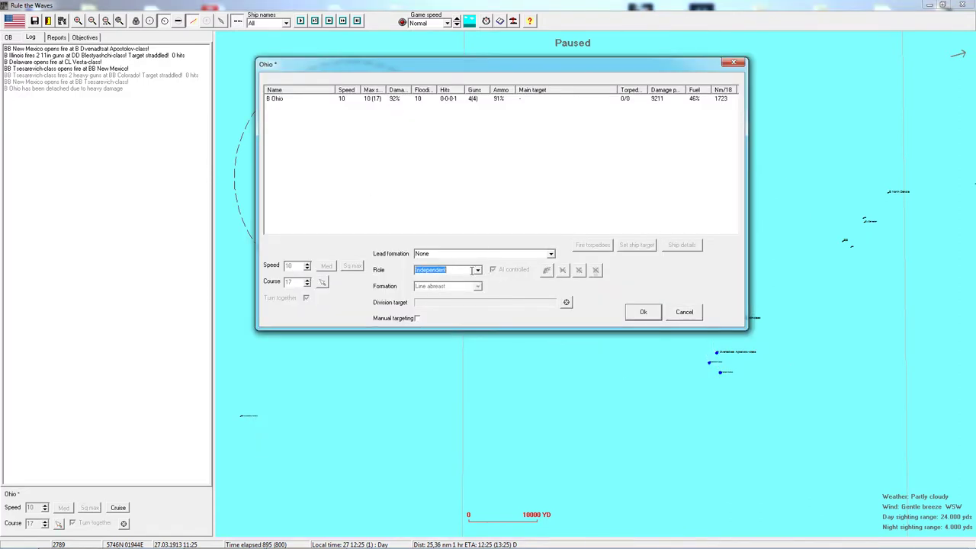
{"action": "left_click", "coordinate": [478, 270]}
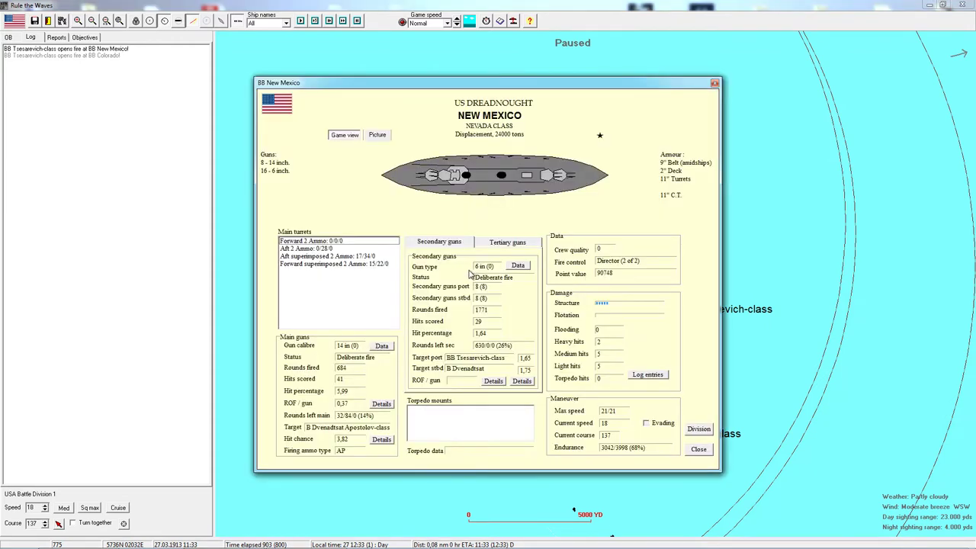
{"action": "mouse_move", "coordinate": [706, 93]}
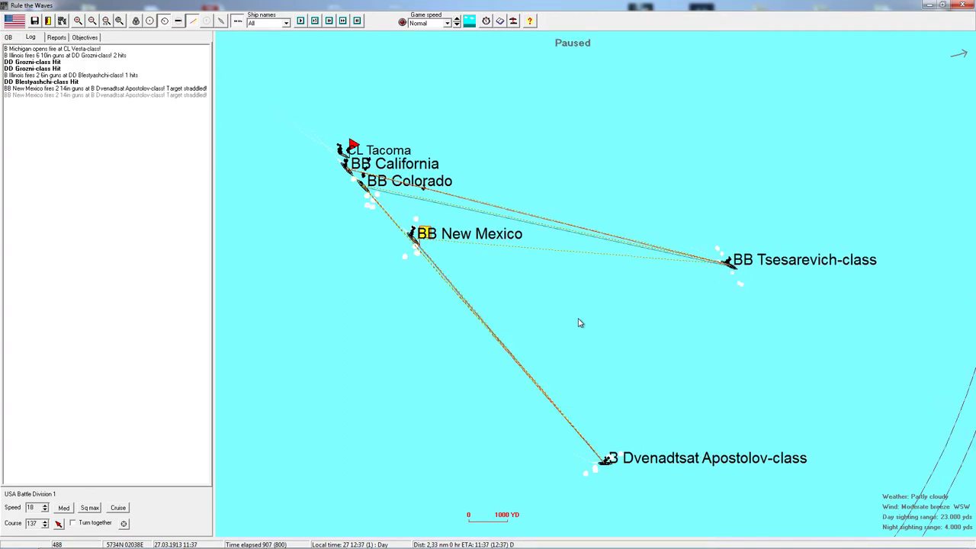
{"action": "mouse_move", "coordinate": [556, 334]}
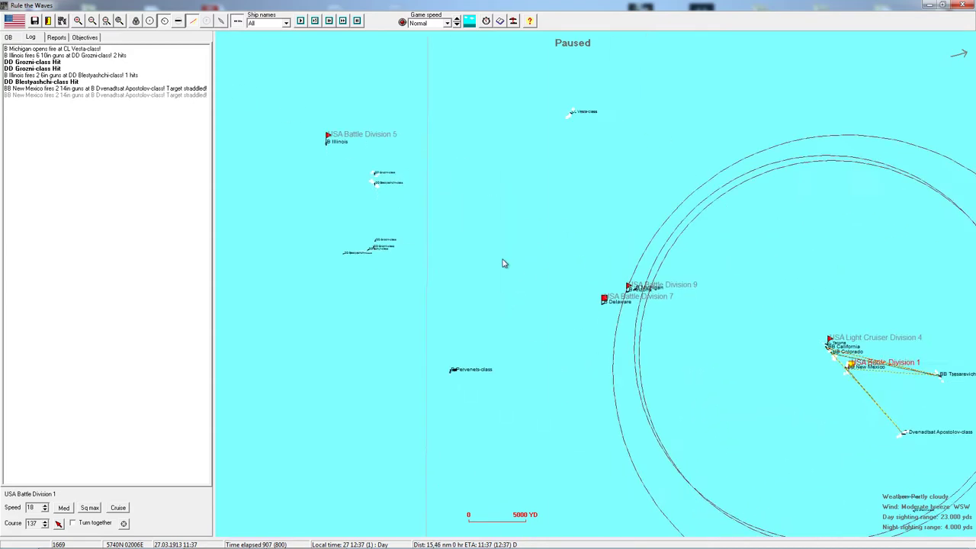
Step: Centre the map on the Delaware, Arizona and Michigan group
{"action": "left_click", "coordinate": [616, 296]}
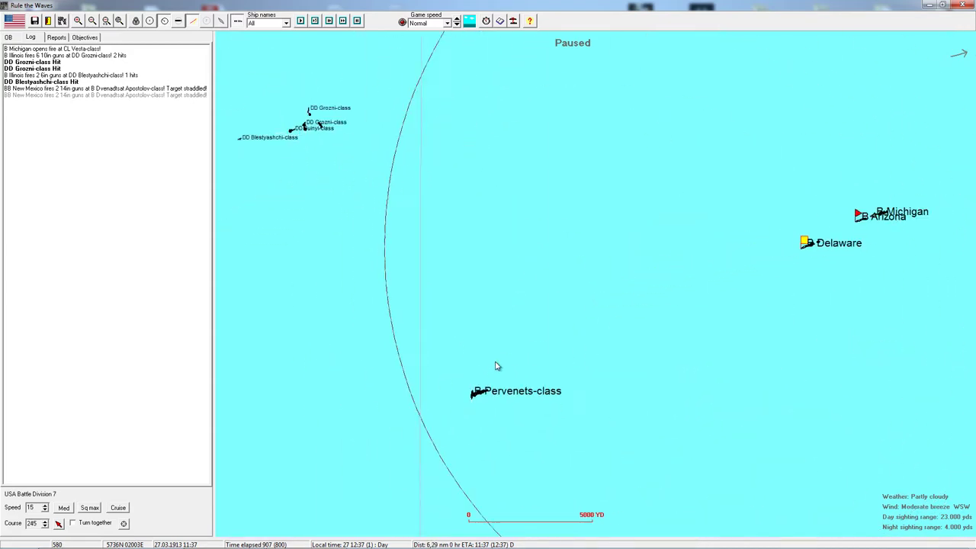
{"action": "mouse_move", "coordinate": [481, 384]}
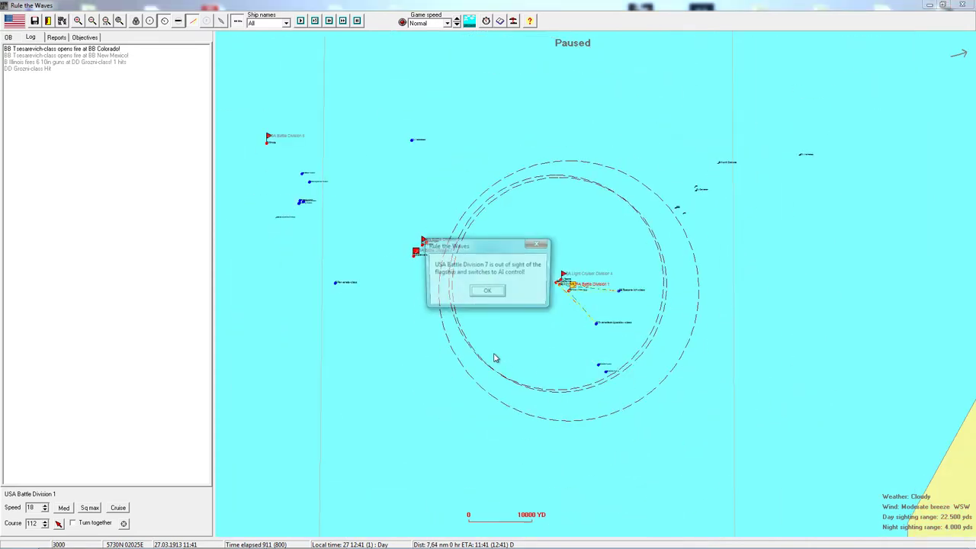
Step: Acknowledge Division 7's AI control, New Mexico's turret explosion and her sinking
{"action": "left_click", "coordinate": [488, 290]}
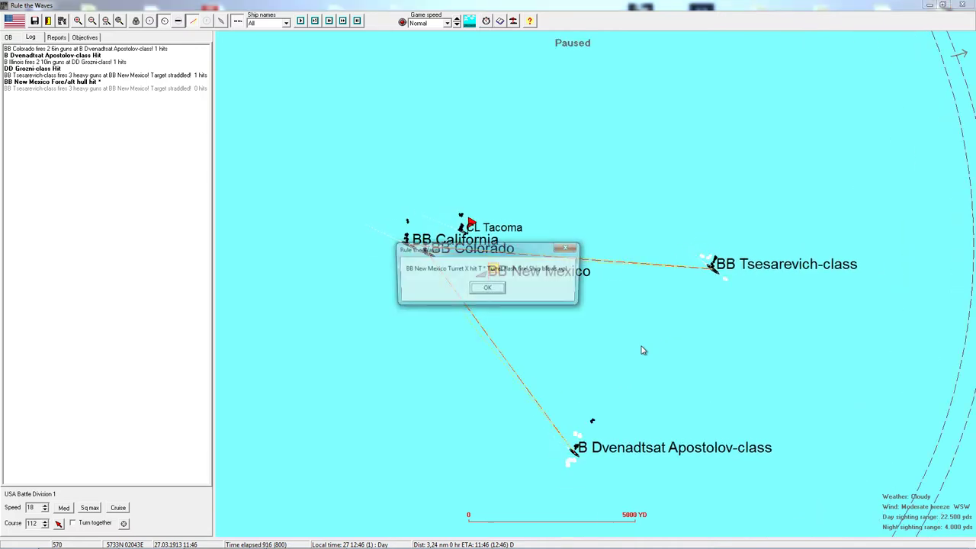
{"action": "left_click", "coordinate": [488, 286]}
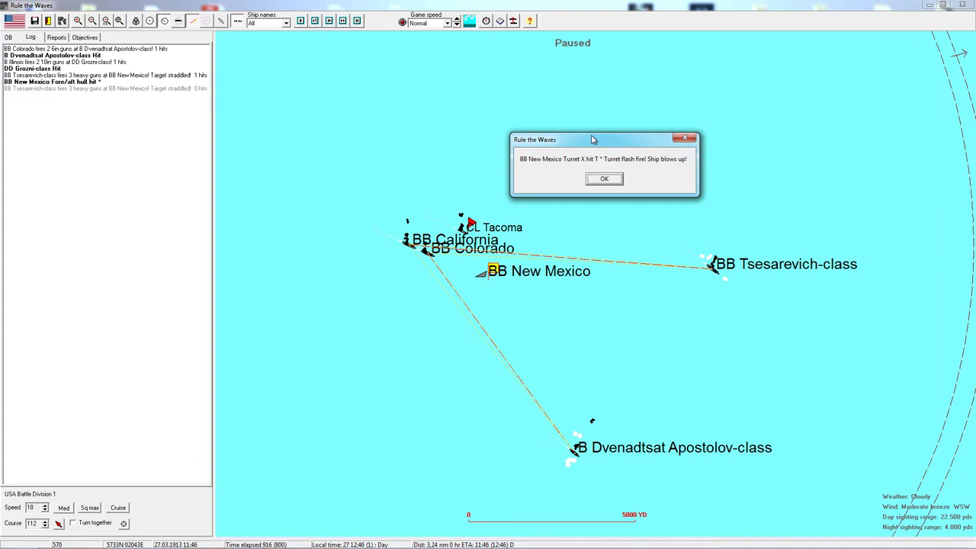
{"action": "mouse_move", "coordinate": [634, 195]}
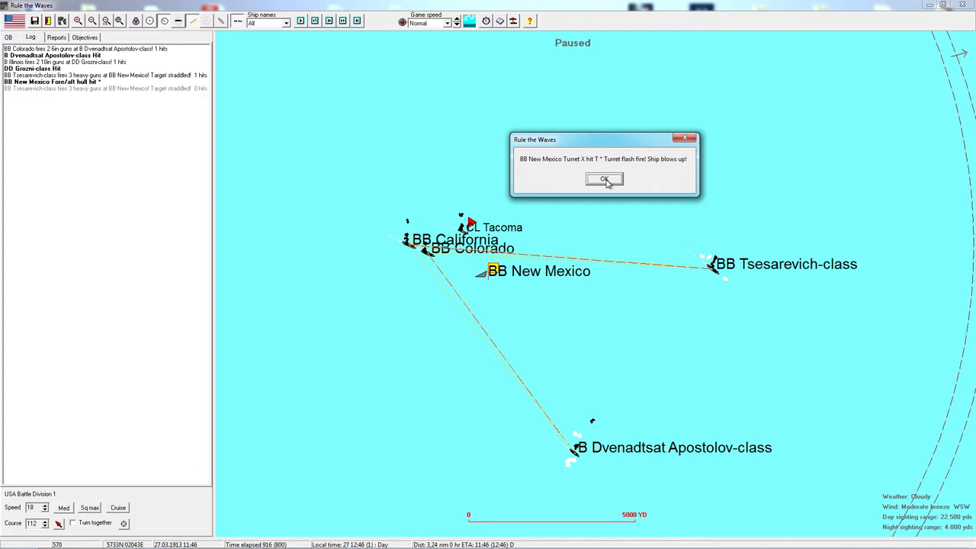
{"action": "left_click", "coordinate": [604, 179]}
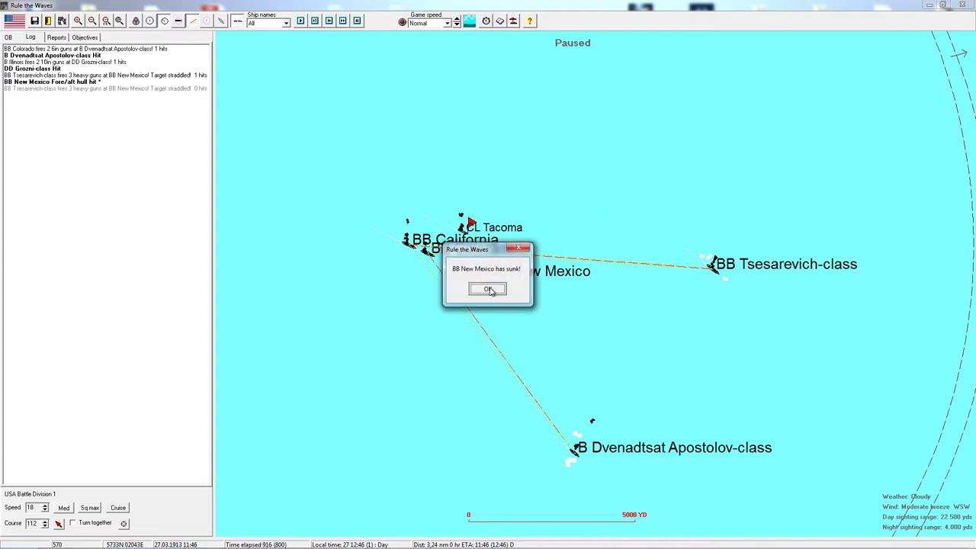
{"action": "left_click", "coordinate": [488, 289]}
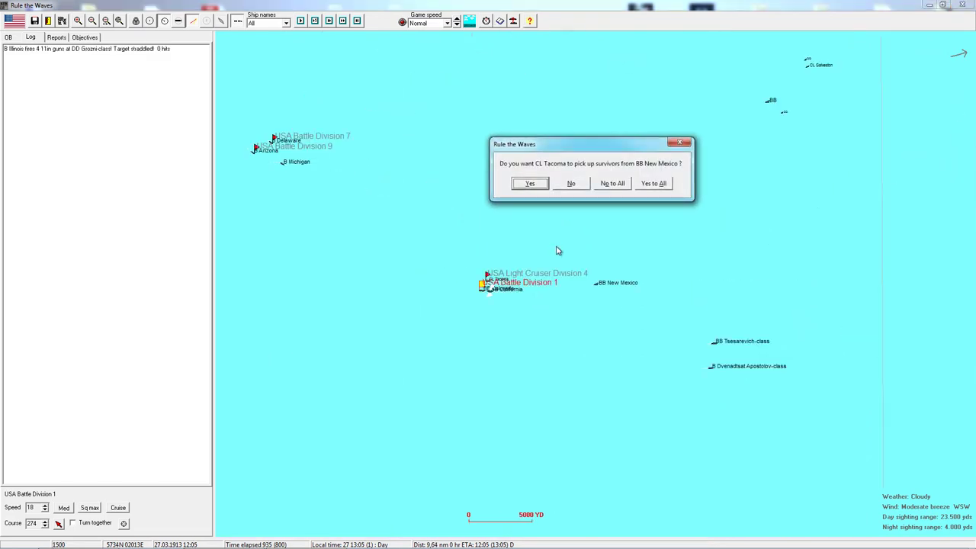
Step: Have CL Tacoma rescue New Mexico's survivors and review Battle Division 7's orders
{"action": "left_click", "coordinate": [529, 183]}
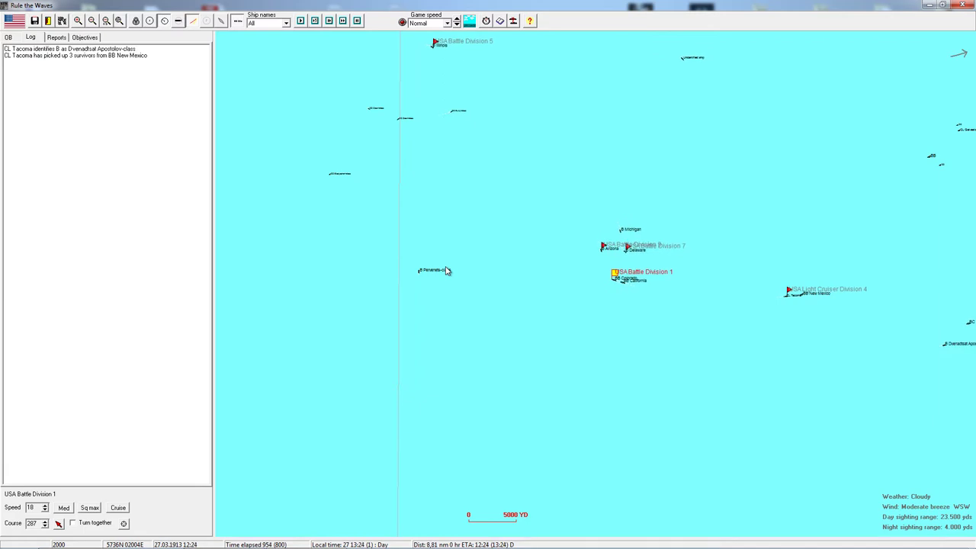
{"action": "left_click", "coordinate": [91, 22]}
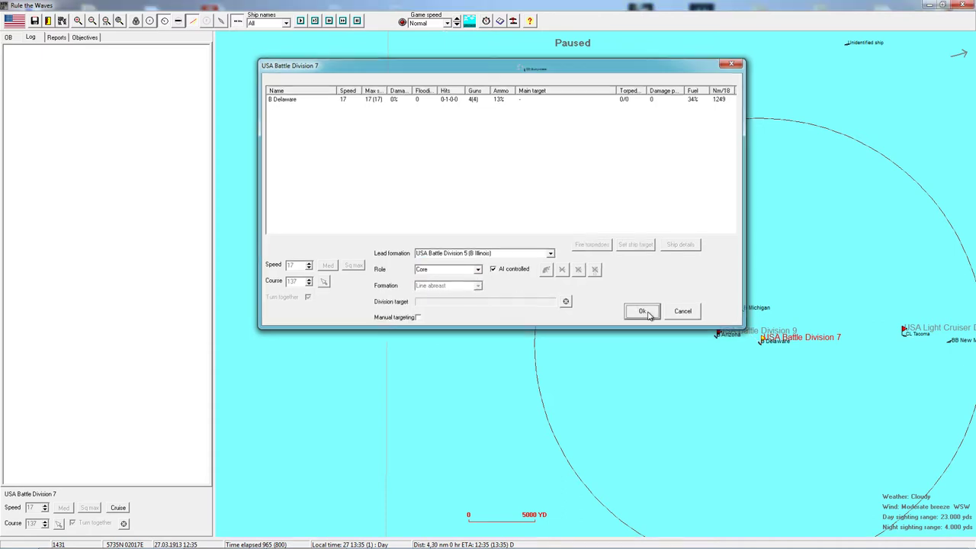
{"action": "left_click", "coordinate": [640, 311]}
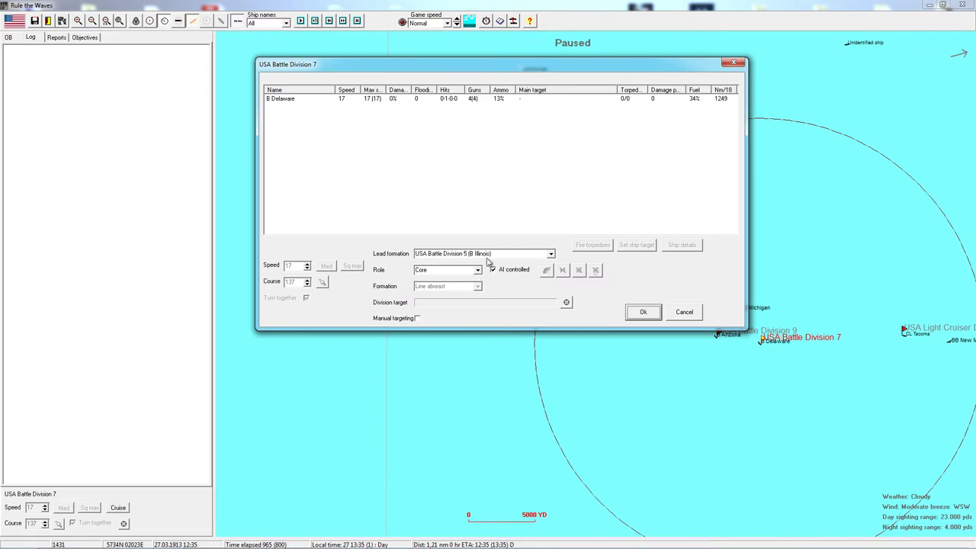
{"action": "left_click", "coordinate": [550, 253]}
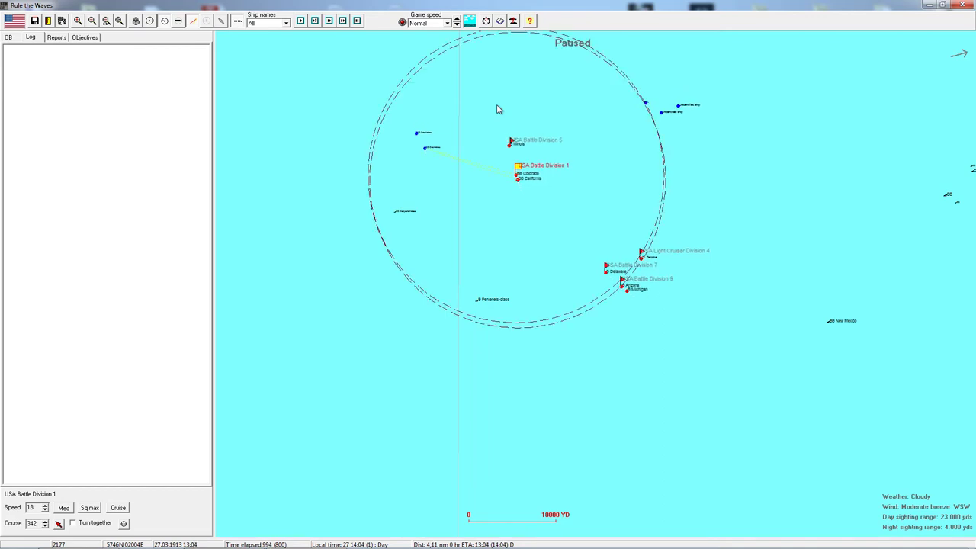
Step: Resume the battle and acknowledge Tacoma's low fuel, B Ohio sinking, and B Ohio sunk
{"action": "left_click", "coordinate": [485, 22]}
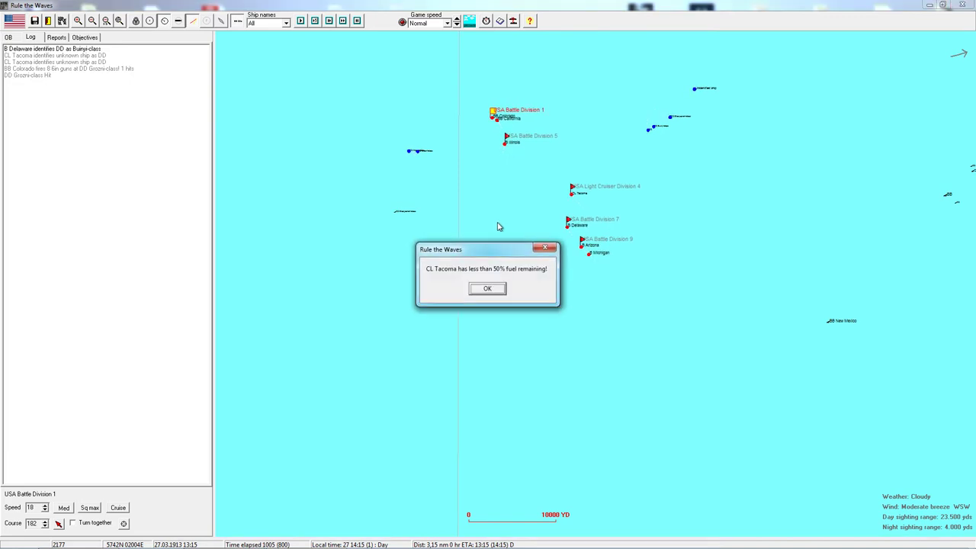
{"action": "left_click", "coordinate": [488, 288]}
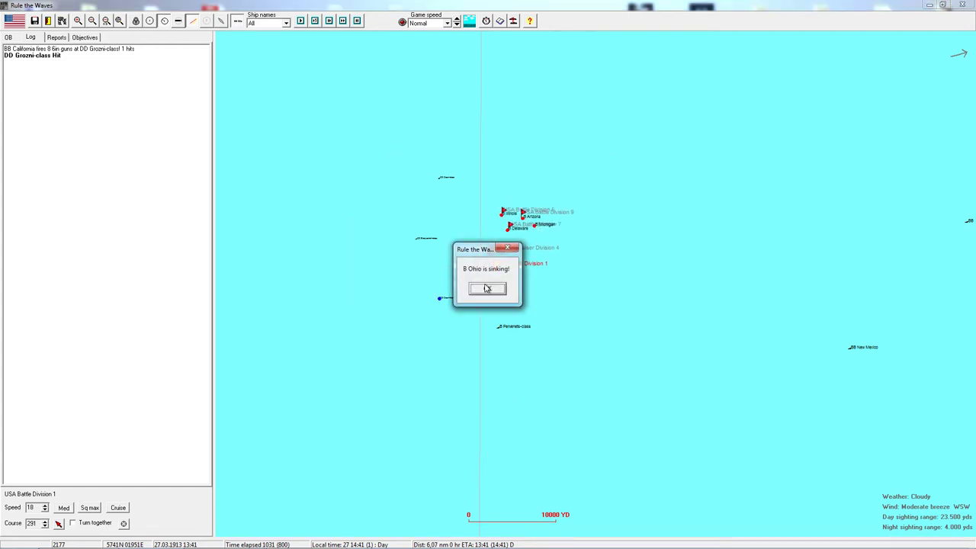
{"action": "left_click", "coordinate": [488, 288]}
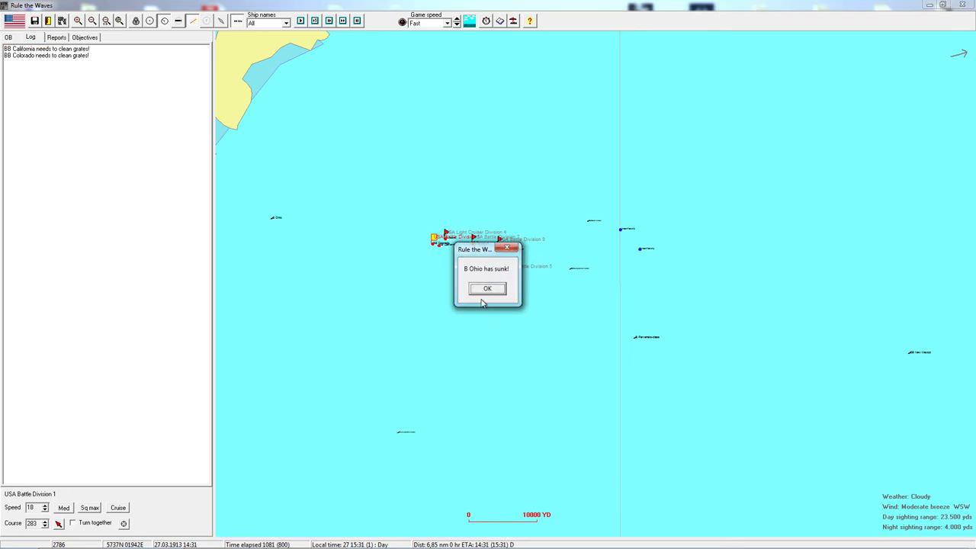
{"action": "left_click", "coordinate": [488, 288]}
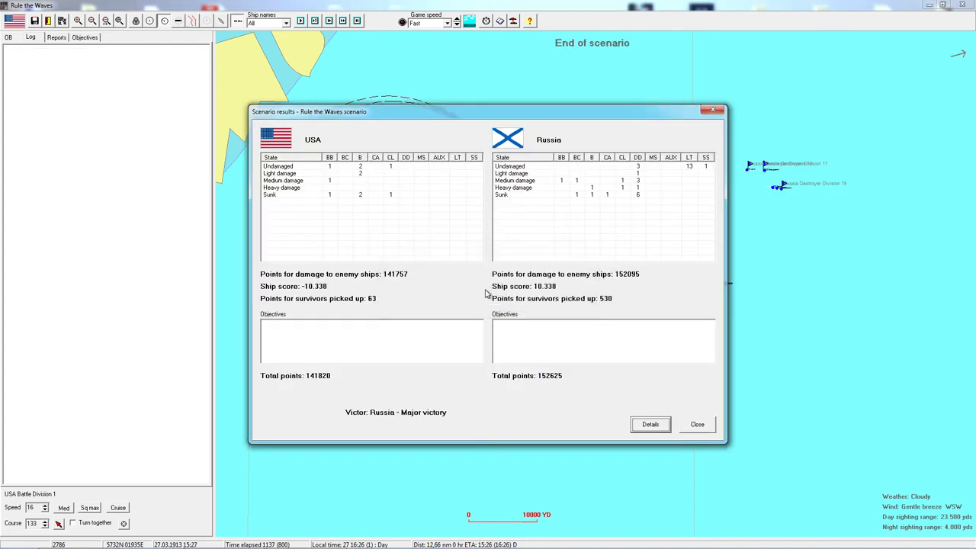
{"action": "mouse_move", "coordinate": [384, 426]}
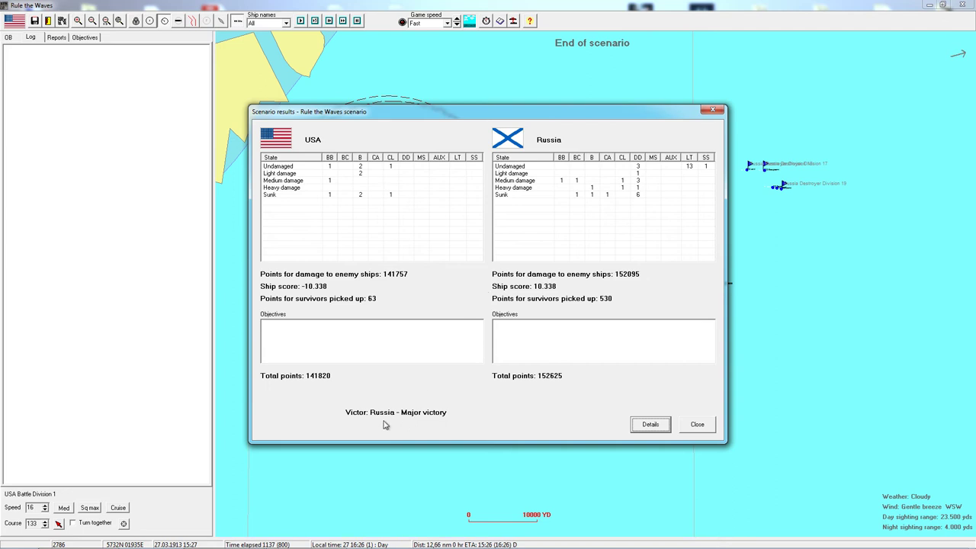
{"action": "mouse_move", "coordinate": [393, 412]}
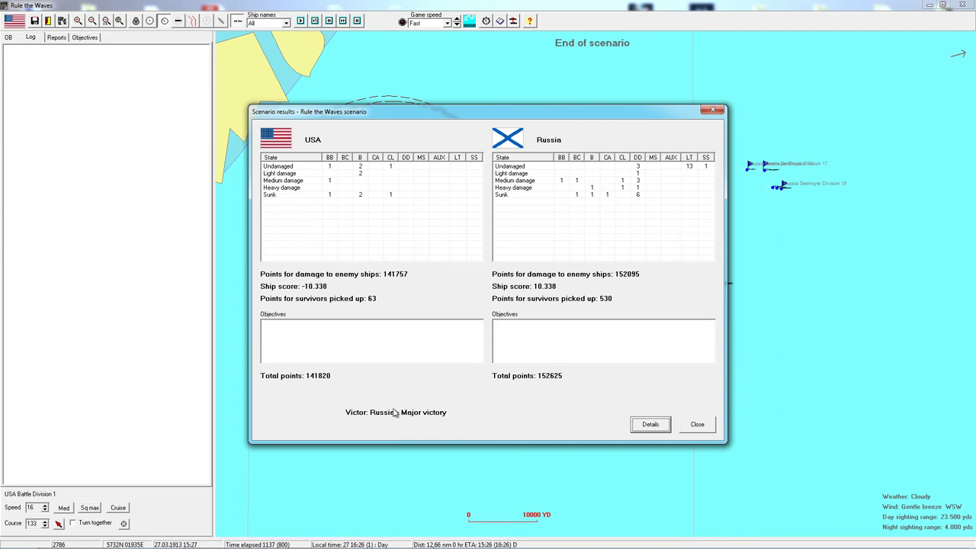
{"action": "mouse_move", "coordinate": [581, 199]}
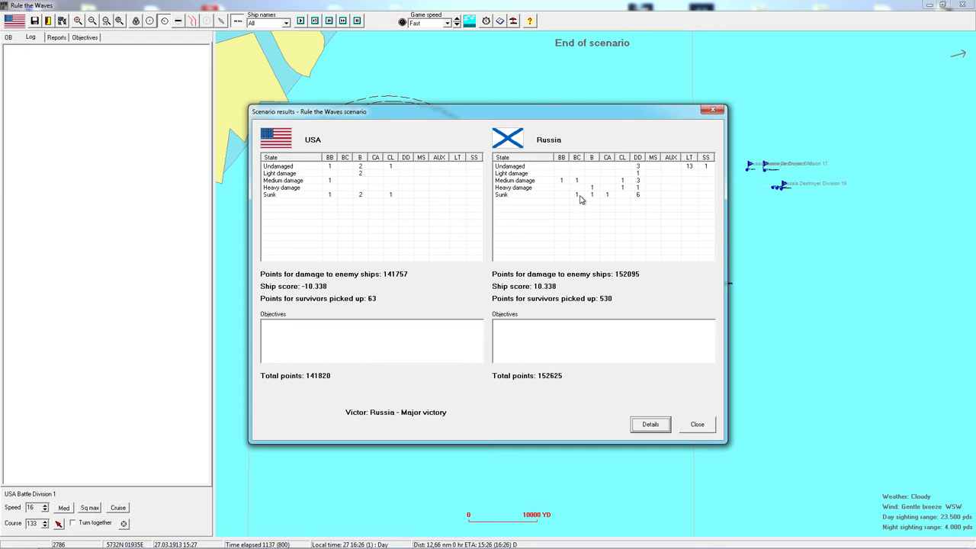
{"action": "mouse_move", "coordinate": [335, 180]}
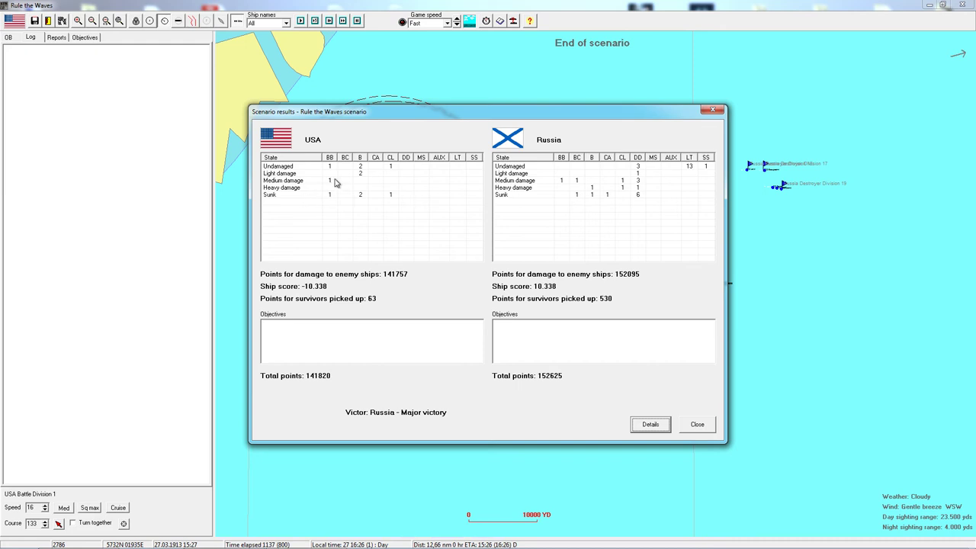
{"action": "mouse_move", "coordinate": [333, 185]}
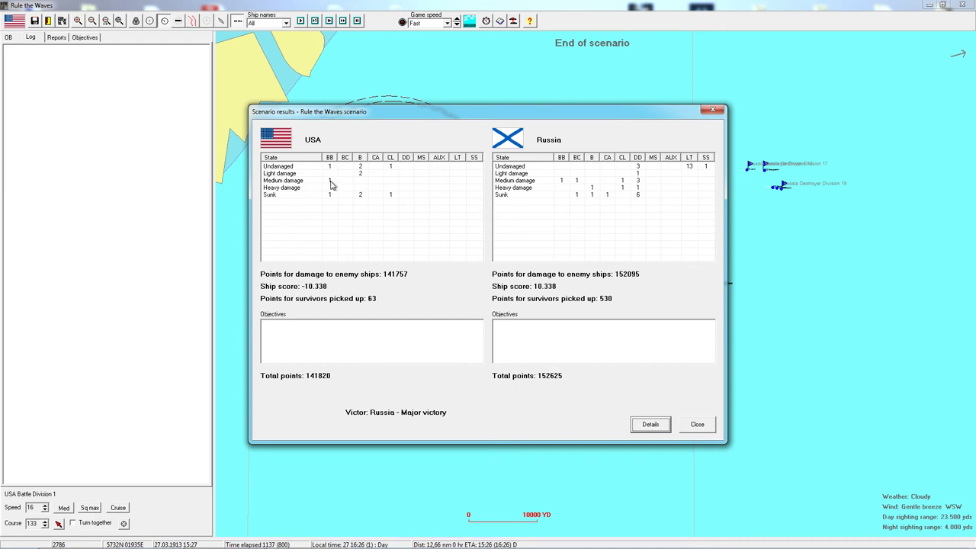
{"action": "mouse_move", "coordinate": [338, 192]}
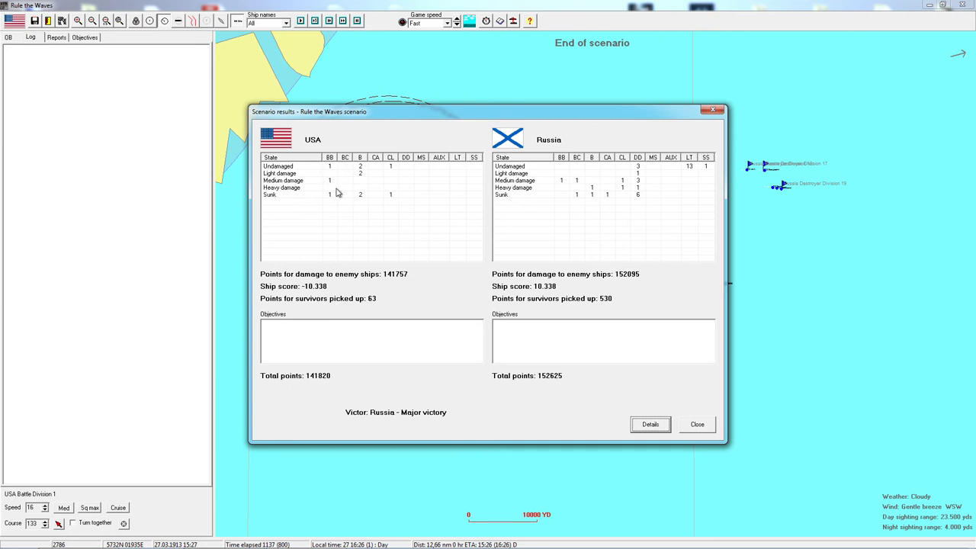
{"action": "mouse_move", "coordinate": [360, 200]}
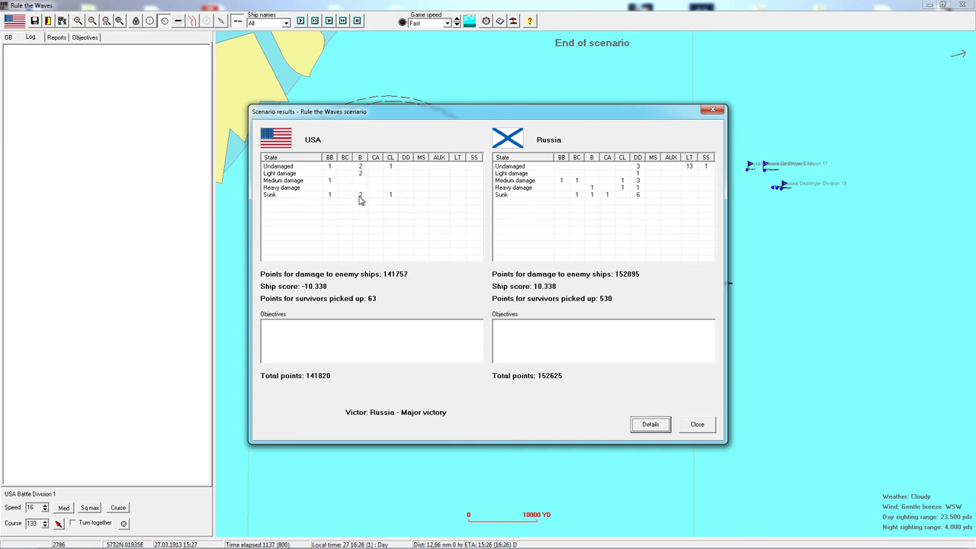
{"action": "mouse_move", "coordinate": [373, 201]}
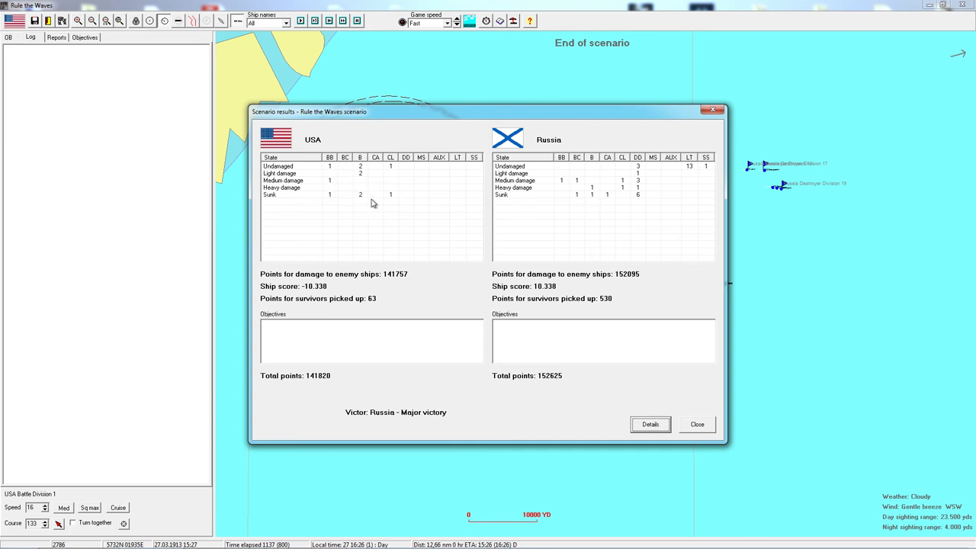
{"action": "mouse_move", "coordinate": [598, 198]}
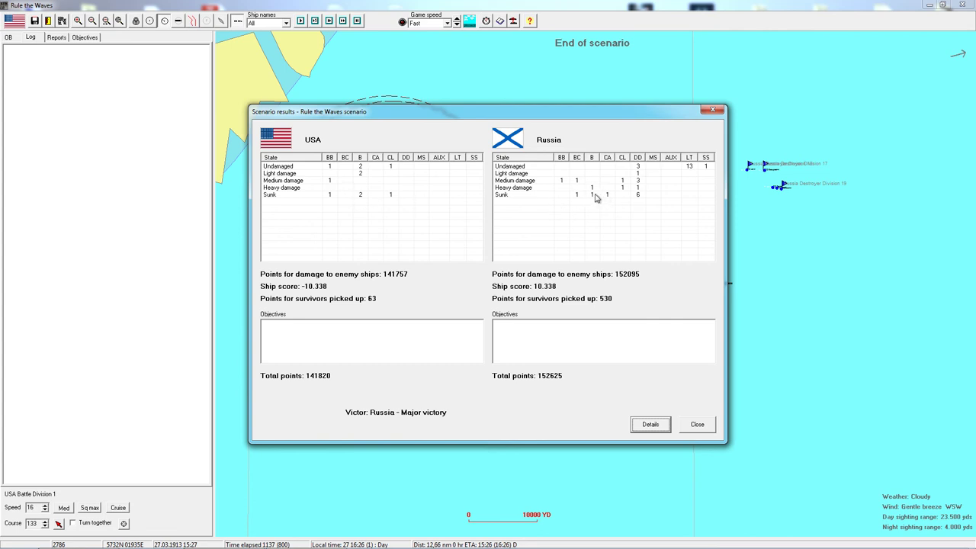
{"action": "mouse_move", "coordinate": [299, 285]}
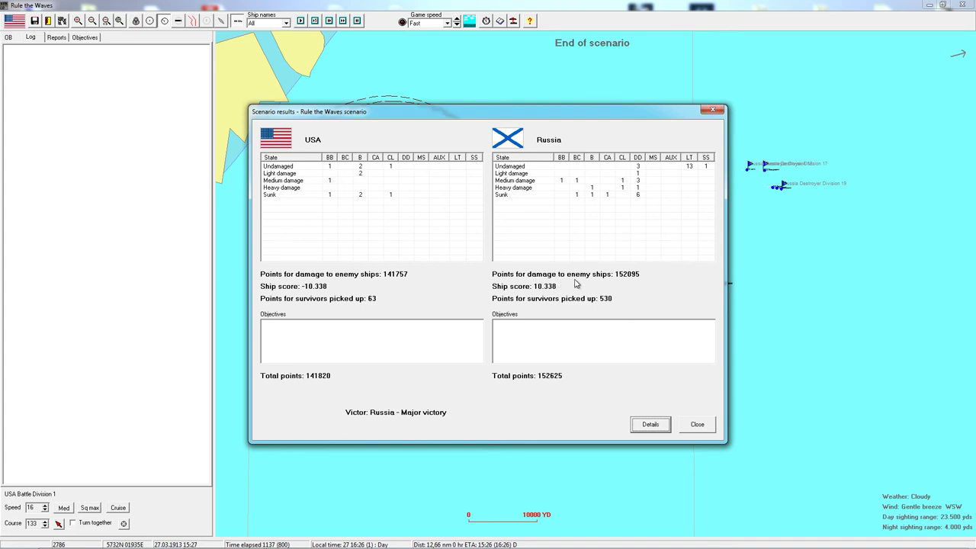
Step: Close the Scenario results window showing the Russian major victory
{"action": "left_click", "coordinate": [695, 424]}
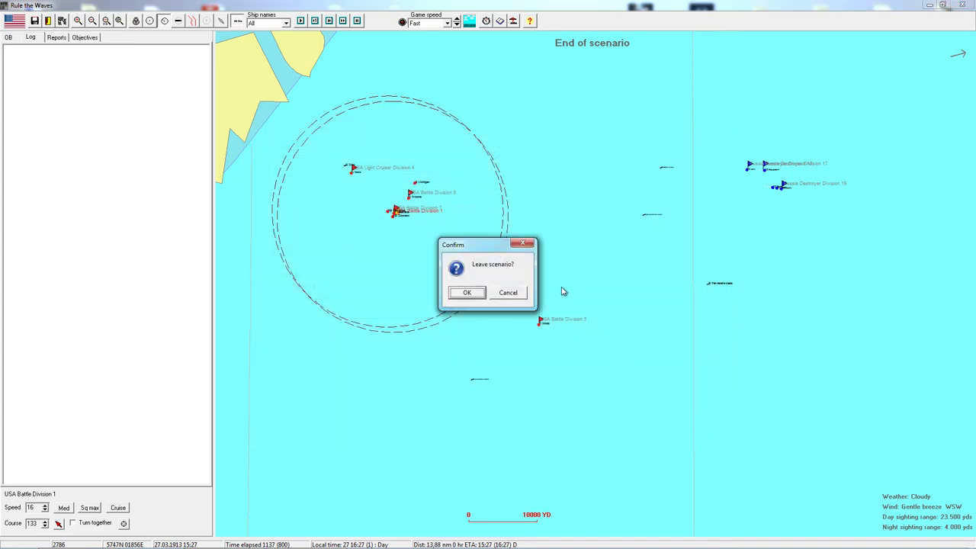
Step: Confirm leaving the scenario, accept the decisive battle's name, and dismiss the May 1913 turn messages
{"action": "left_click", "coordinate": [467, 292]}
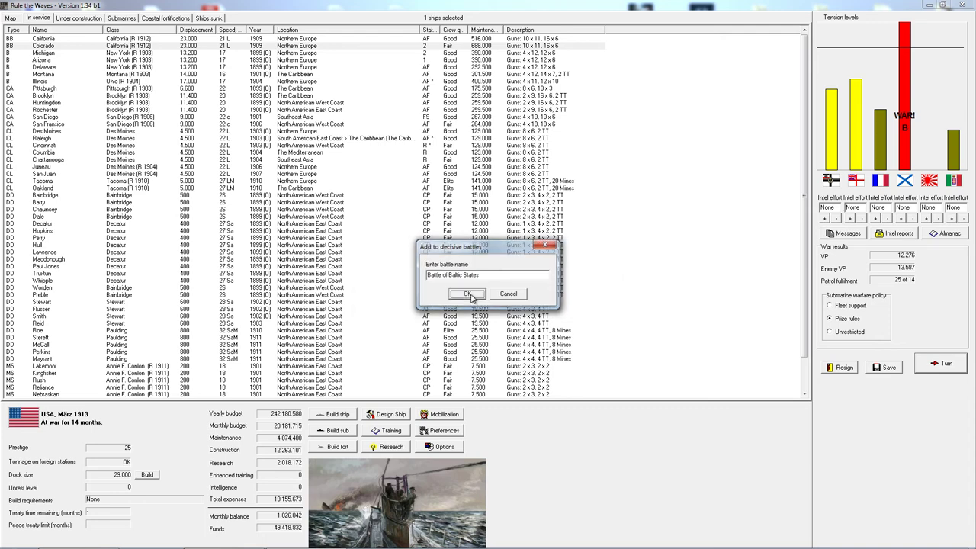
{"action": "left_click", "coordinate": [469, 294]}
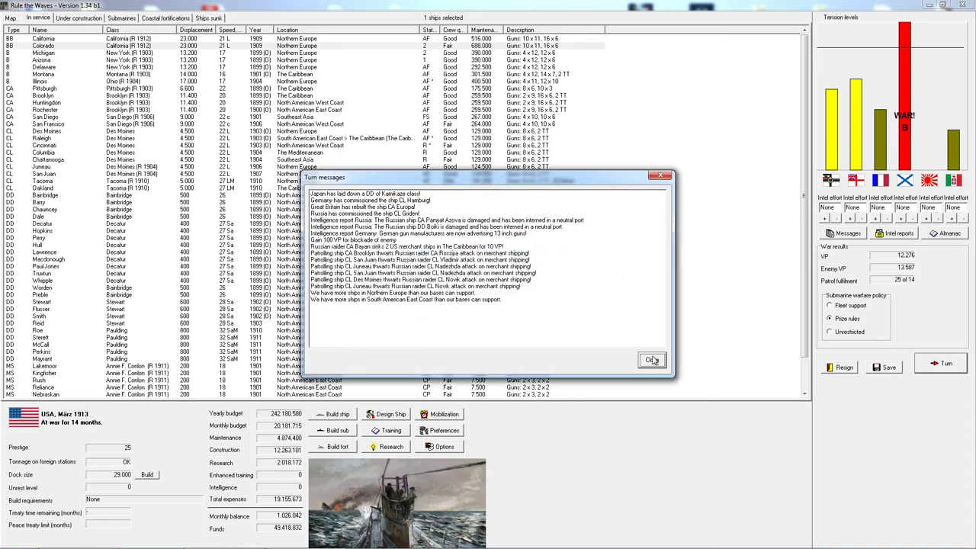
{"action": "left_click", "coordinate": [653, 360]}
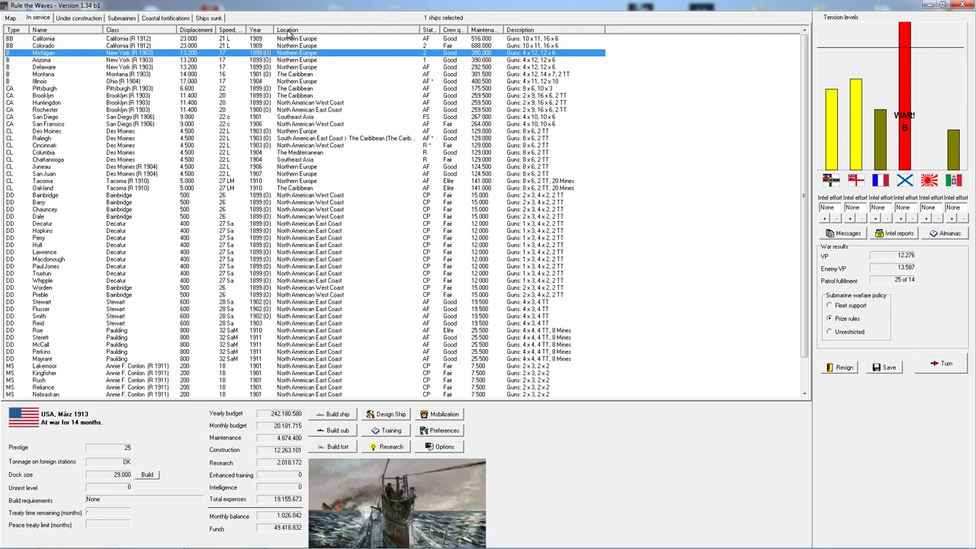
Step: Send the Northern Europe ships to the North American East Coast and check ships under construction
{"action": "scroll", "scroll_direction": "down", "scroll_amount": 3}
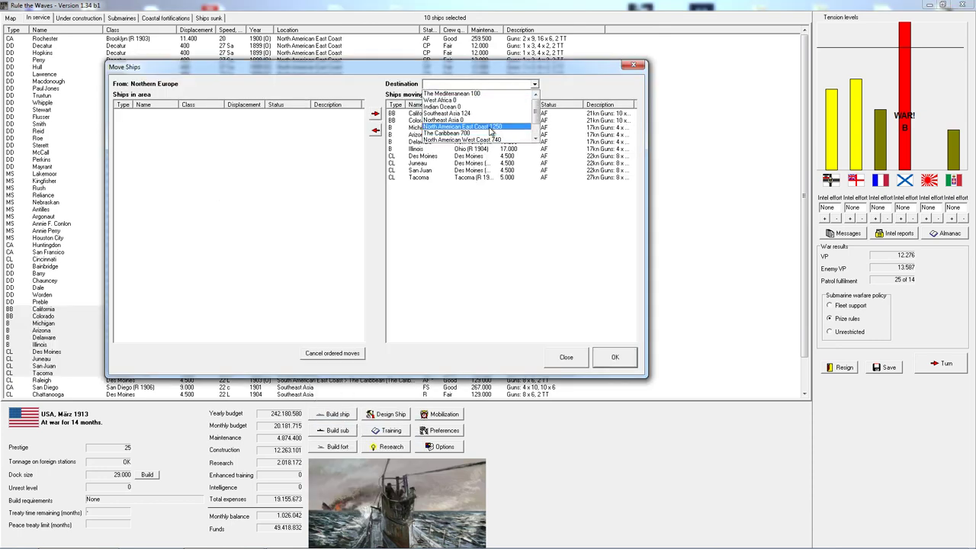
{"action": "left_click", "coordinate": [615, 357]}
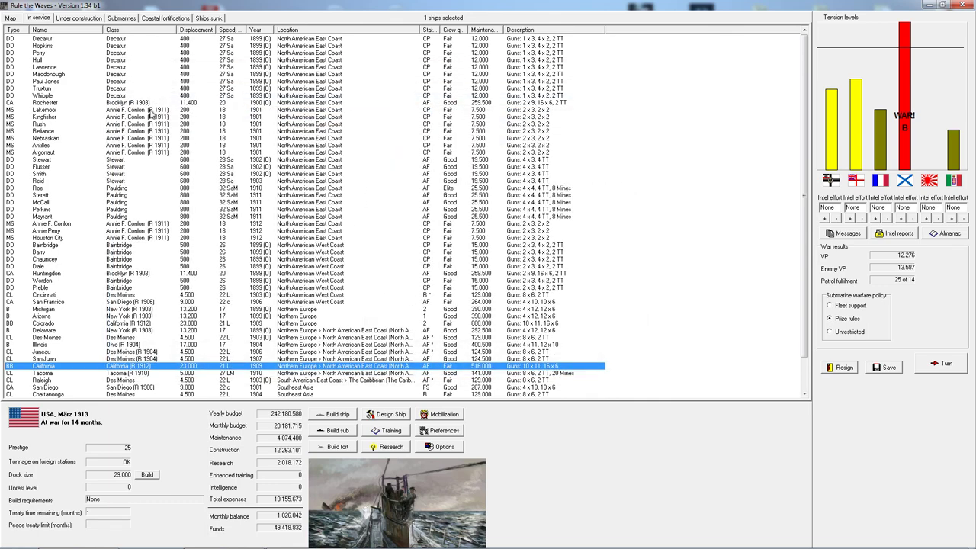
{"action": "left_click", "coordinate": [80, 19]}
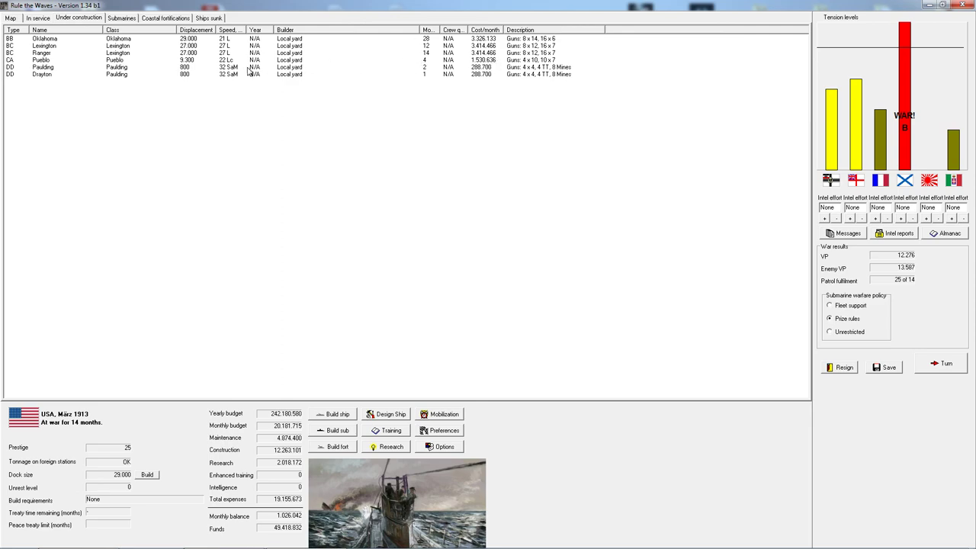
{"action": "left_click", "coordinate": [36, 18]}
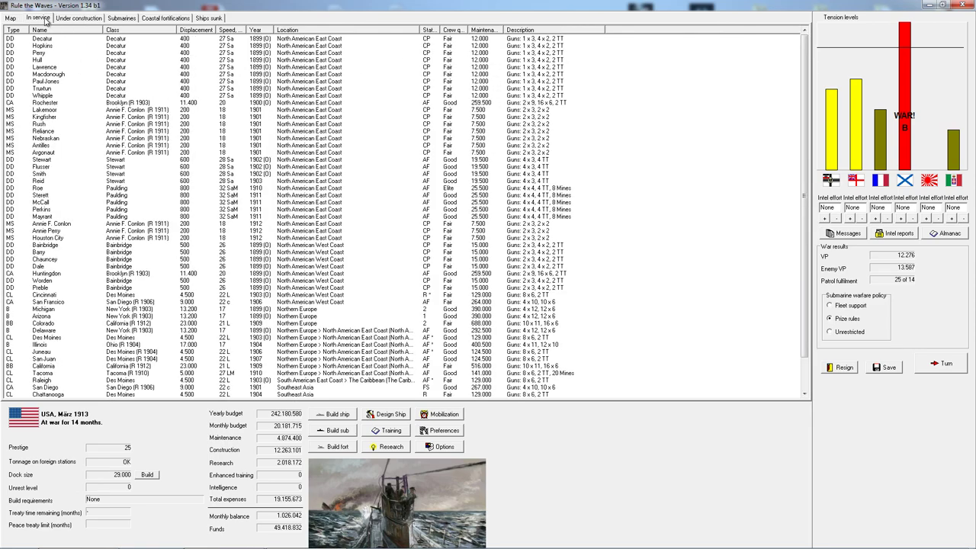